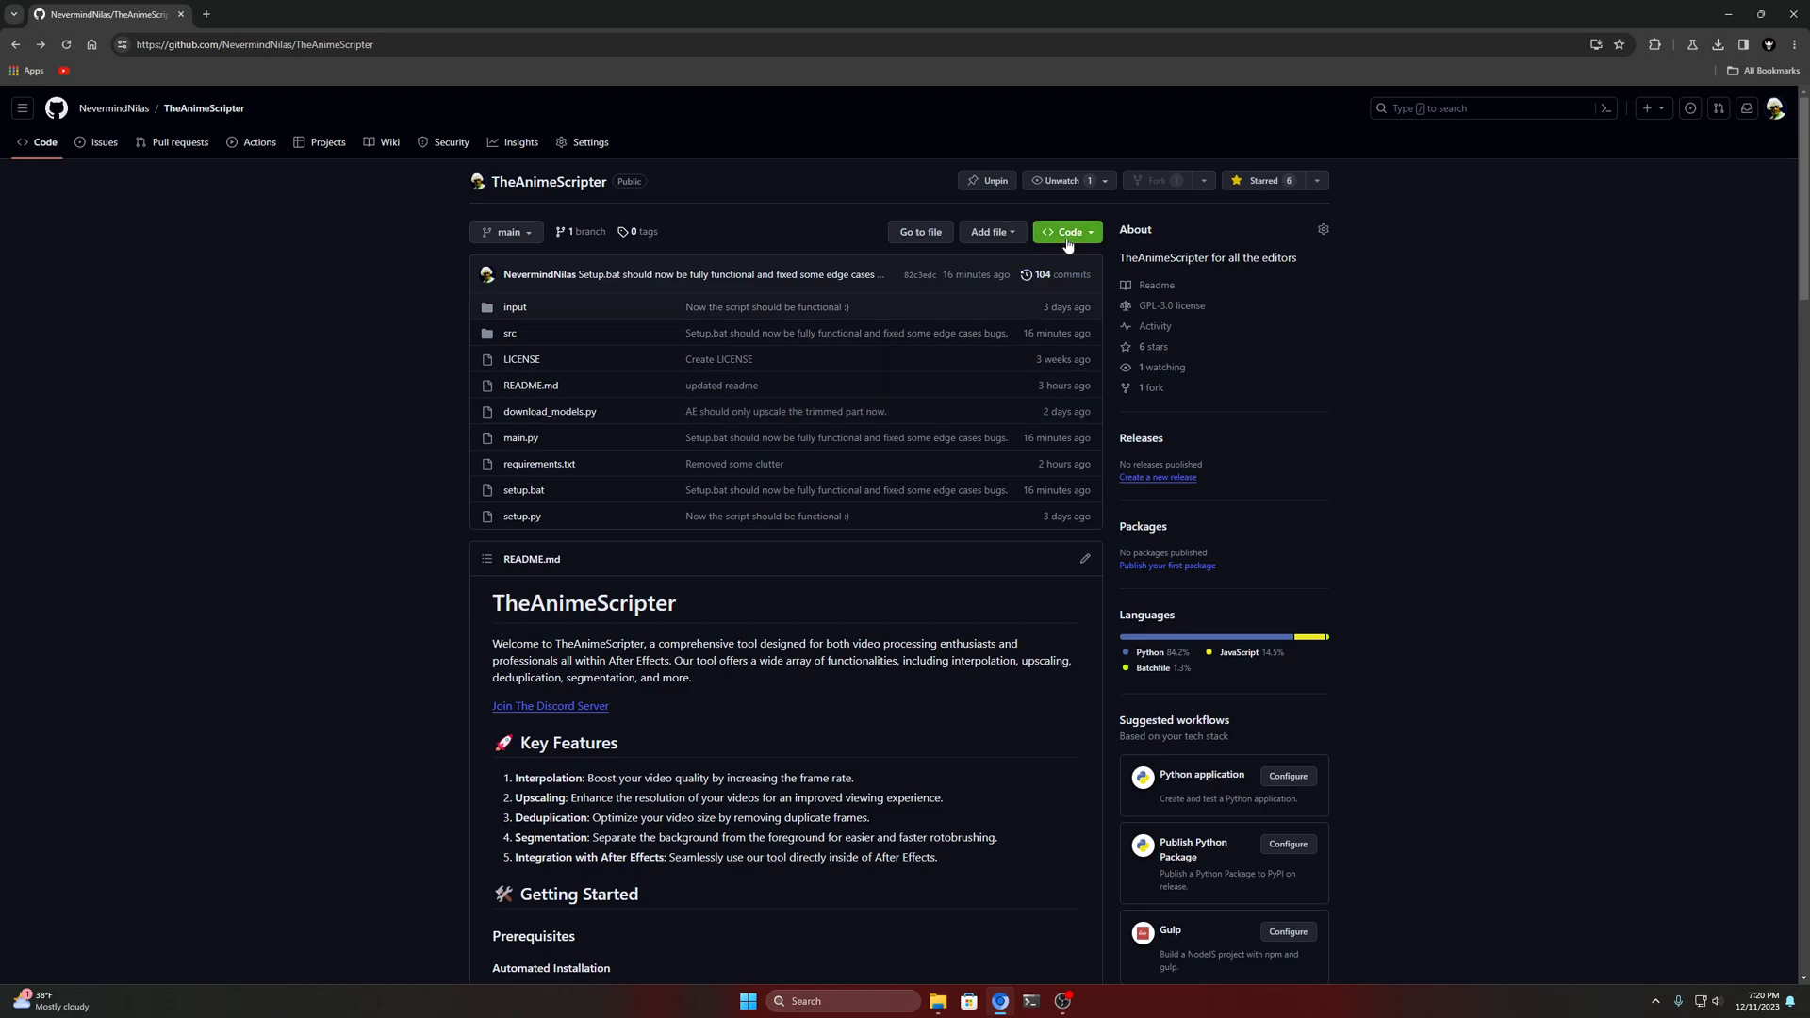
Download the repository as TheAnimeScripter-main.zip via Code > Download ZIP and open the archive
{"action": "left_click", "coordinate": [1065, 232]}
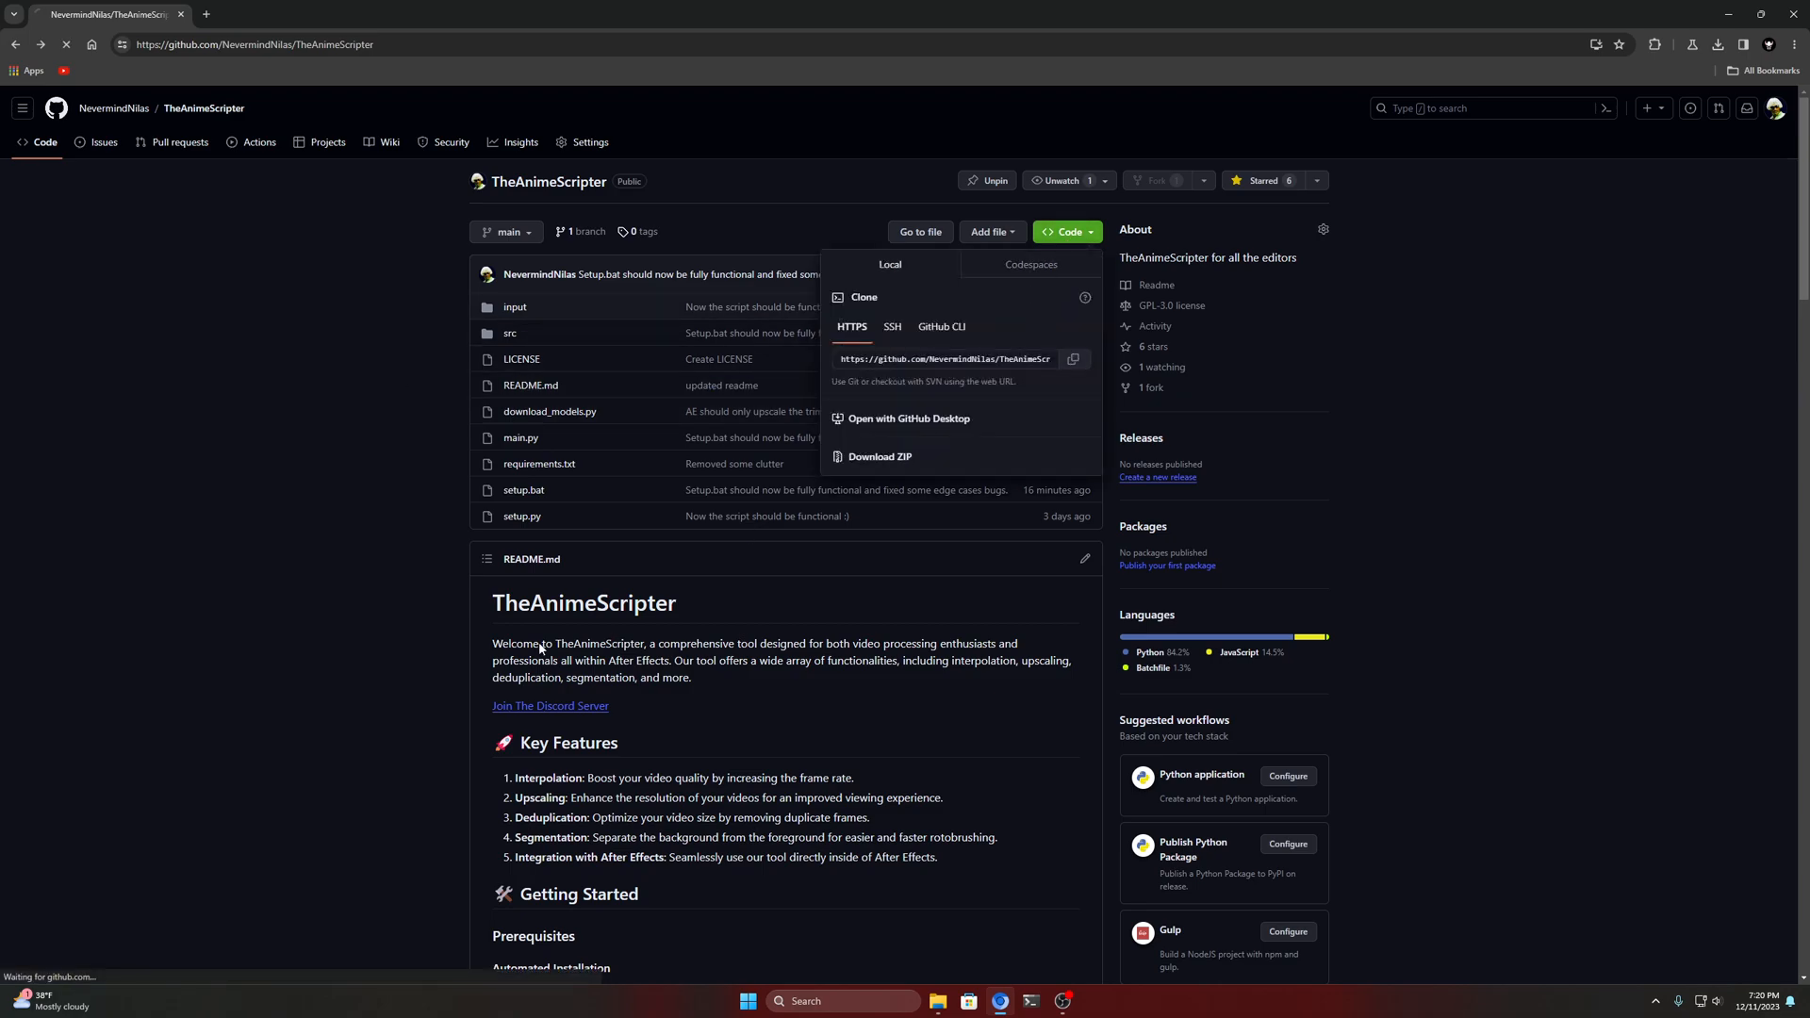
{"action": "left_click", "coordinate": [879, 460]}
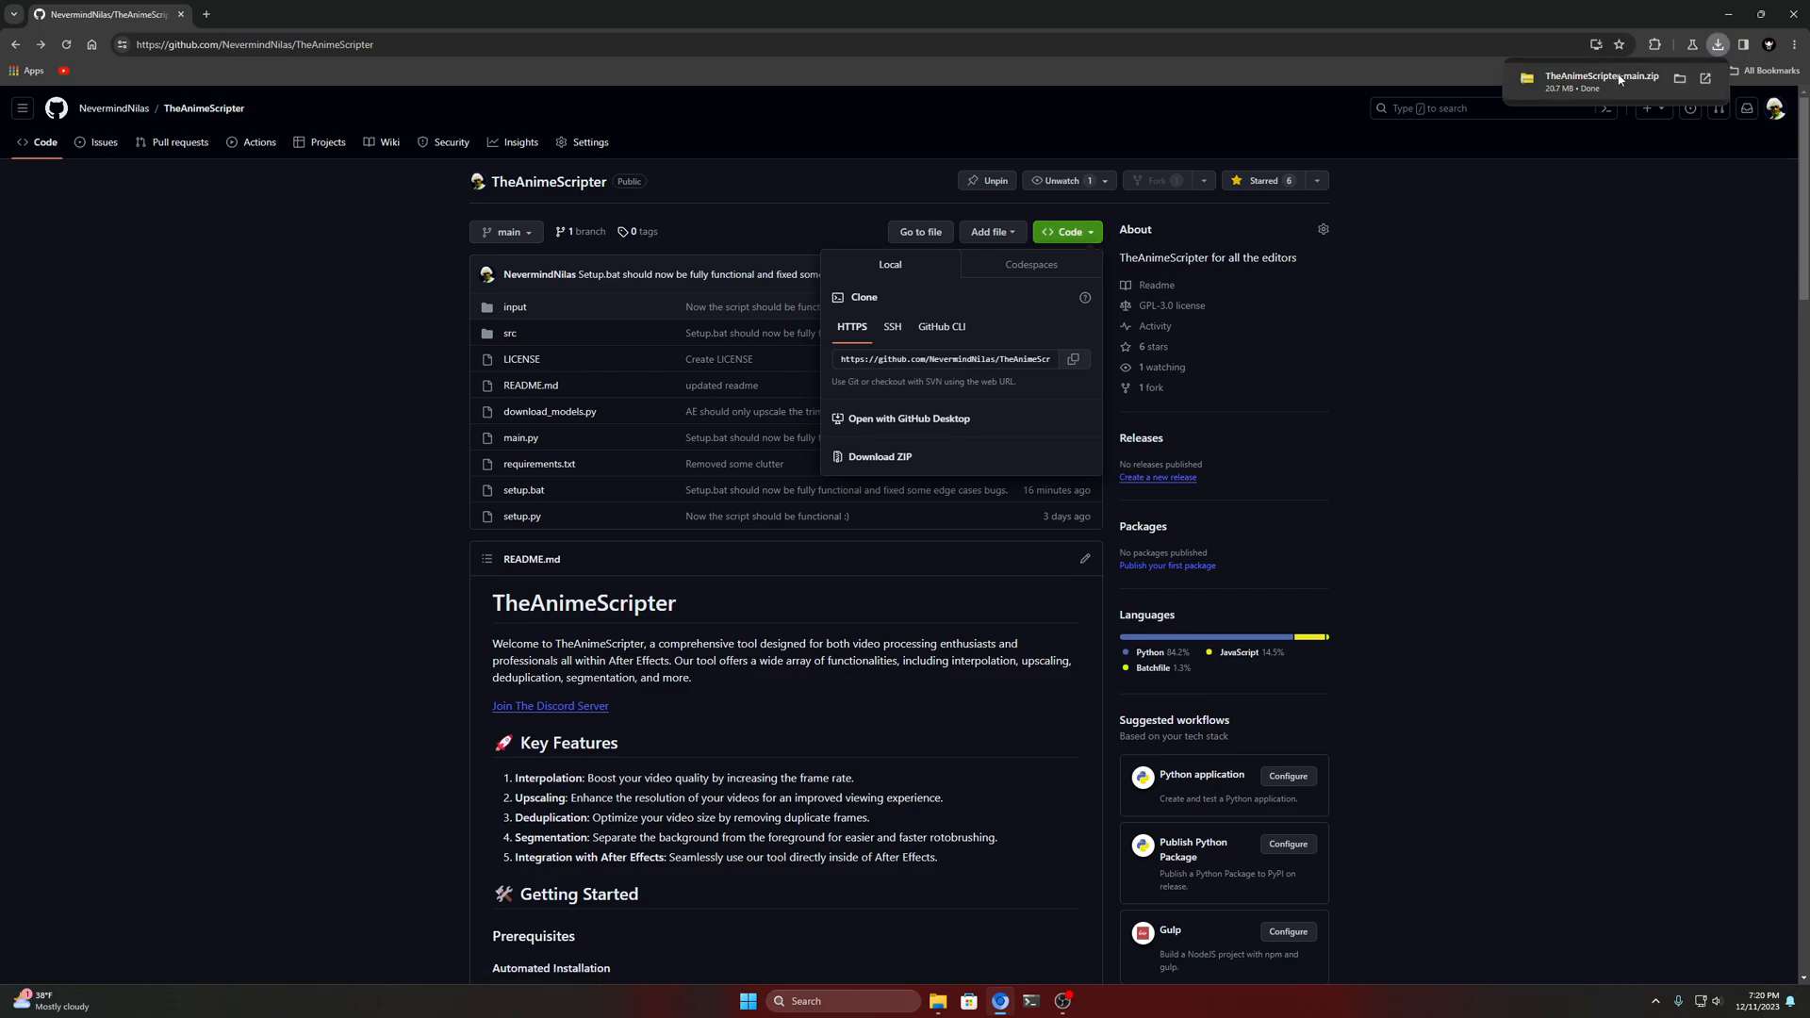
{"action": "left_click", "coordinate": [1600, 77]}
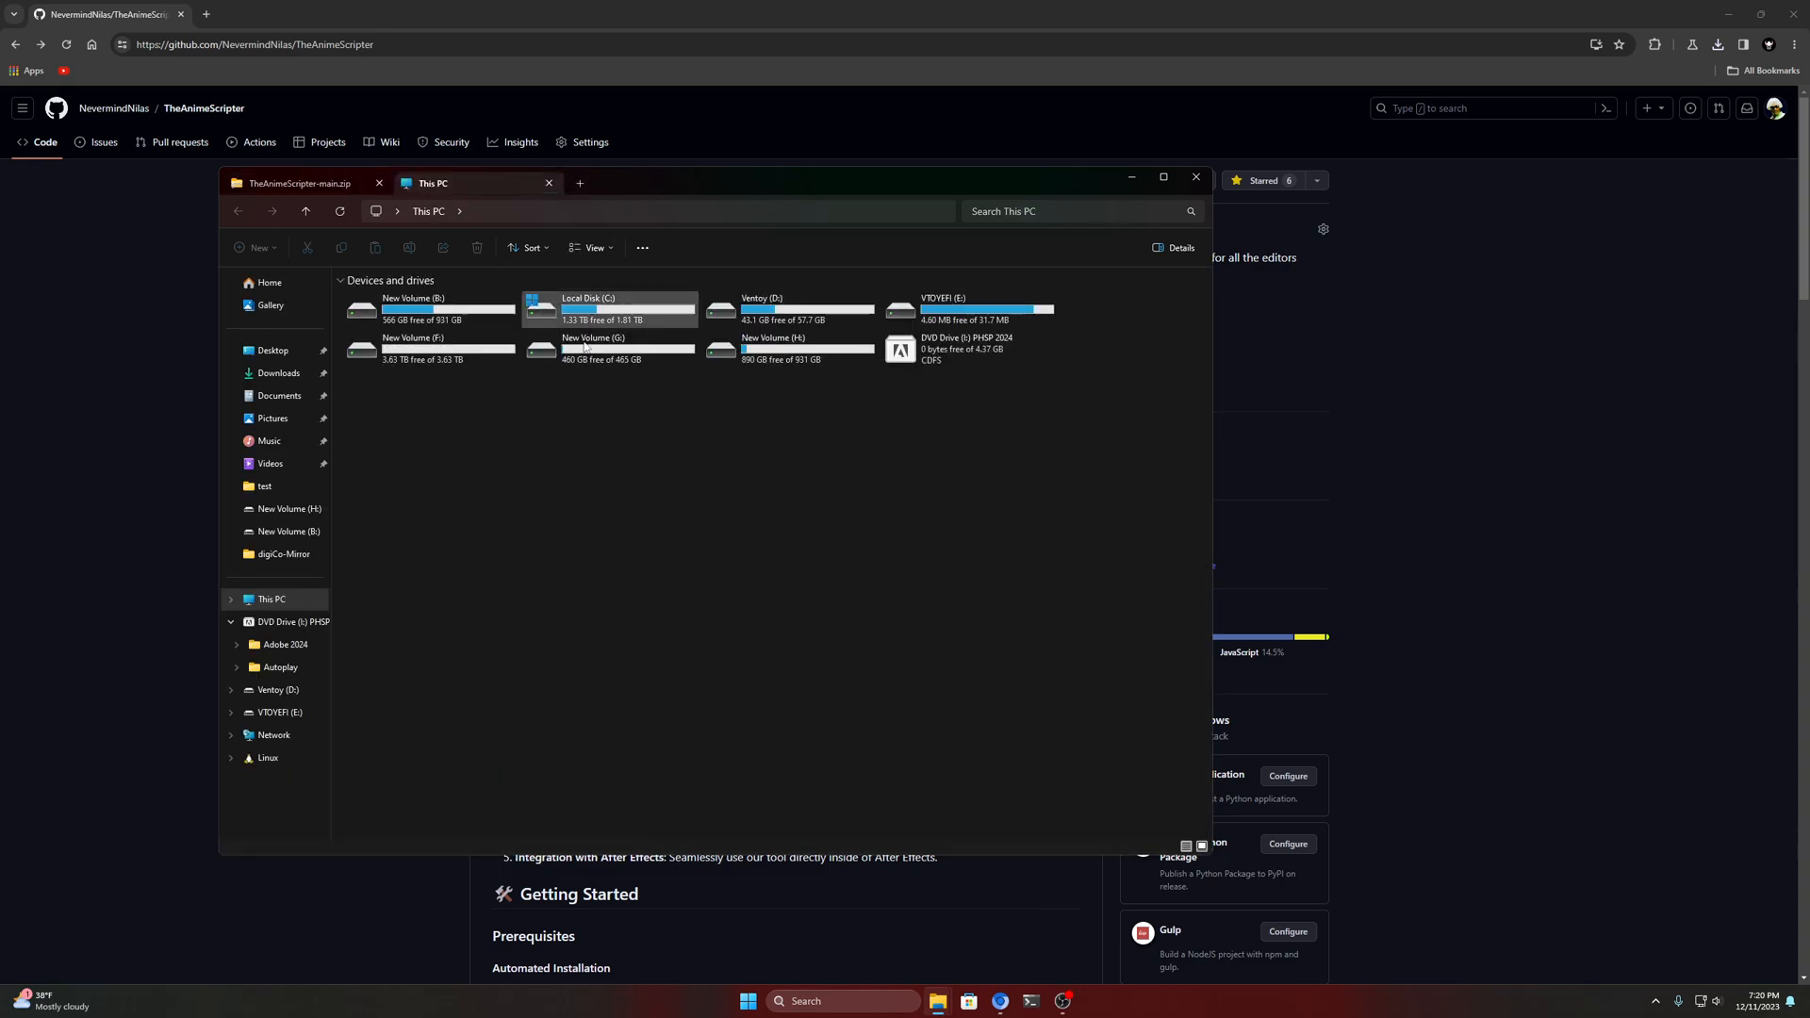
Open New Volume (H:) and then the TheAnimeScripter-main folder inside it
{"action": "double_click", "coordinate": [773, 311]}
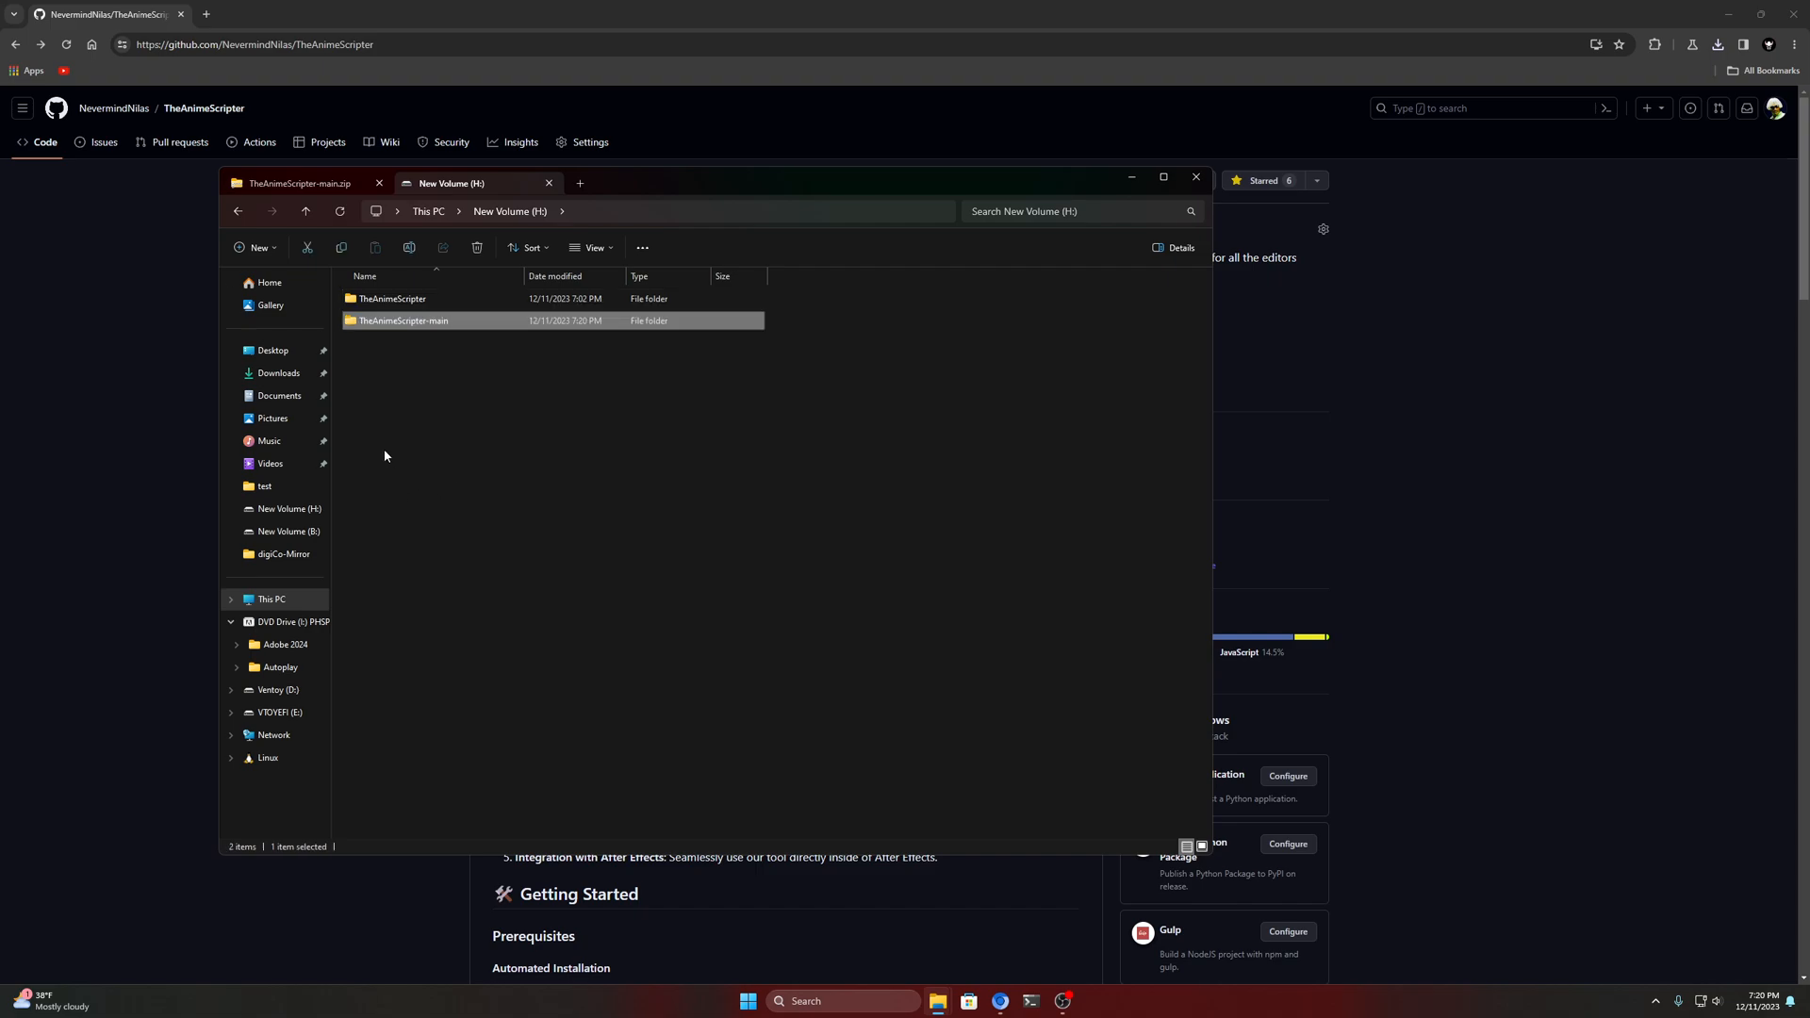
{"action": "double_click", "coordinate": [403, 321]}
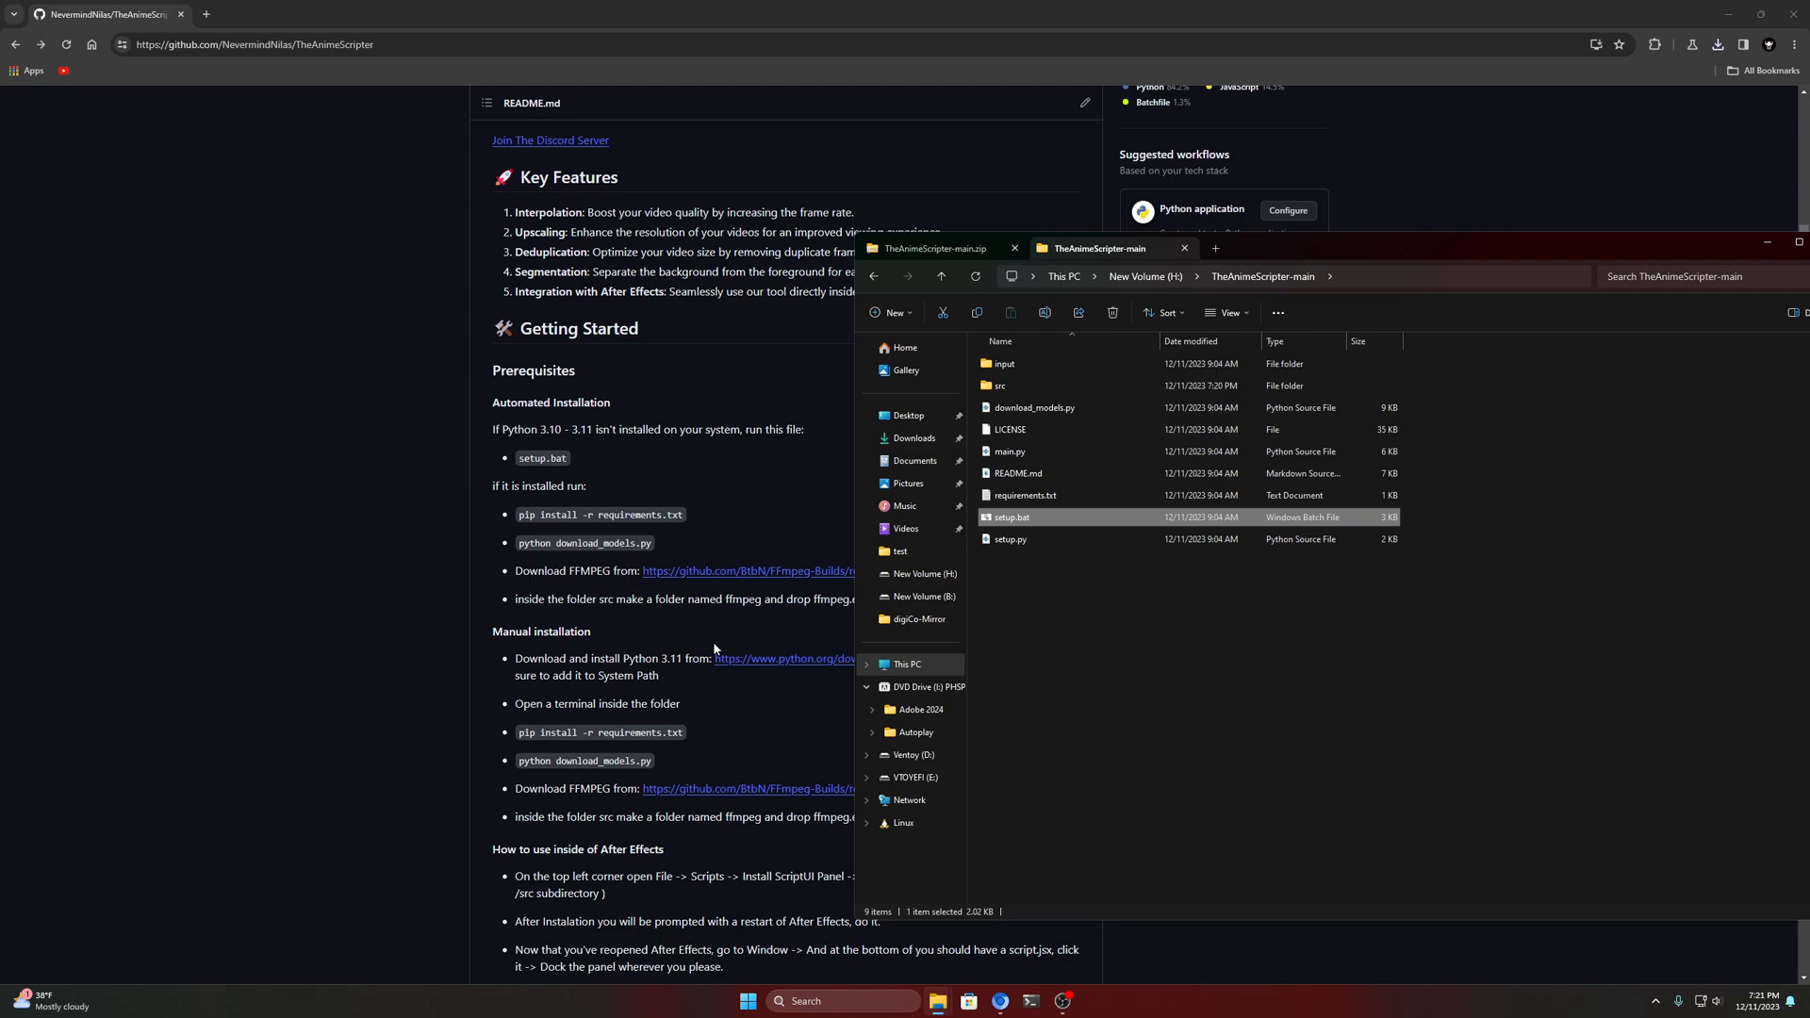
{"action": "mouse_move", "coordinate": [551, 526]}
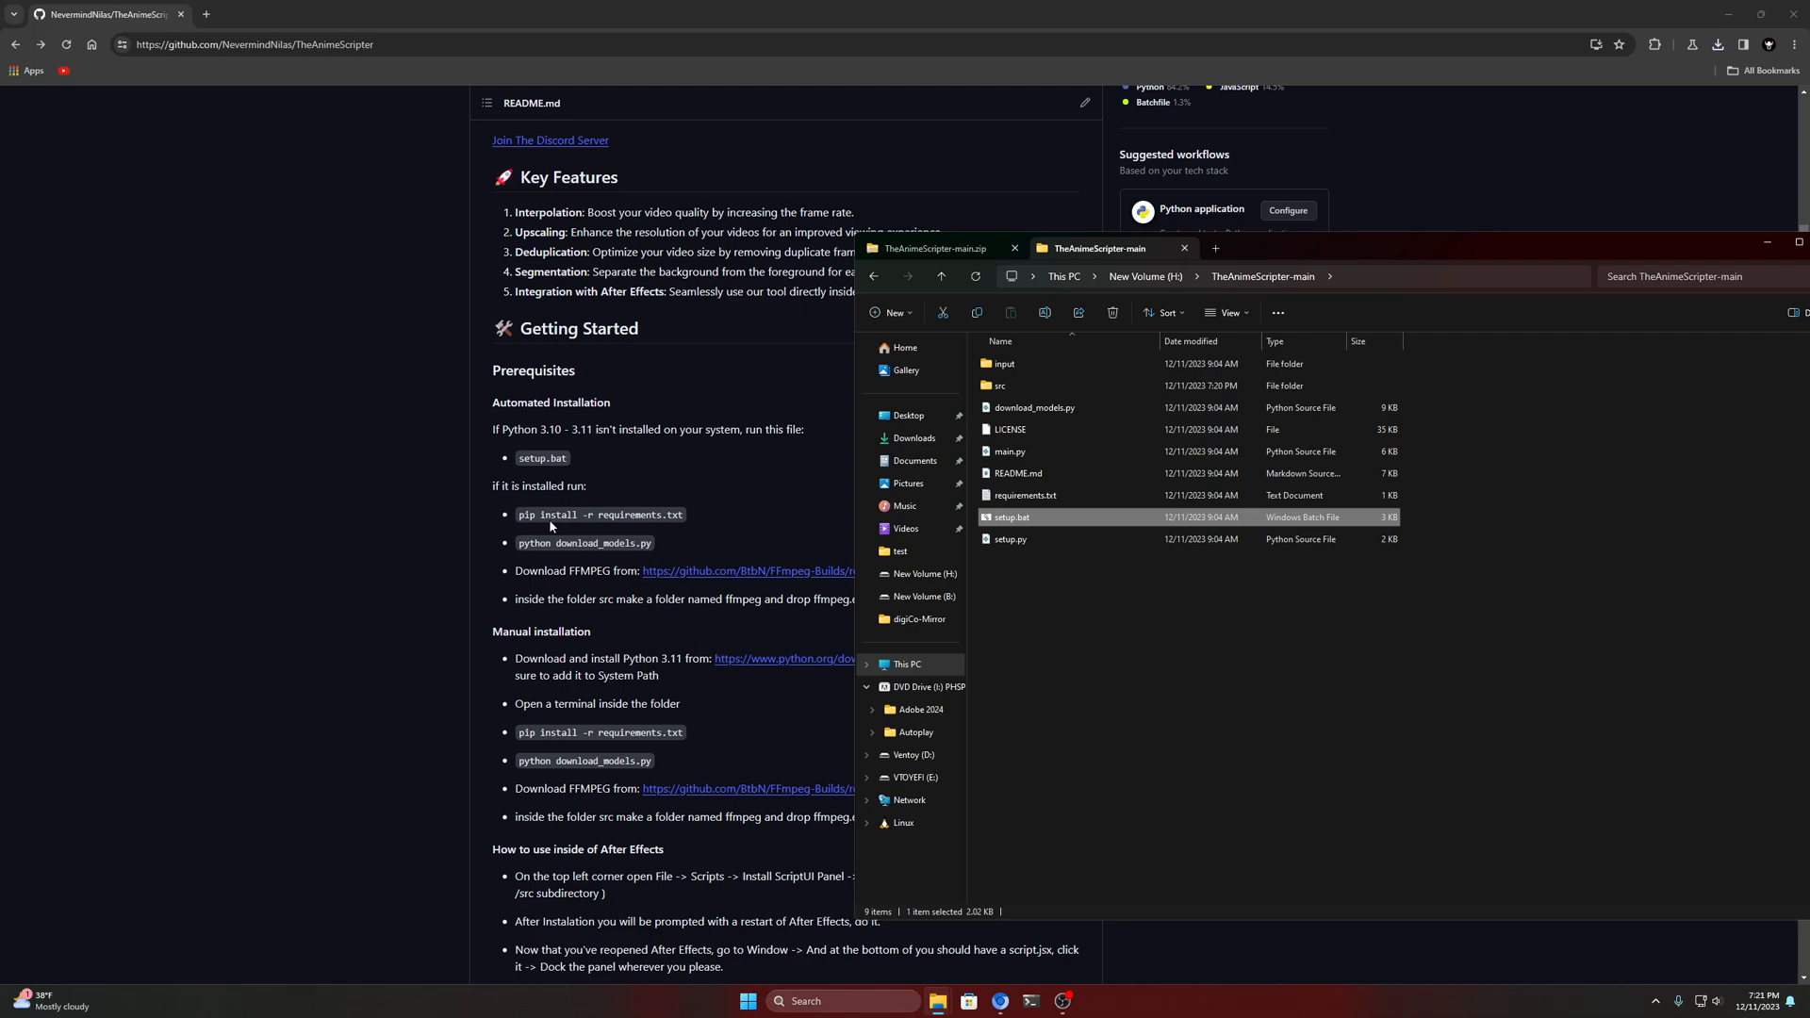
{"action": "scroll", "scroll_direction": "down", "scroll_amount": 3}
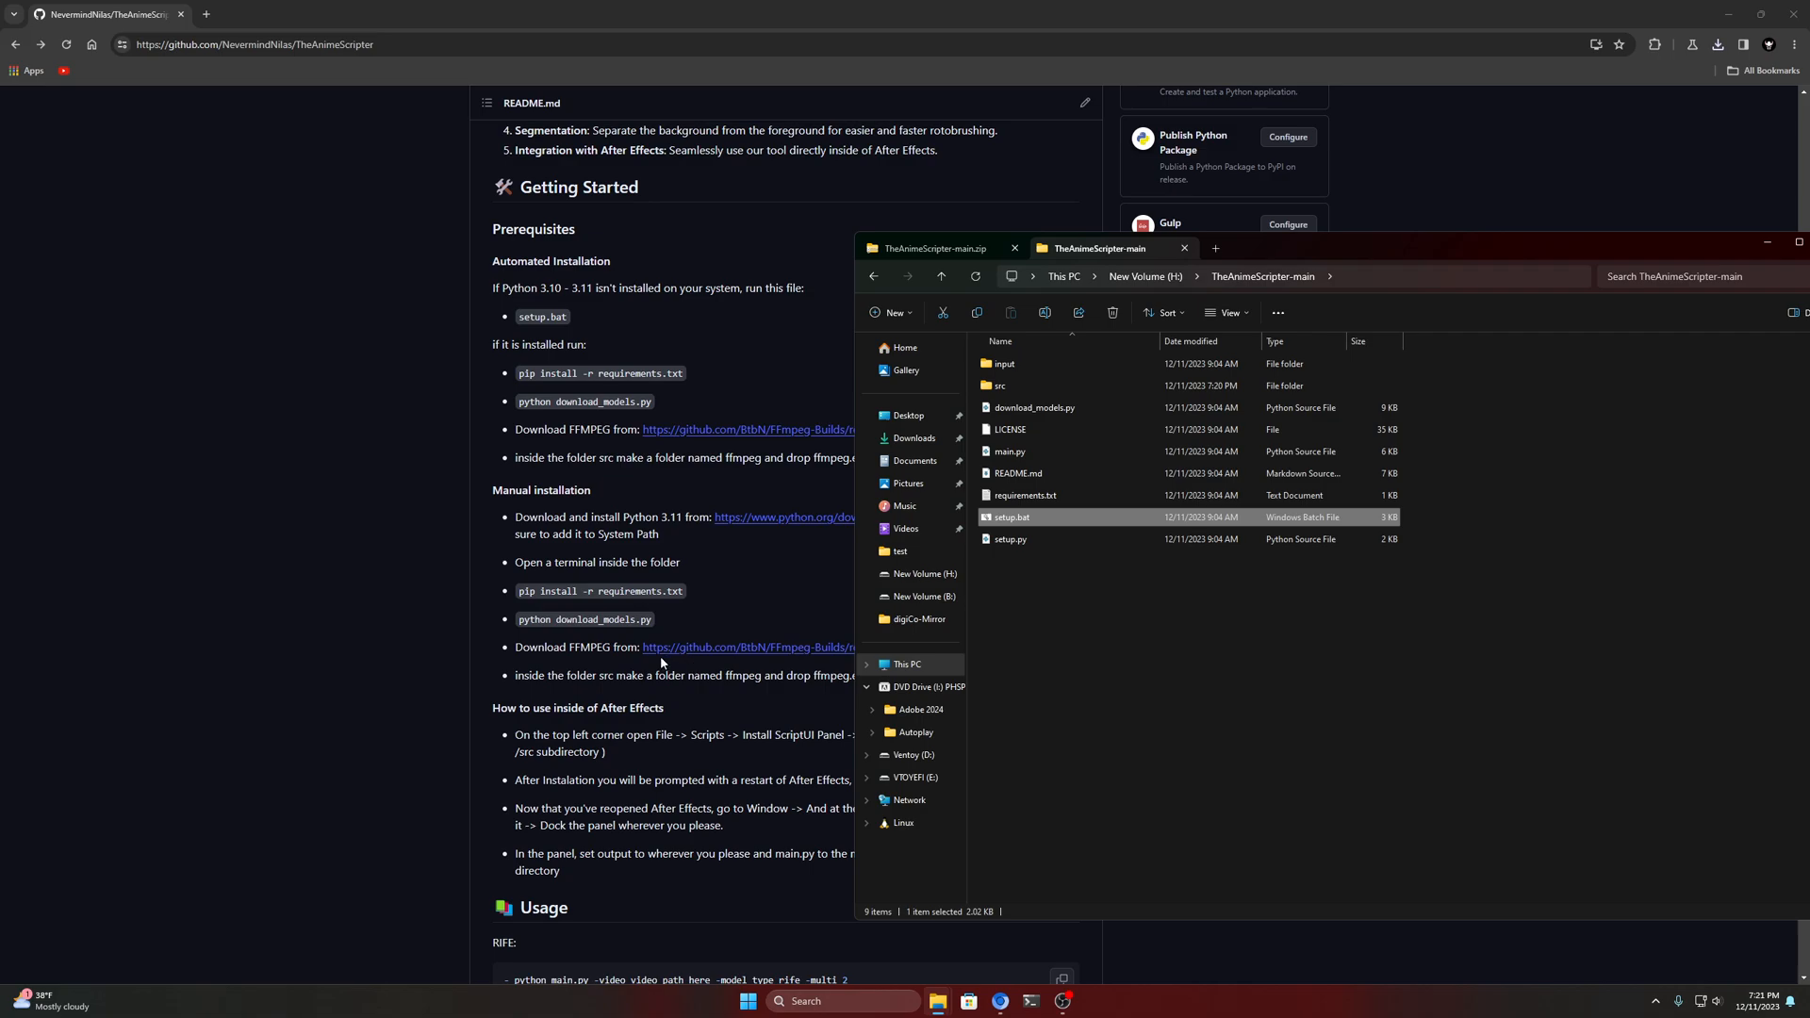
{"action": "mouse_move", "coordinate": [584, 522]}
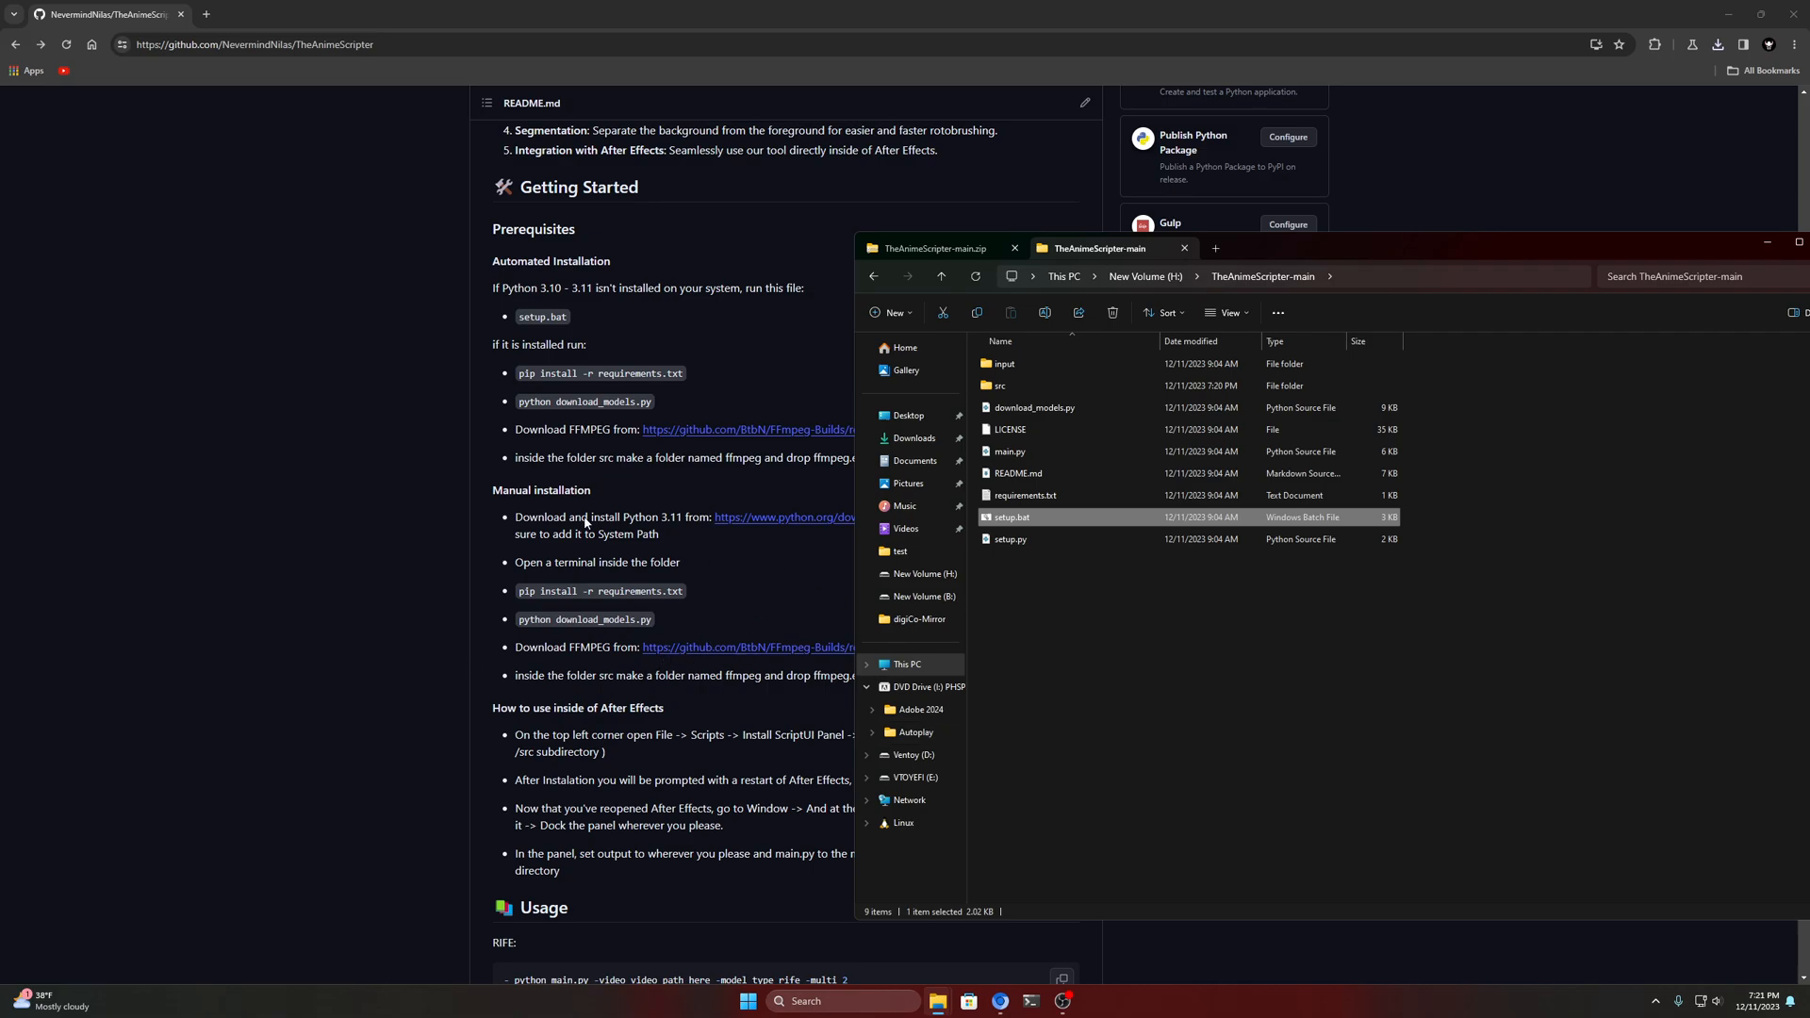
{"action": "mouse_move", "coordinate": [528, 649]}
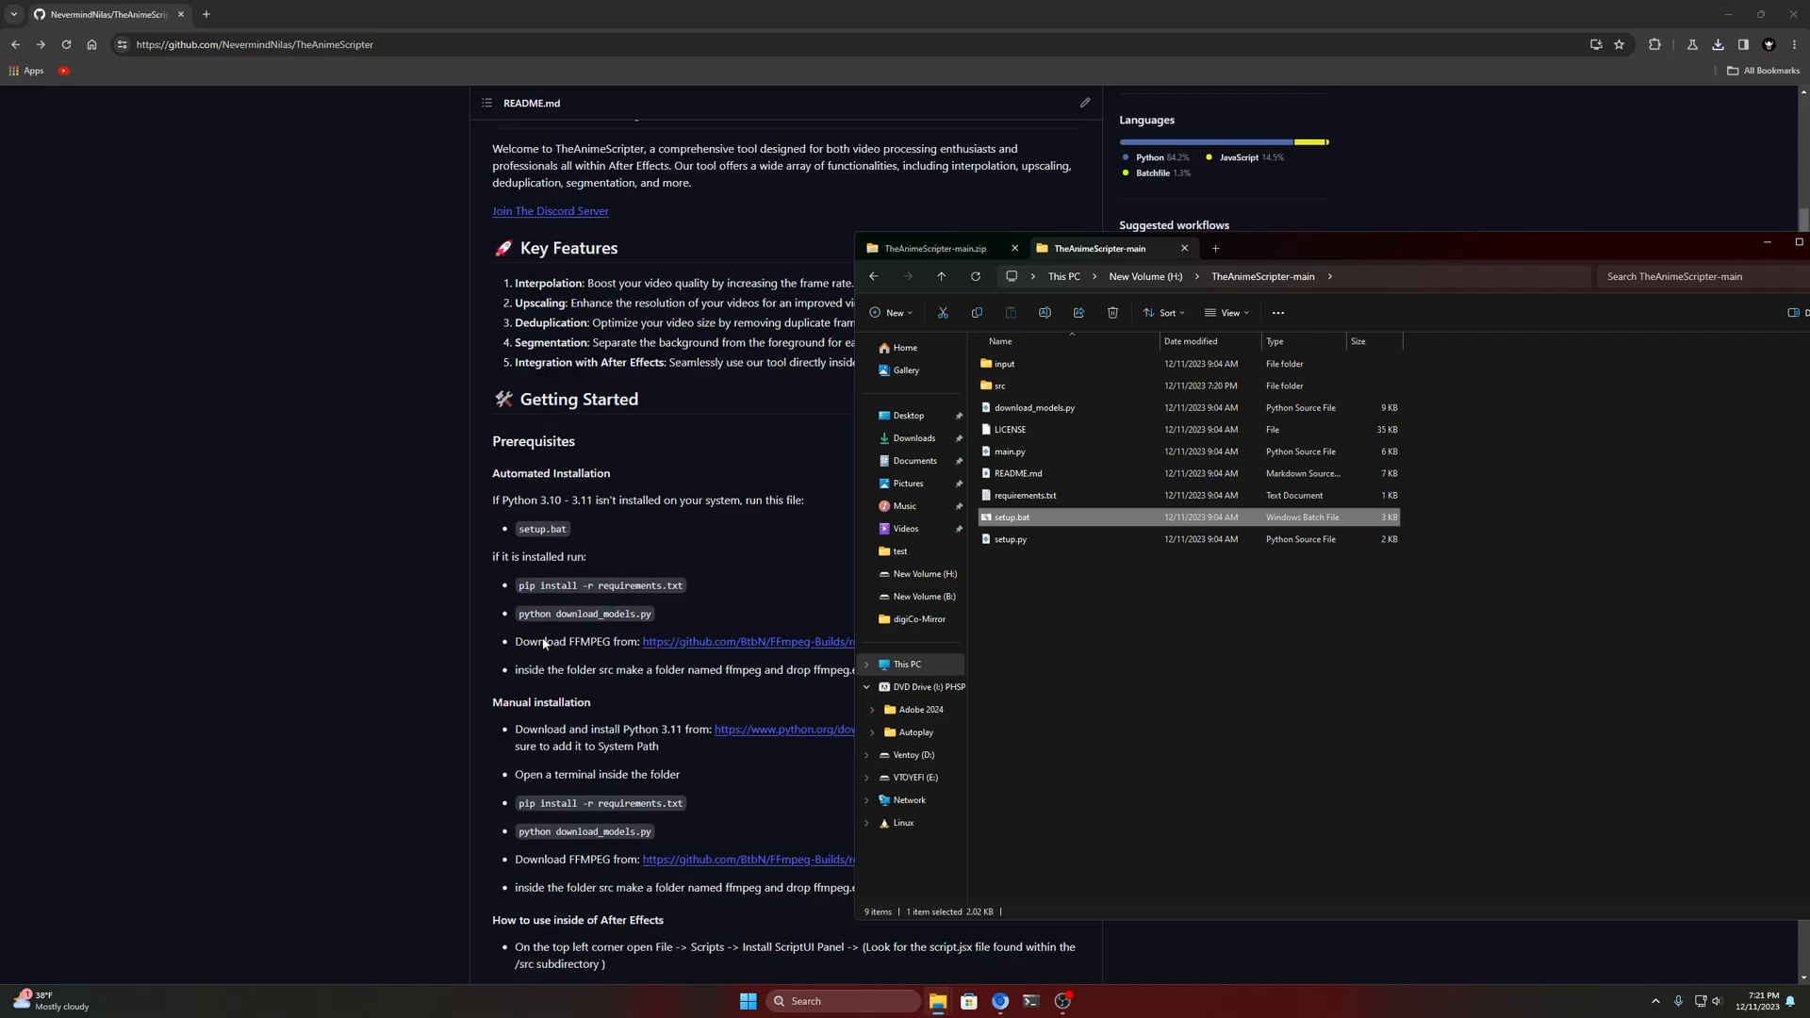
{"action": "mouse_move", "coordinate": [496, 554]}
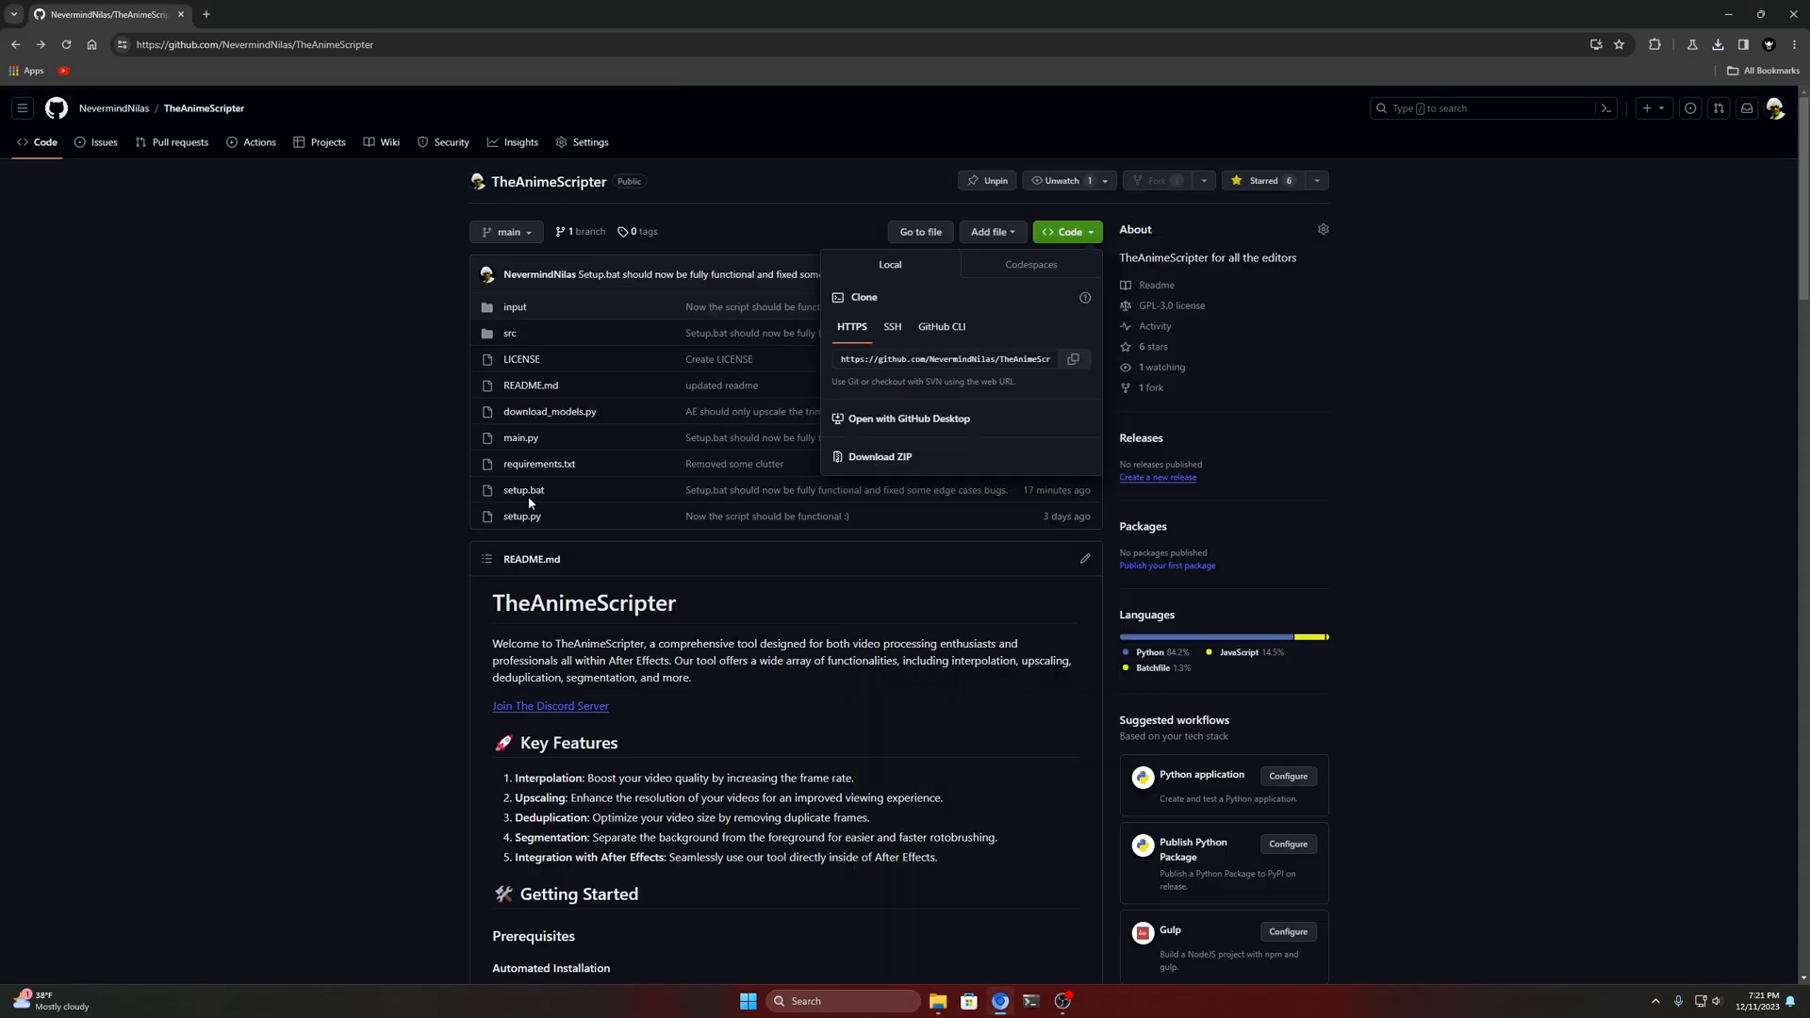
{"action": "left_click", "coordinate": [523, 490]}
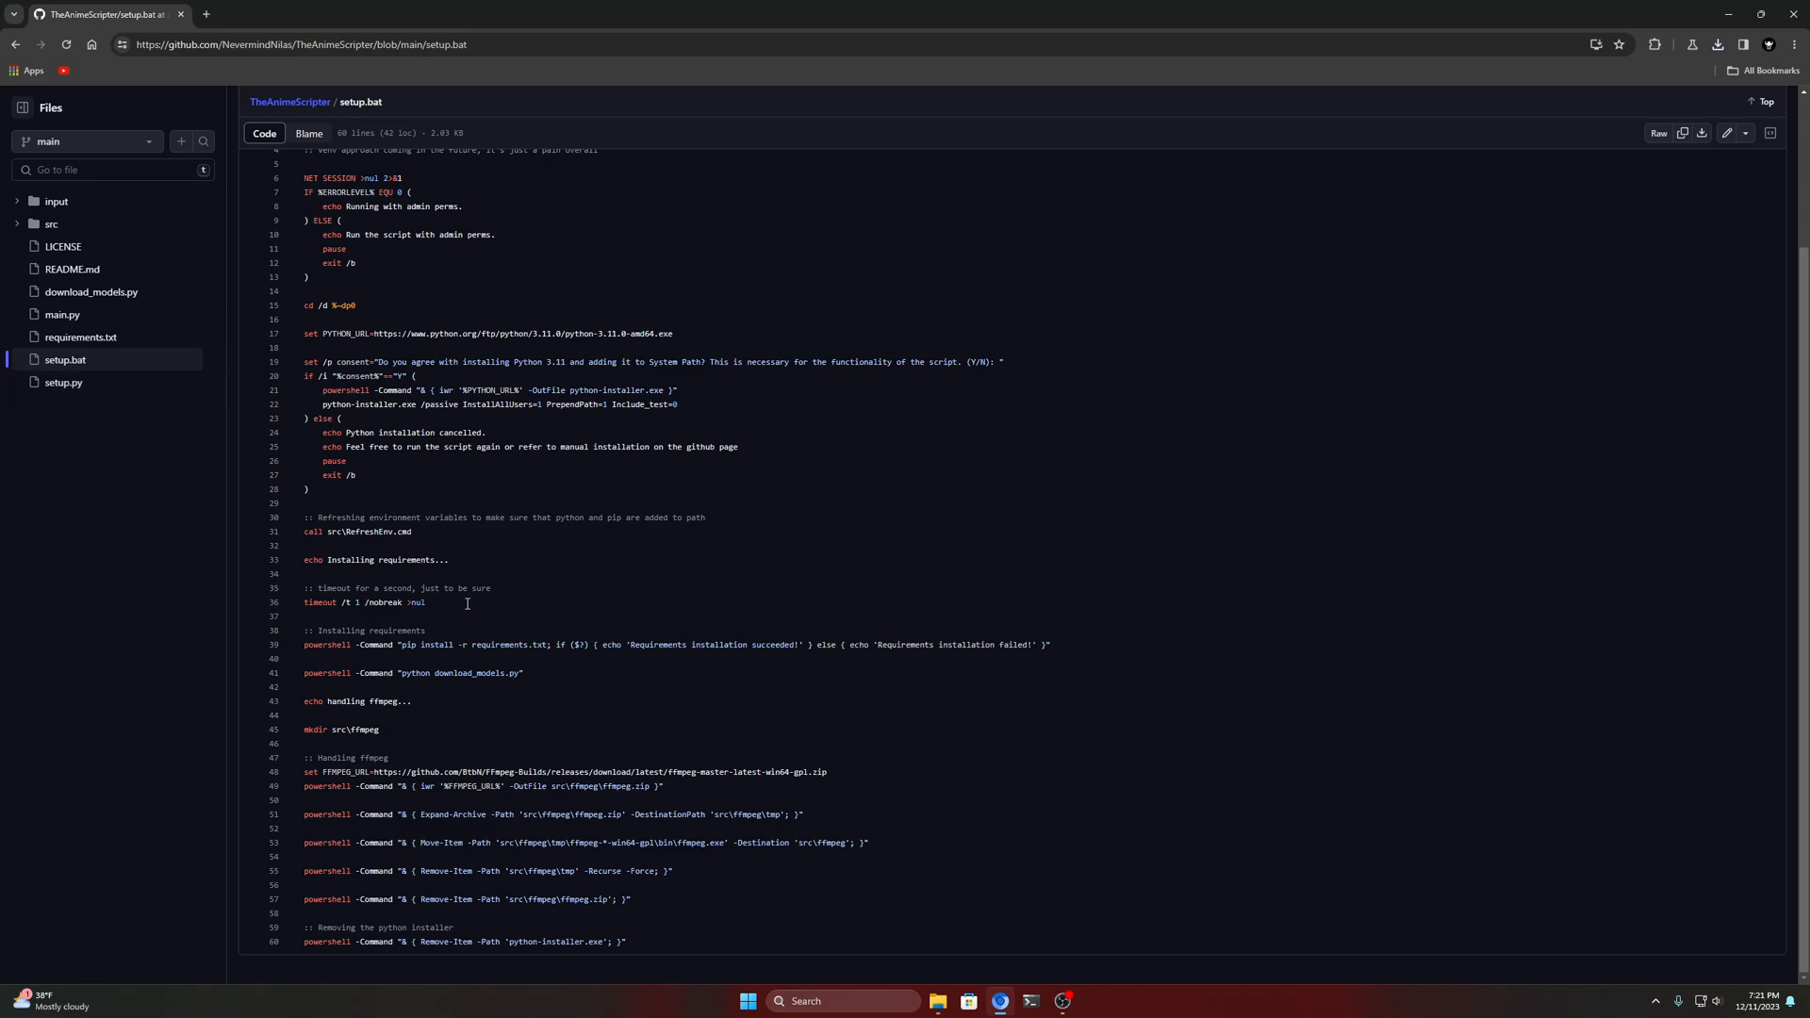
{"action": "mouse_move", "coordinate": [597, 728]}
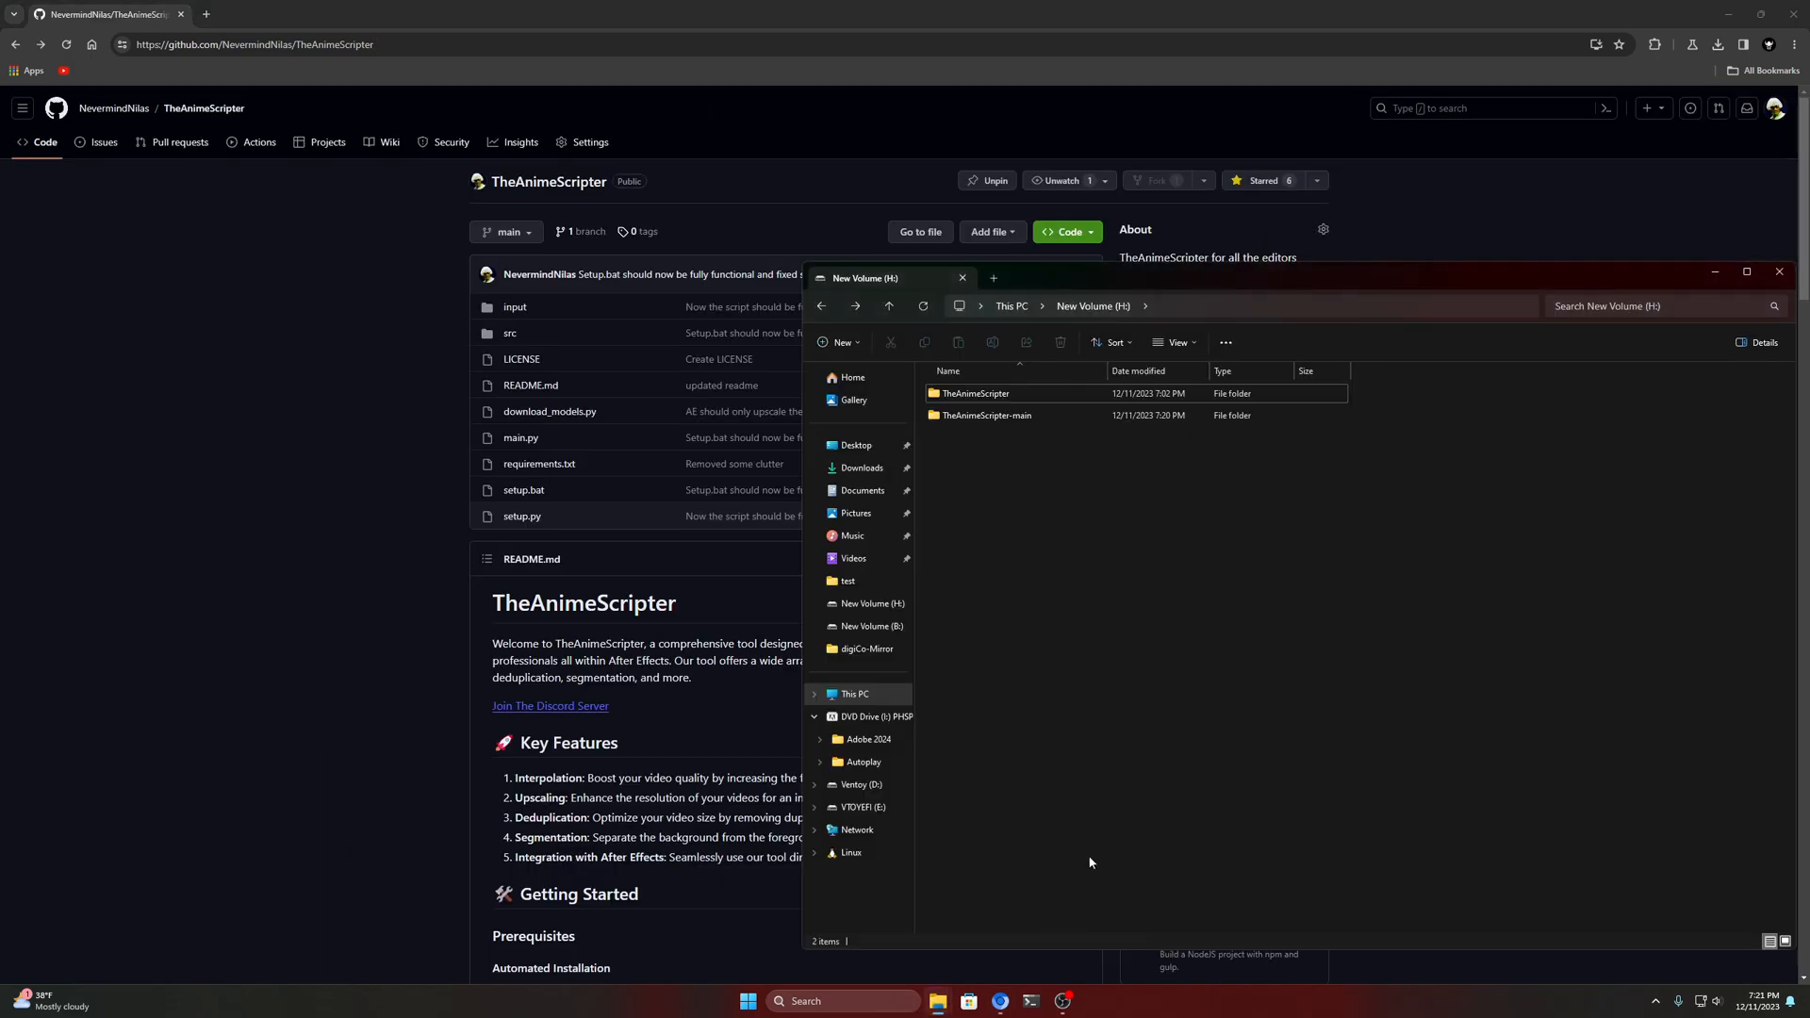
Run setup.bat from TheAnimeScripter-main, then relaunch it with Run as administrator
{"action": "double_click", "coordinate": [986, 415]}
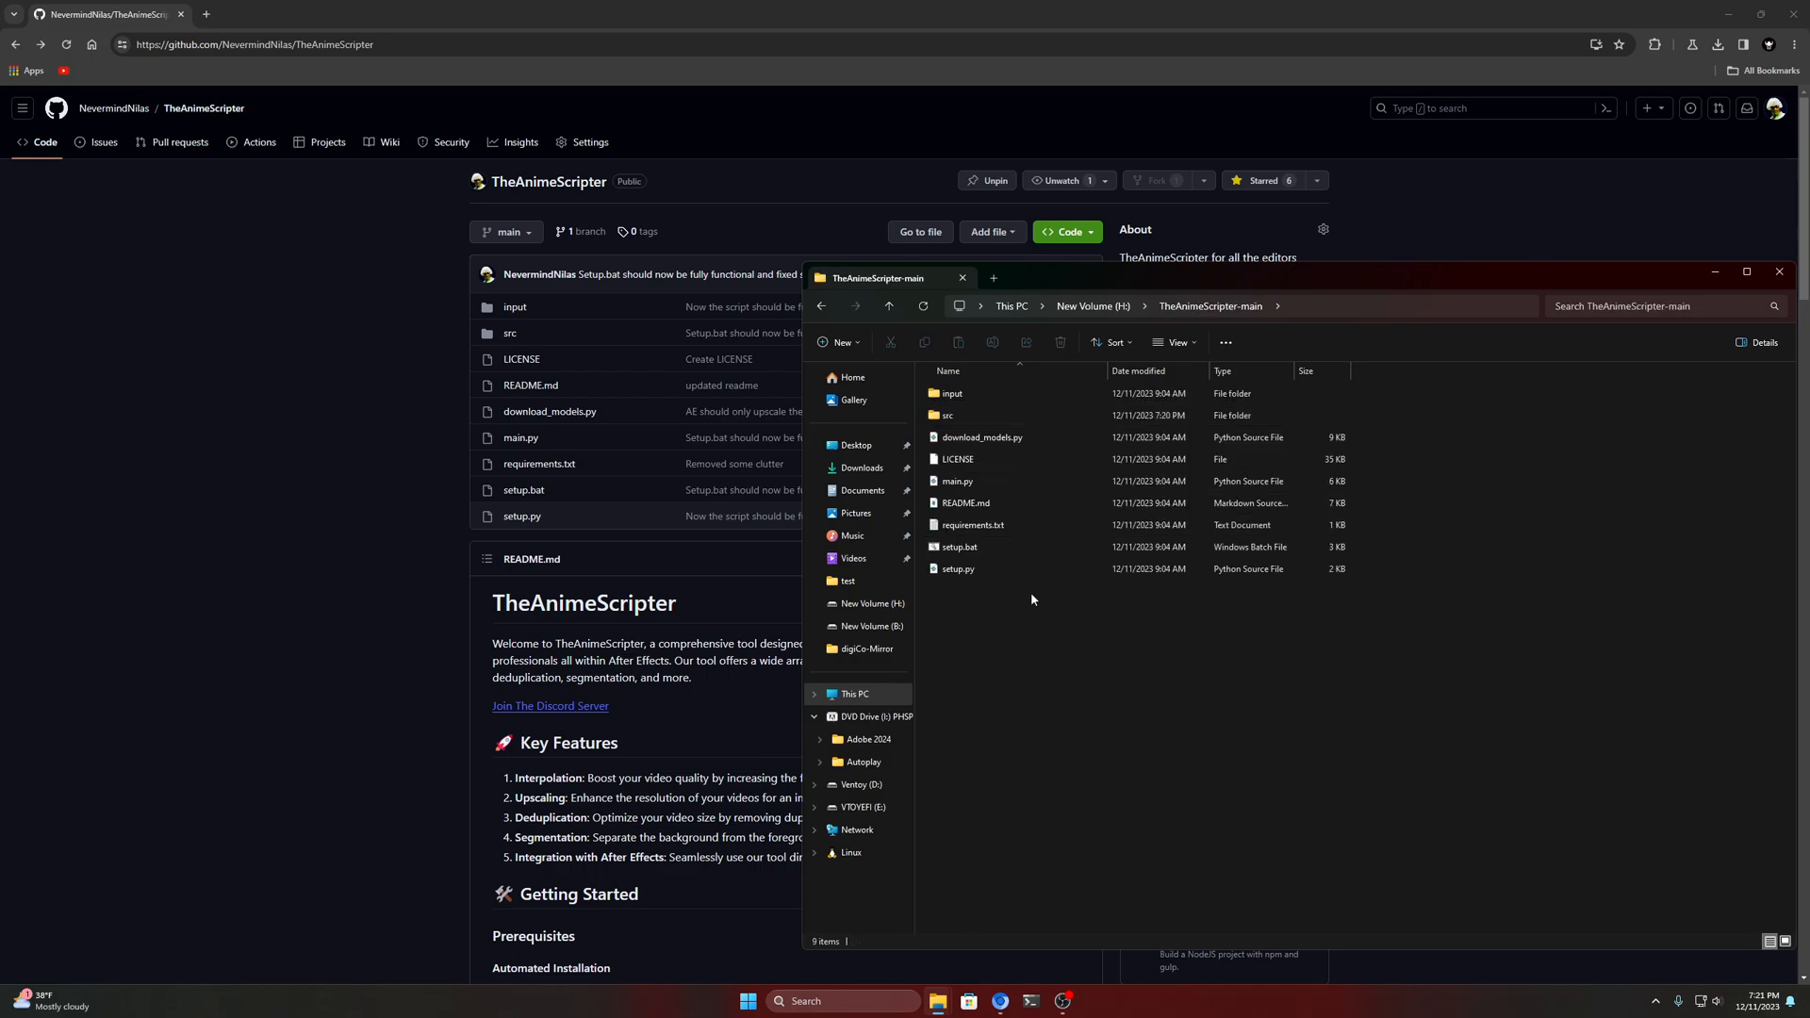
{"action": "left_click", "coordinate": [960, 547]}
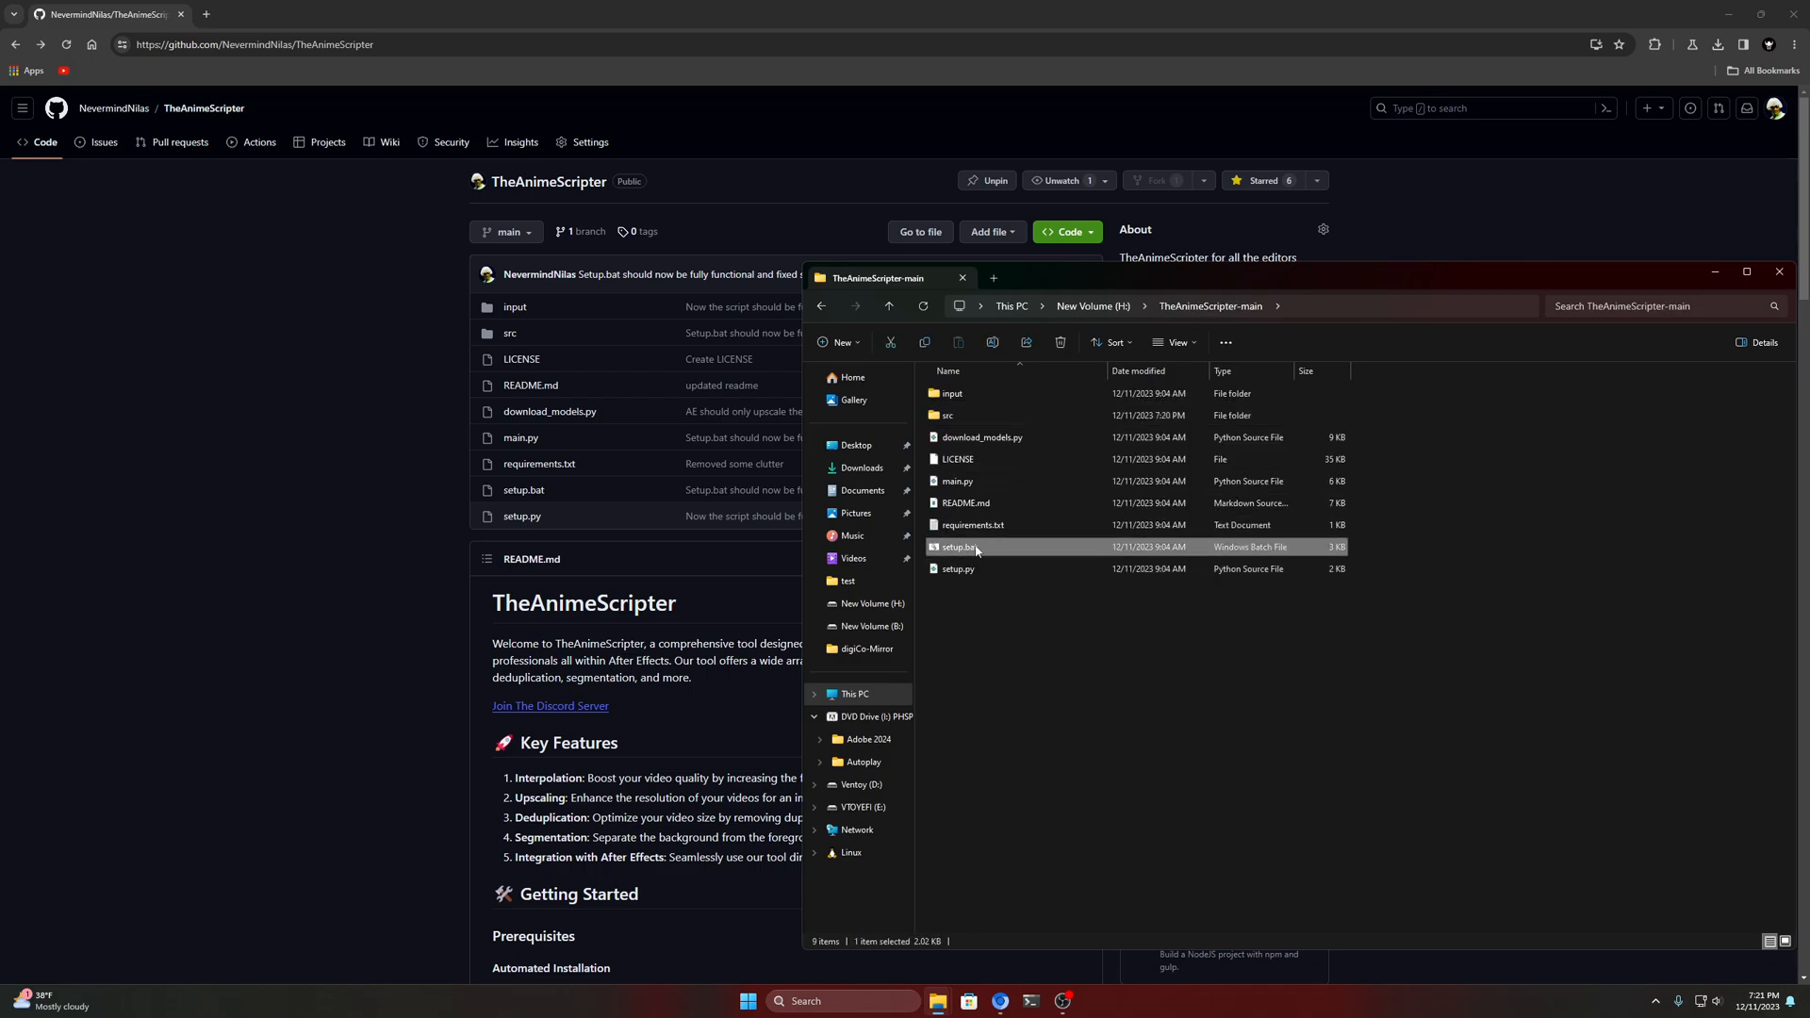
{"action": "double_click", "coordinate": [960, 547]}
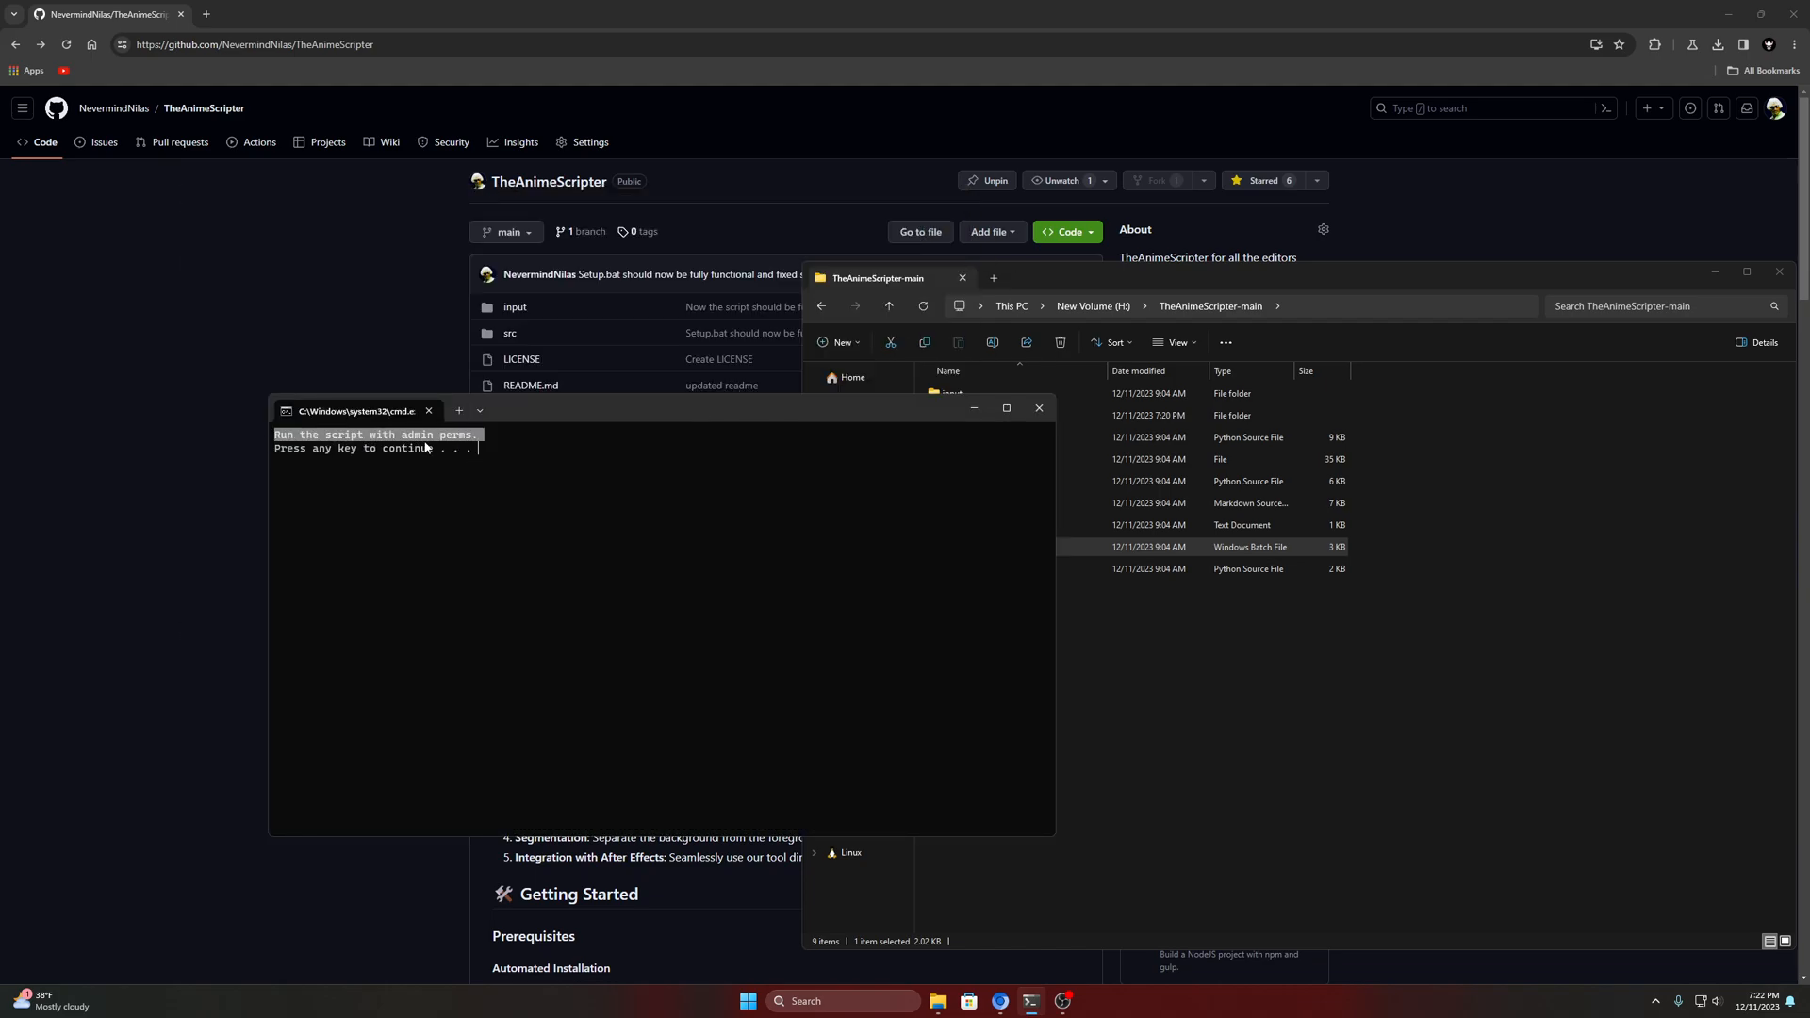
{"action": "right_click", "coordinate": [958, 546]}
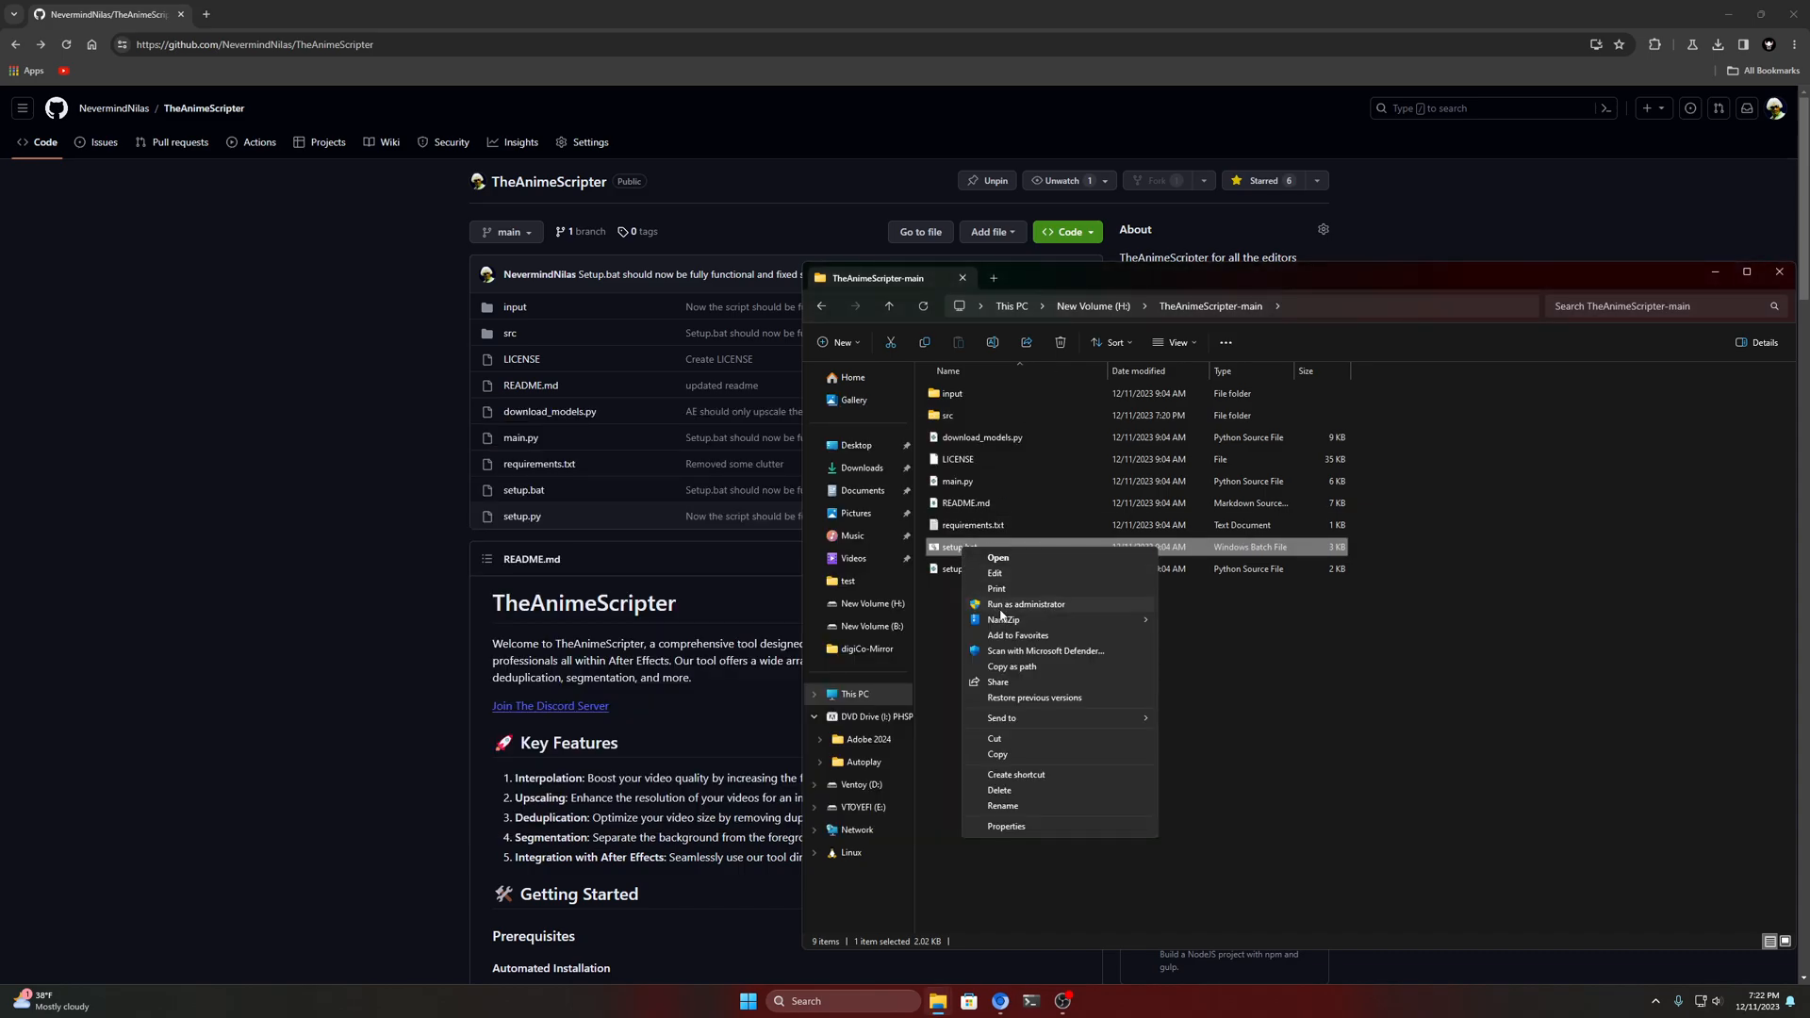
{"action": "left_click", "coordinate": [1025, 605]}
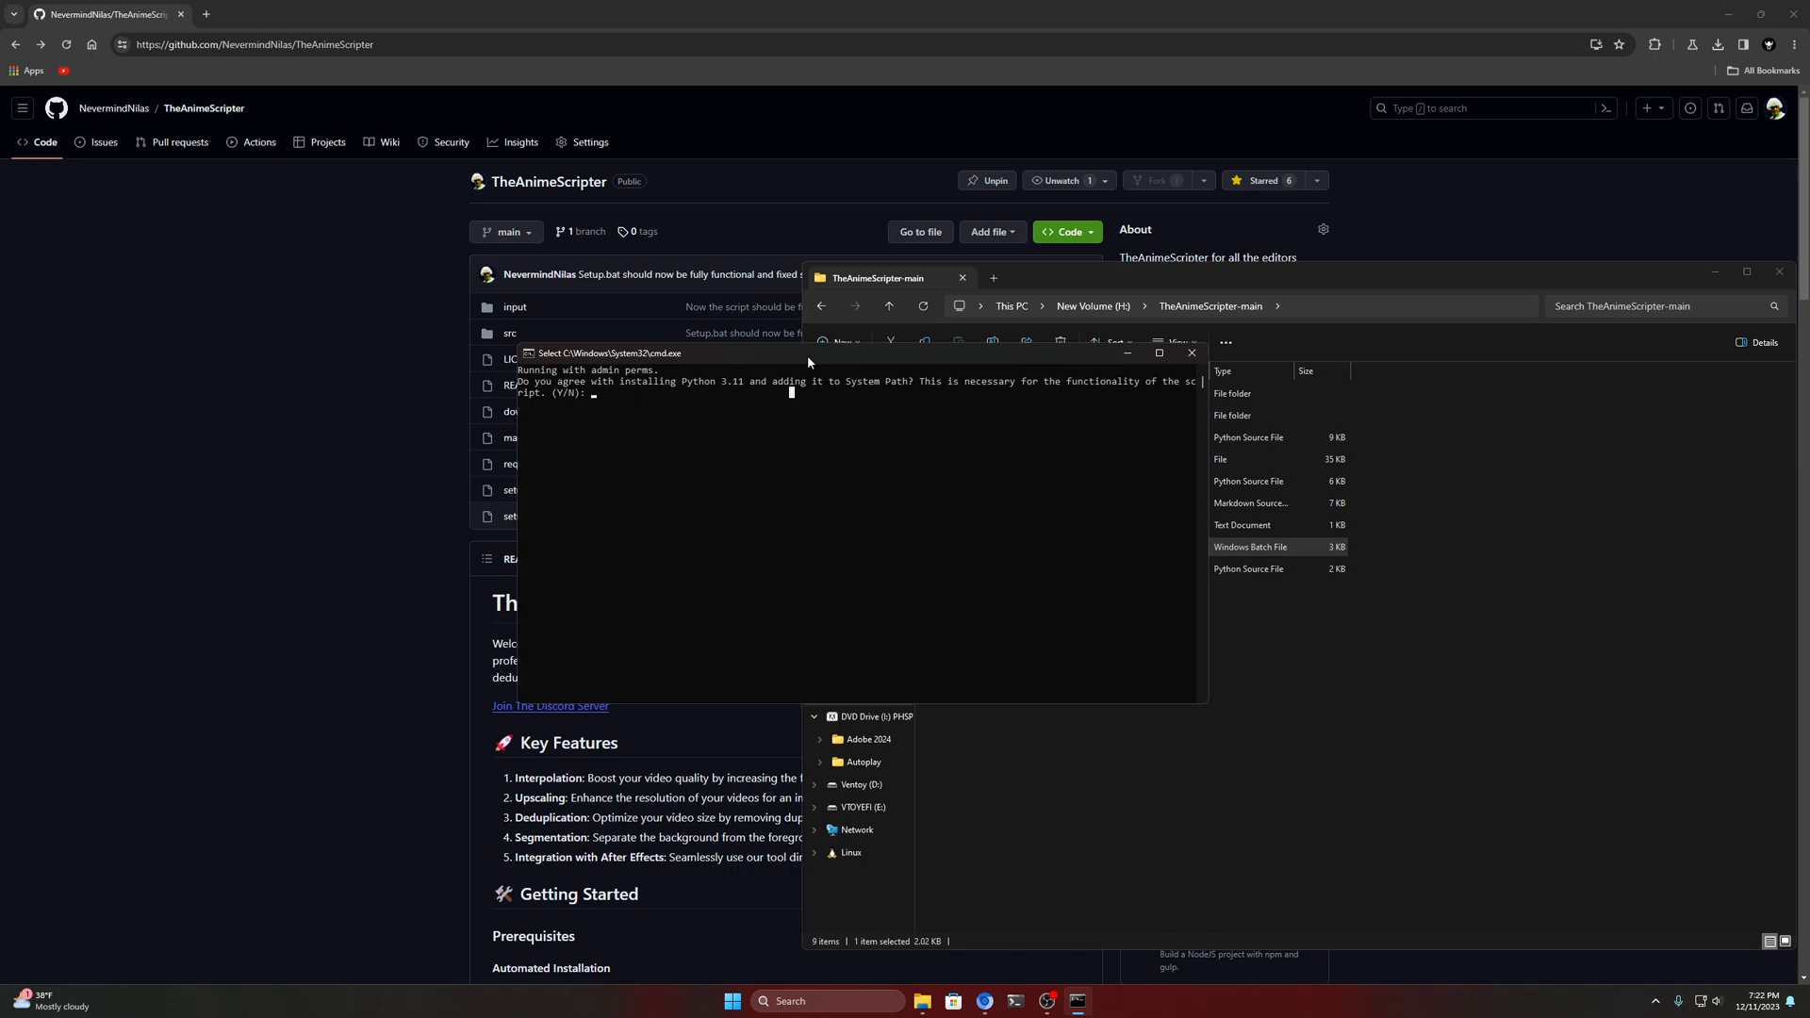
{"action": "mouse_move", "coordinate": [805, 371]}
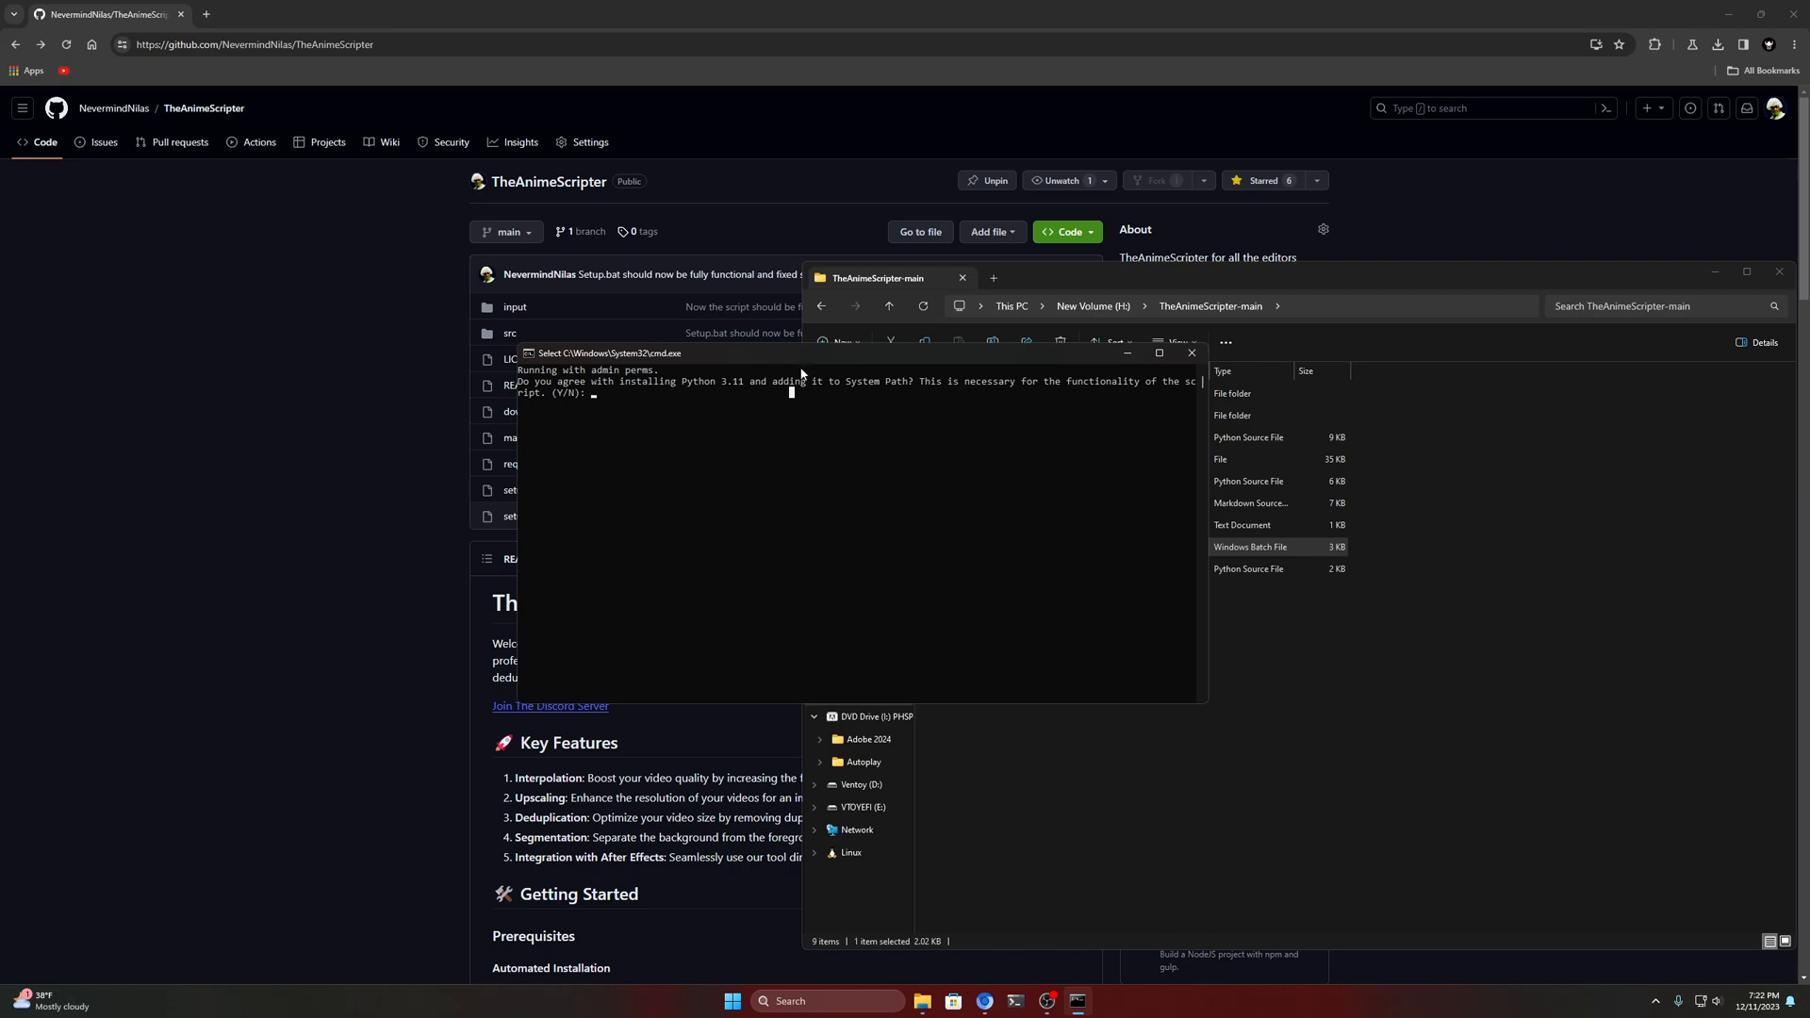
{"action": "mouse_move", "coordinate": [922, 513]}
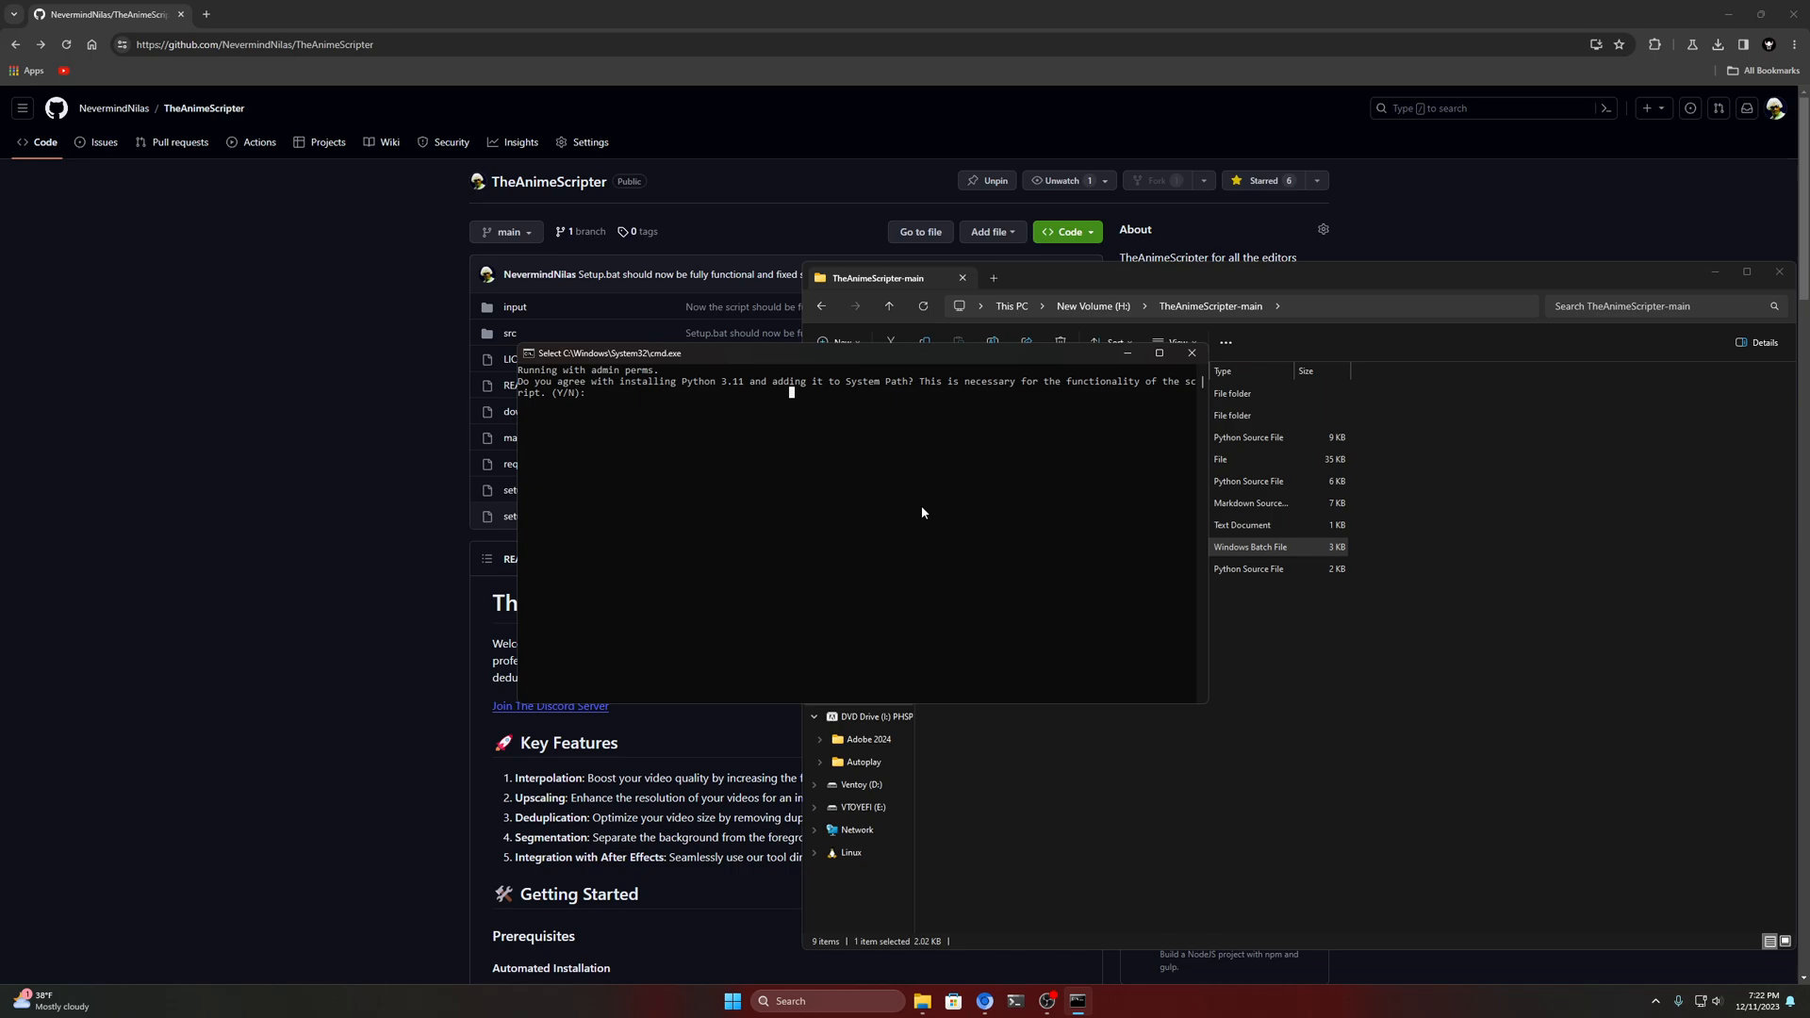
{"action": "mouse_move", "coordinate": [724, 366]}
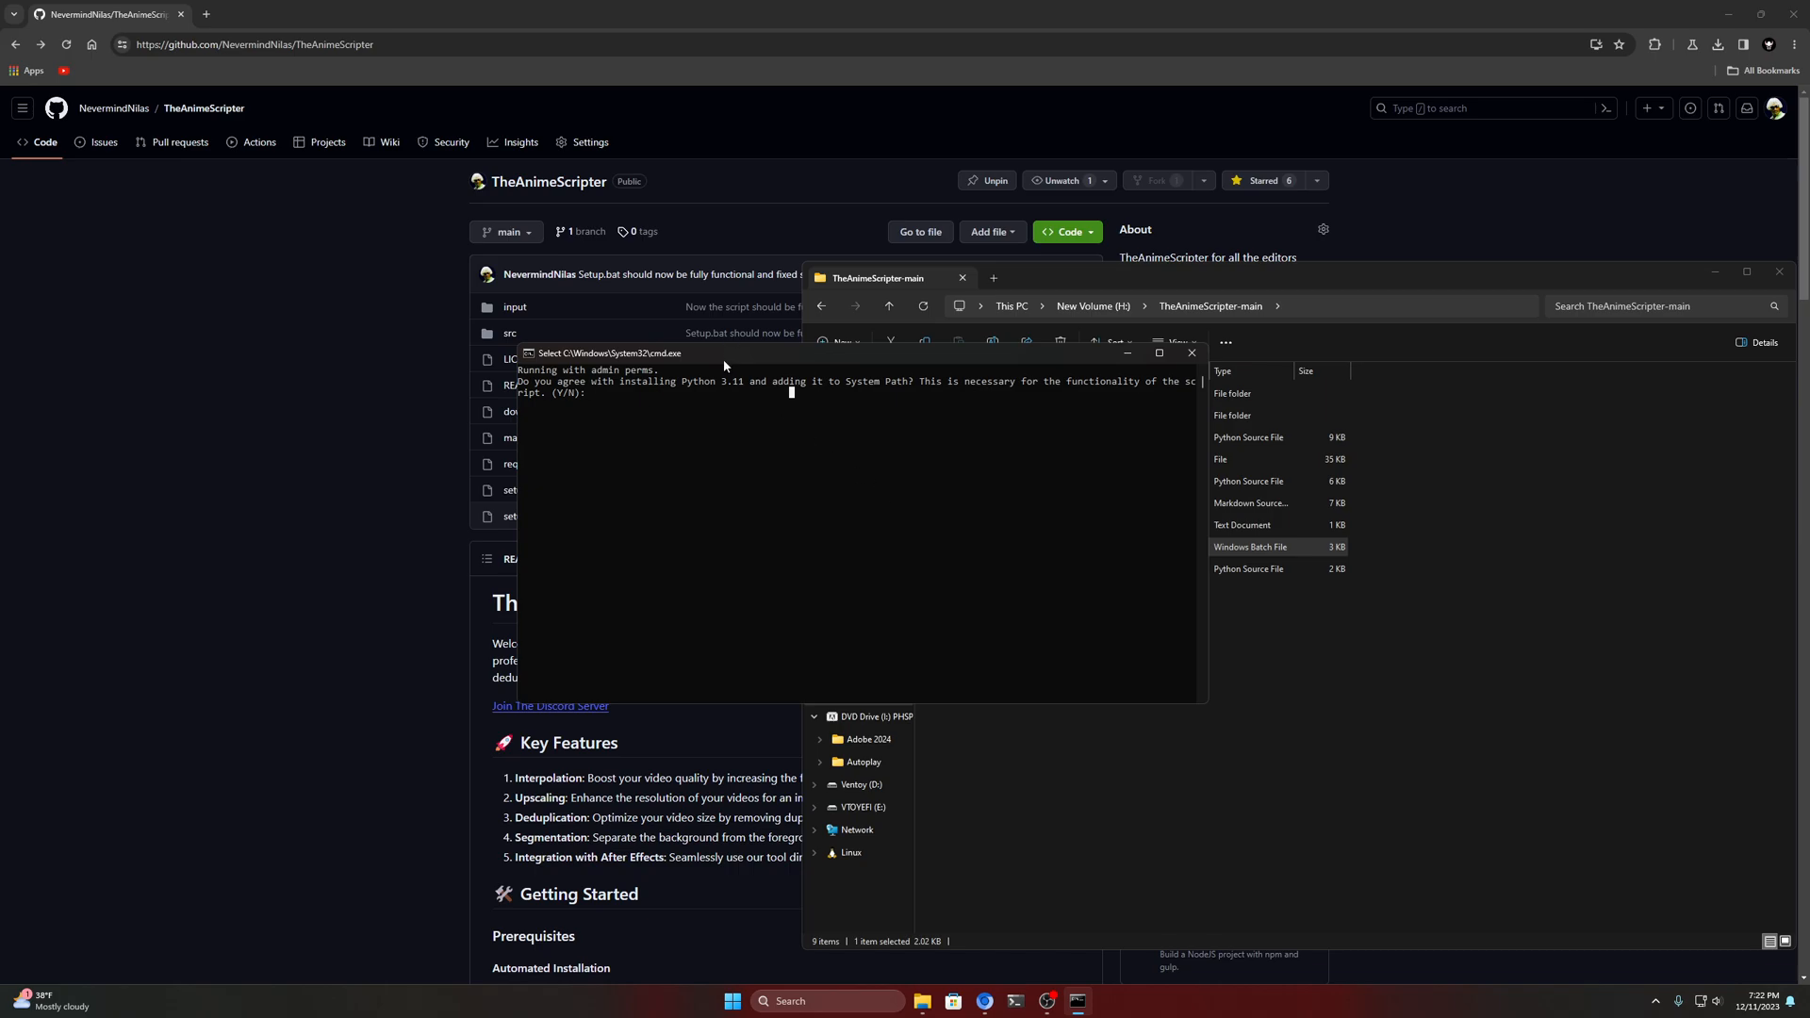
Answer Y to the prompt so setup installs Python 3.11 and adds it to PATH
{"action": "type", "text": "Y"}
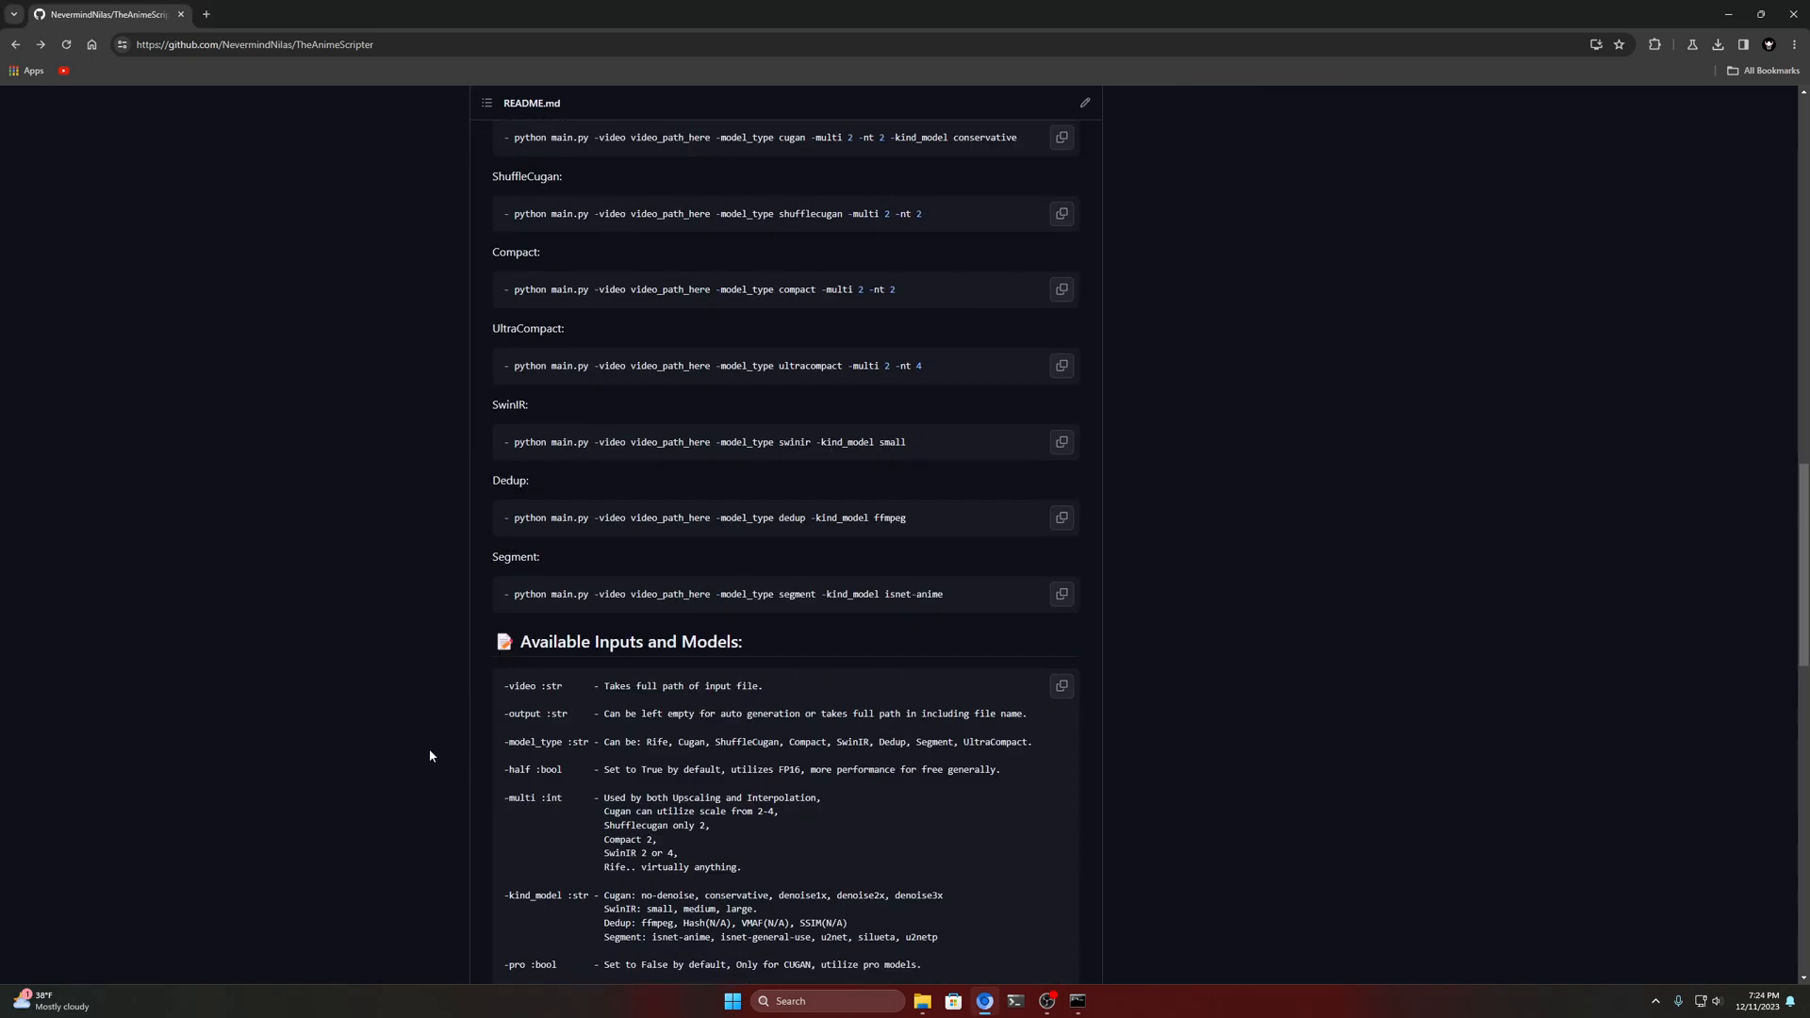
Scroll the README down to the Acknowledgements, Benchmarks and To-Do sections
{"action": "scroll", "scroll_direction": "down", "scroll_amount": 3}
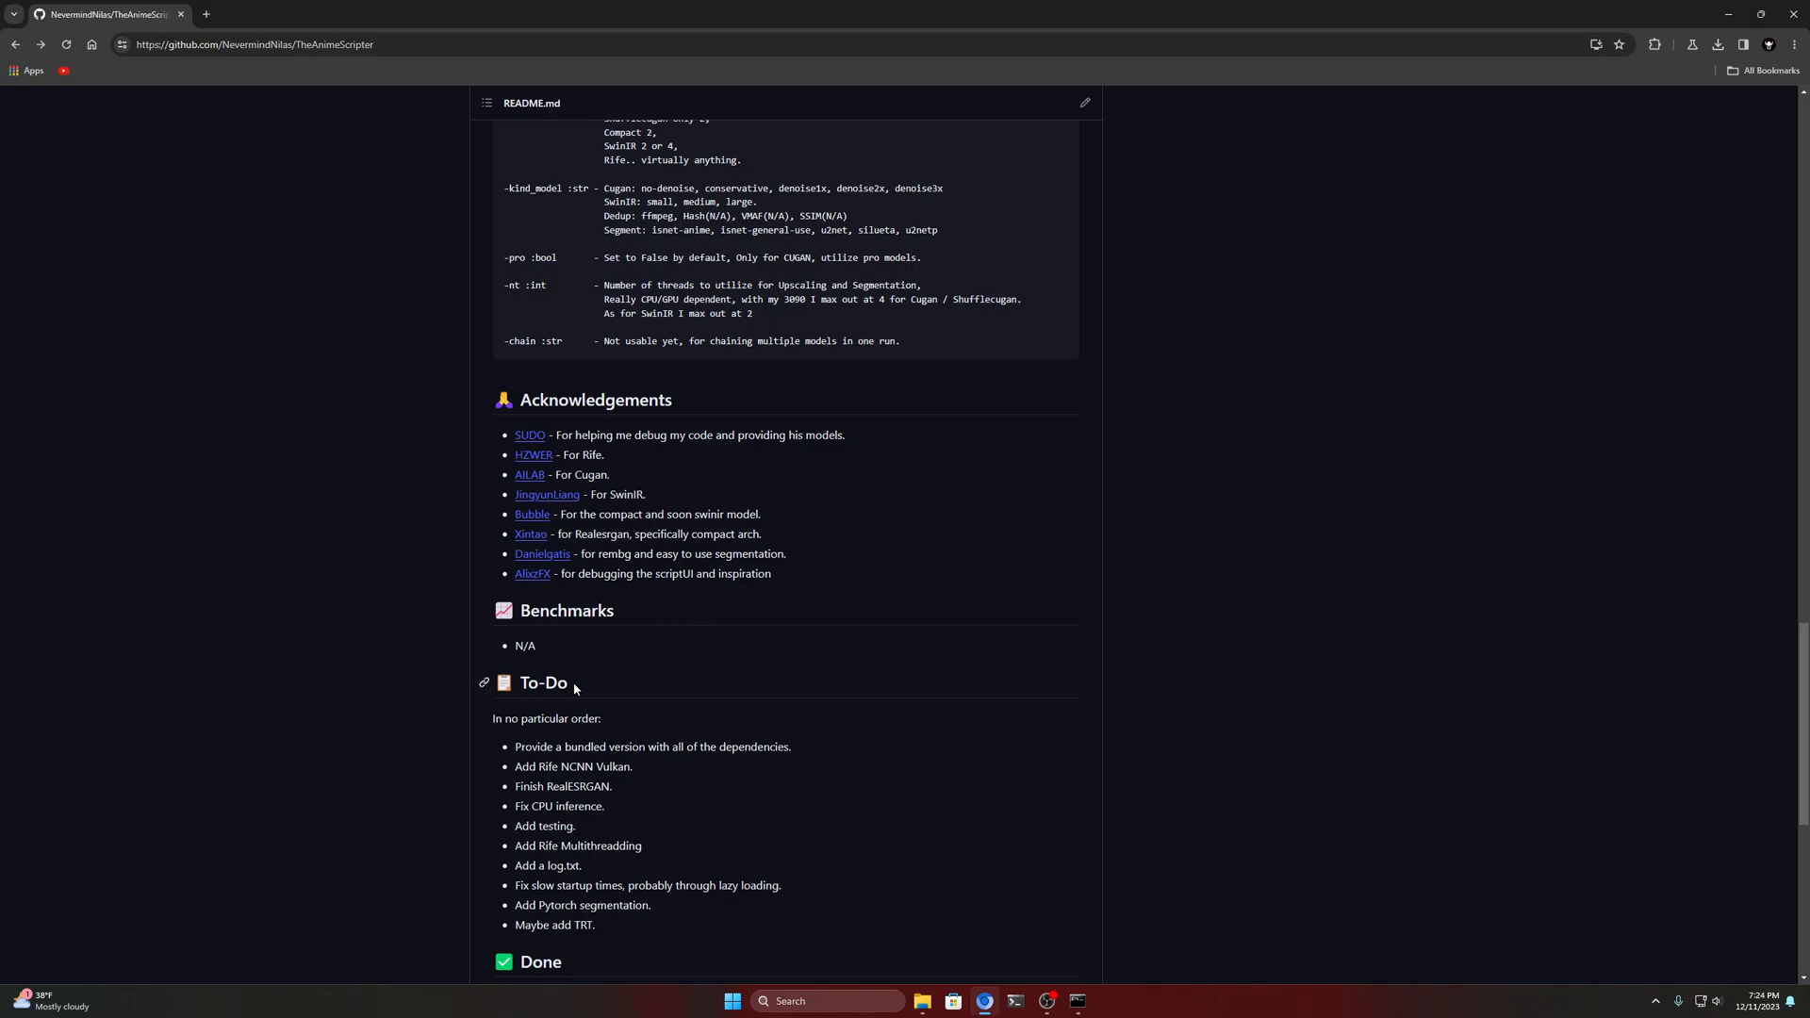
{"action": "mouse_move", "coordinate": [1078, 1001]}
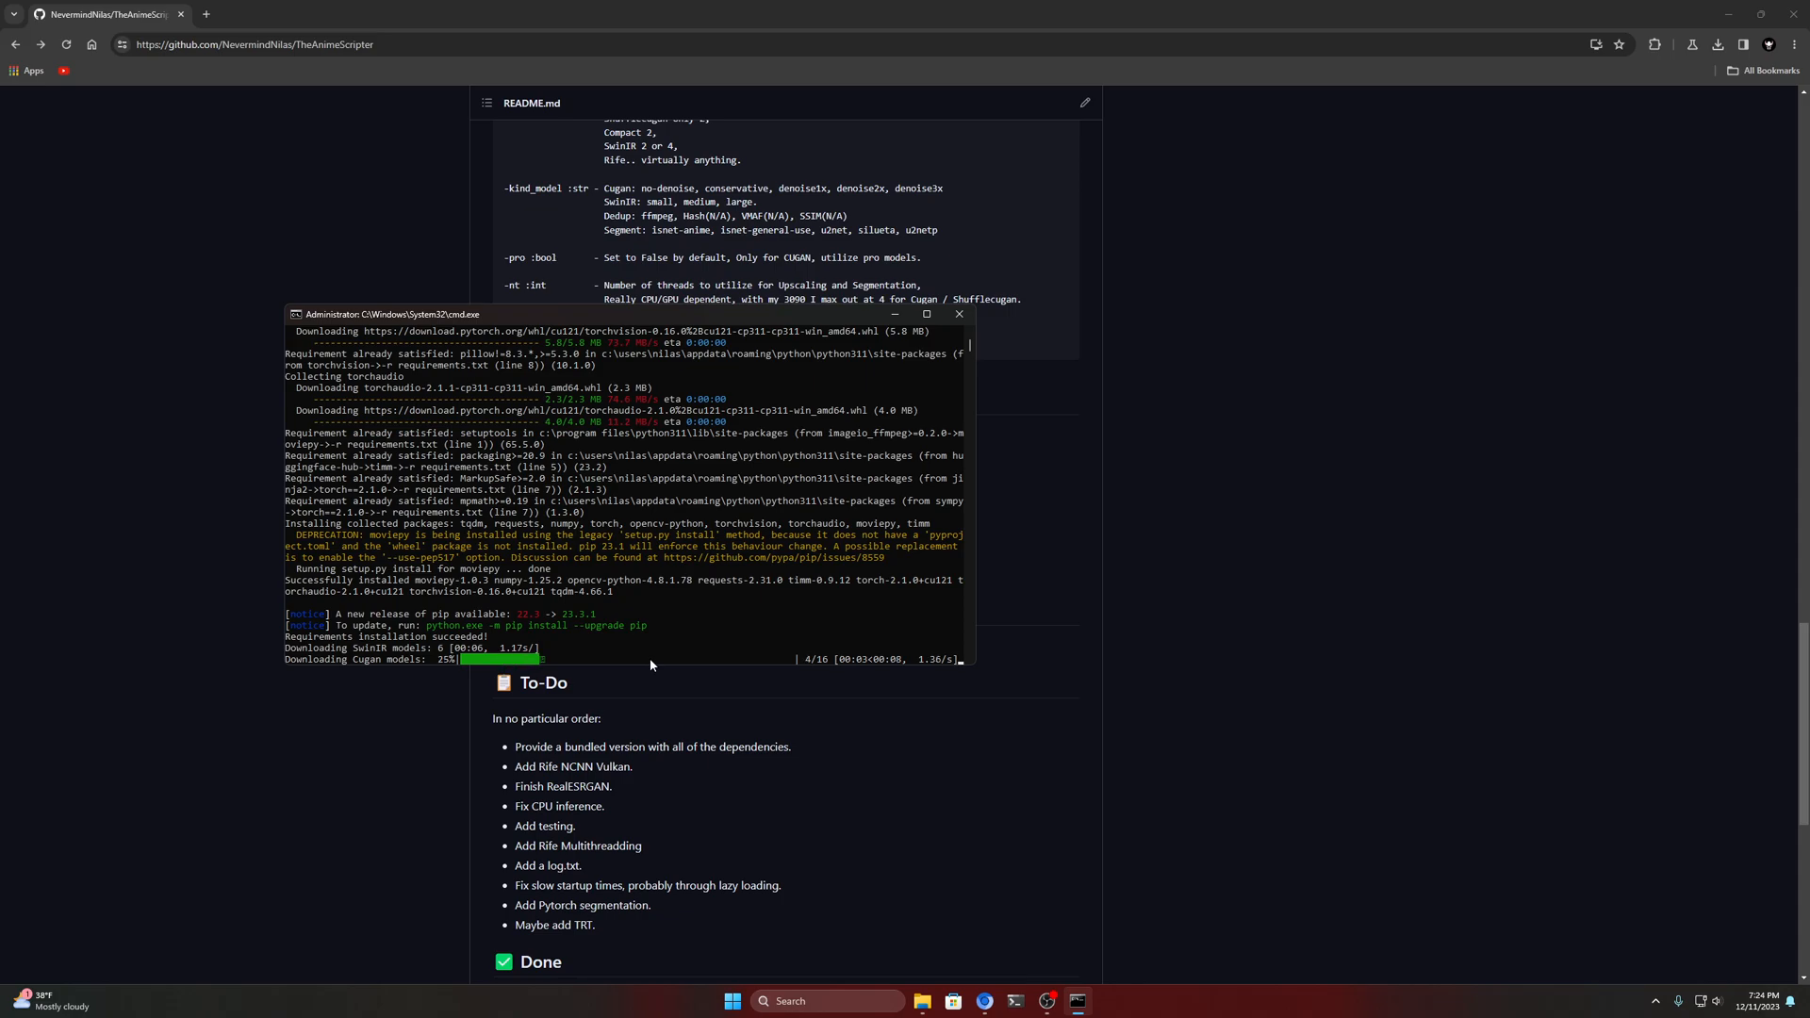
Launch After Effects and start a New Composition
{"action": "left_click", "coordinate": [729, 1000]}
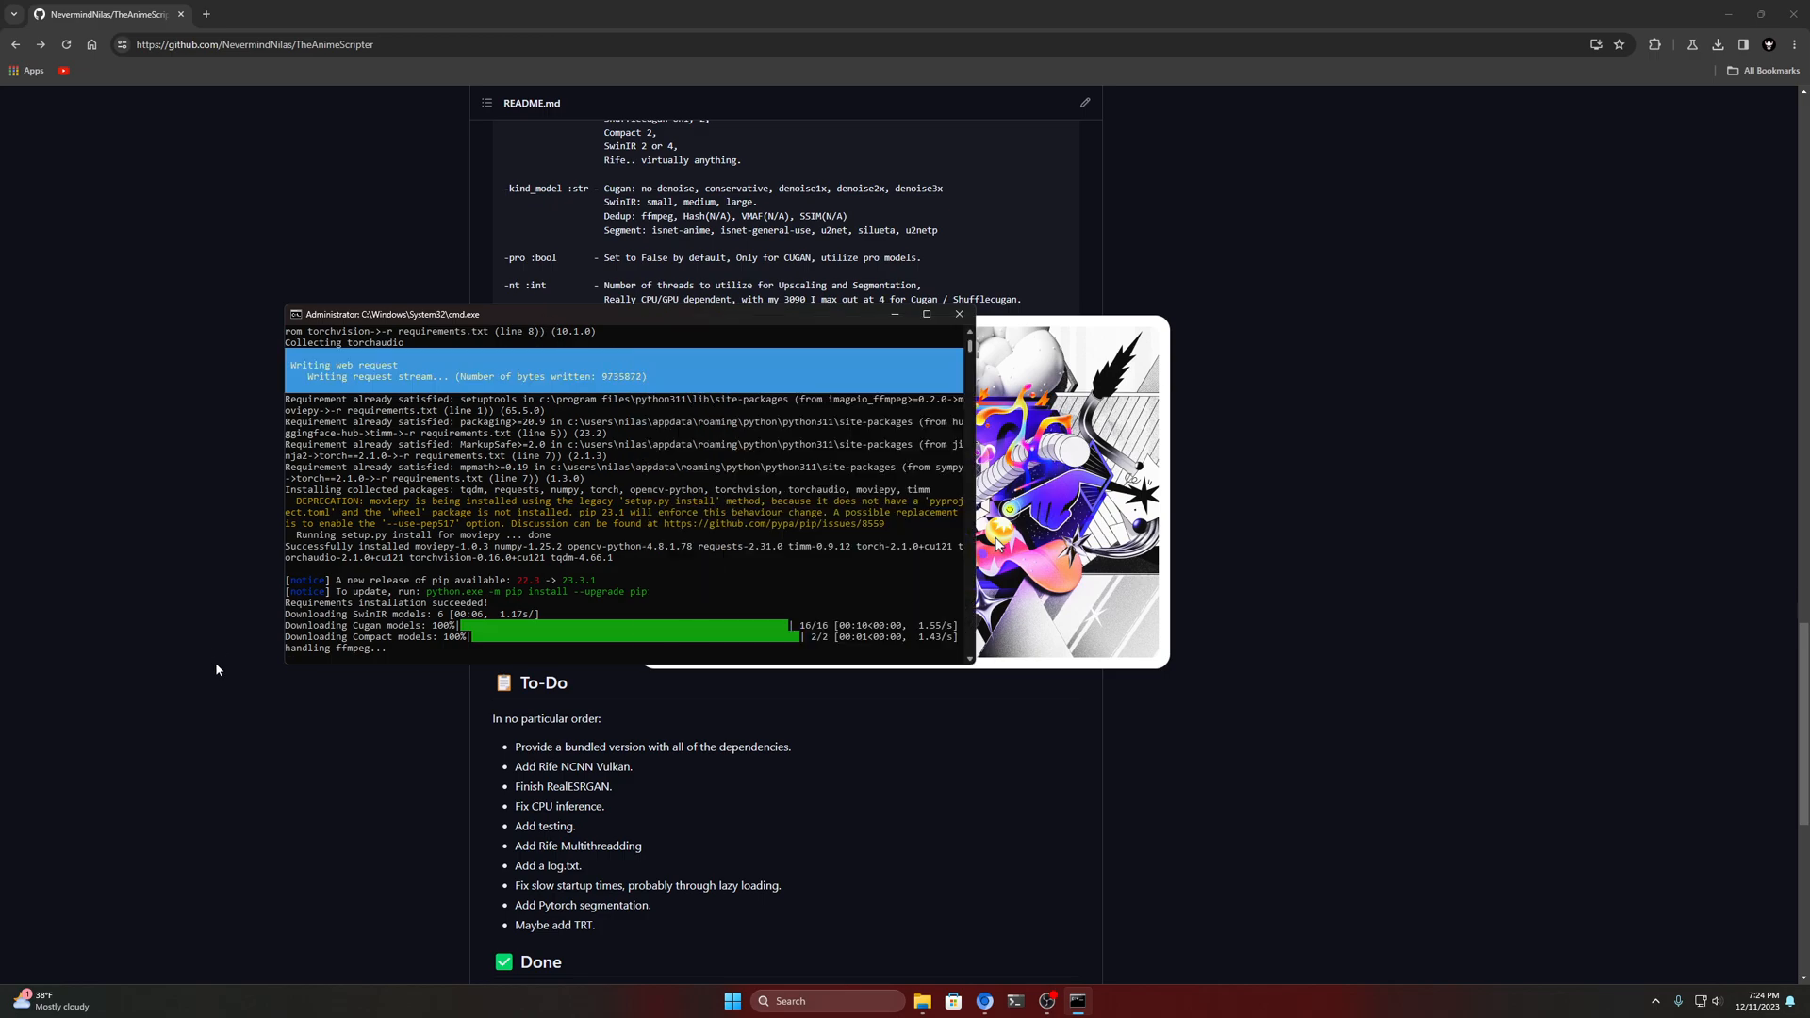
{"action": "left_click", "coordinate": [1092, 1001]}
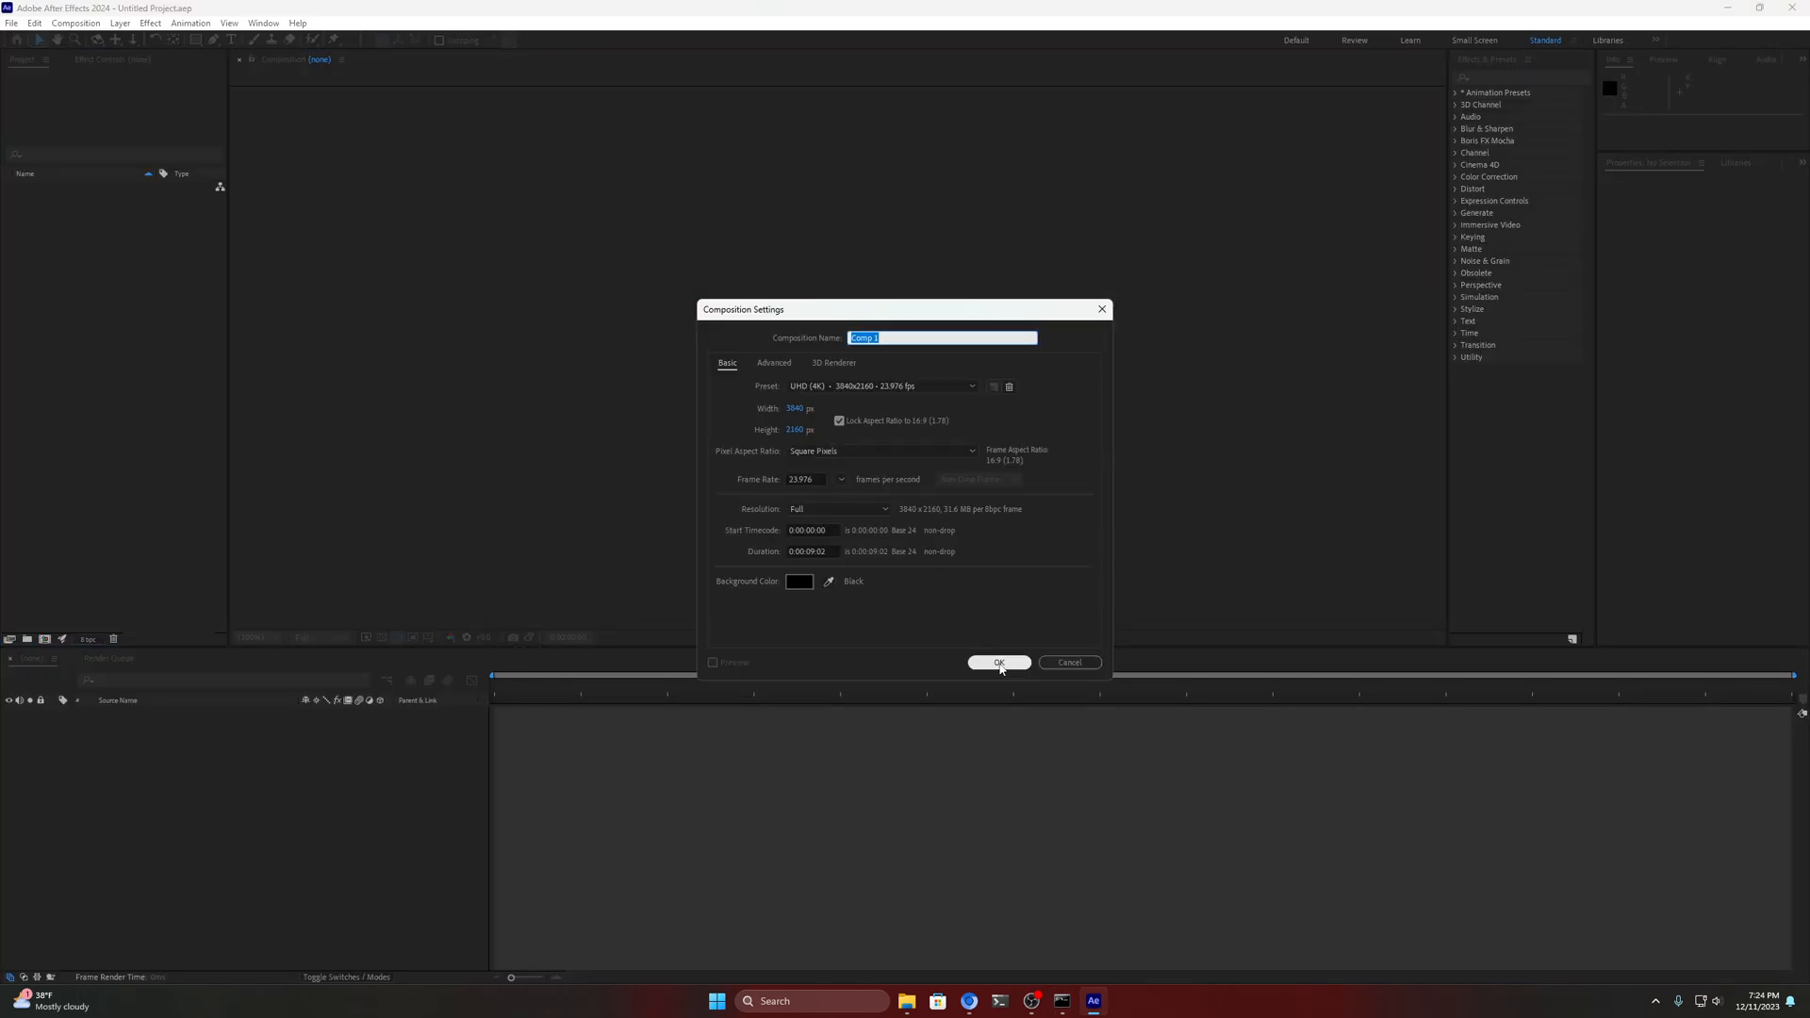
Confirm the UHD 3840×2160, 23.976 fps settings for Comp 1 and bring After Effects to front
{"action": "left_click", "coordinate": [997, 662]}
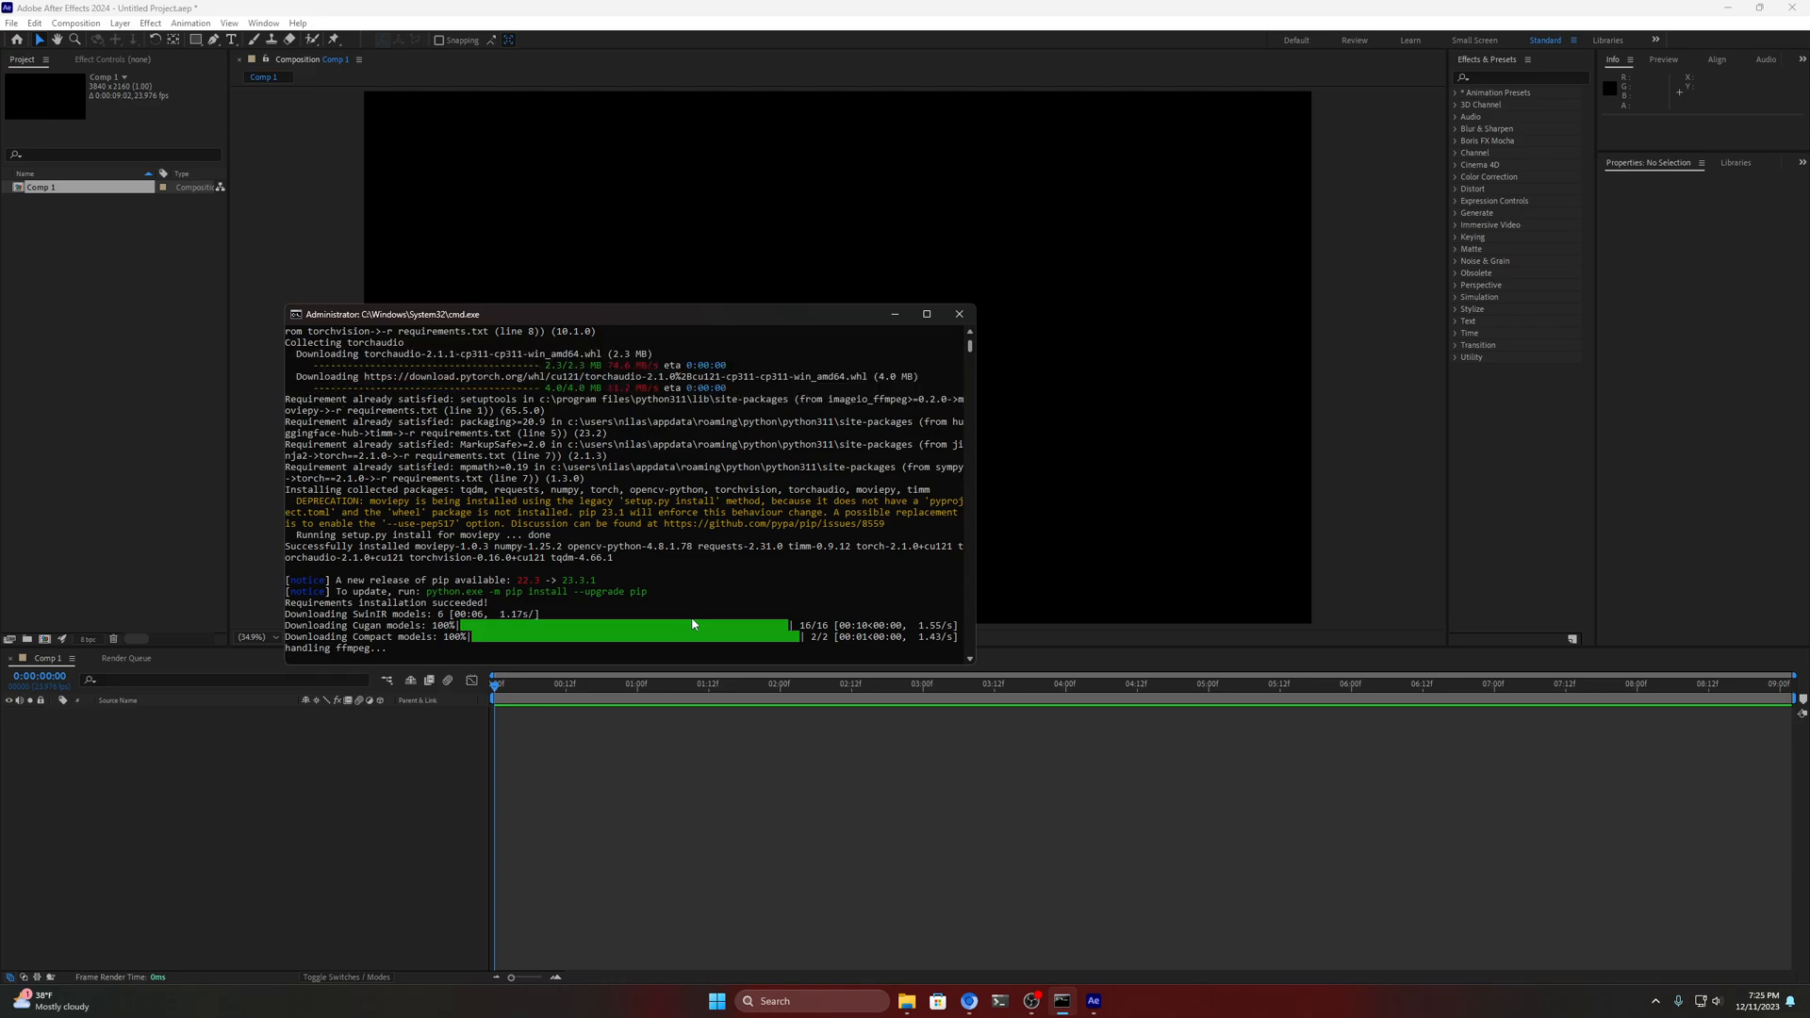
{"action": "left_click", "coordinate": [957, 313]}
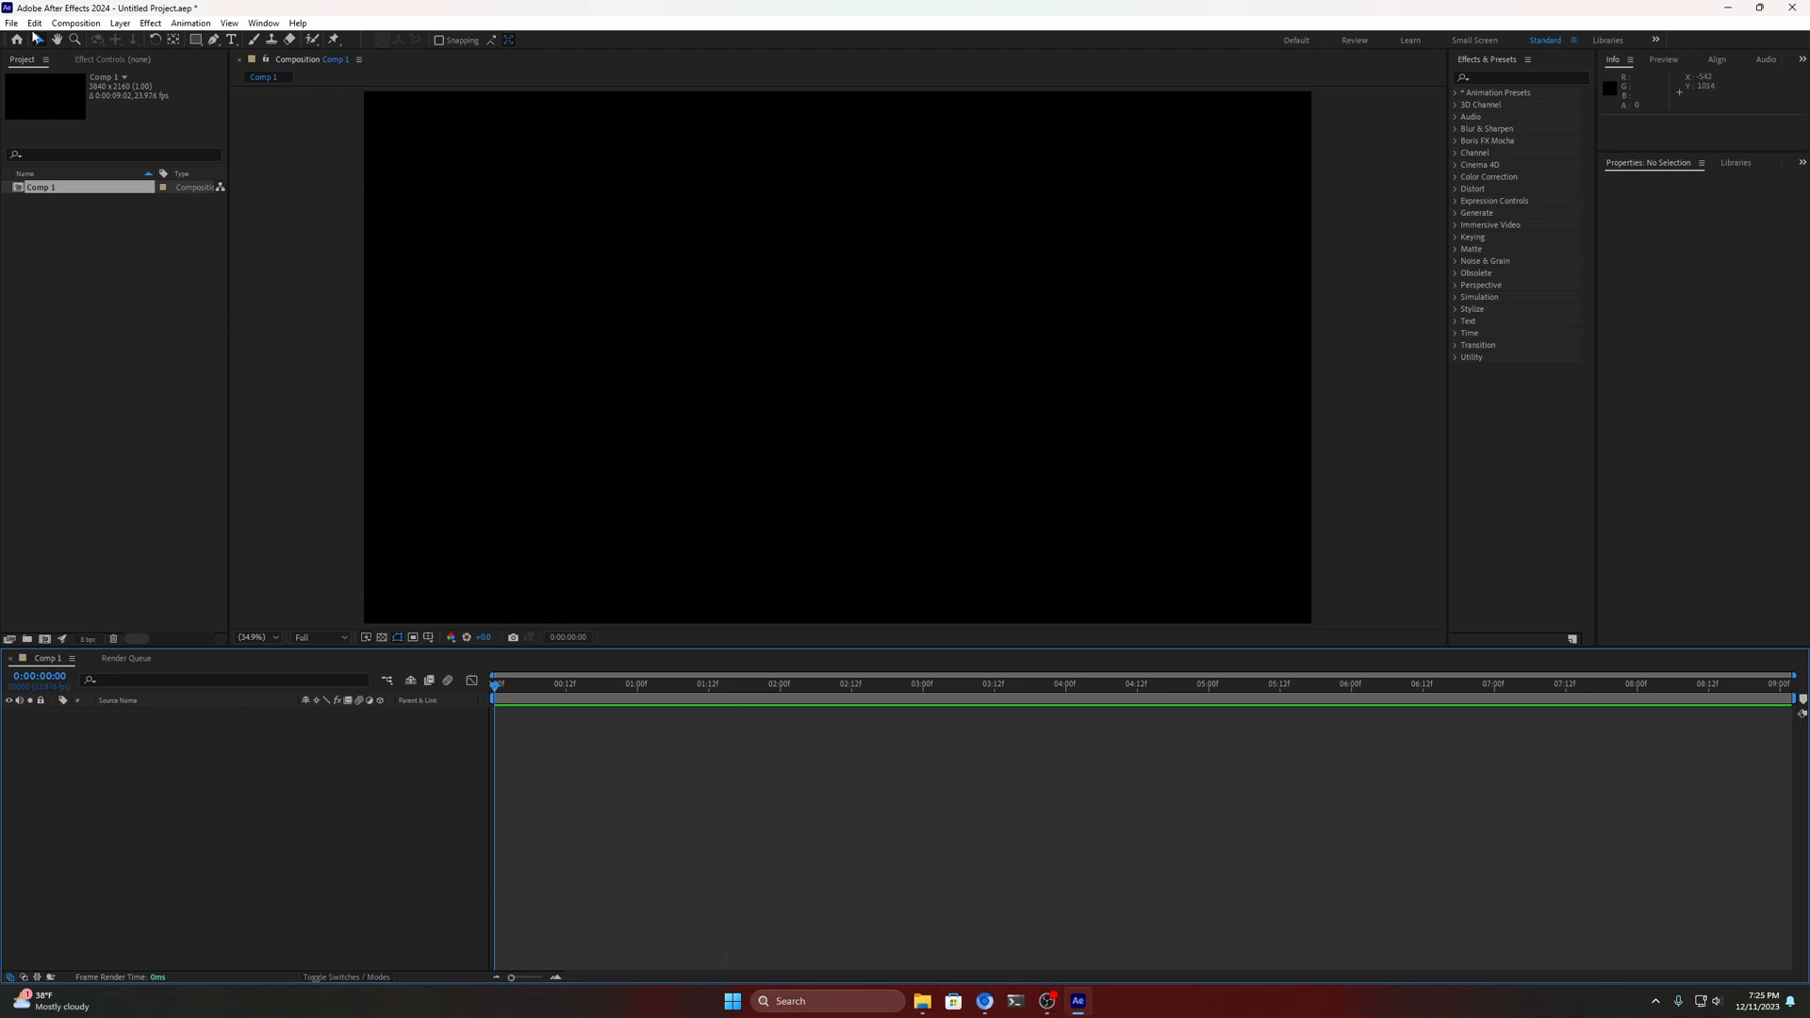
Install src/TheAnimeScripter.jsx through File > Scripts > Install Script File
{"action": "left_click", "coordinate": [12, 22]}
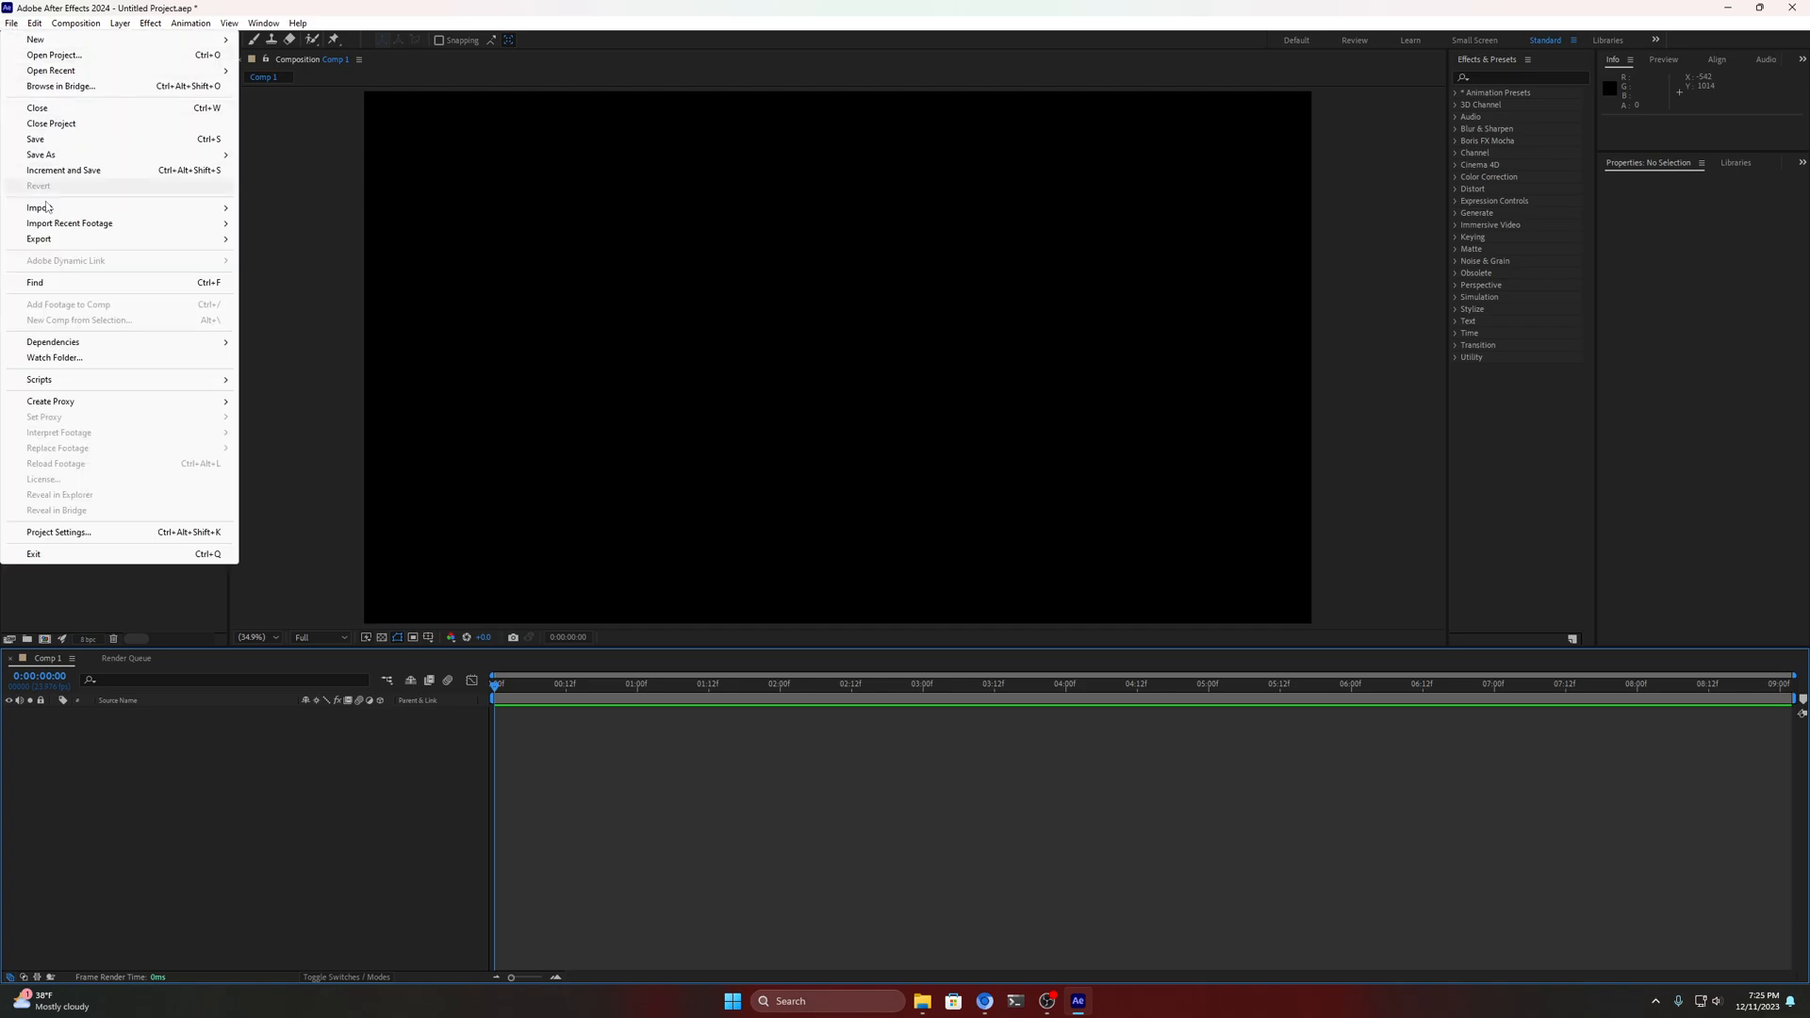
{"action": "left_click", "coordinate": [40, 208]}
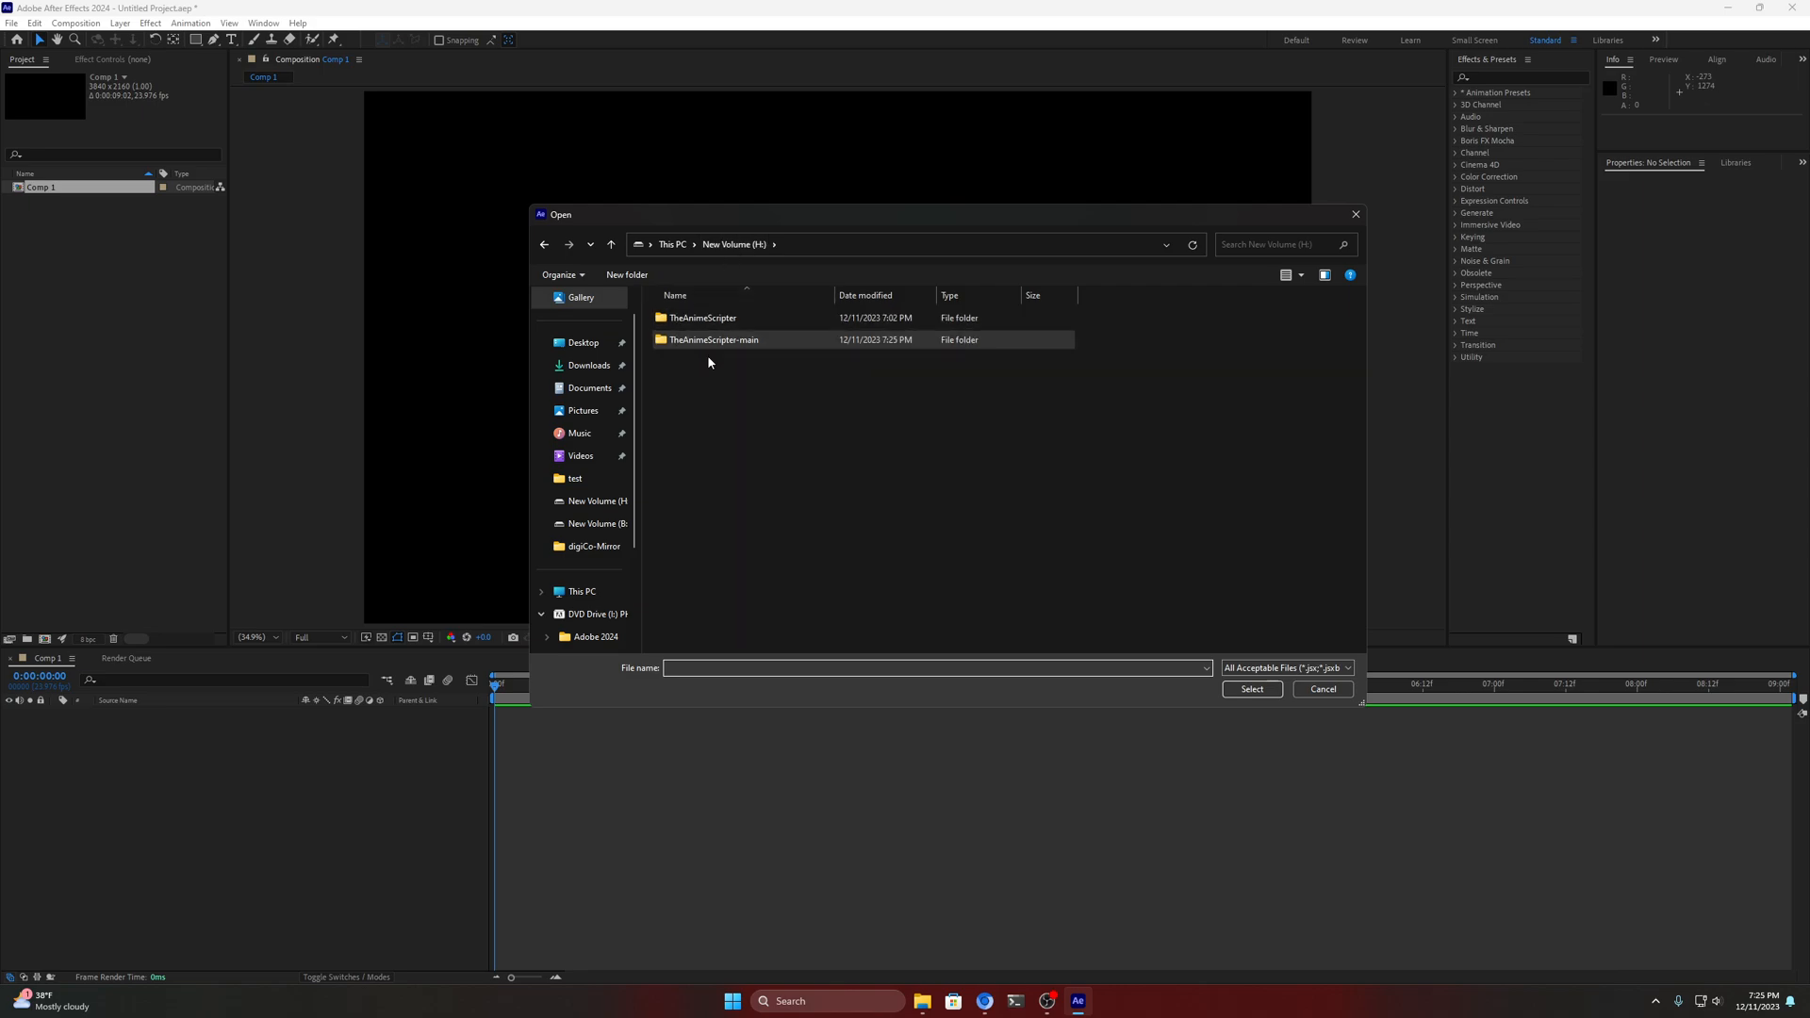
{"action": "double_click", "coordinate": [713, 339]}
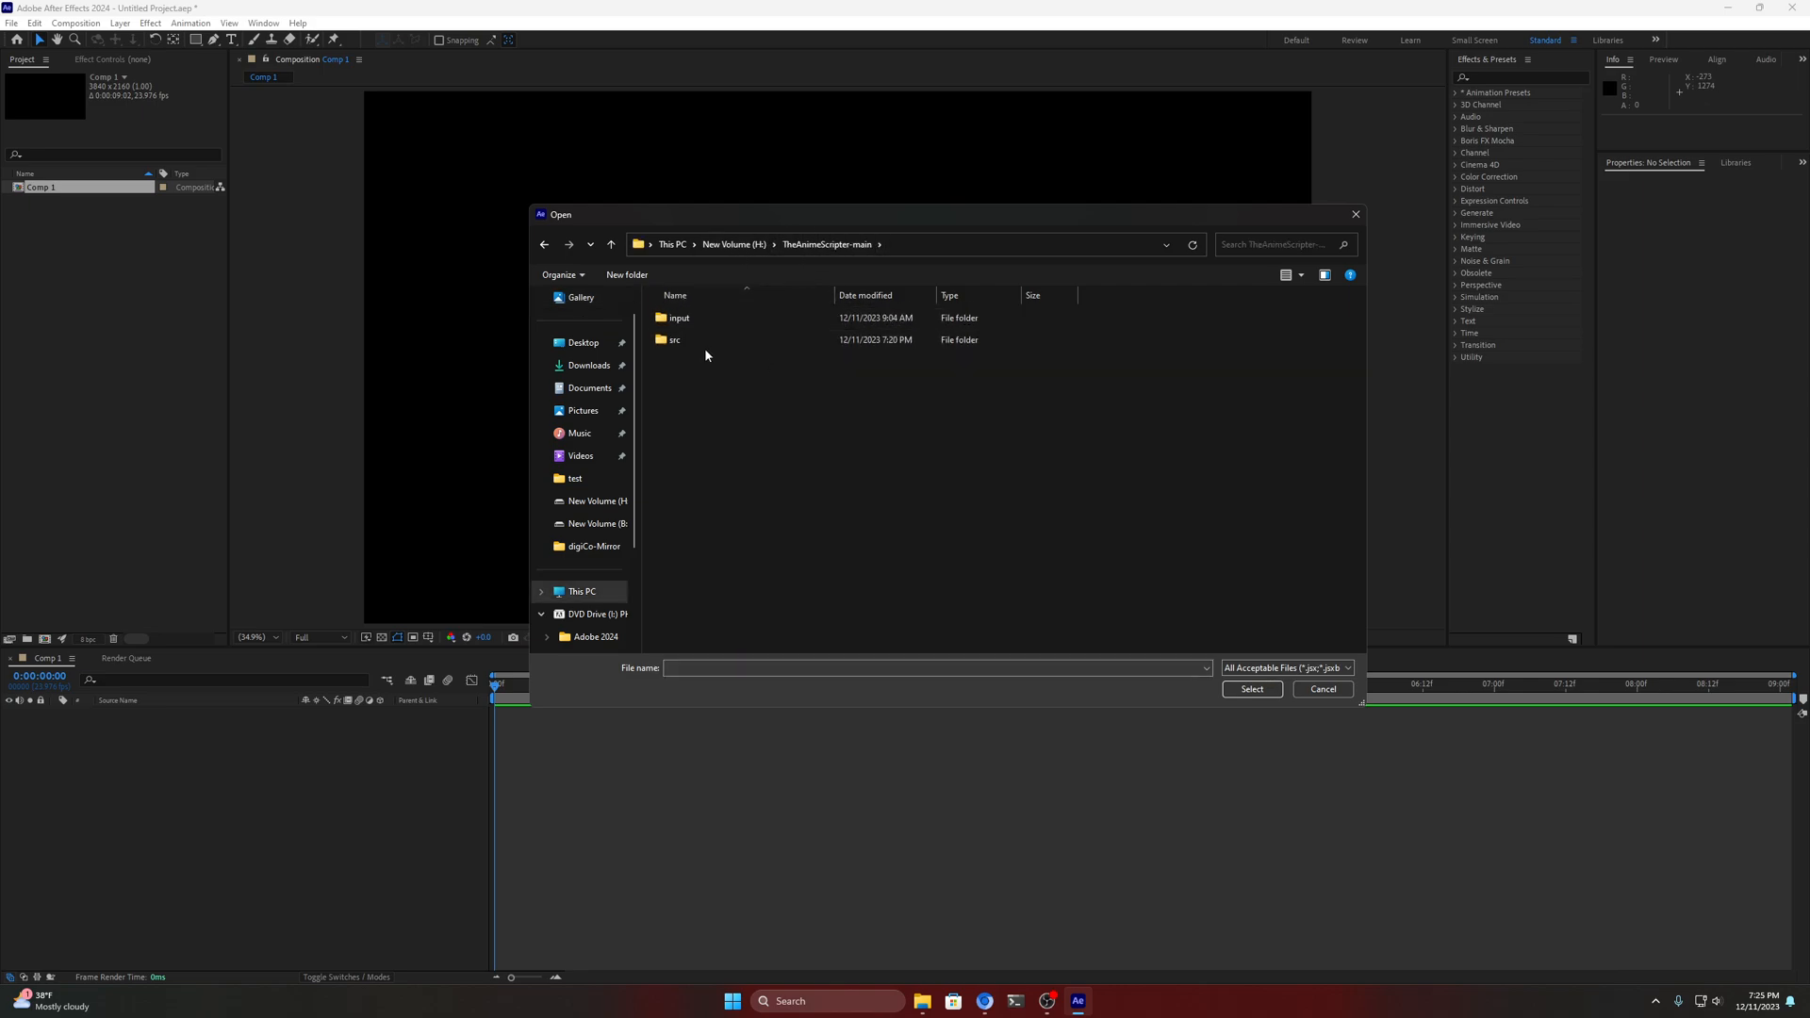
{"action": "double_click", "coordinate": [675, 340]}
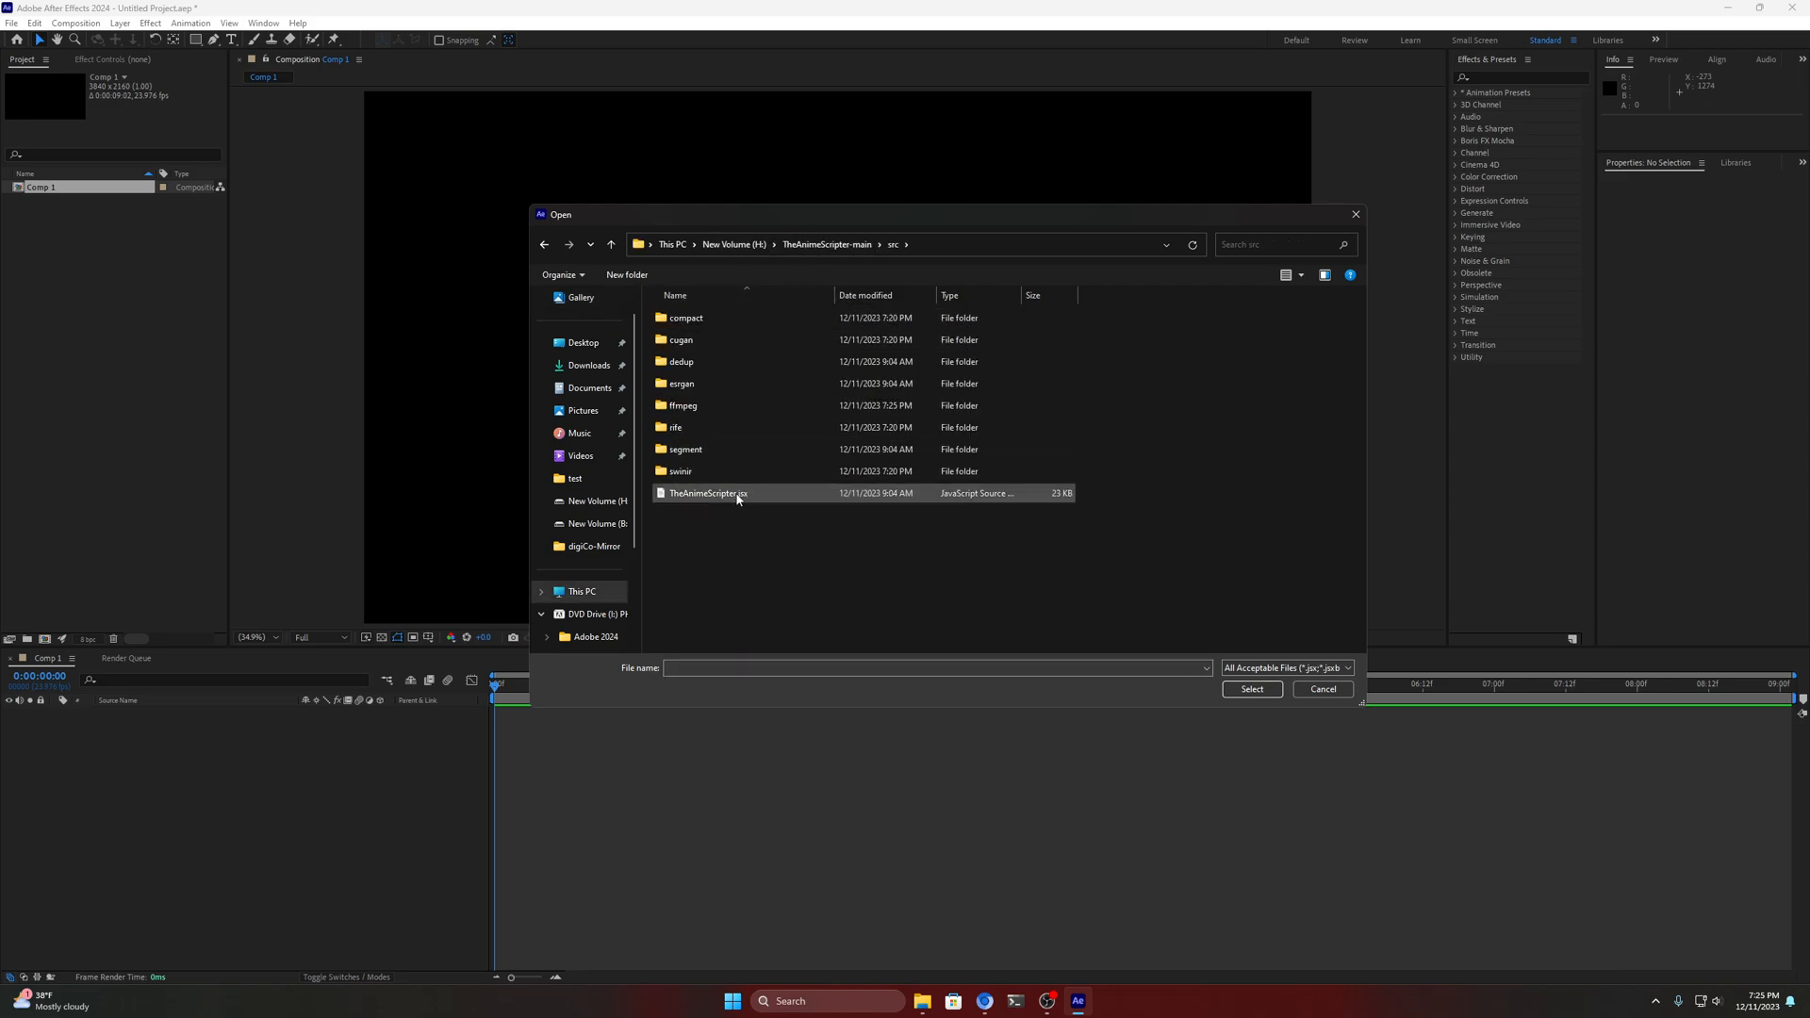
{"action": "left_click", "coordinate": [707, 492]}
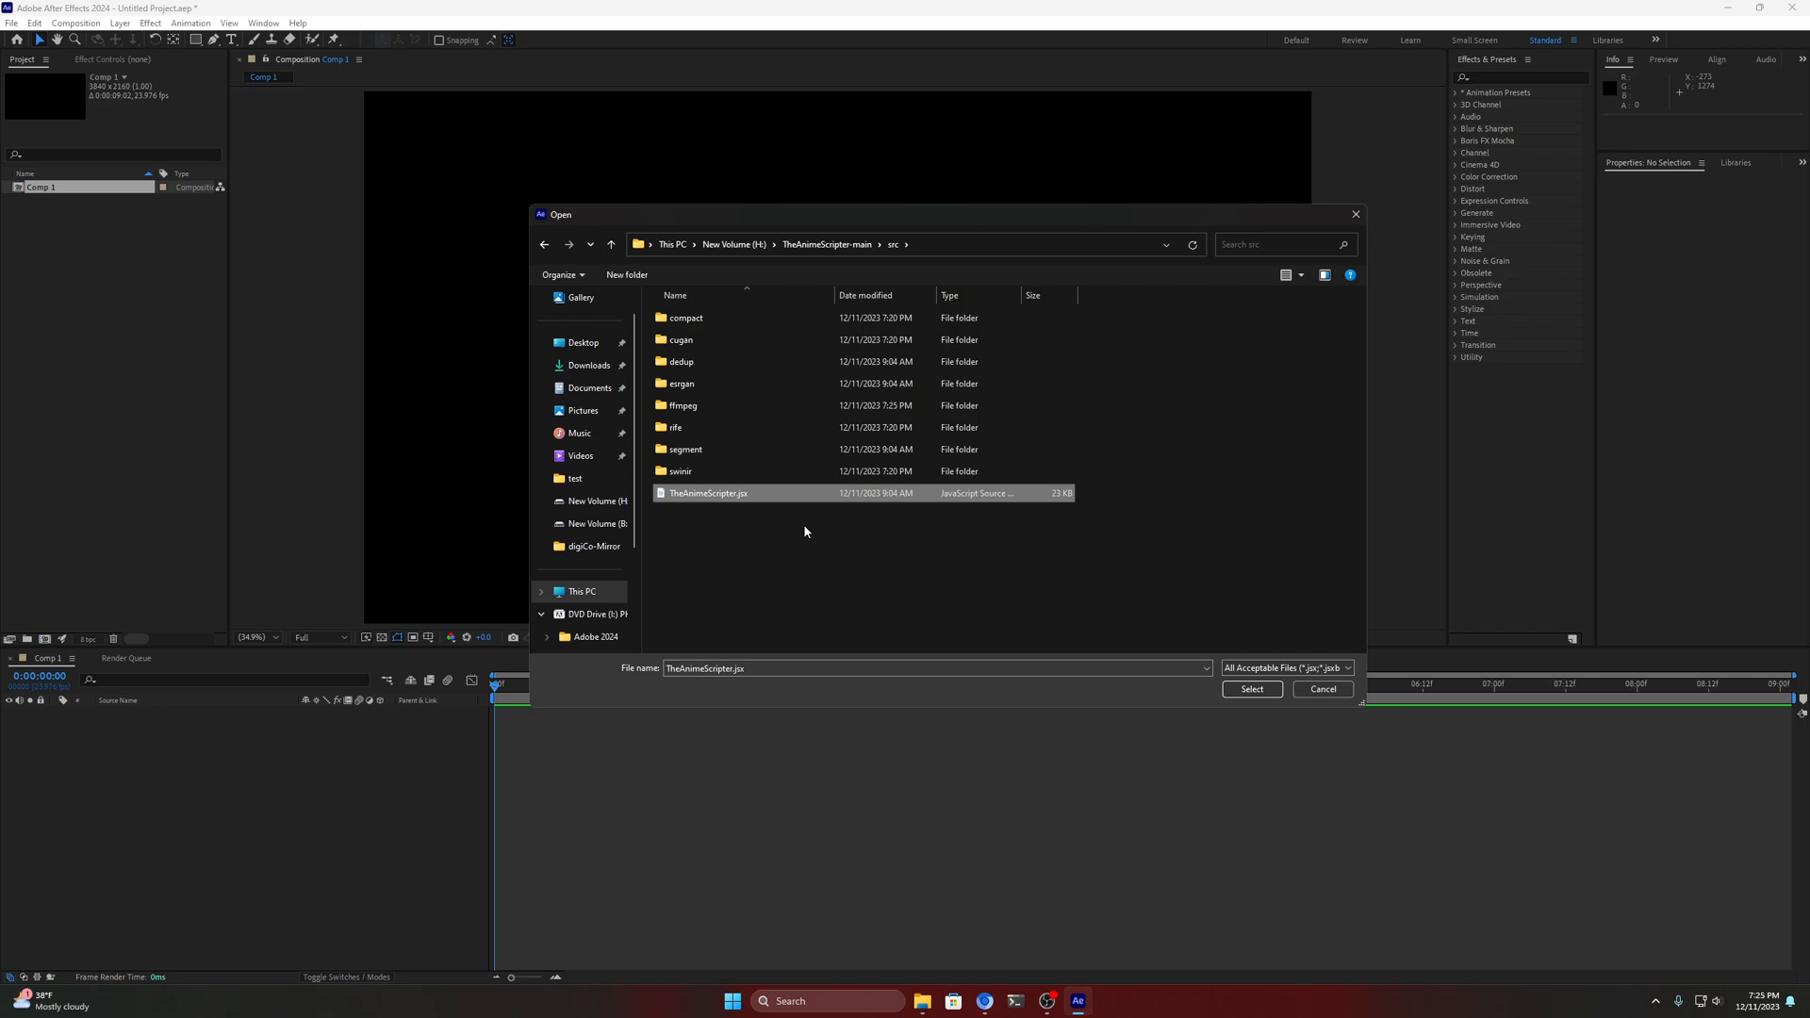
{"action": "left_click", "coordinate": [1250, 690]}
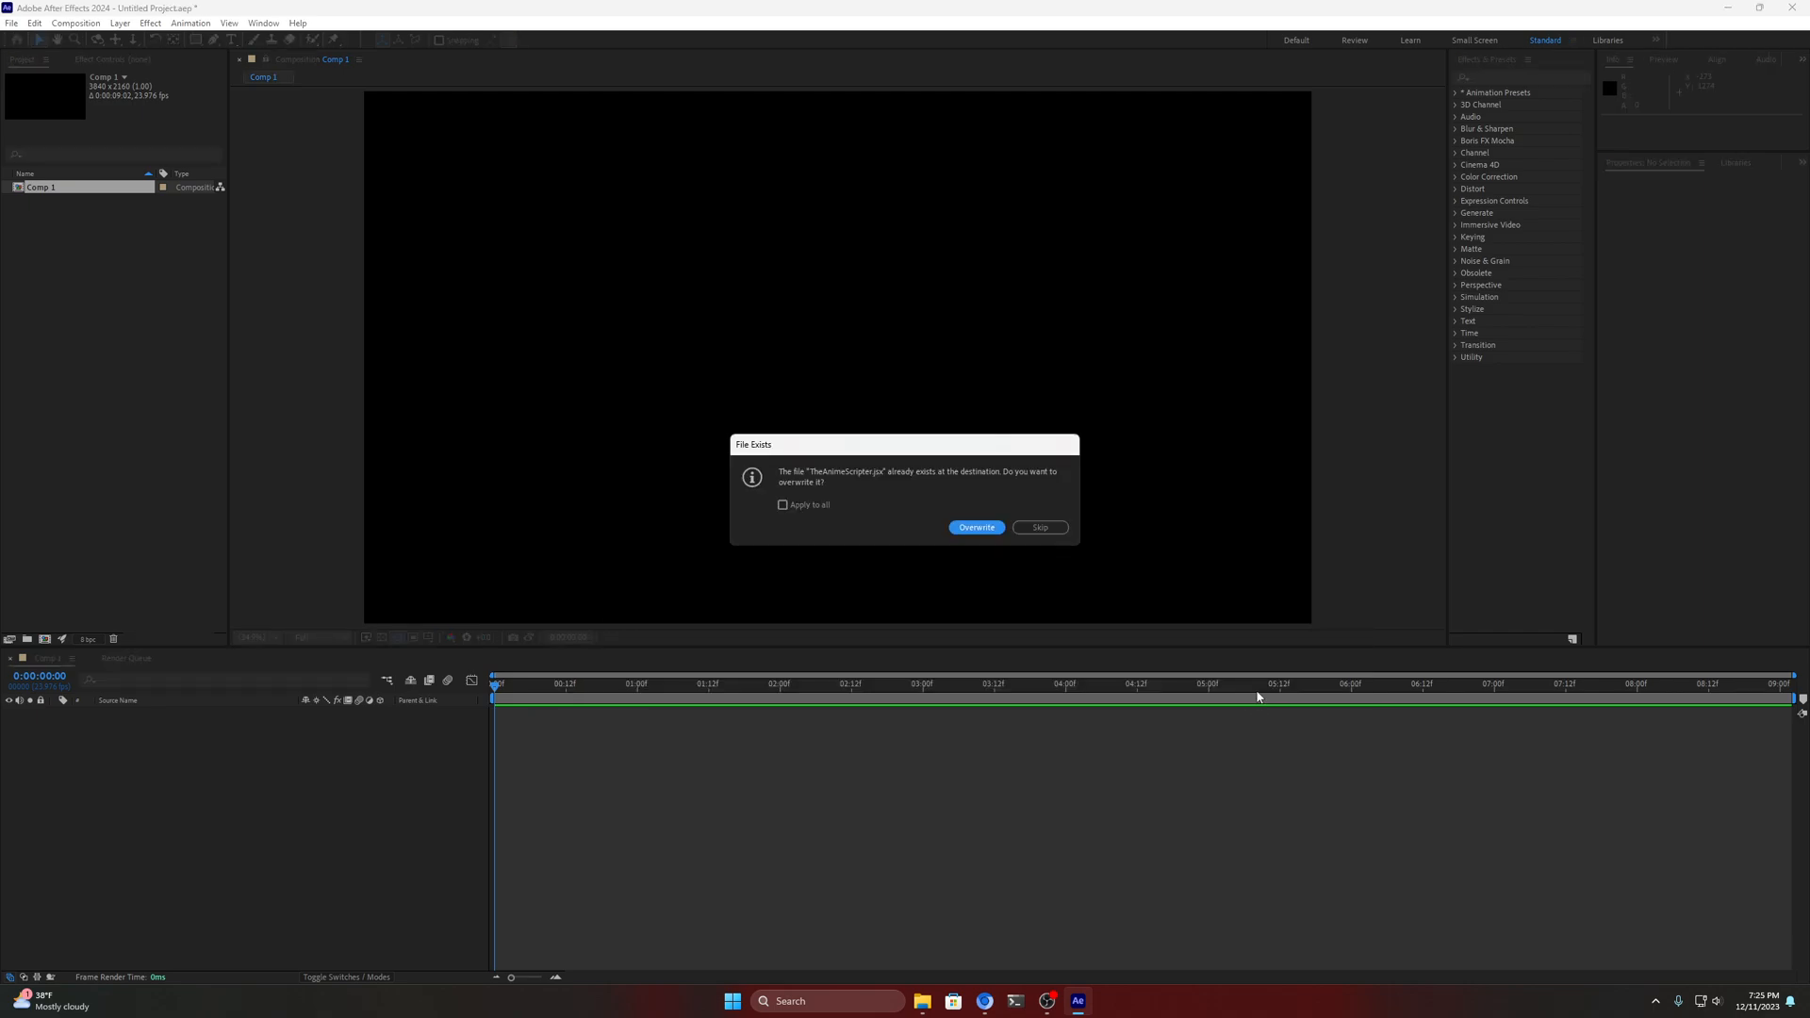
Overwrite the existing script with Apply to all, acknowledge success, and close After Effects
{"action": "left_click", "coordinate": [782, 505]}
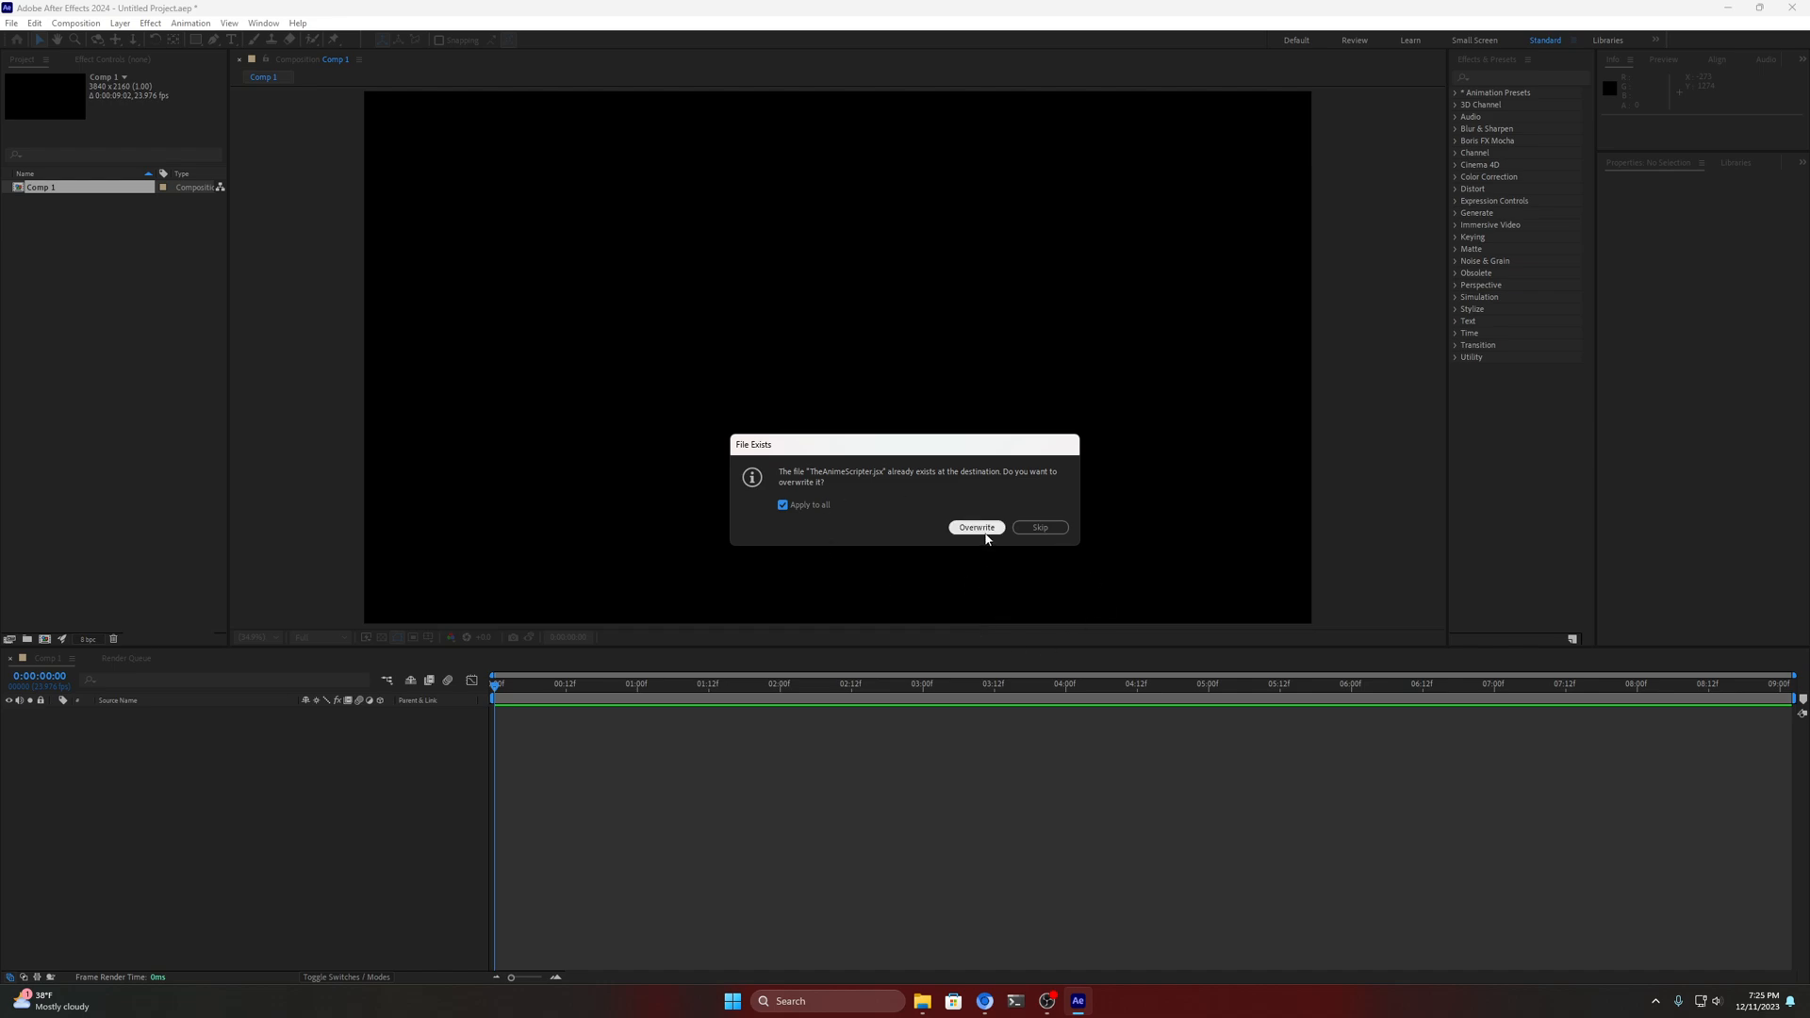
{"action": "left_click", "coordinate": [975, 526]}
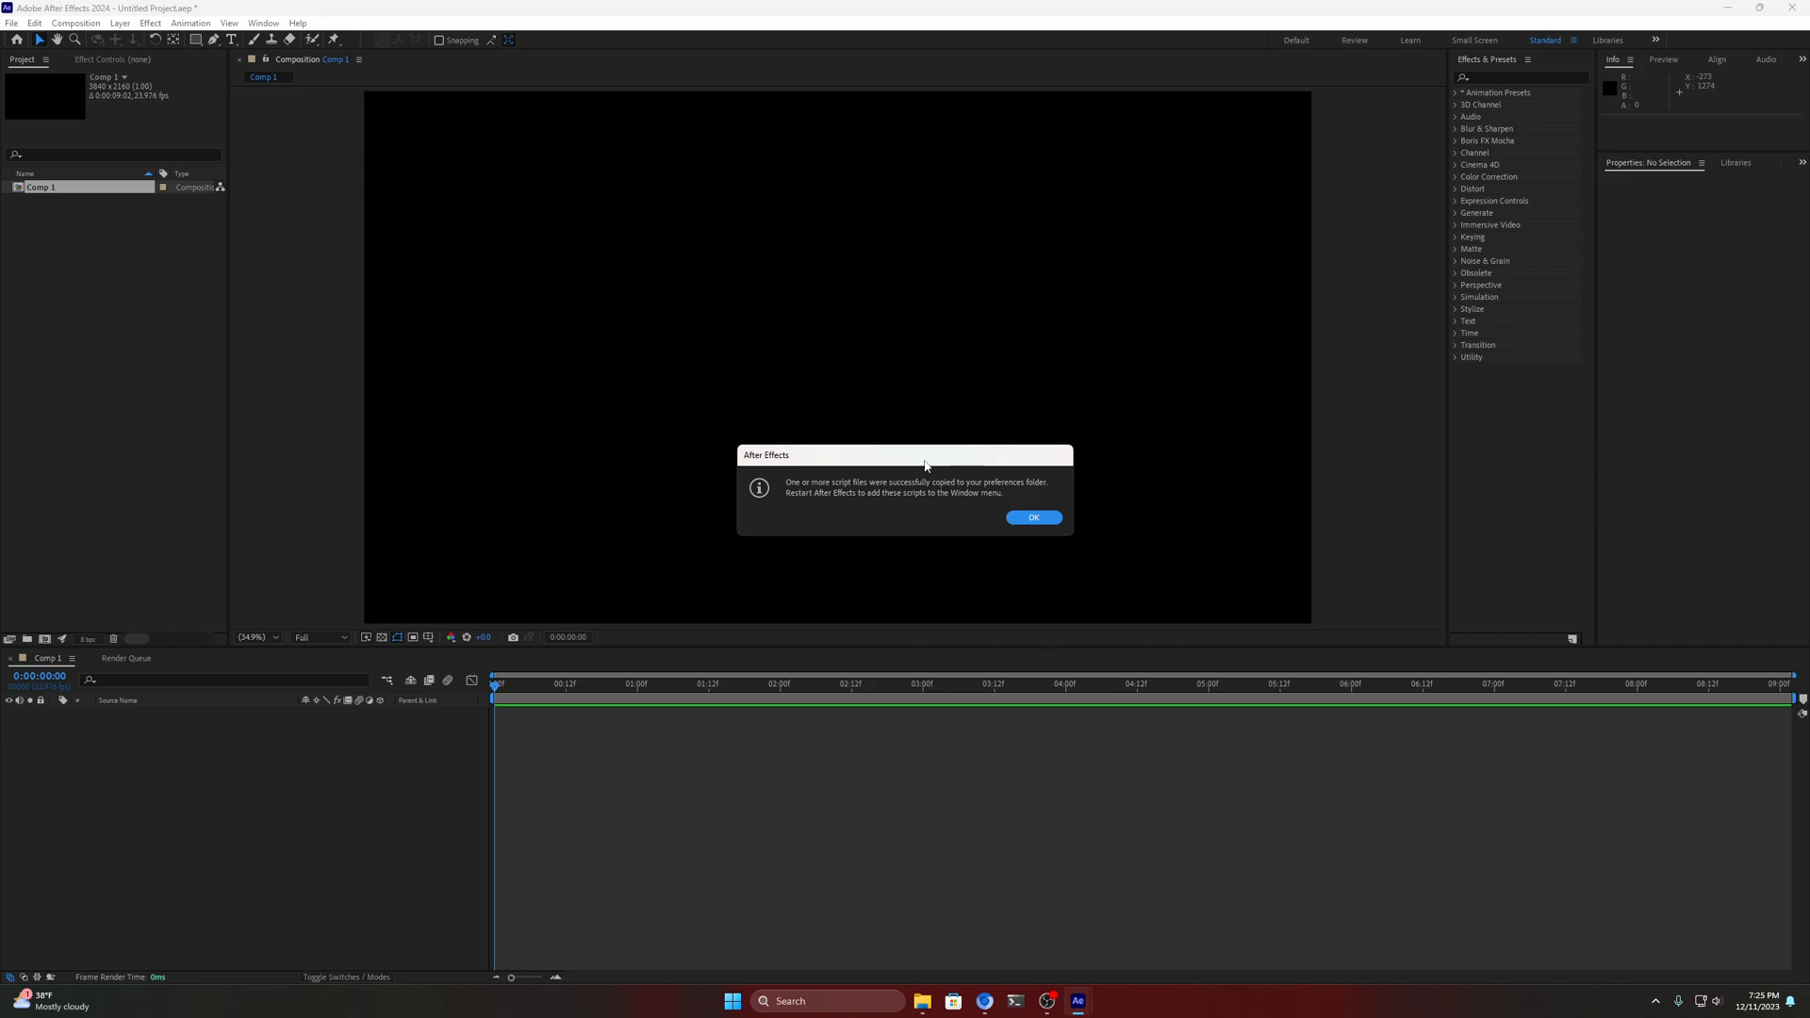
{"action": "left_click", "coordinate": [1033, 516]}
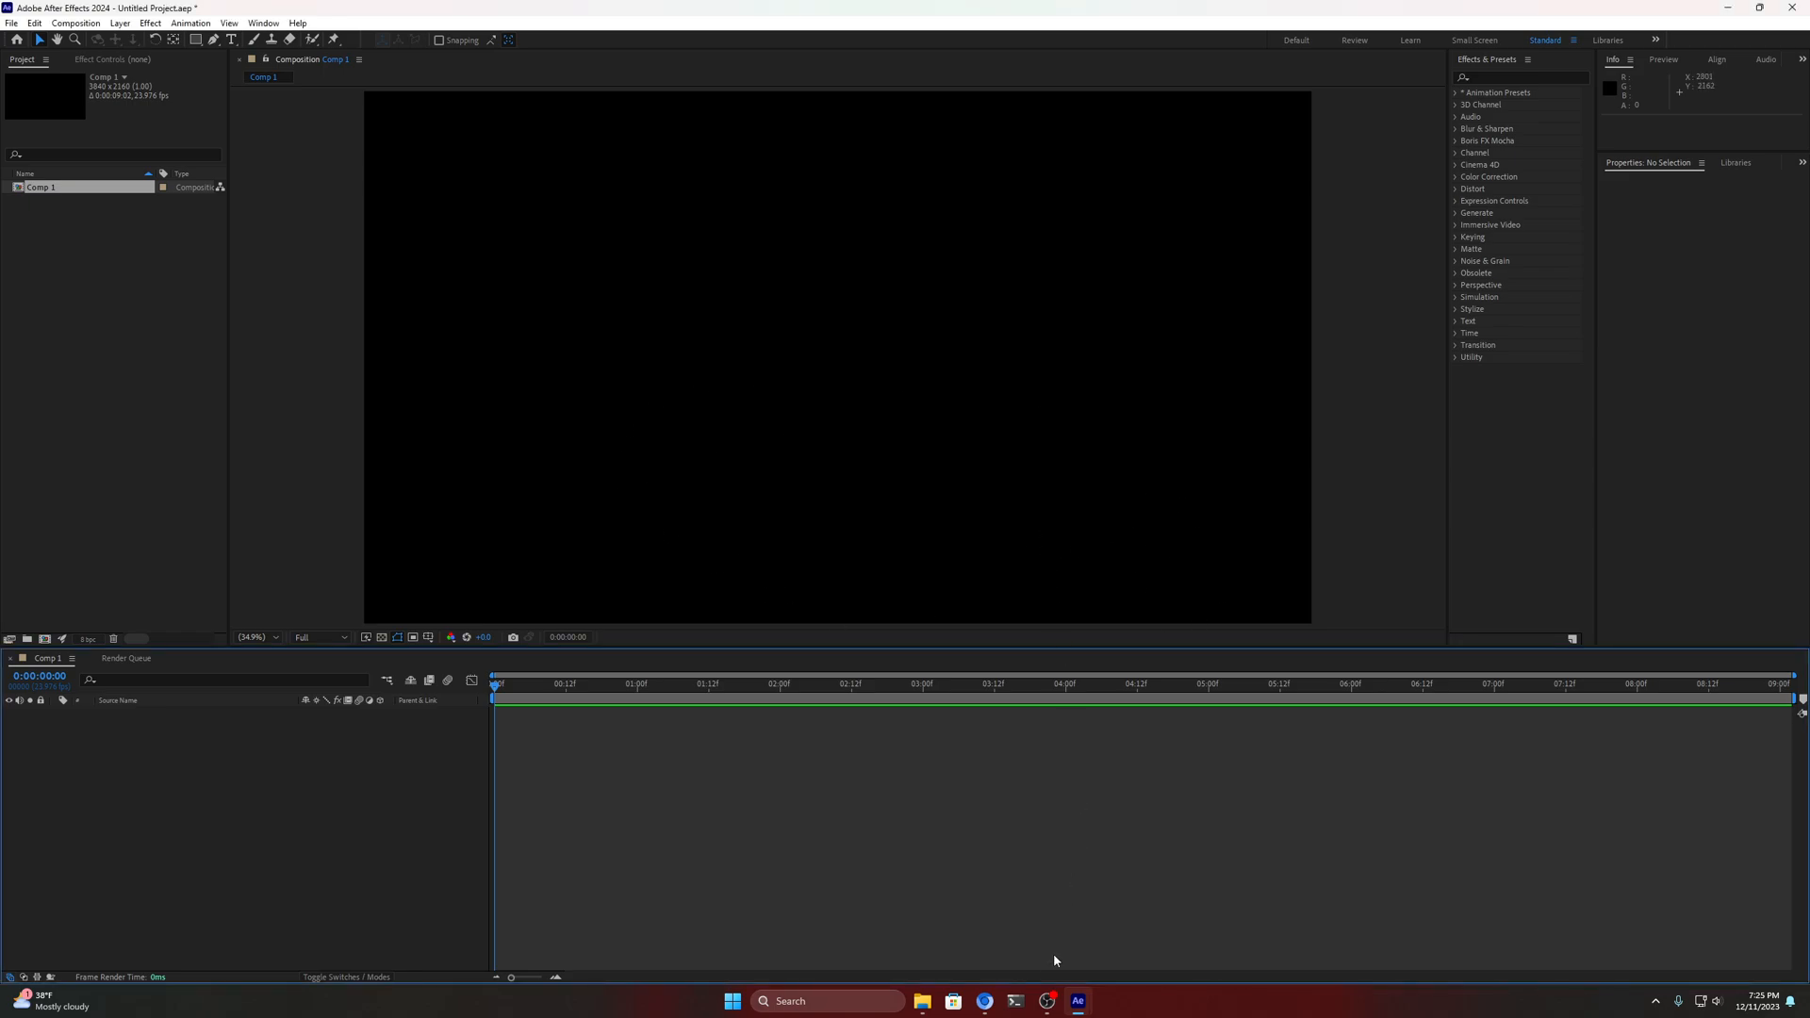
{"action": "left_click", "coordinate": [1796, 8]}
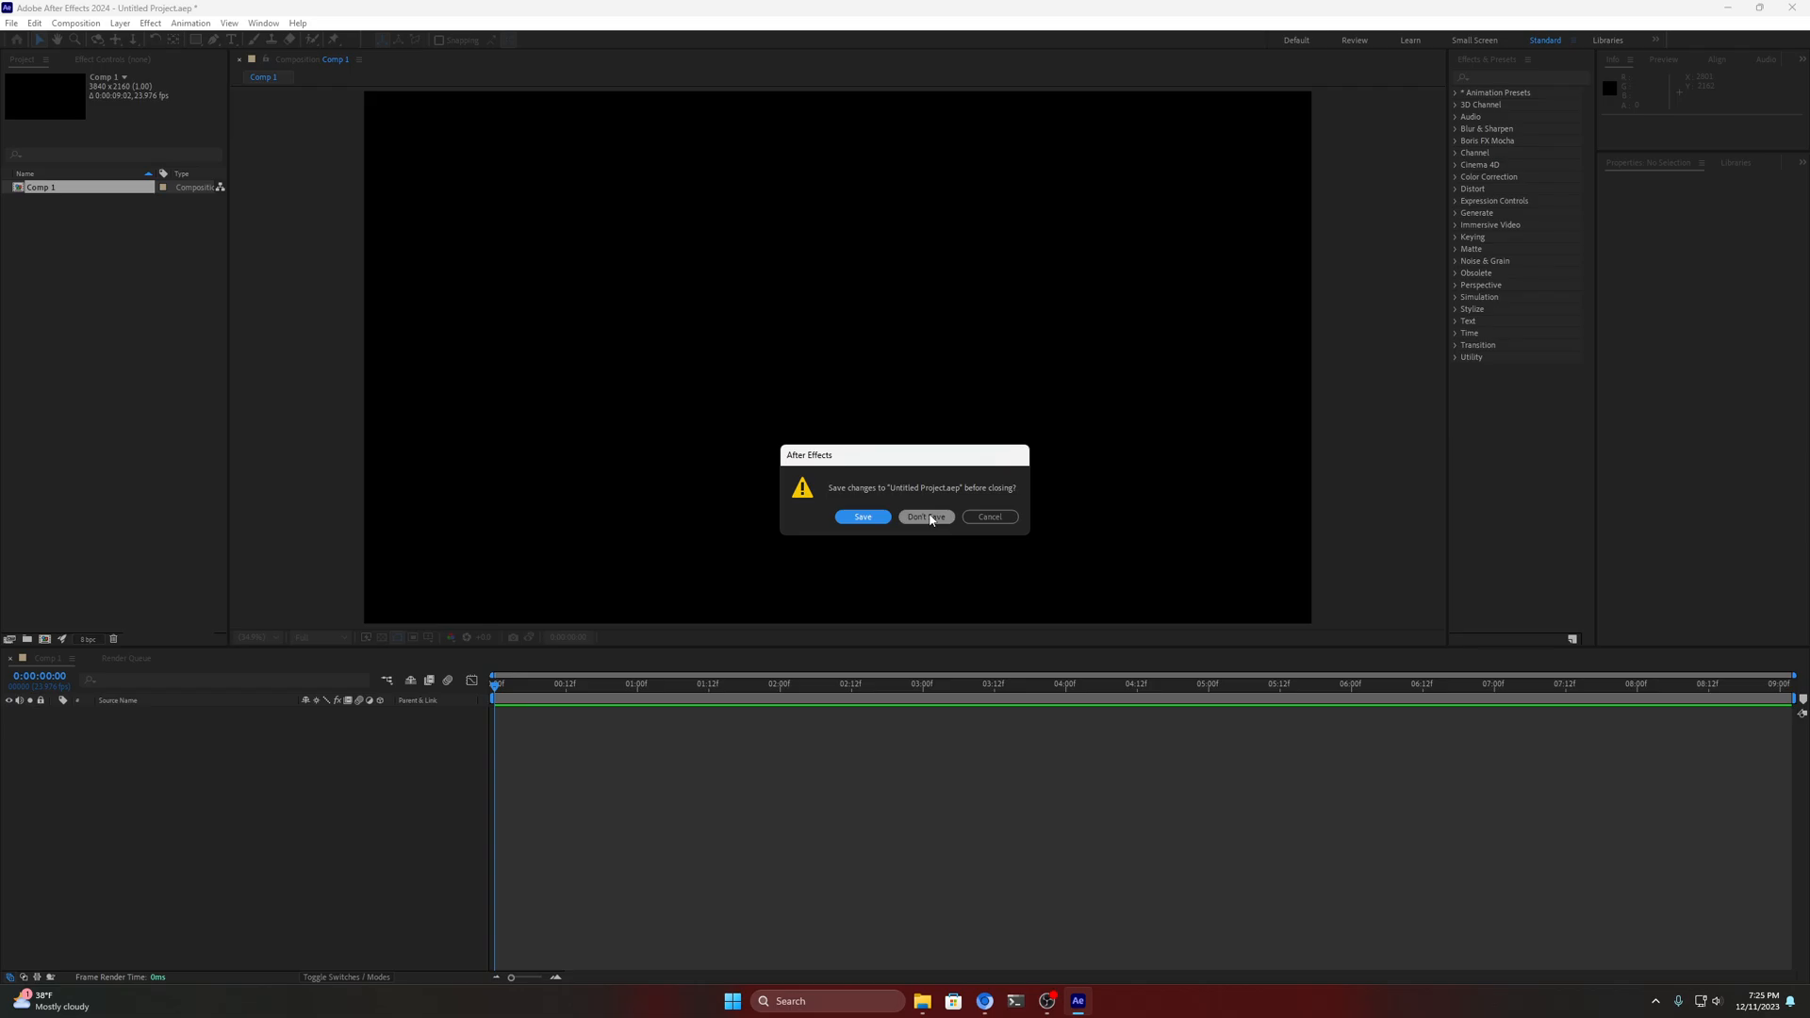
Quit without saving, then create a new UHD Comp 1 after the restart
{"action": "left_click", "coordinate": [924, 517]}
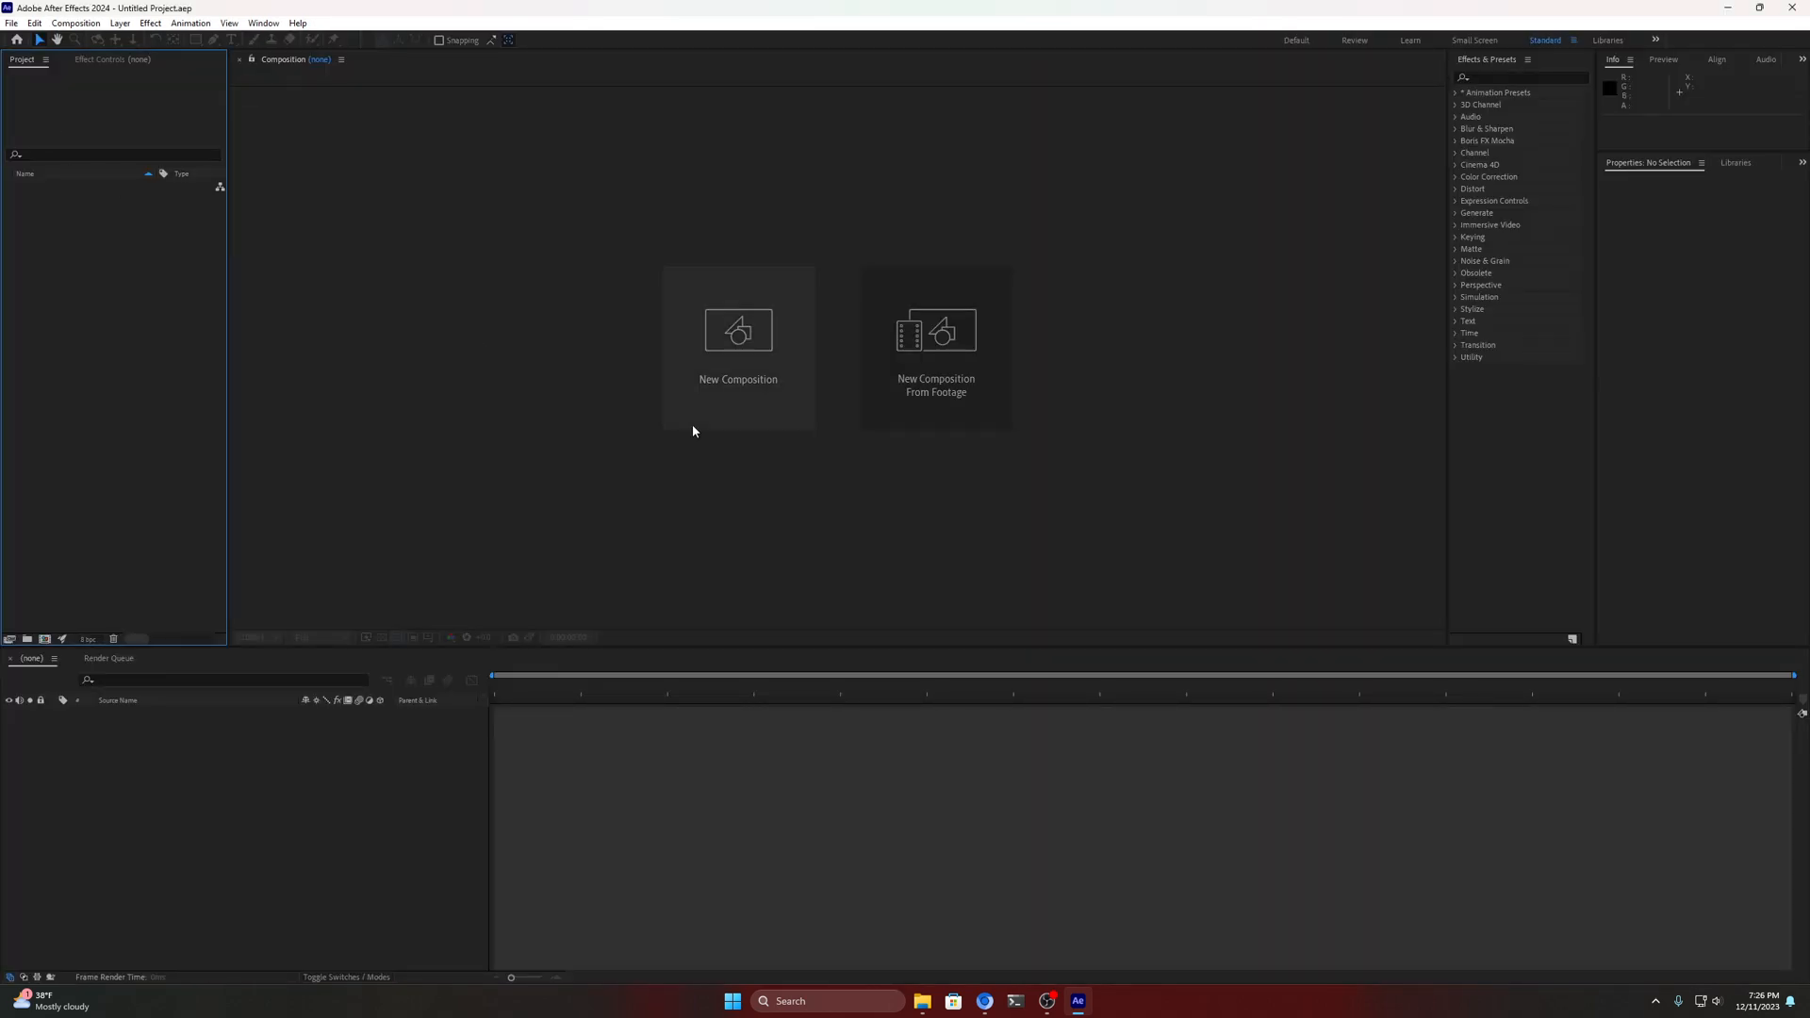
{"action": "left_click", "coordinate": [737, 332]}
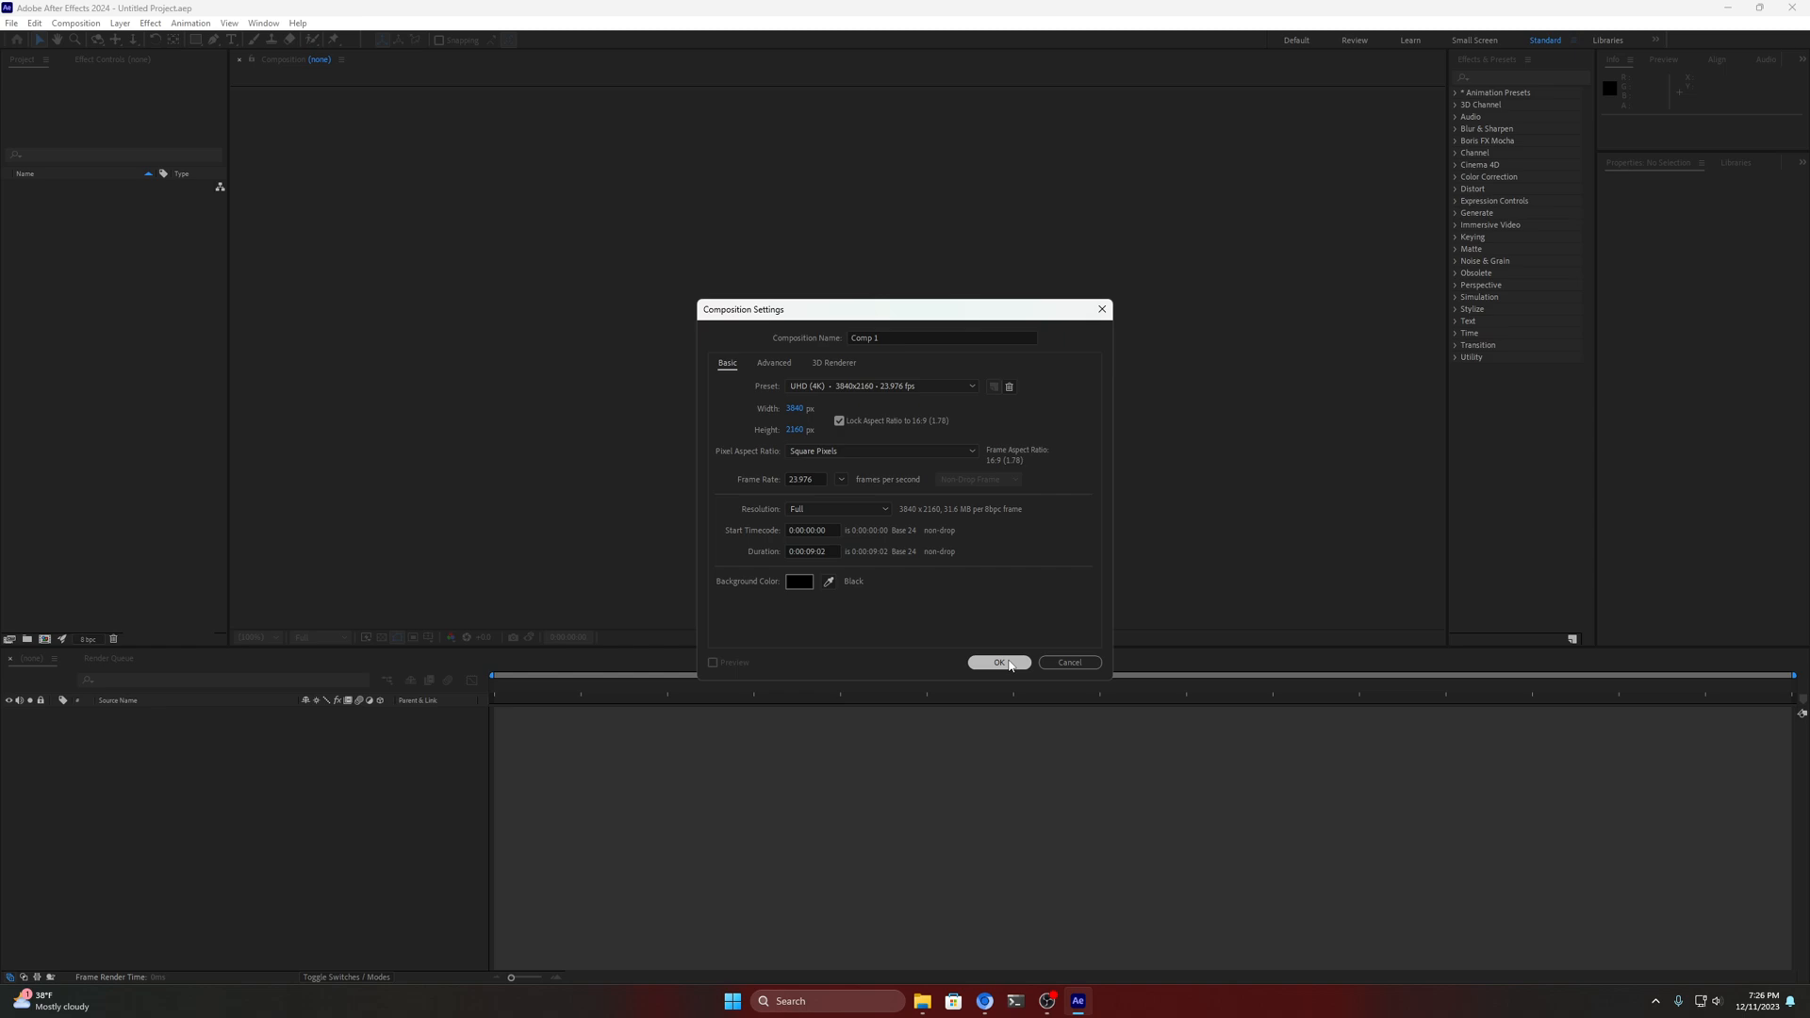
{"action": "left_click", "coordinate": [999, 662]}
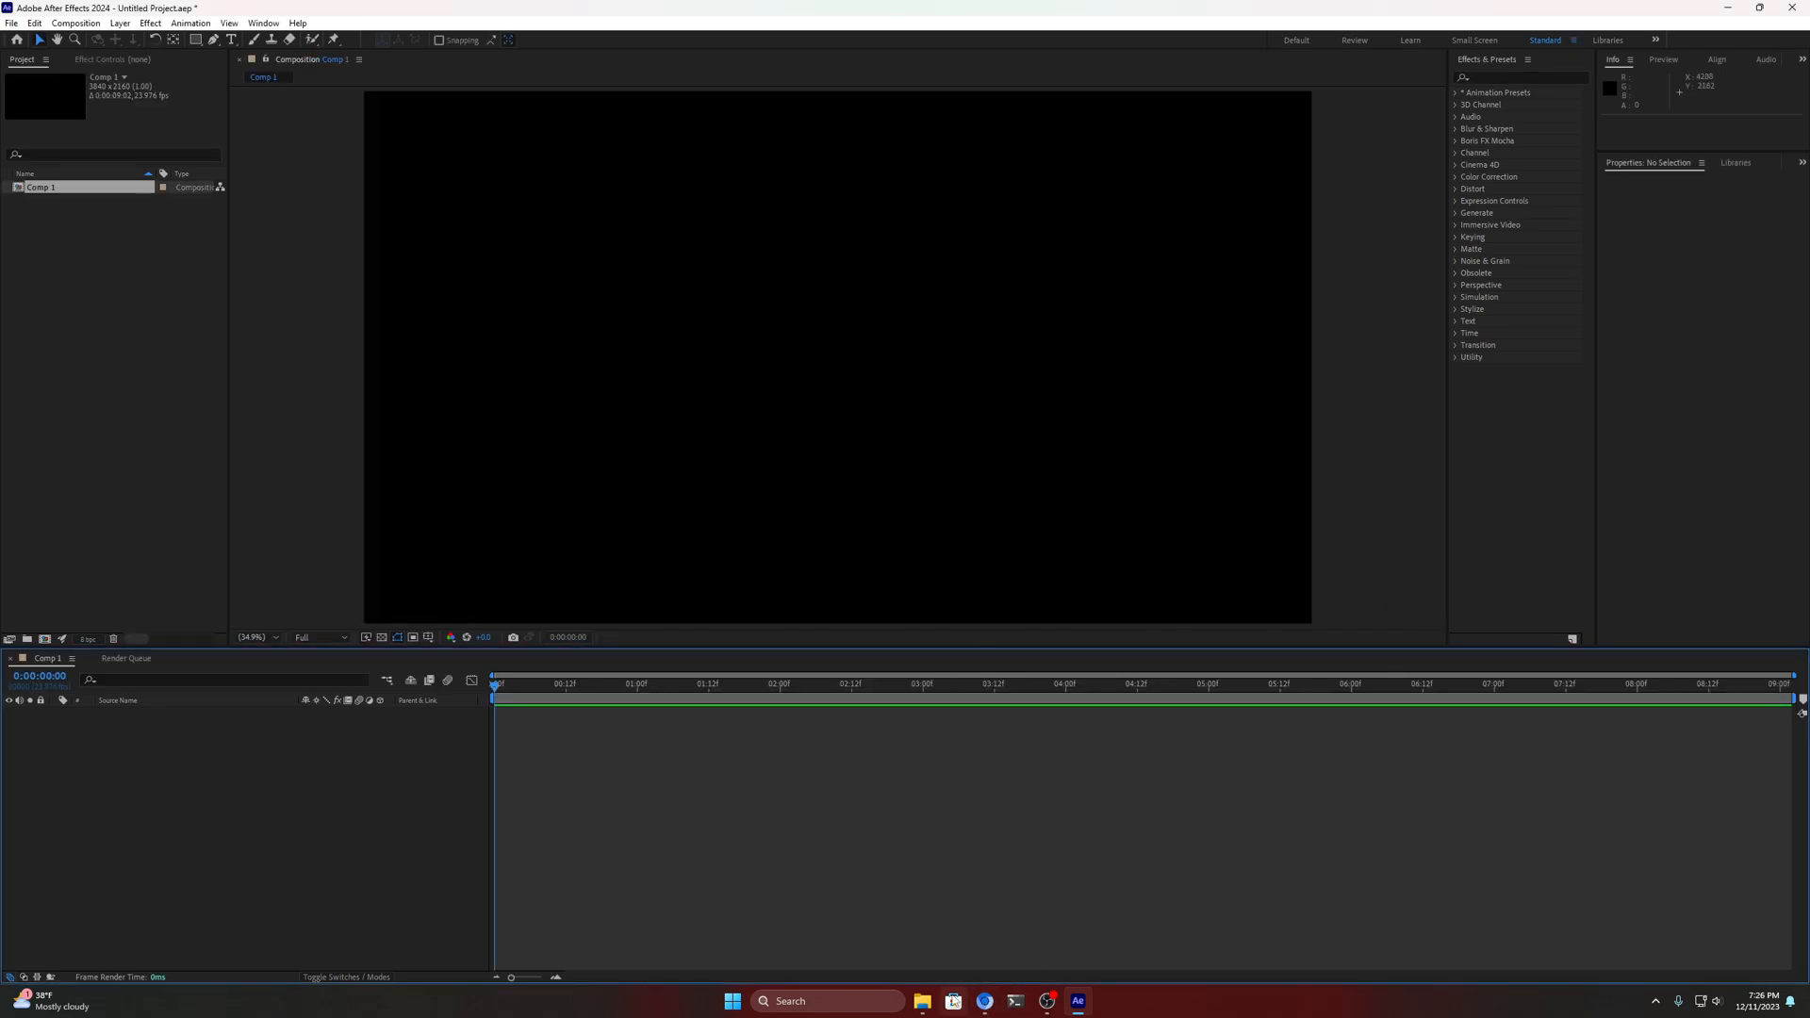
Show the TheAnimeScripter.jsx panel from the Window menu
{"action": "left_click", "coordinate": [262, 23]}
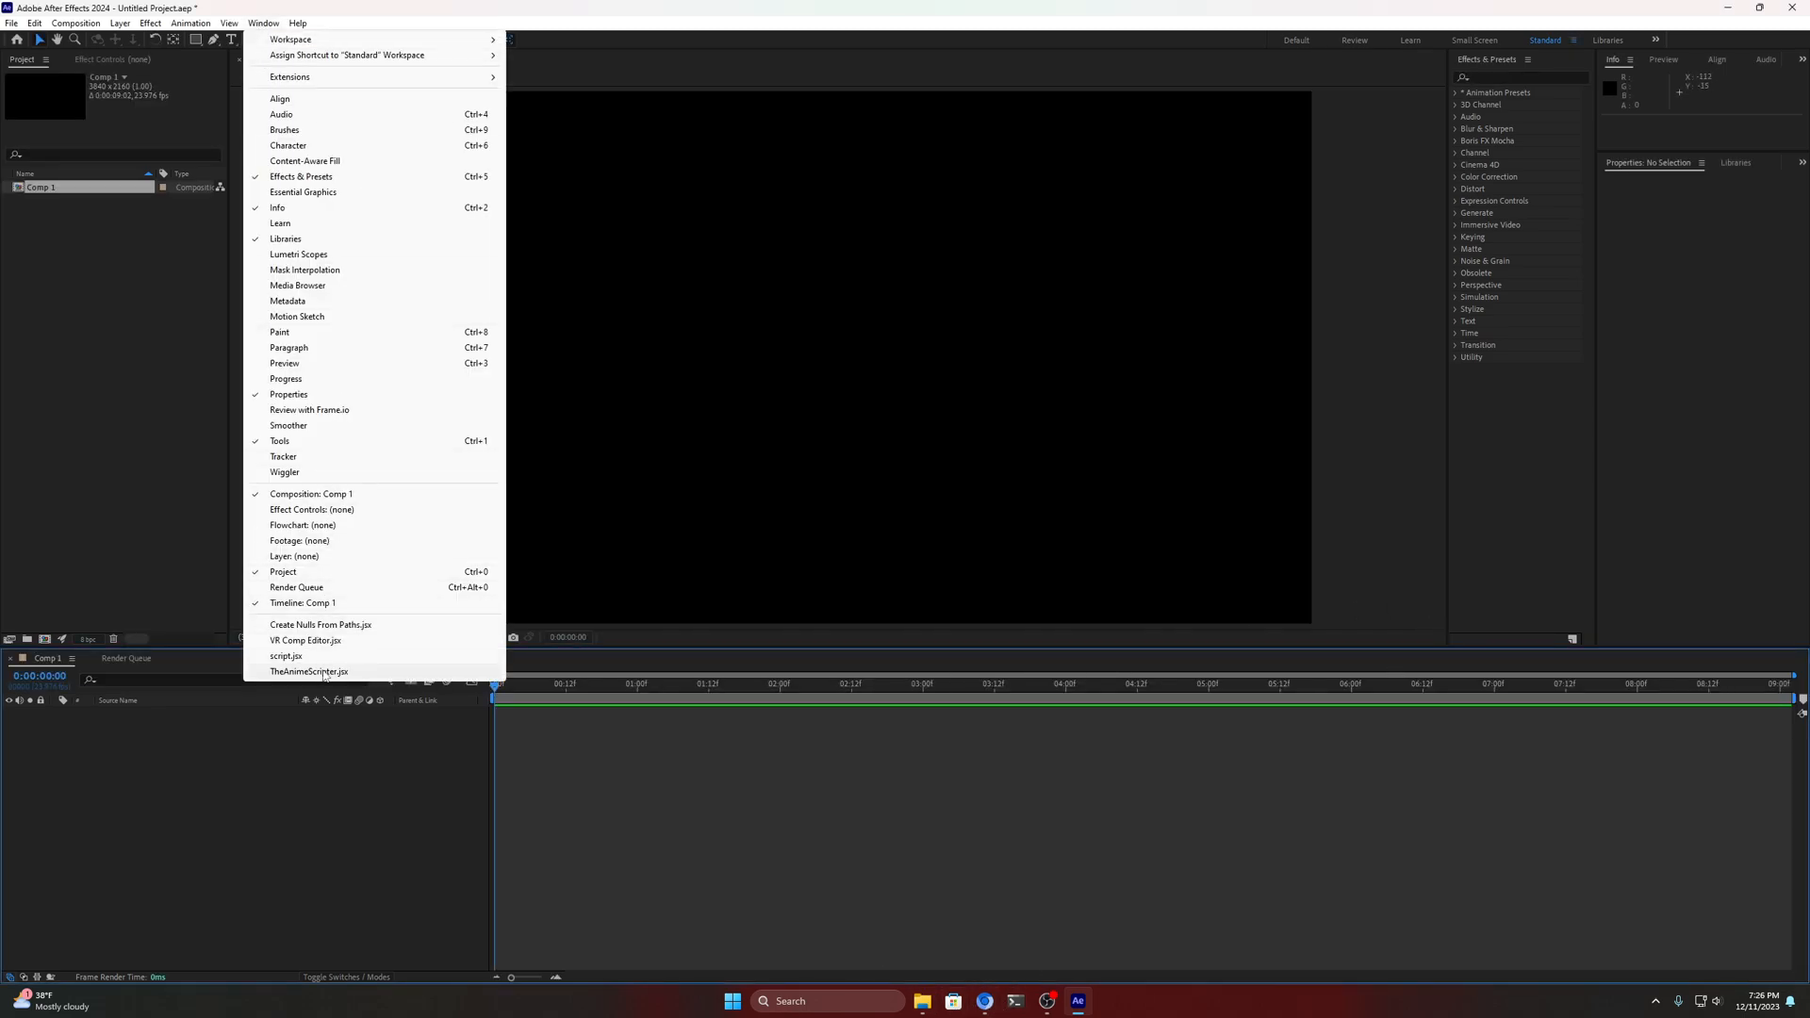
{"action": "left_click", "coordinate": [308, 672]}
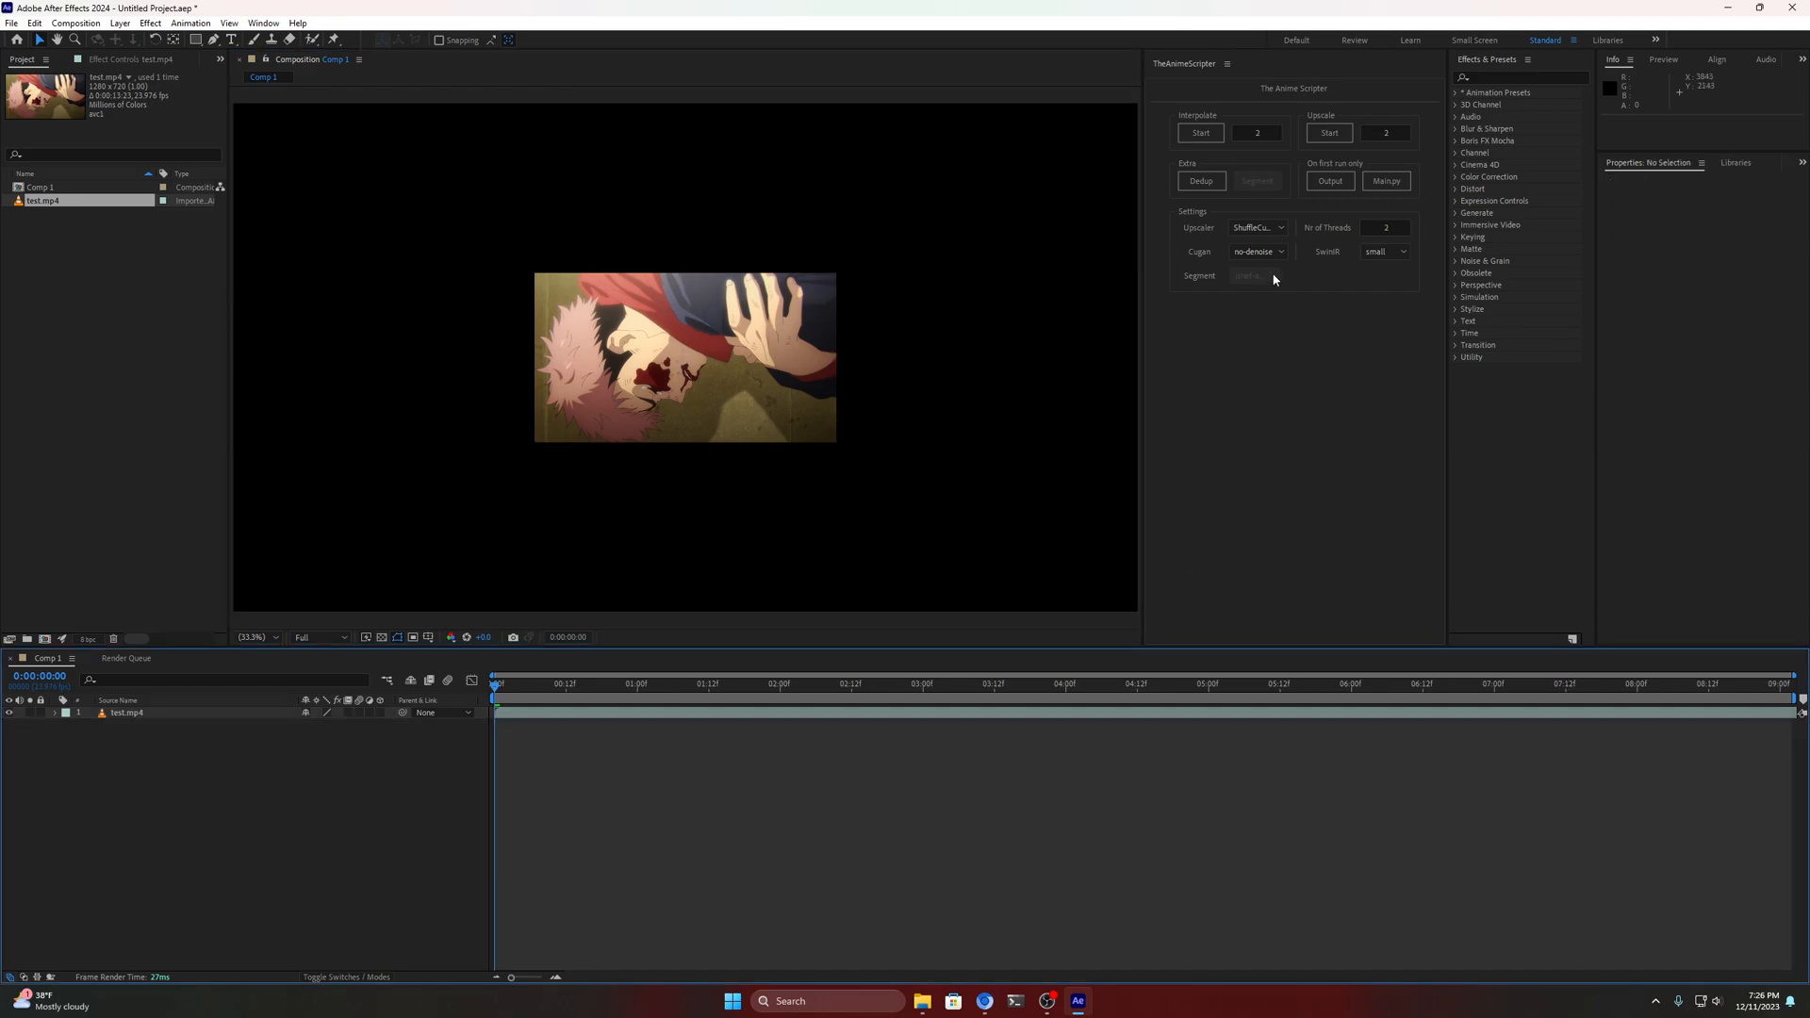
Set the panel's Output folder where processed videos are saved
{"action": "left_click", "coordinate": [1329, 181]}
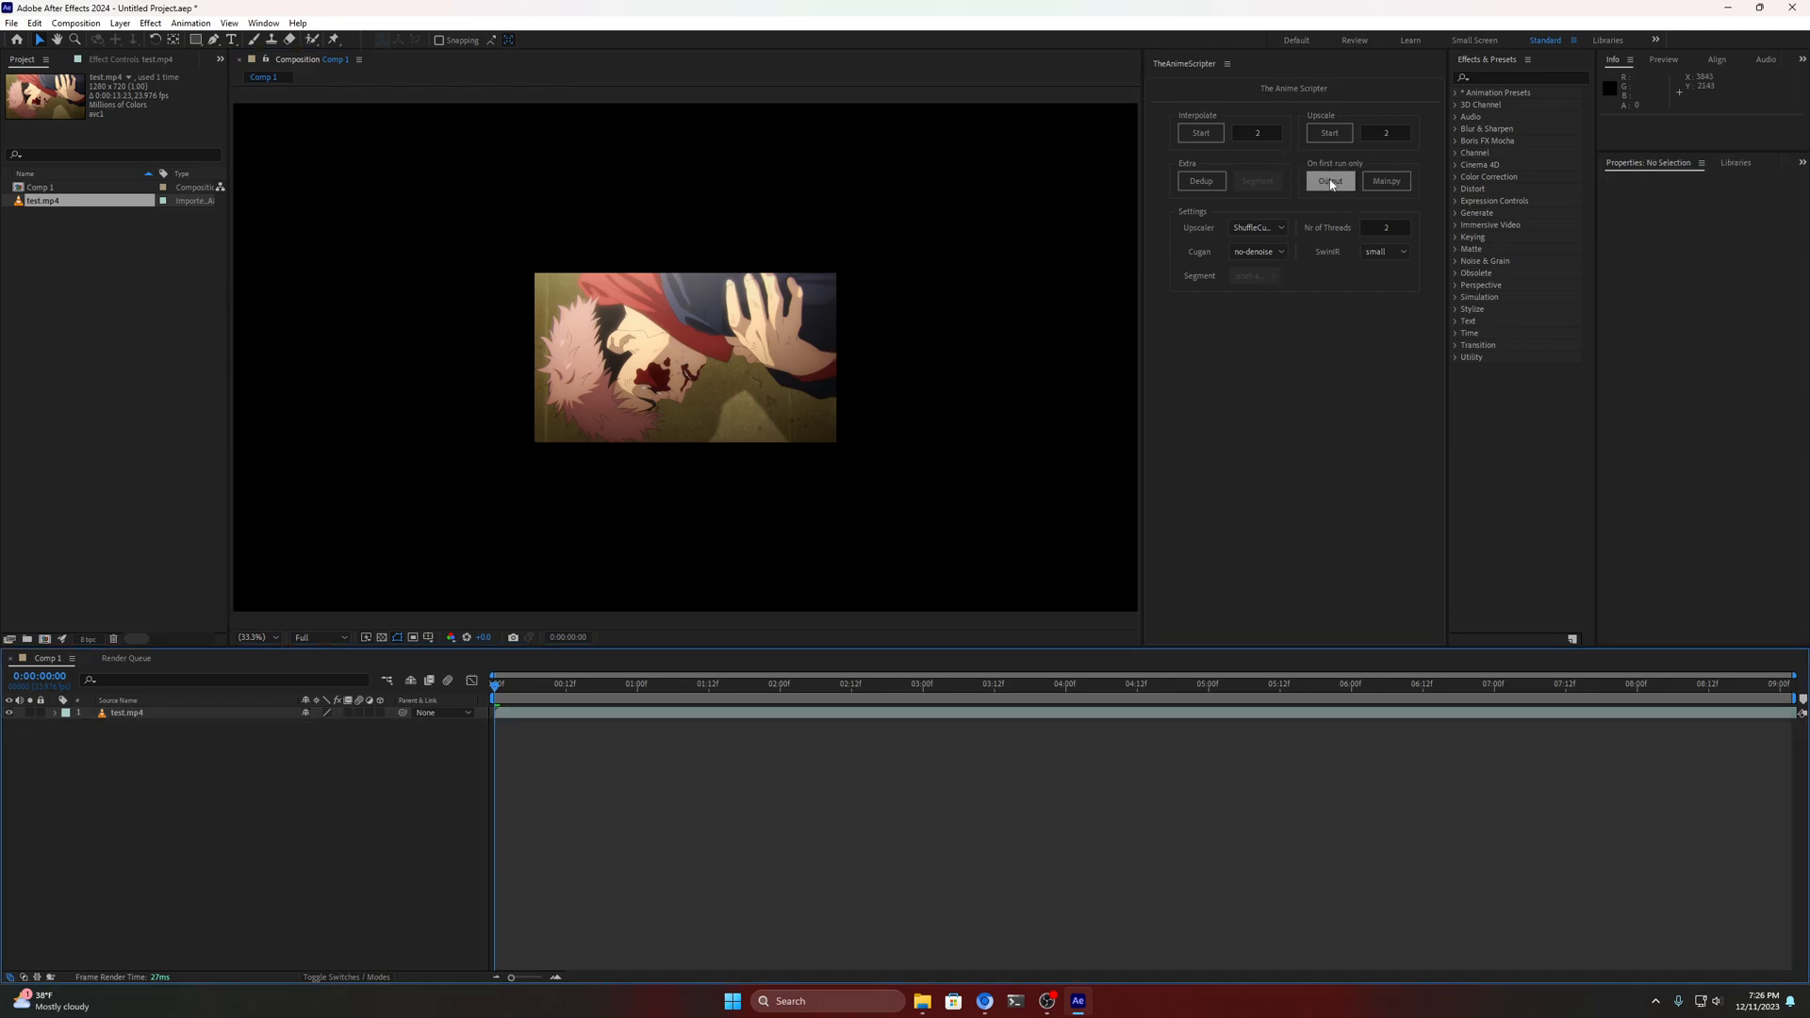
{"action": "left_click", "coordinate": [1329, 181]}
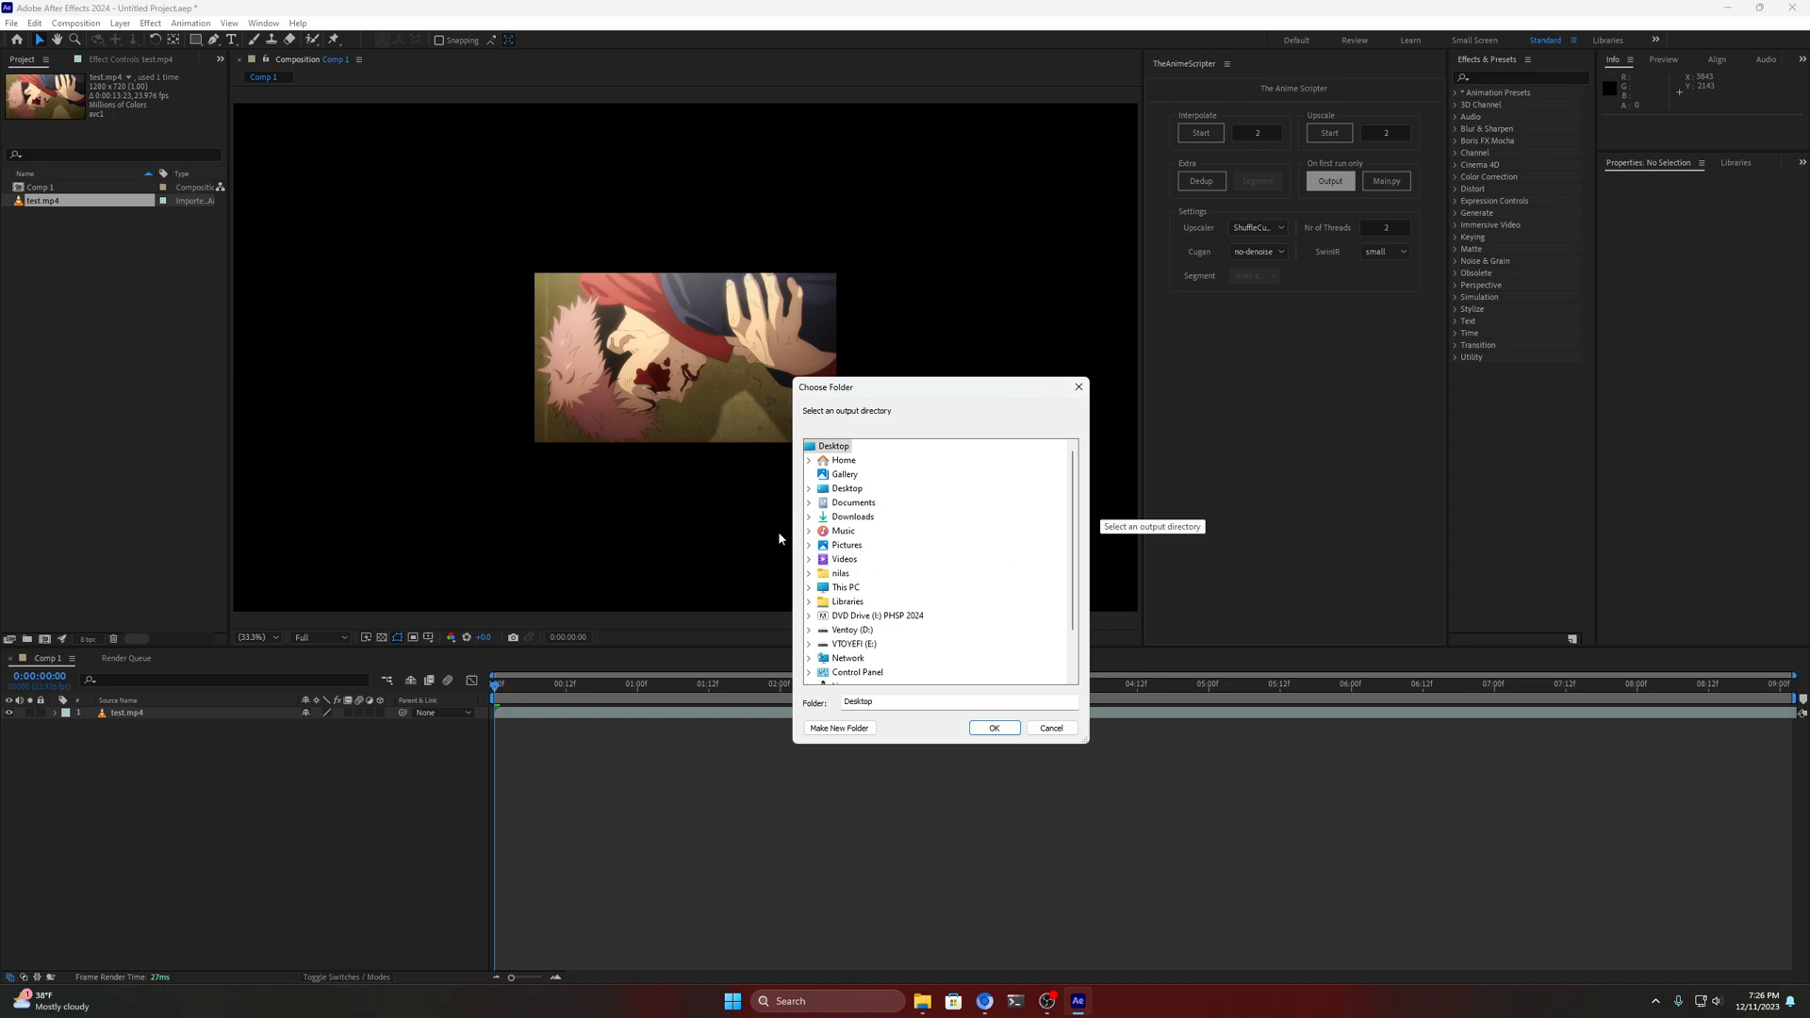
{"action": "left_click", "coordinate": [809, 488]}
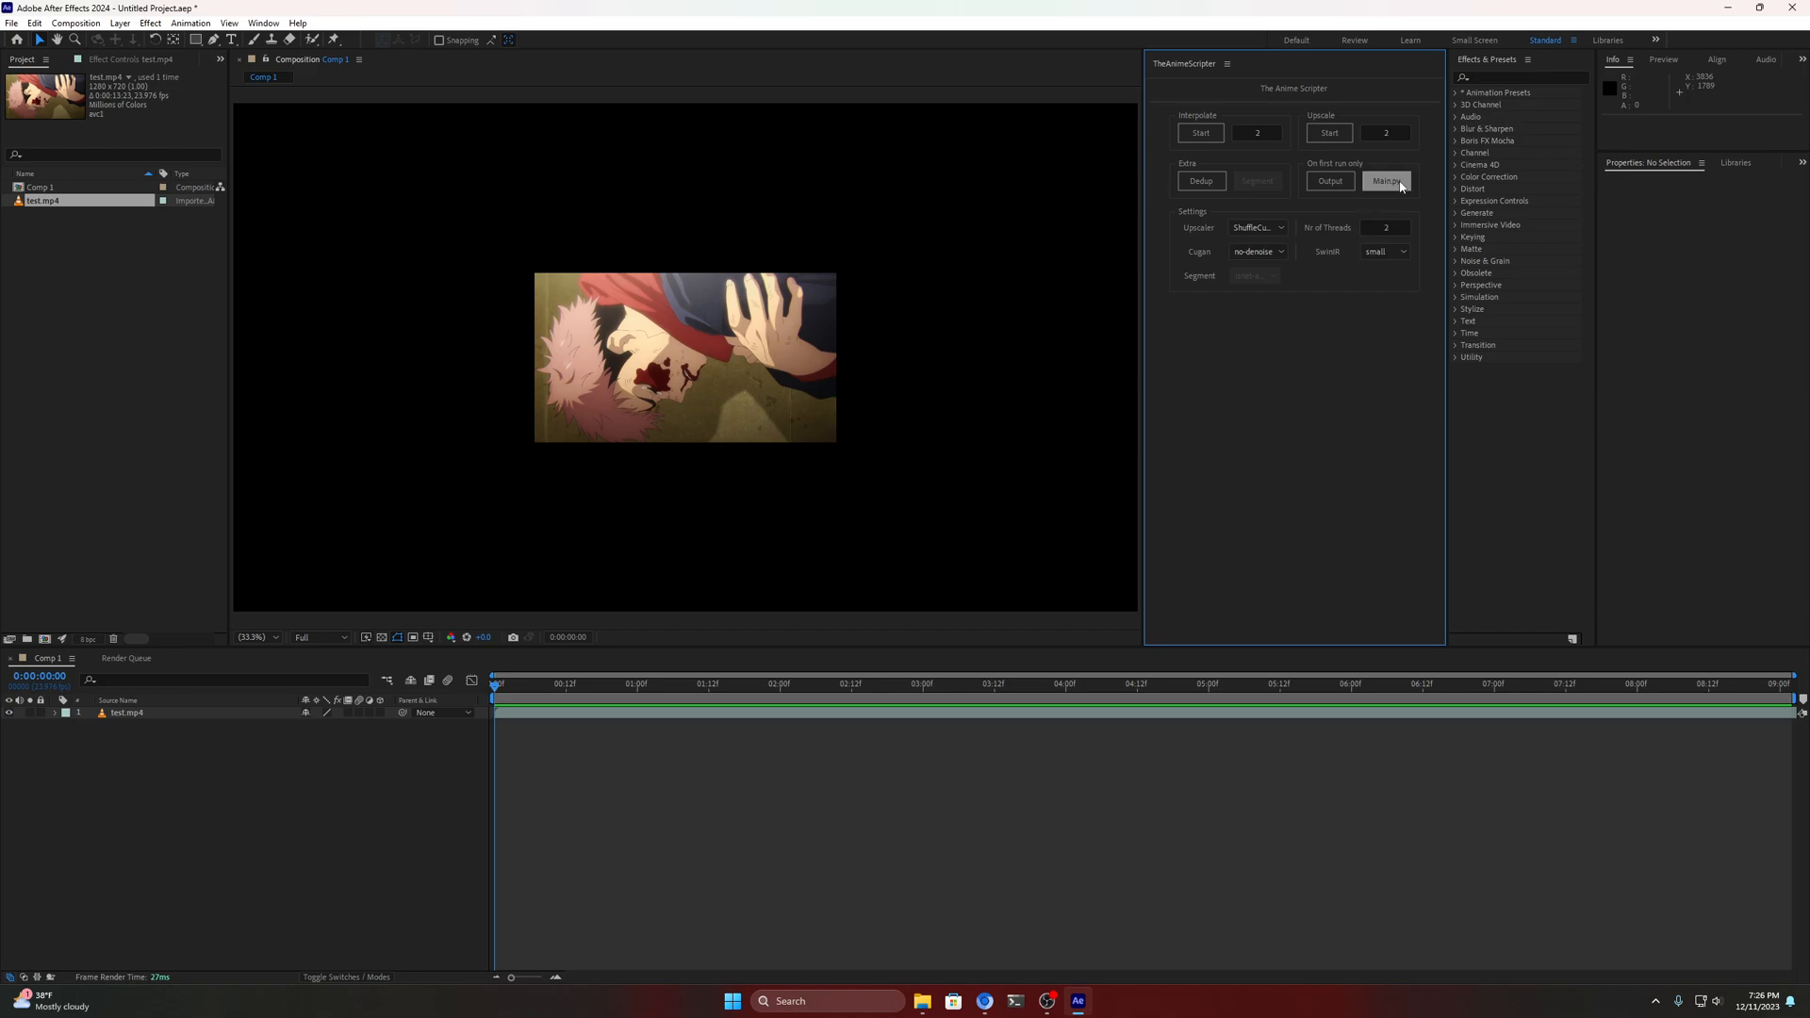
Point the panel's Main.py setting to main.py in TheAnimeScripter-main
{"action": "left_click", "coordinate": [1385, 181]}
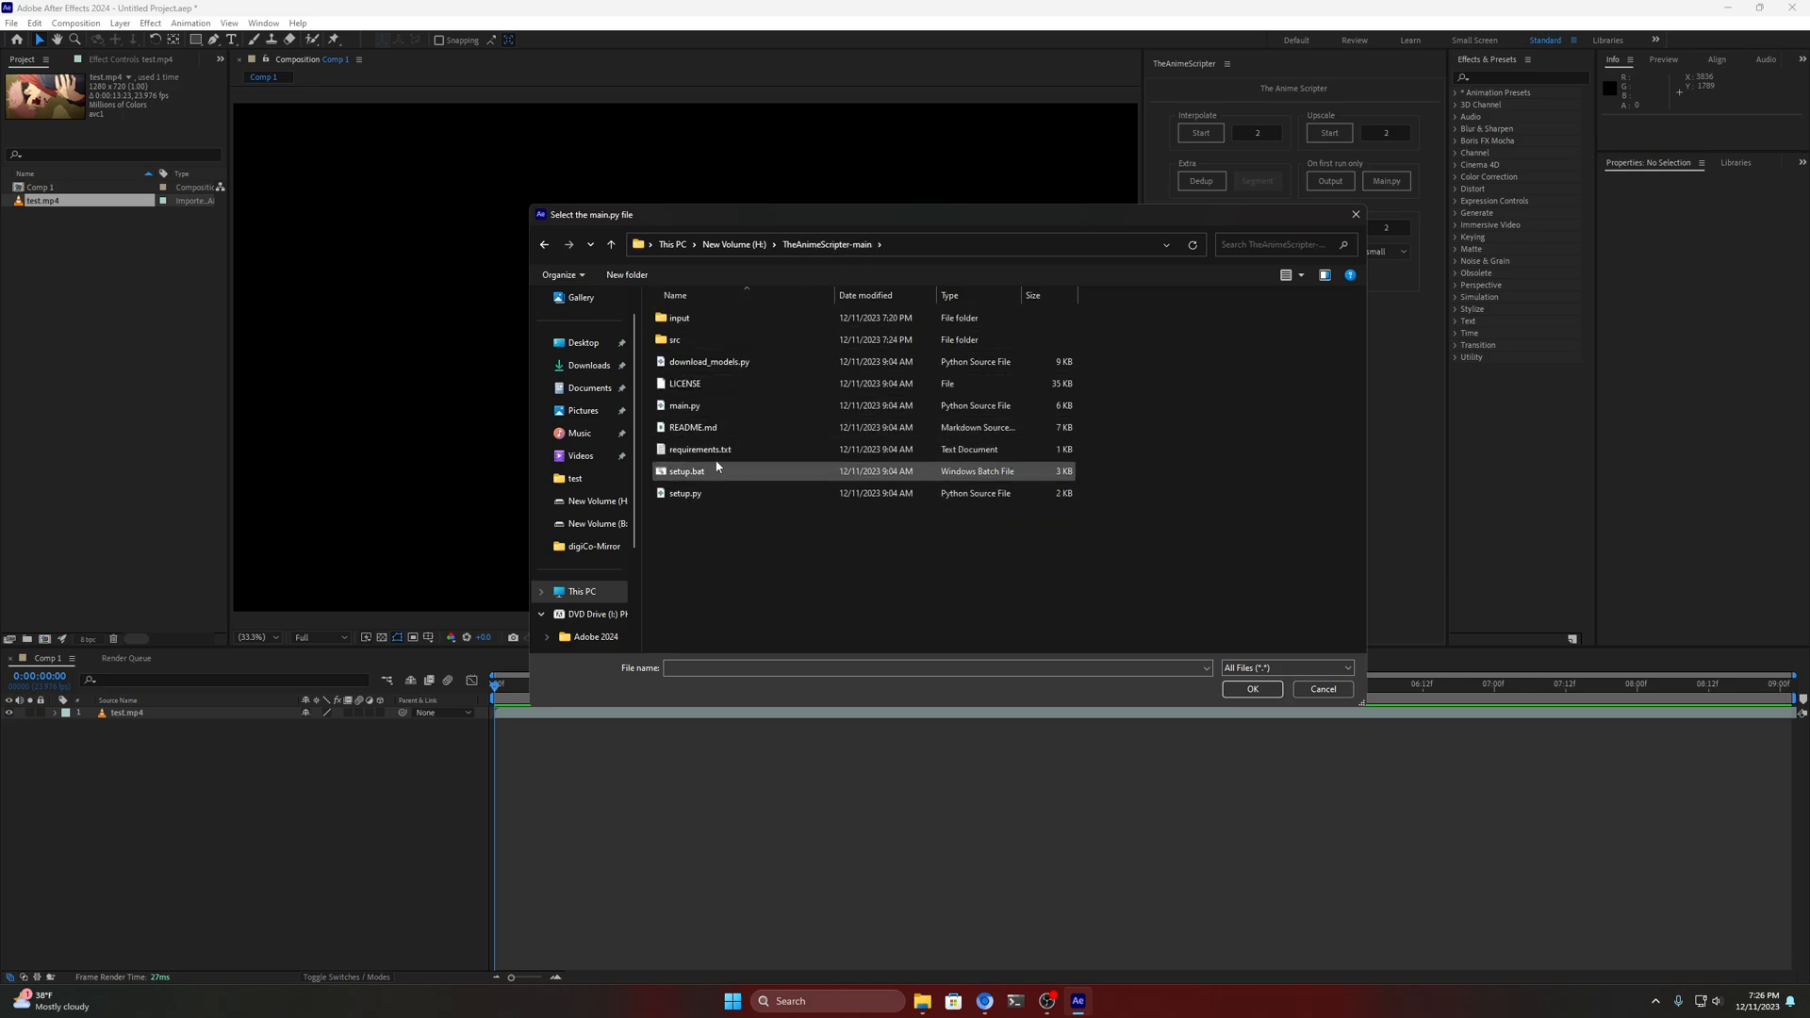
{"action": "left_click", "coordinate": [682, 406]}
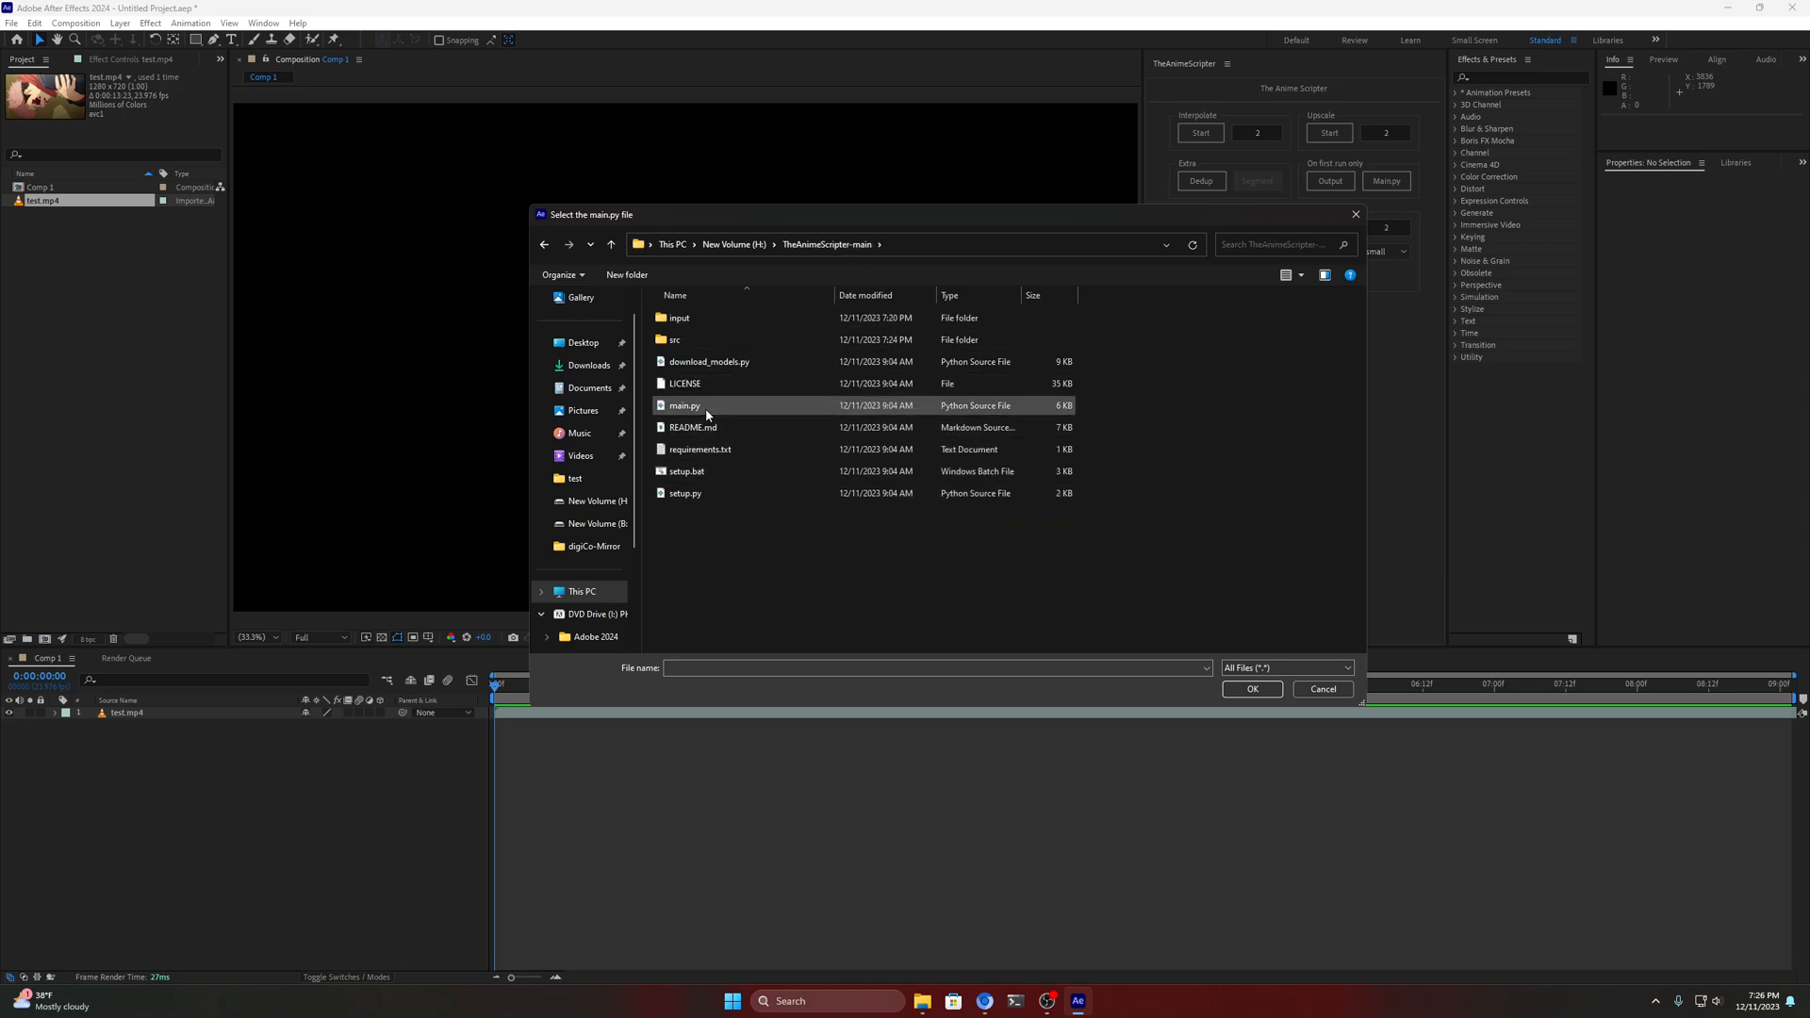
{"action": "left_click", "coordinate": [682, 405]}
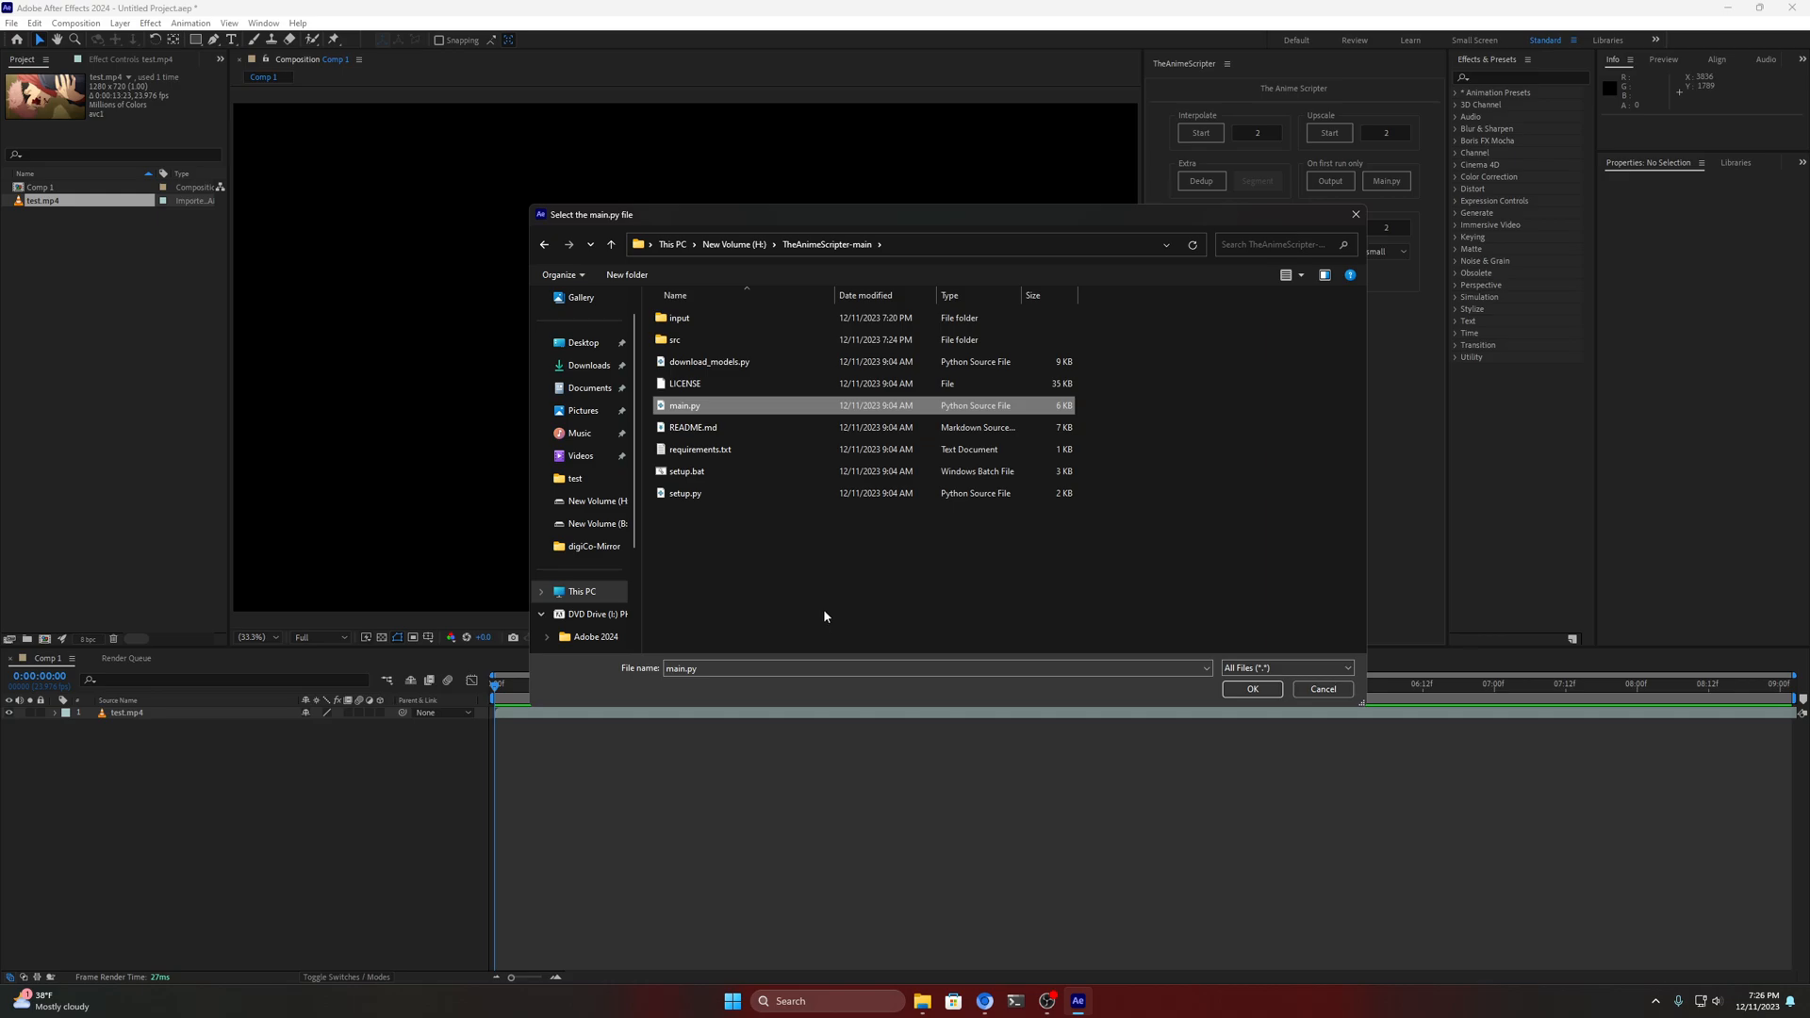
{"action": "mouse_move", "coordinate": [780, 615]}
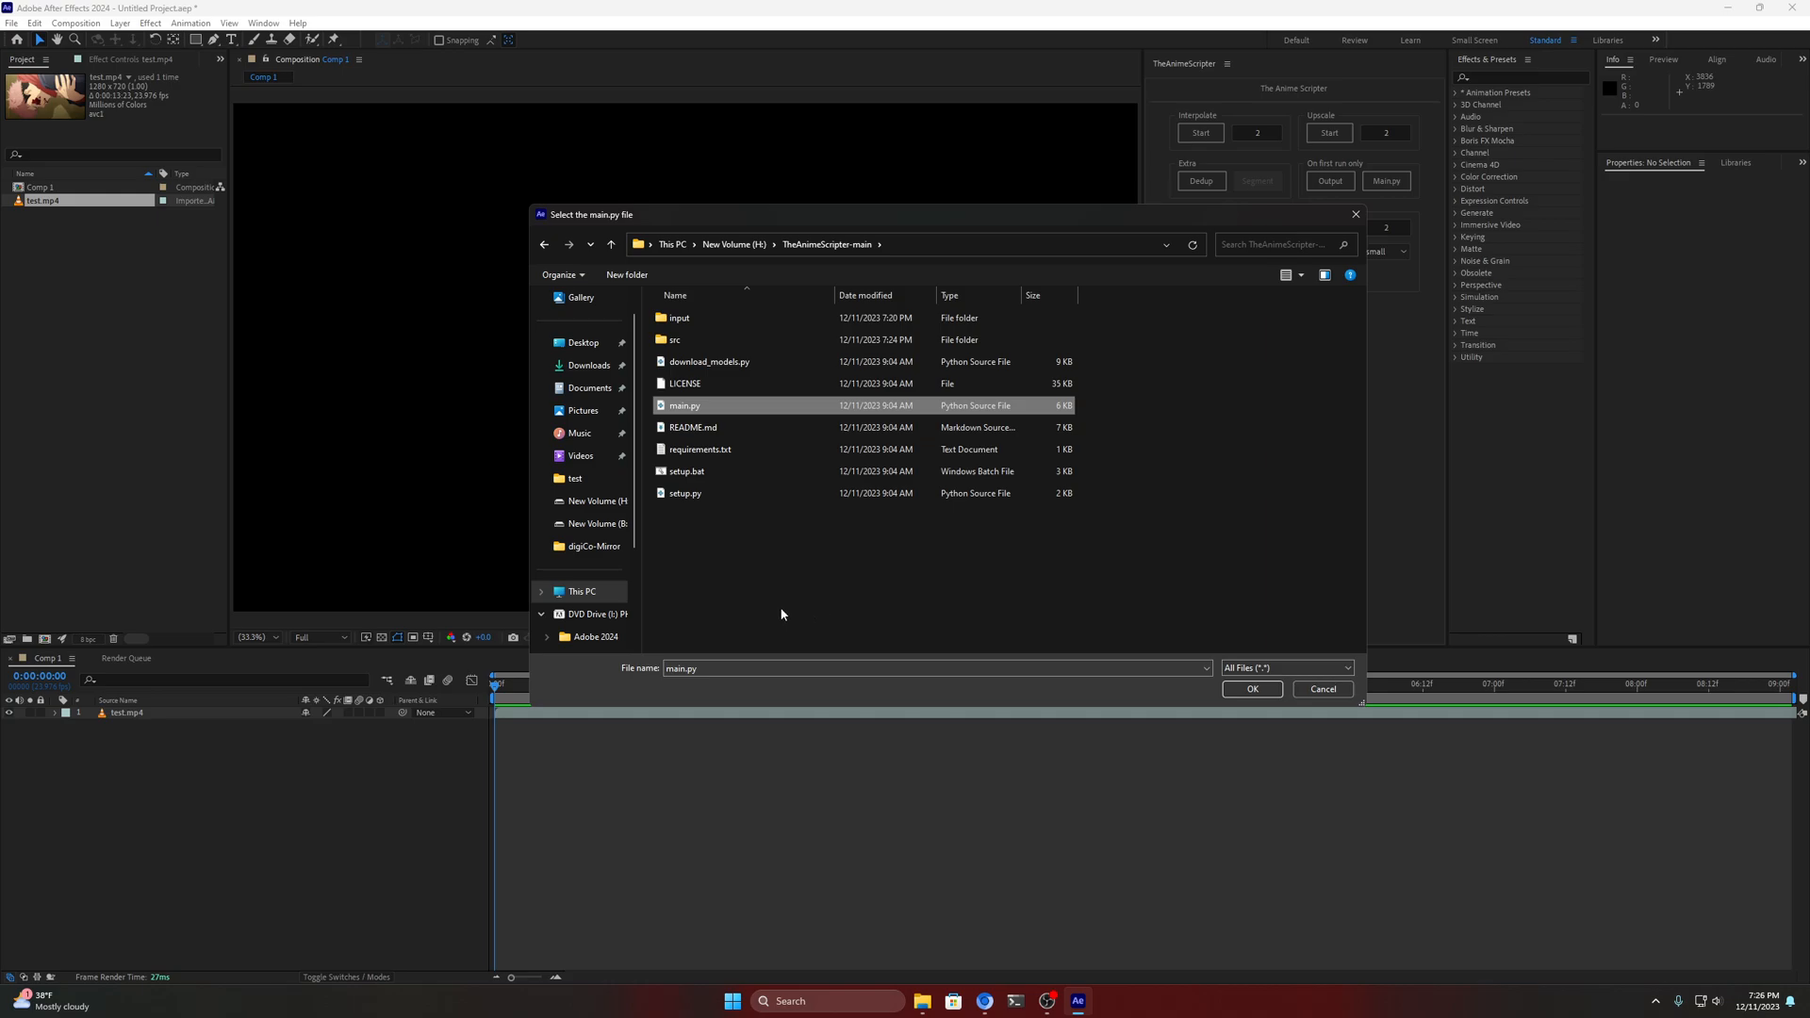
{"action": "left_click", "coordinate": [1252, 690]}
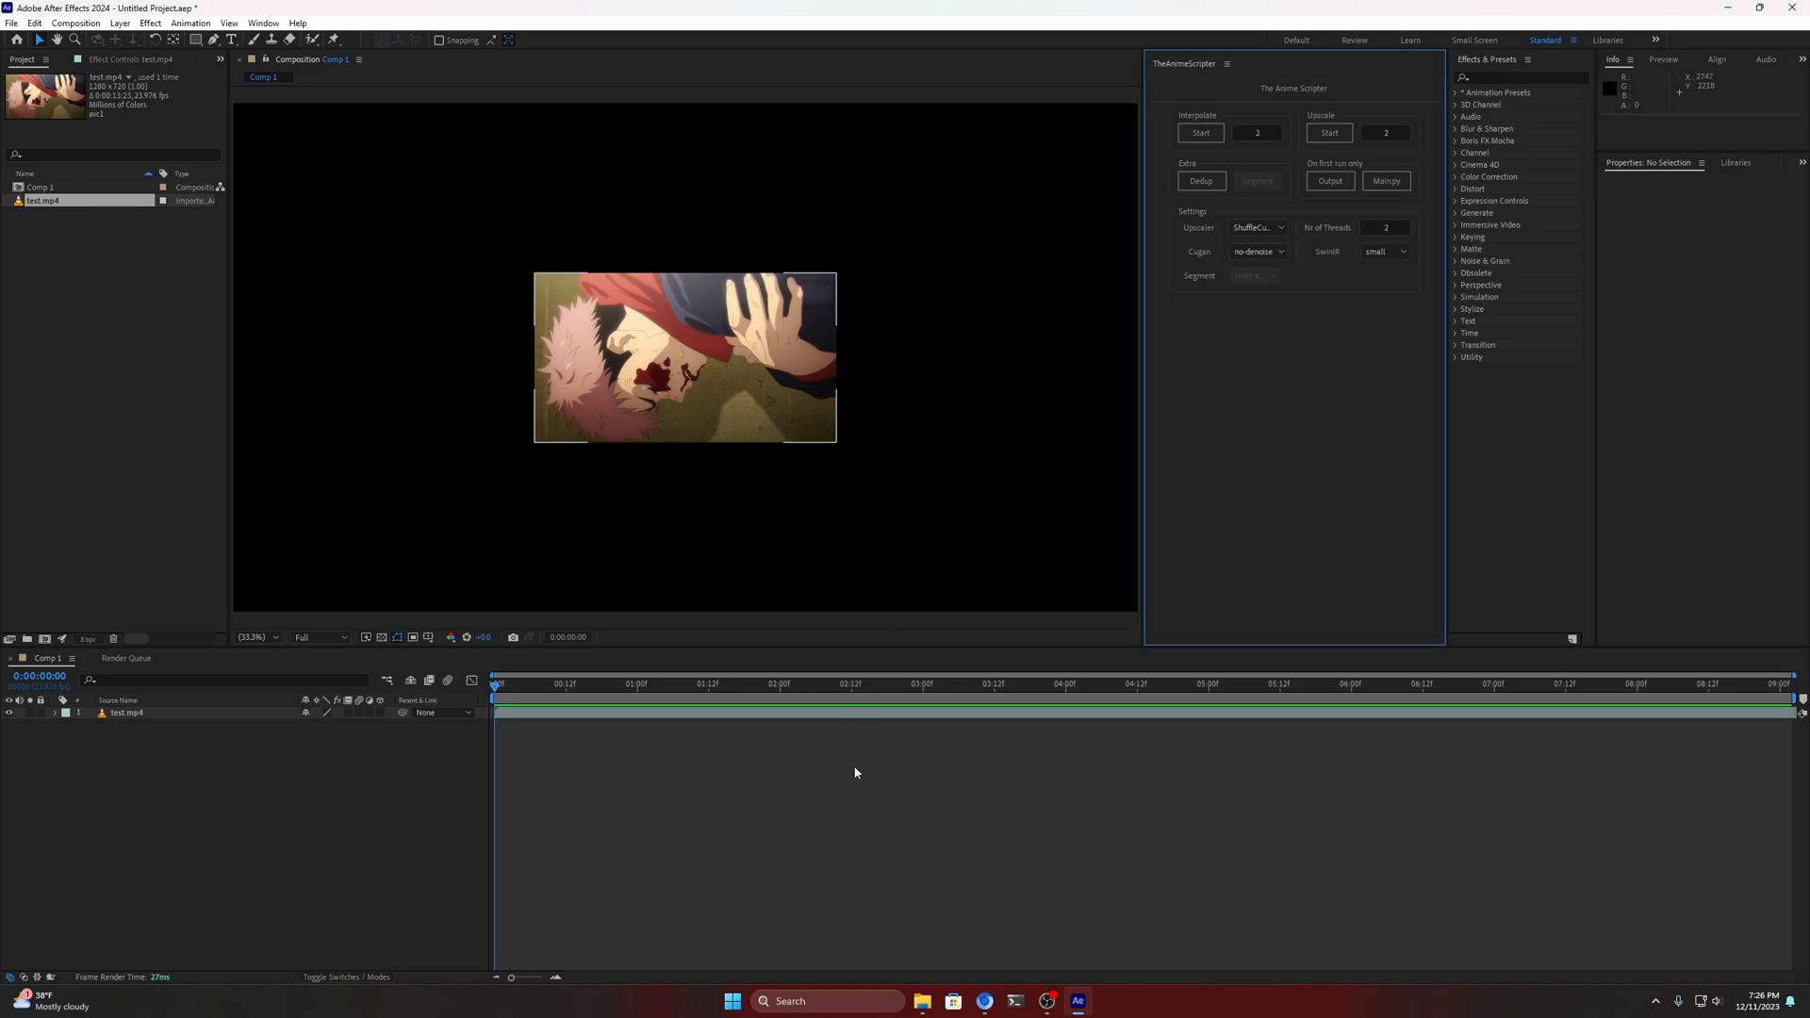
Run TheAnimeScripter Dedup on the selected test.mp4 layer
{"action": "left_click", "coordinate": [126, 713]}
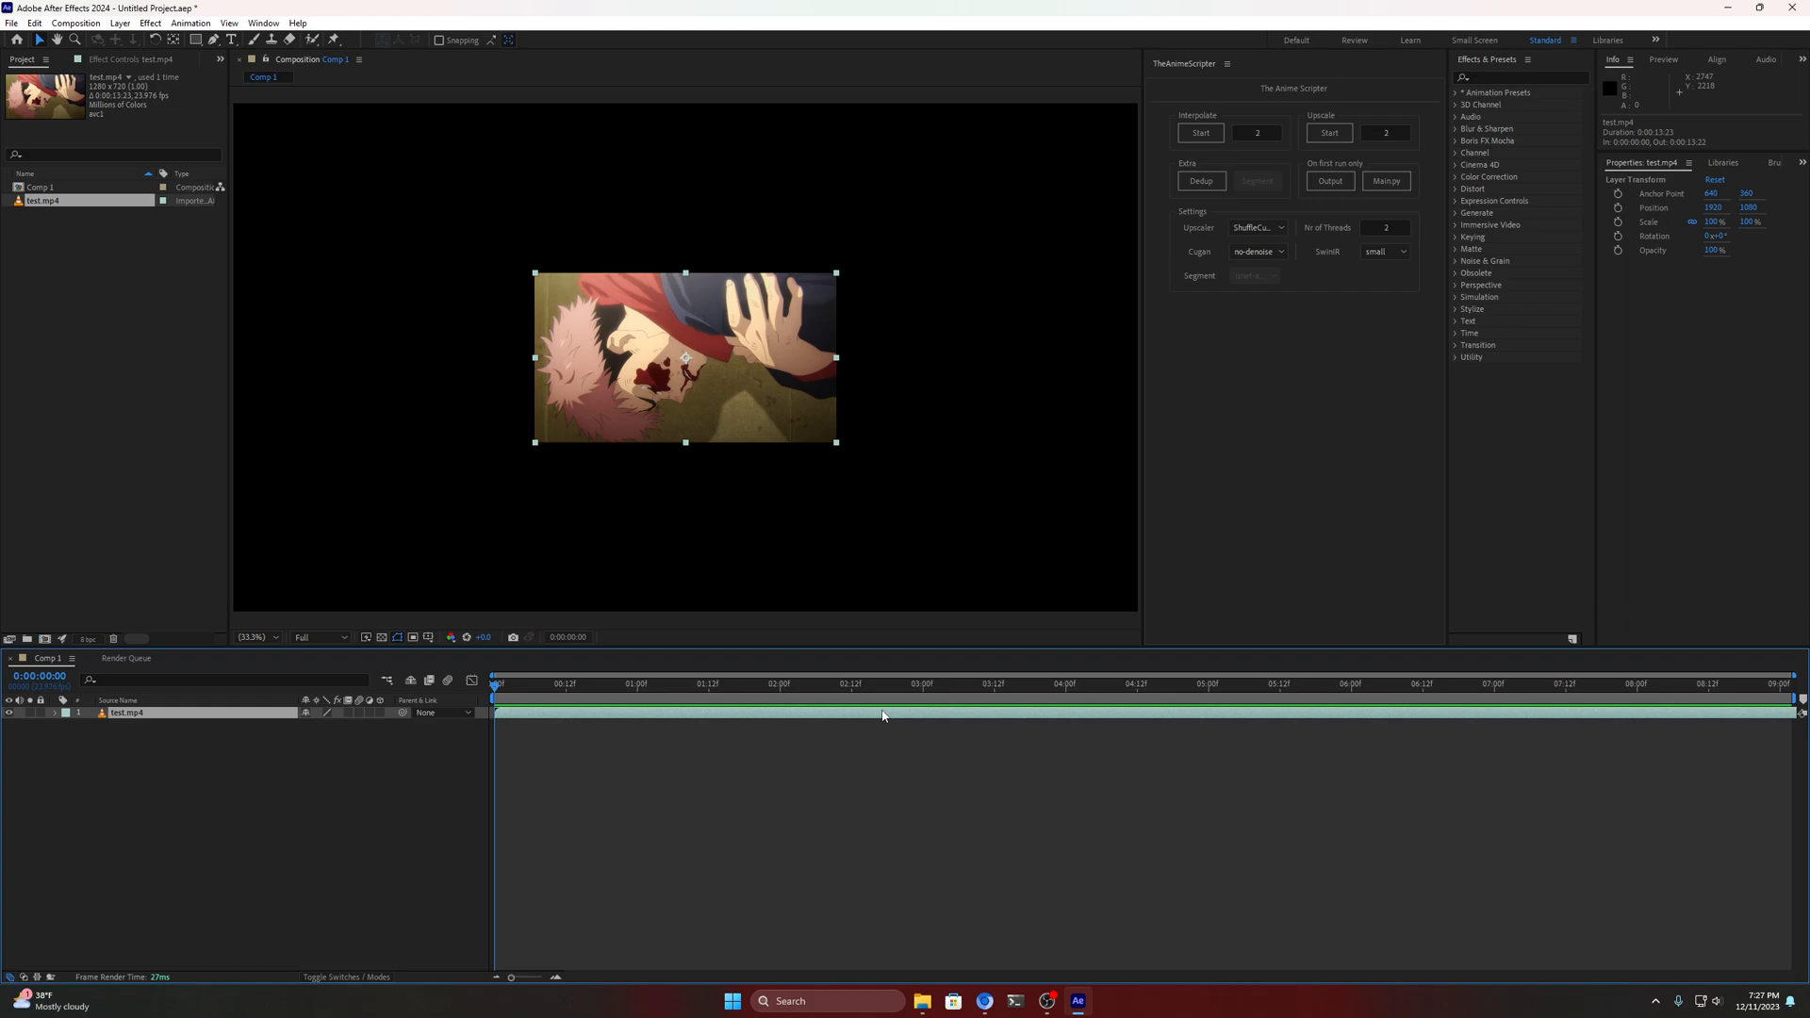
{"action": "mouse_move", "coordinate": [1165, 518]}
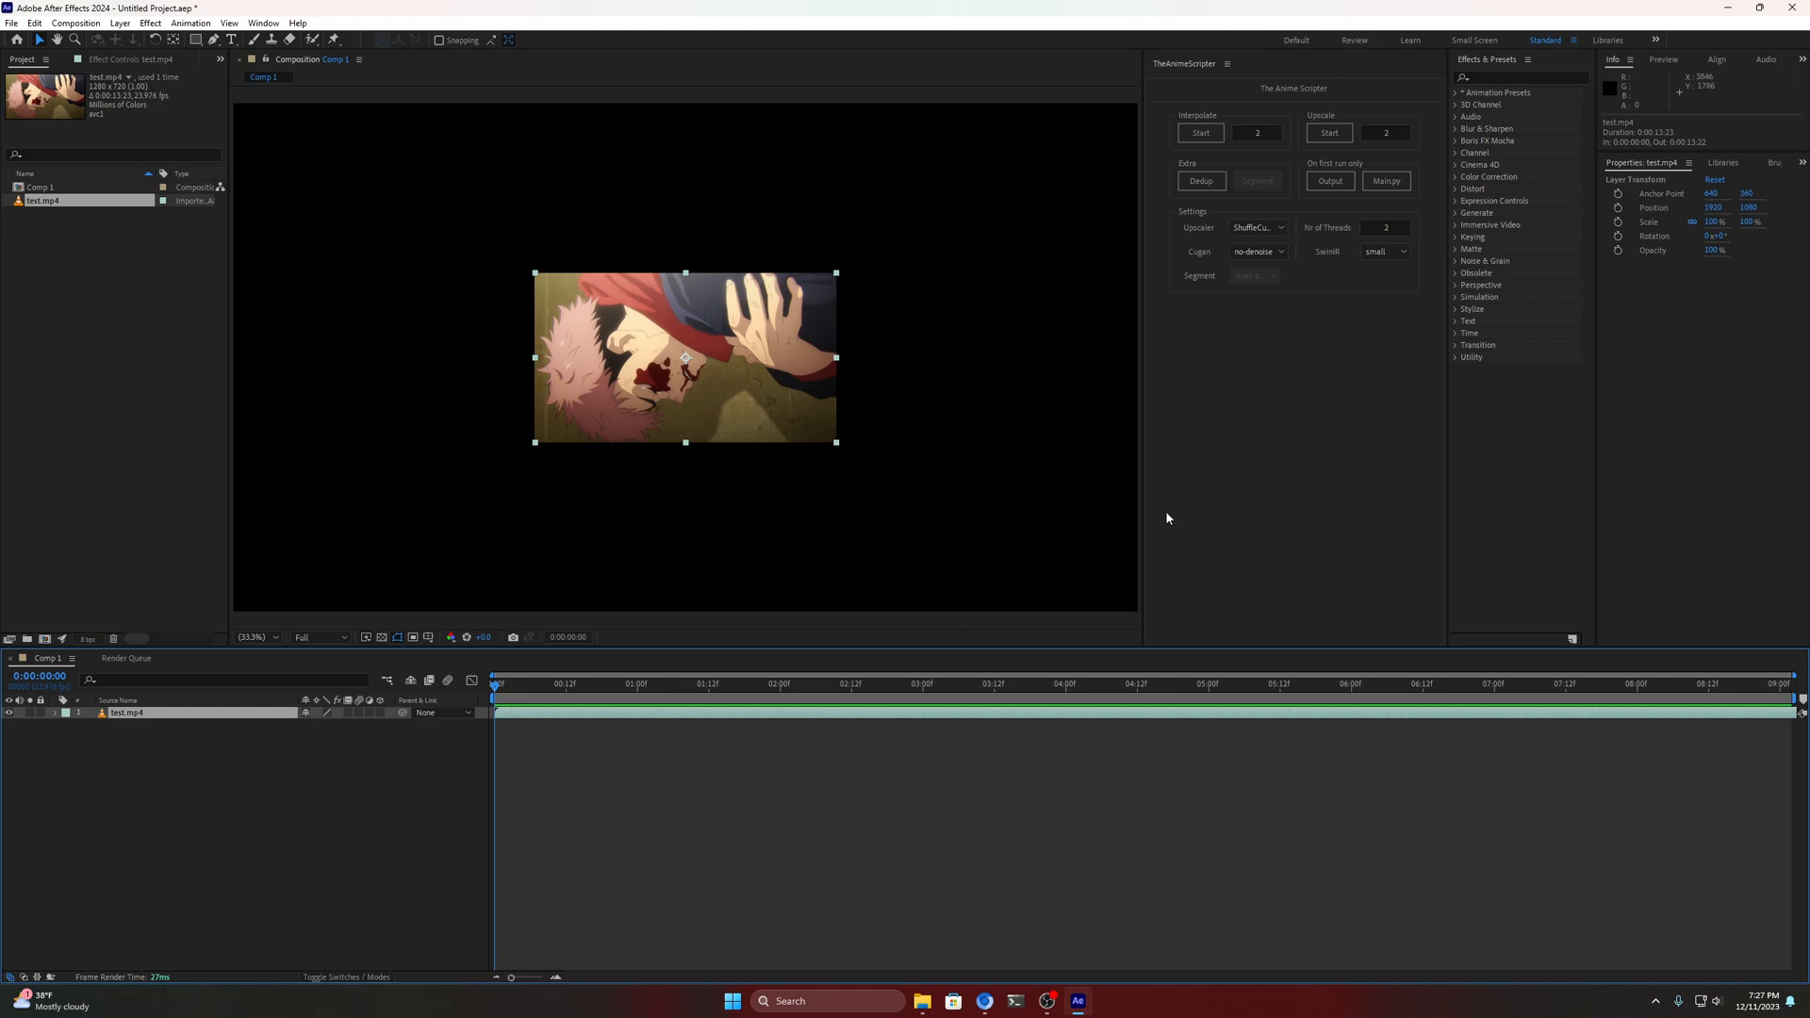
{"action": "mouse_move", "coordinate": [1131, 484]}
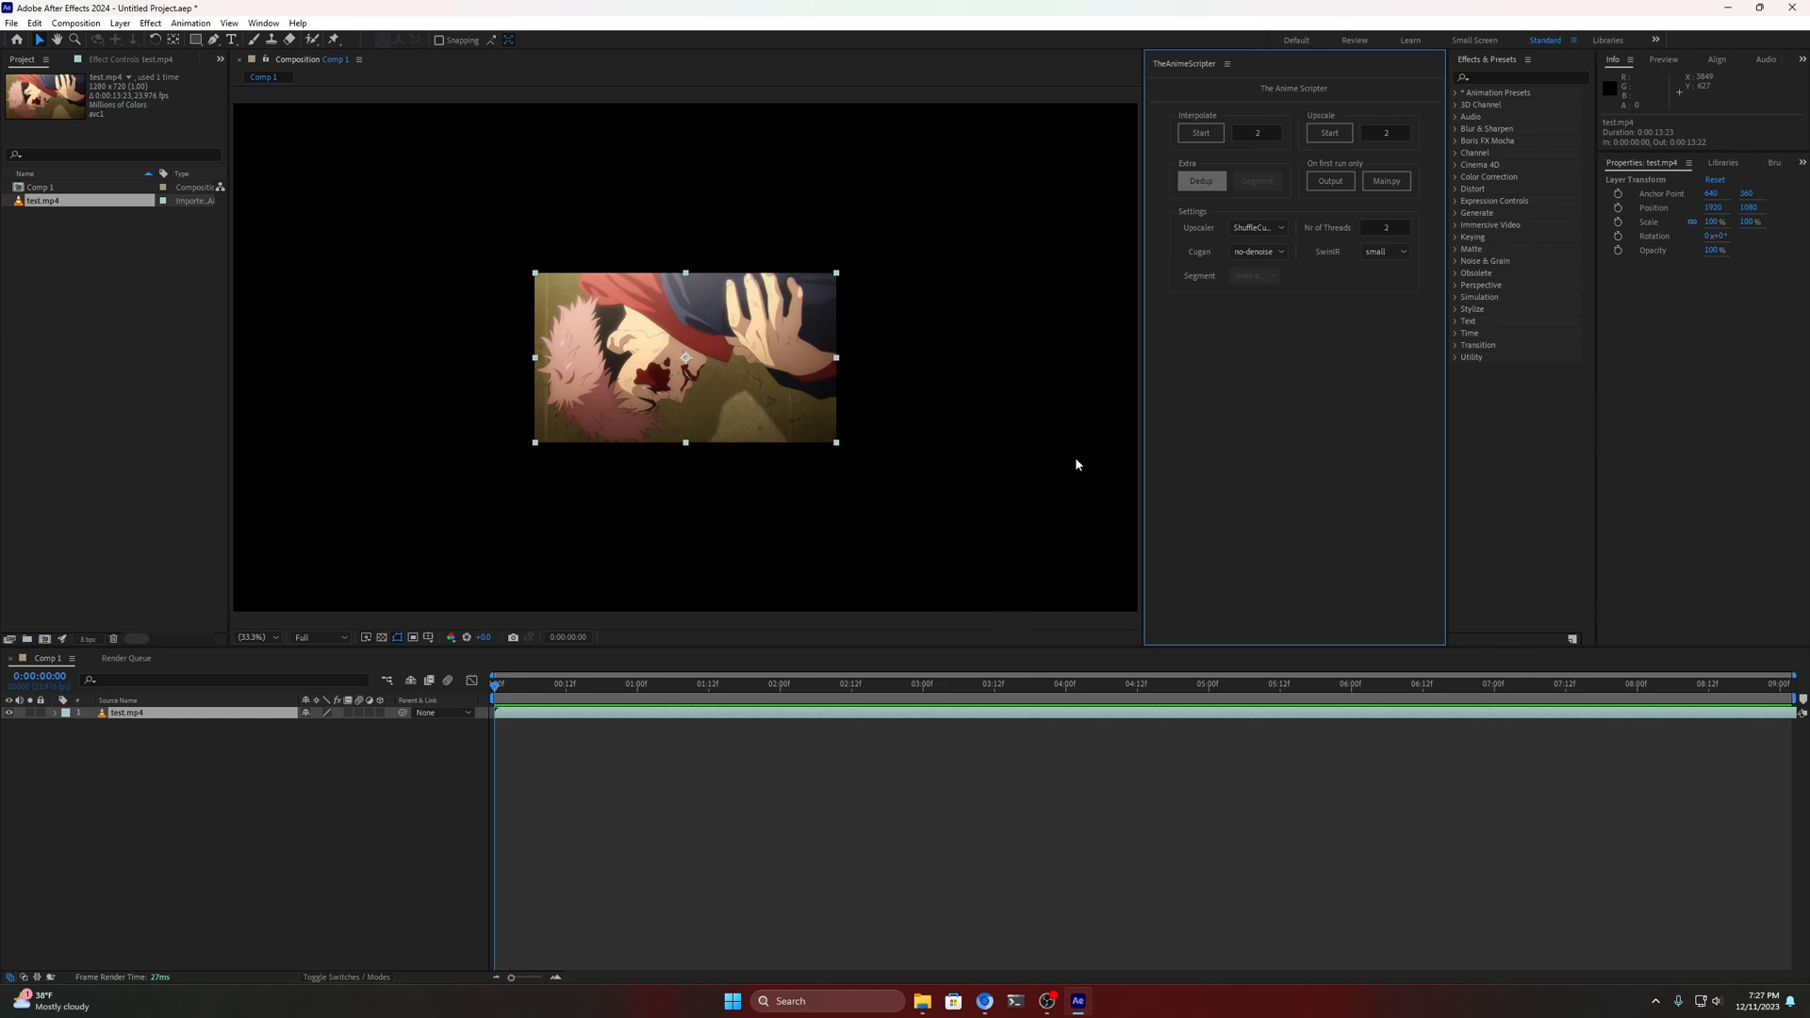
{"action": "mouse_move", "coordinate": [1185, 671]}
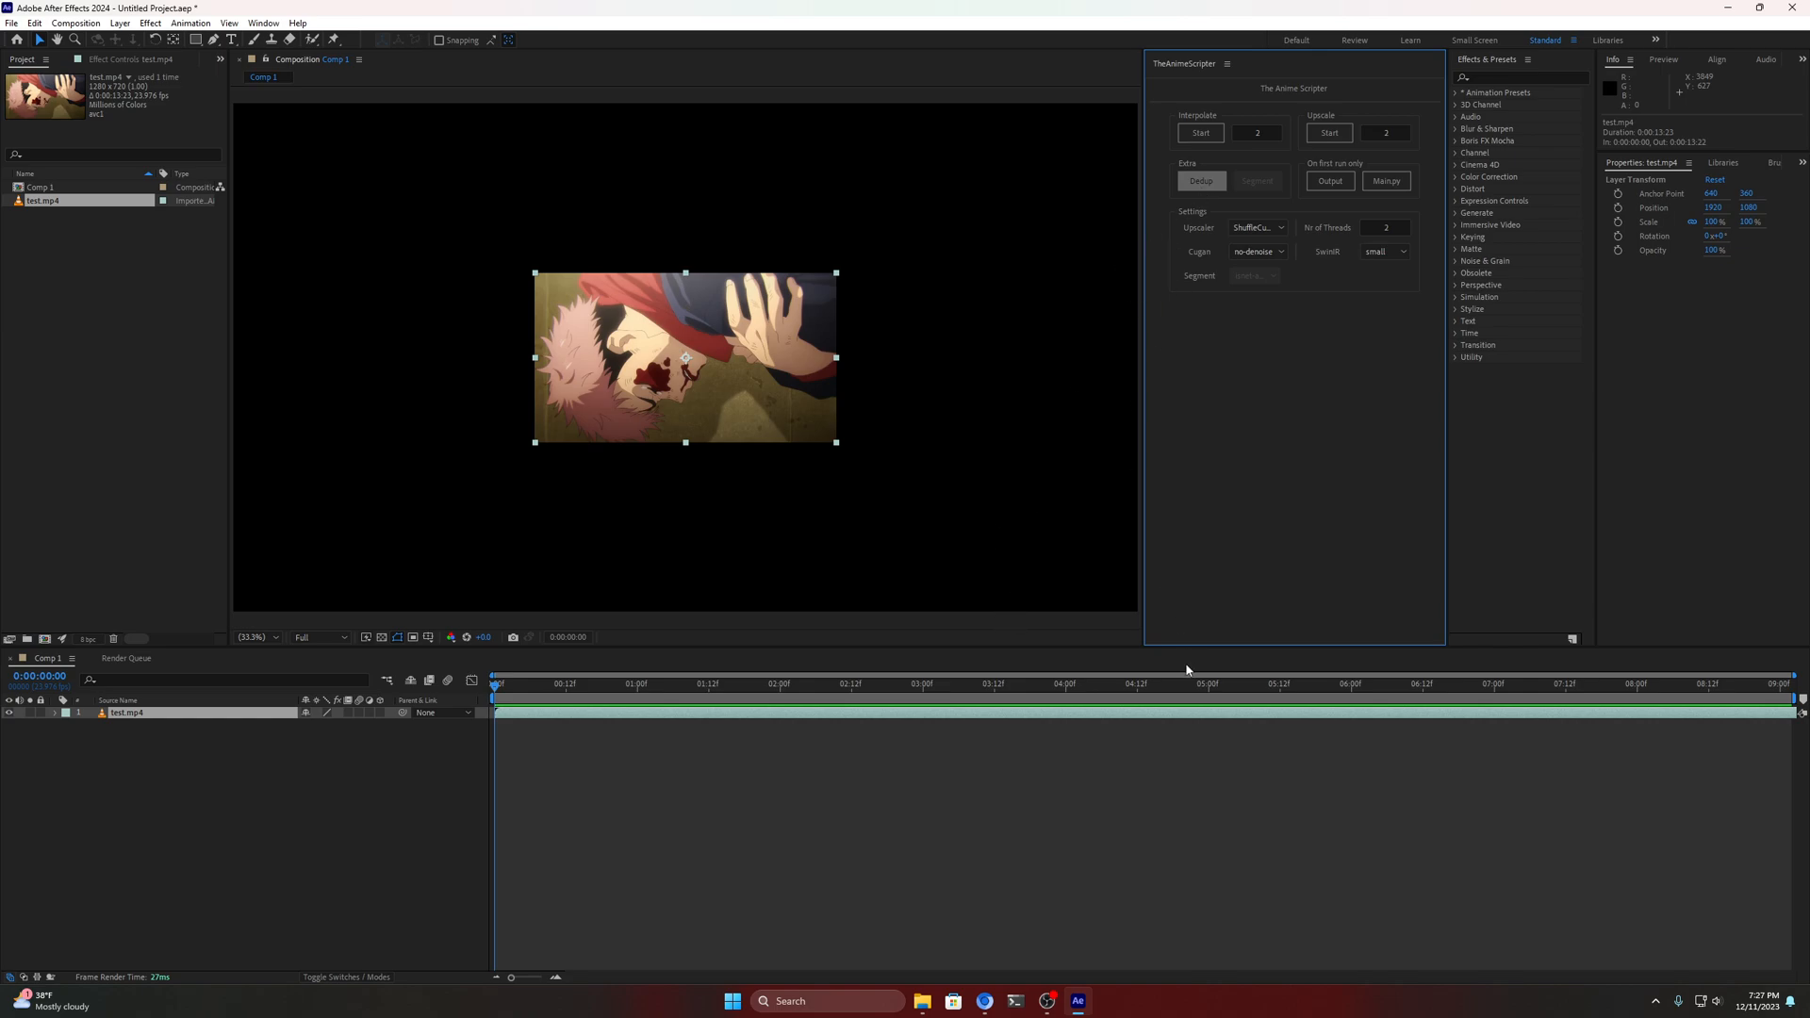
{"action": "mouse_move", "coordinate": [1018, 884]}
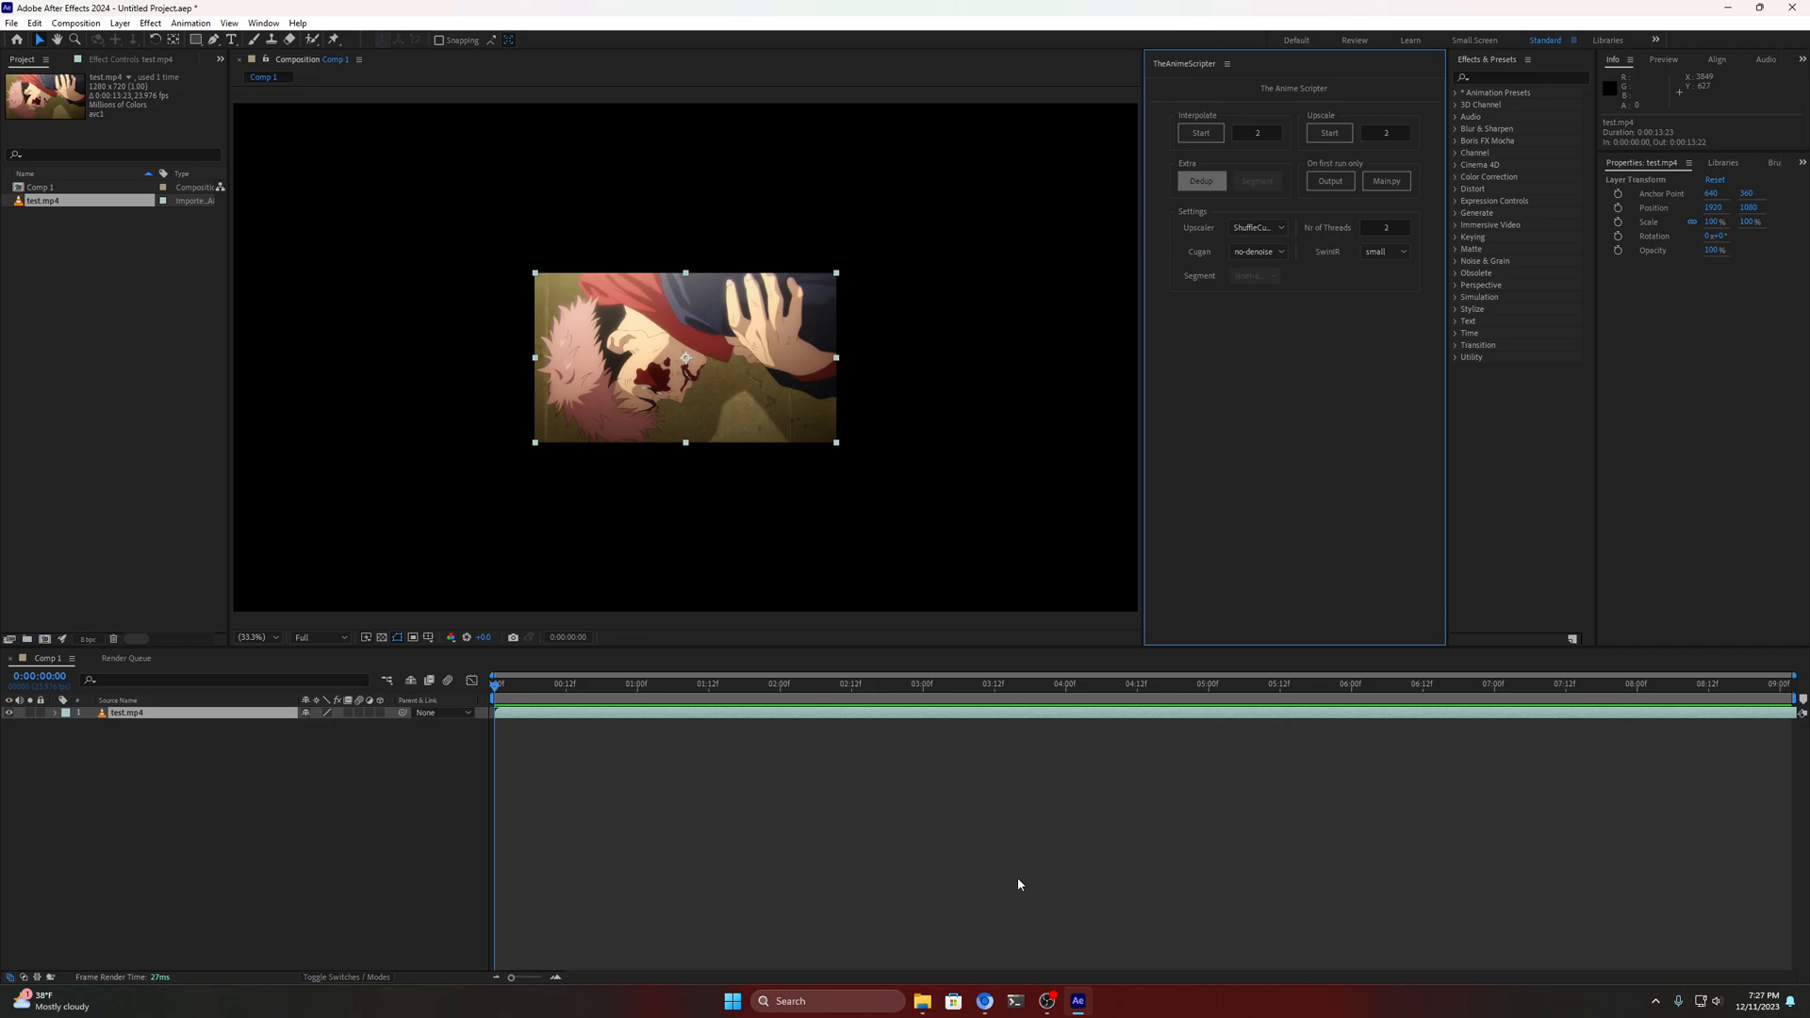
{"action": "left_click", "coordinate": [1199, 181]}
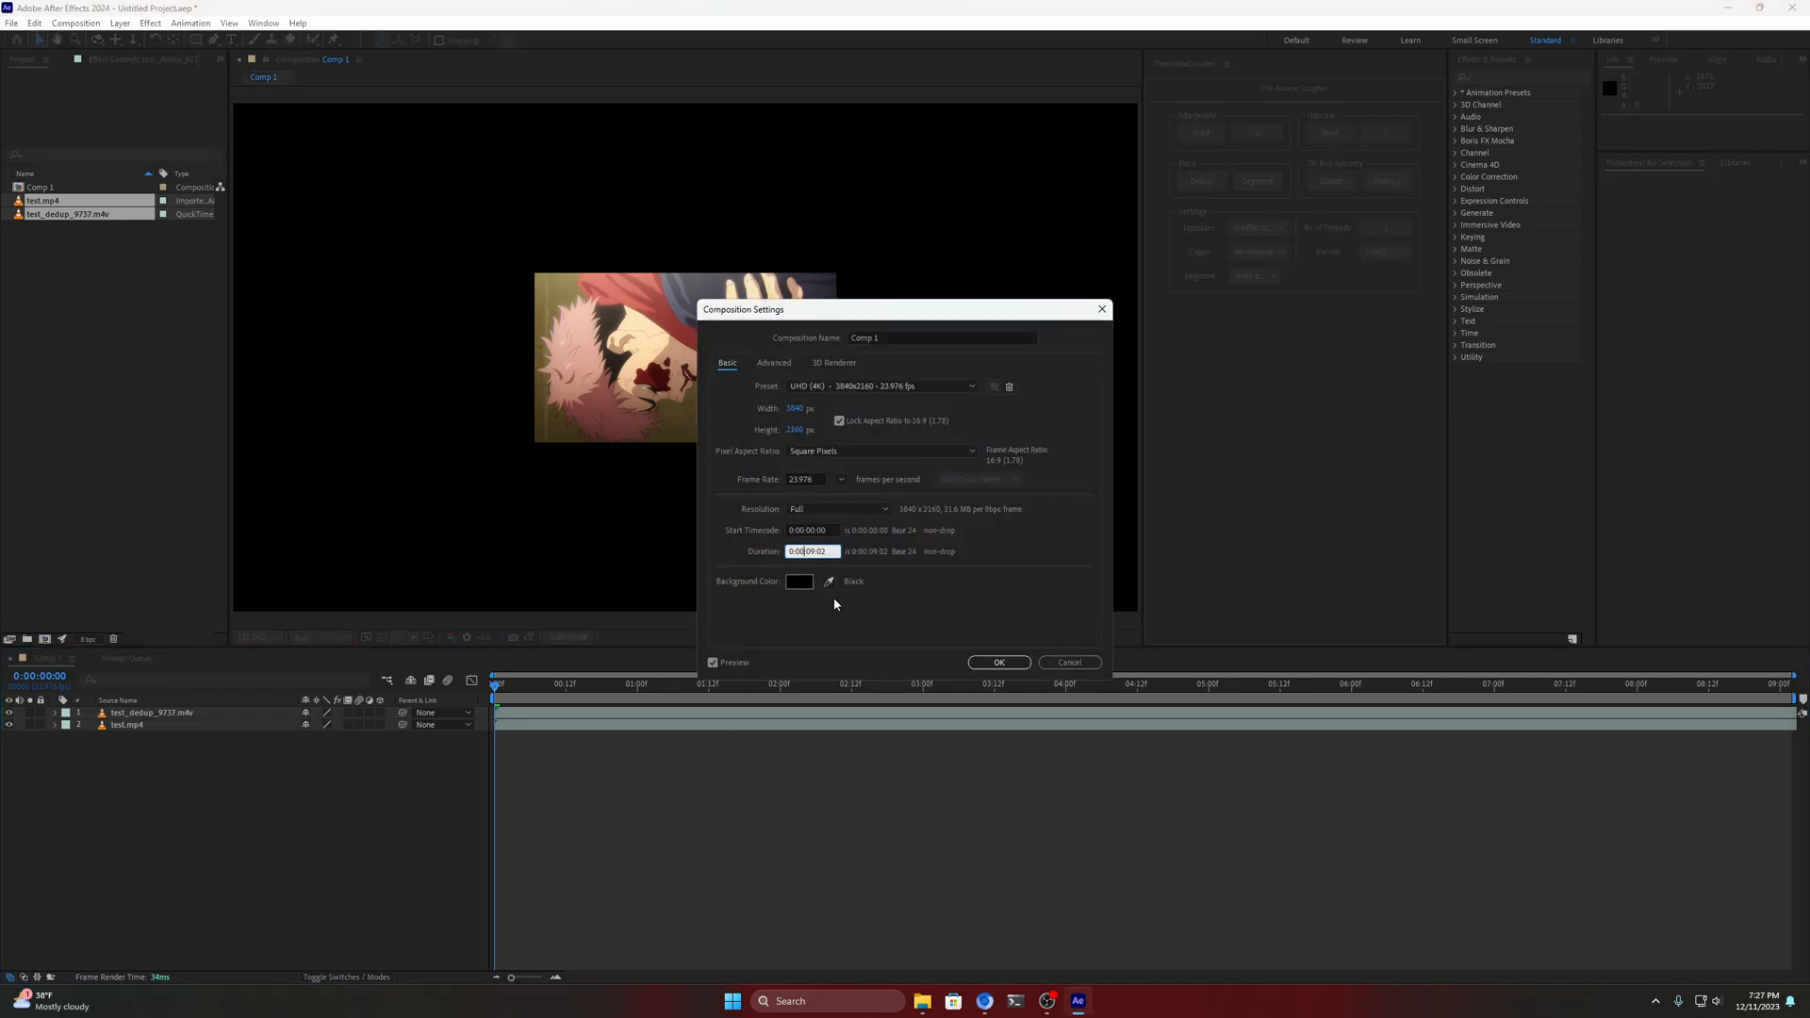
Confirm the longer Comp 1 duration and move test.mp4 beside the dedup clip
{"action": "left_click", "coordinate": [997, 661]}
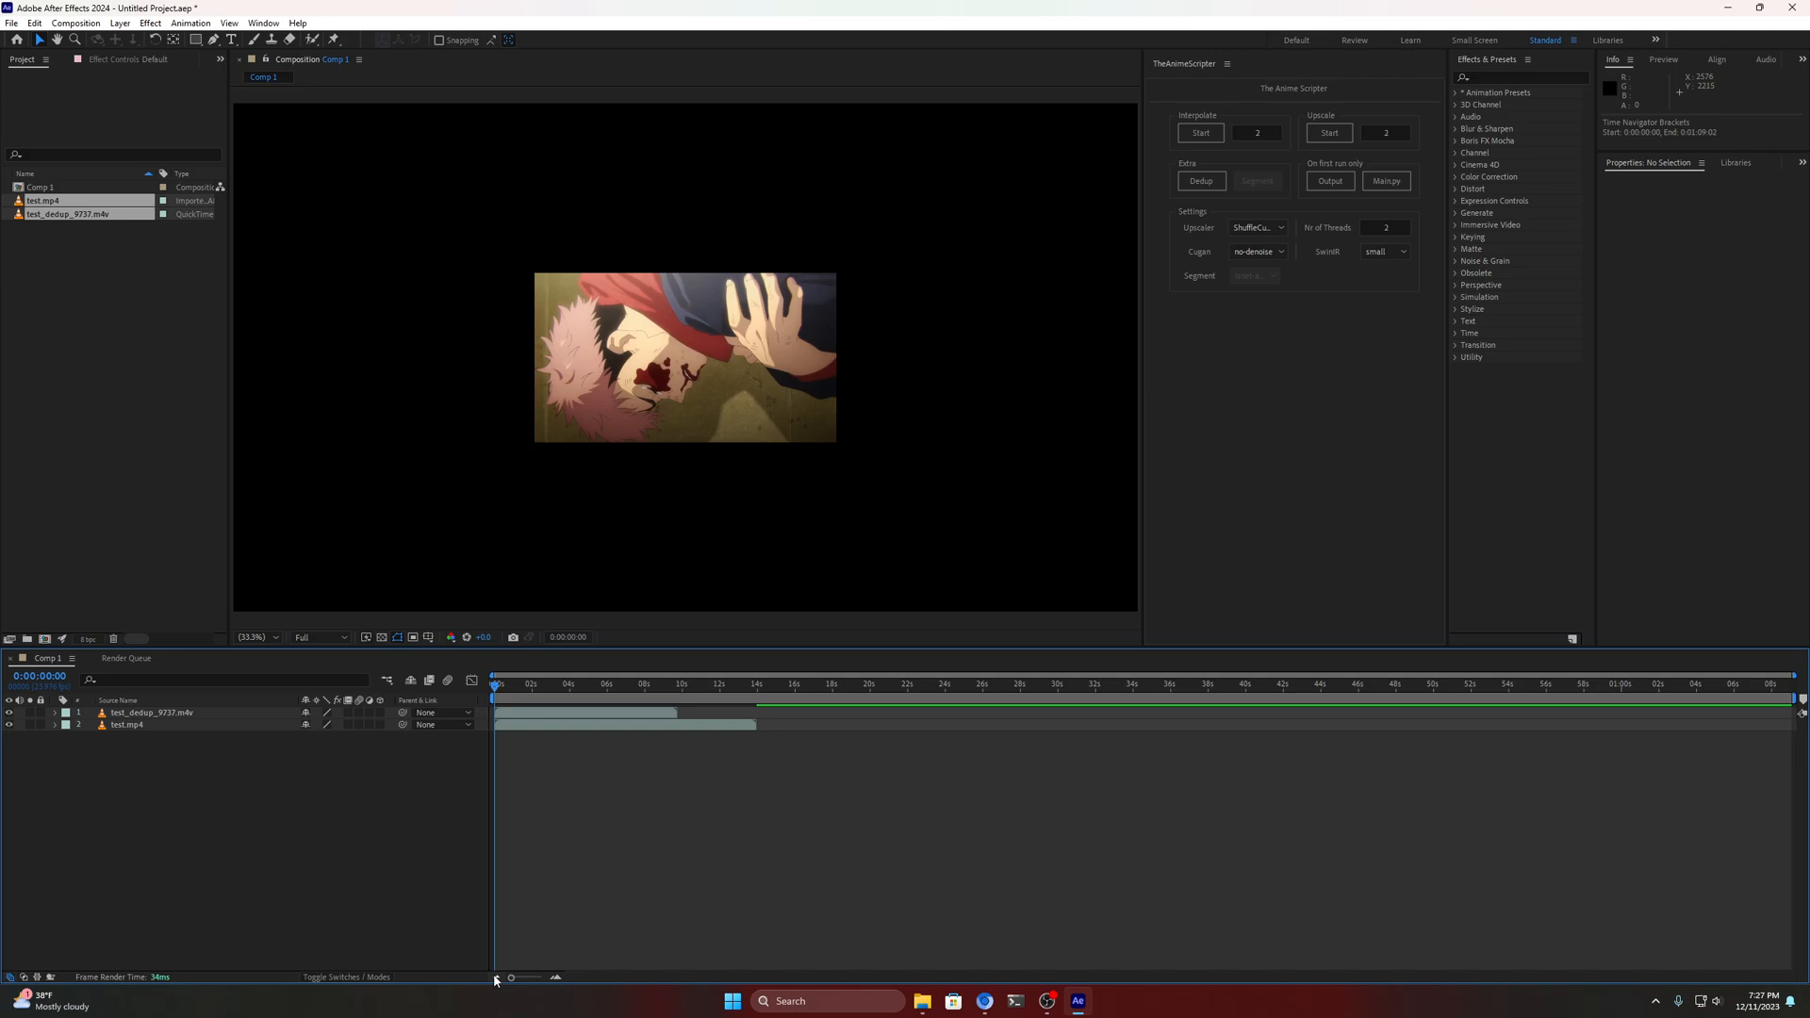
{"action": "left_click", "coordinate": [128, 724]}
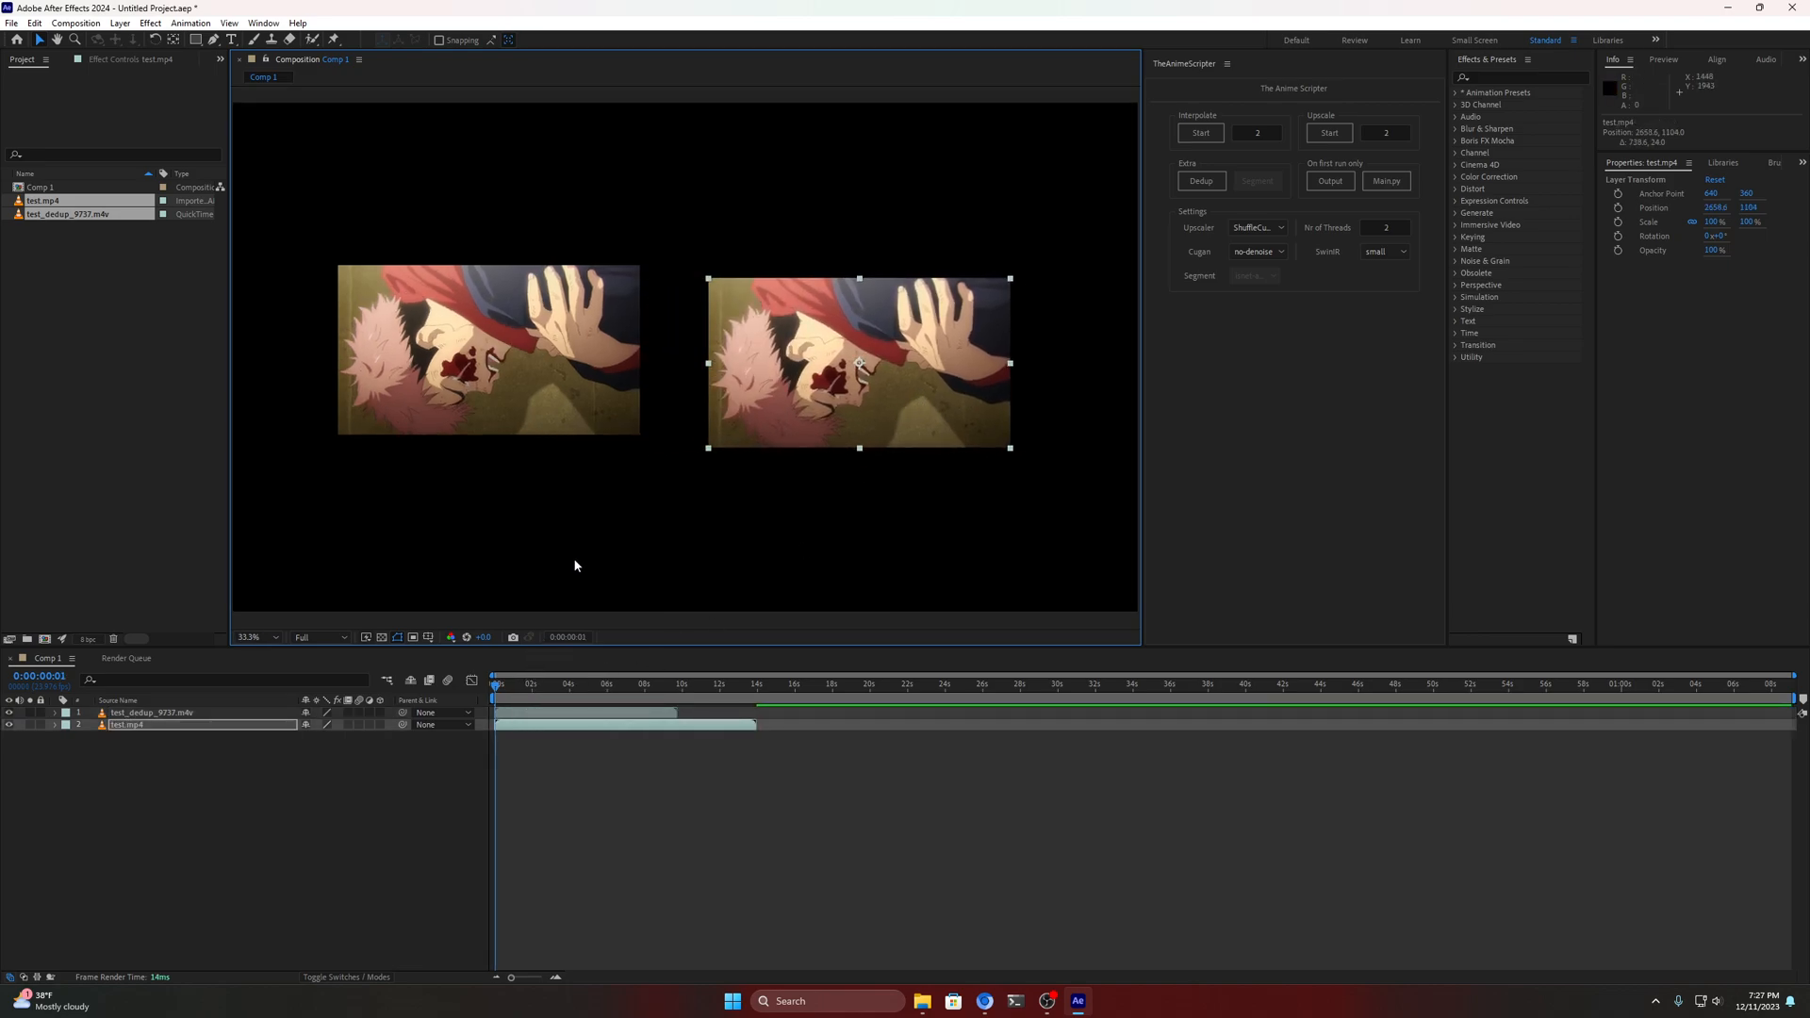
{"action": "left_click", "coordinate": [248, 635]}
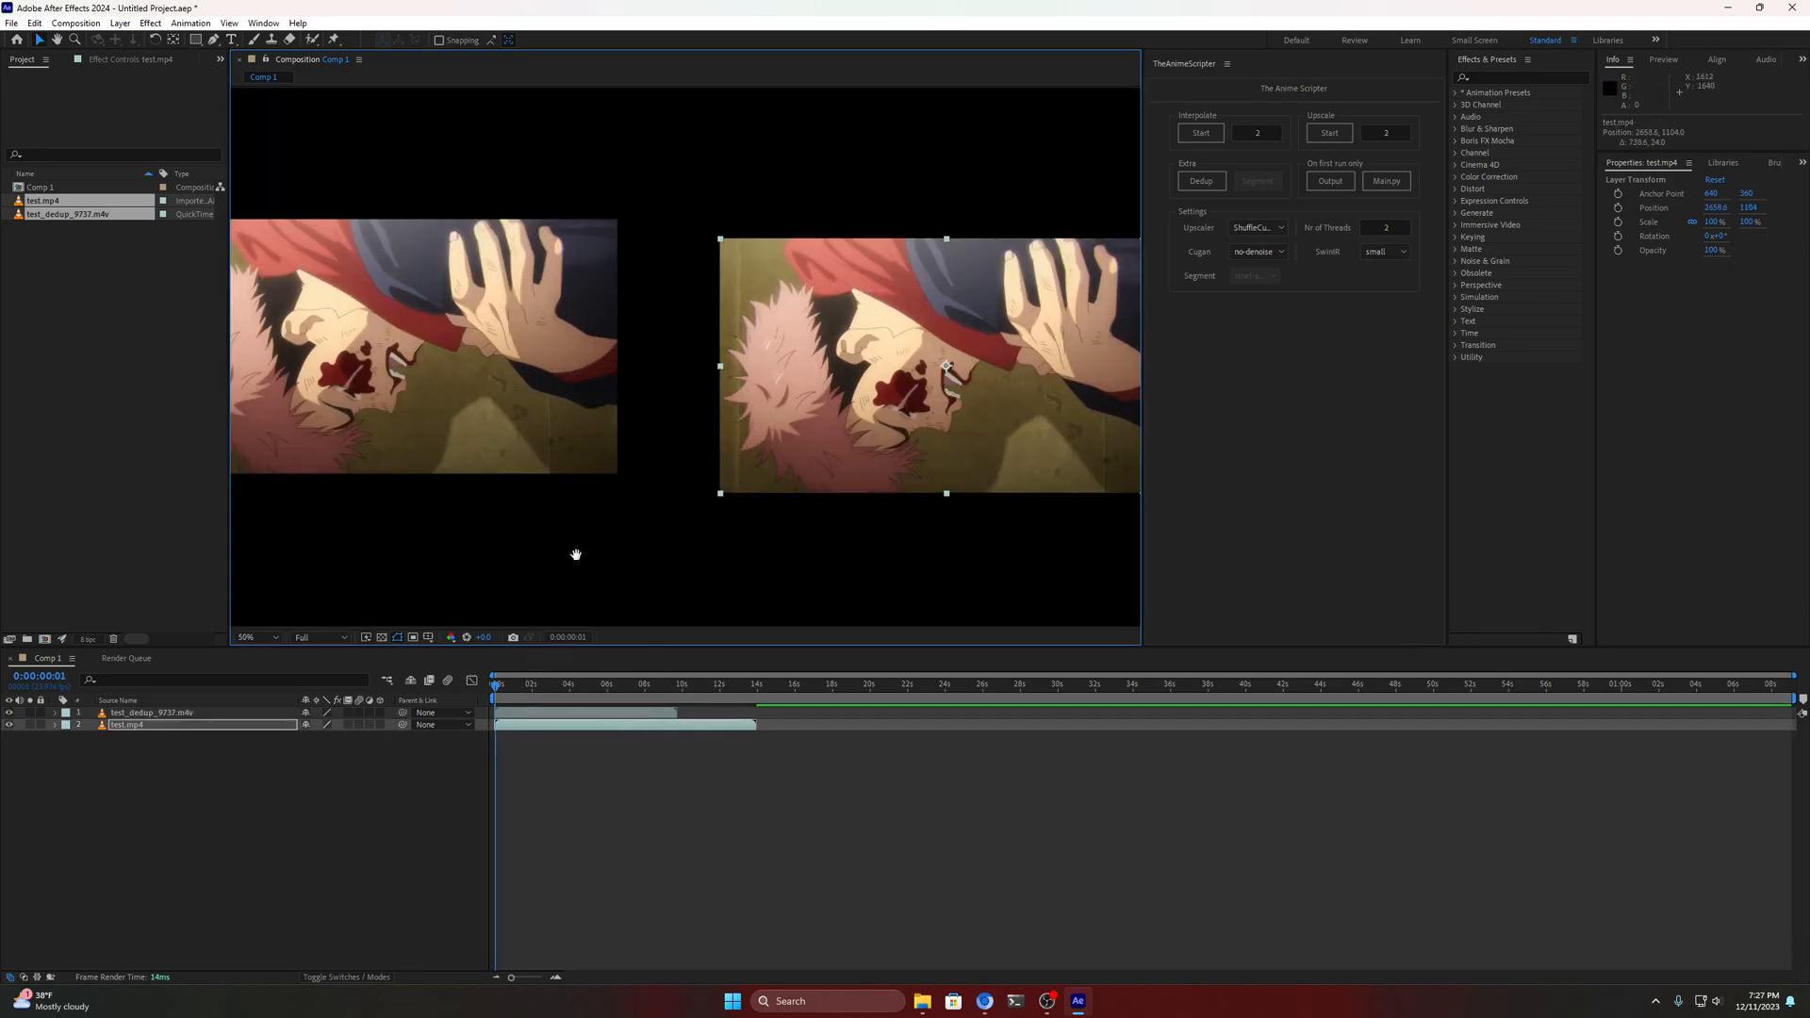
{"action": "left_click", "coordinate": [496, 682]}
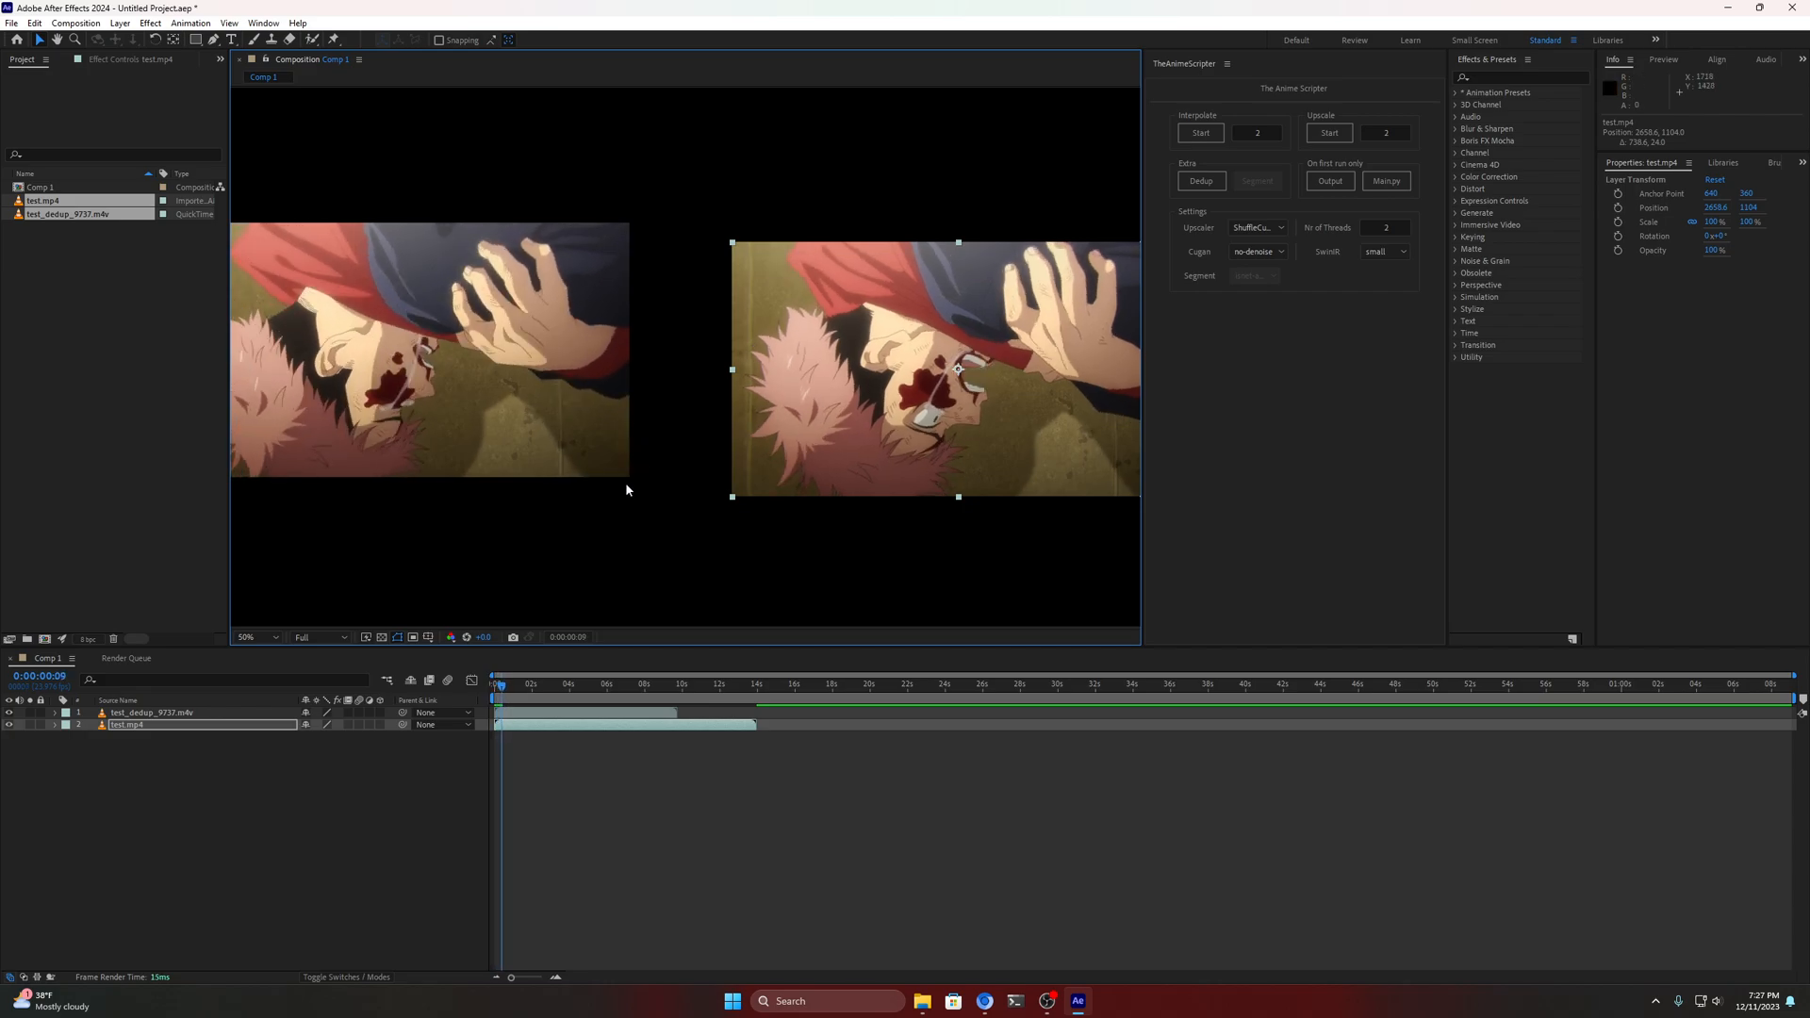
{"action": "left_click", "coordinate": [505, 682]}
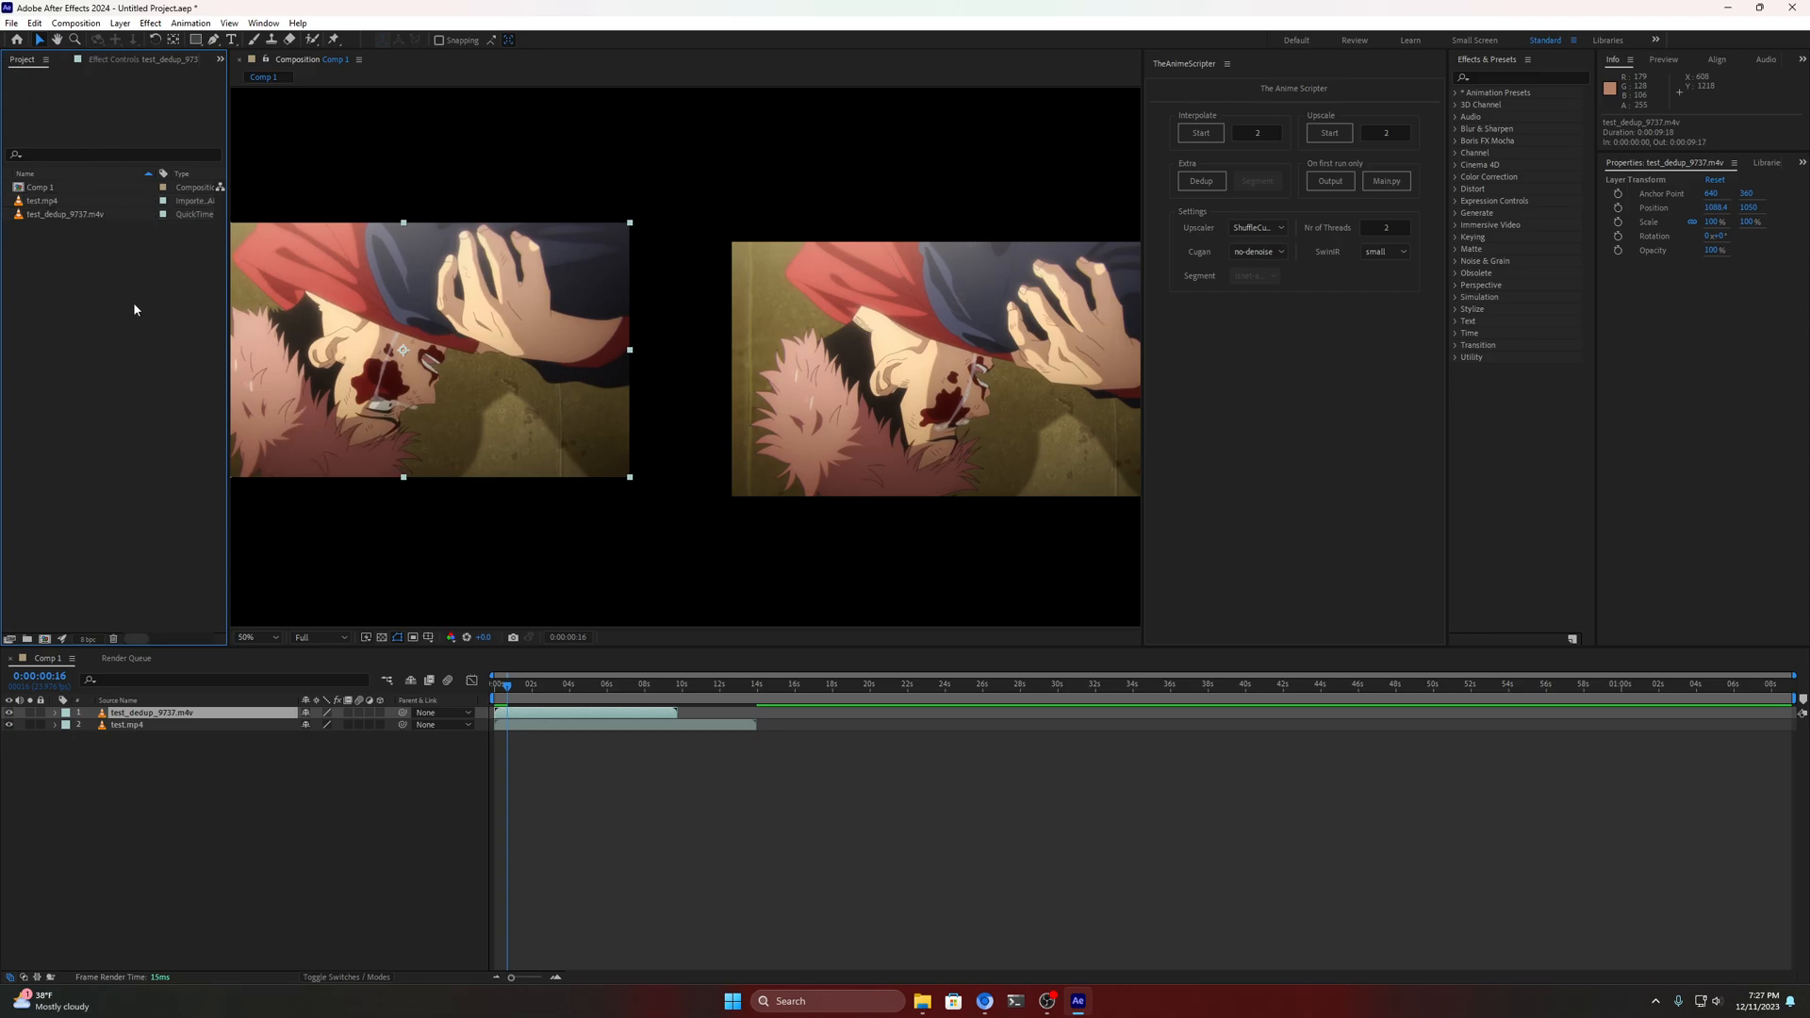
Launch the 2x Upscale on test_dedup_9737.mkv from TheAnimeScripter panel
{"action": "left_click", "coordinate": [64, 213]}
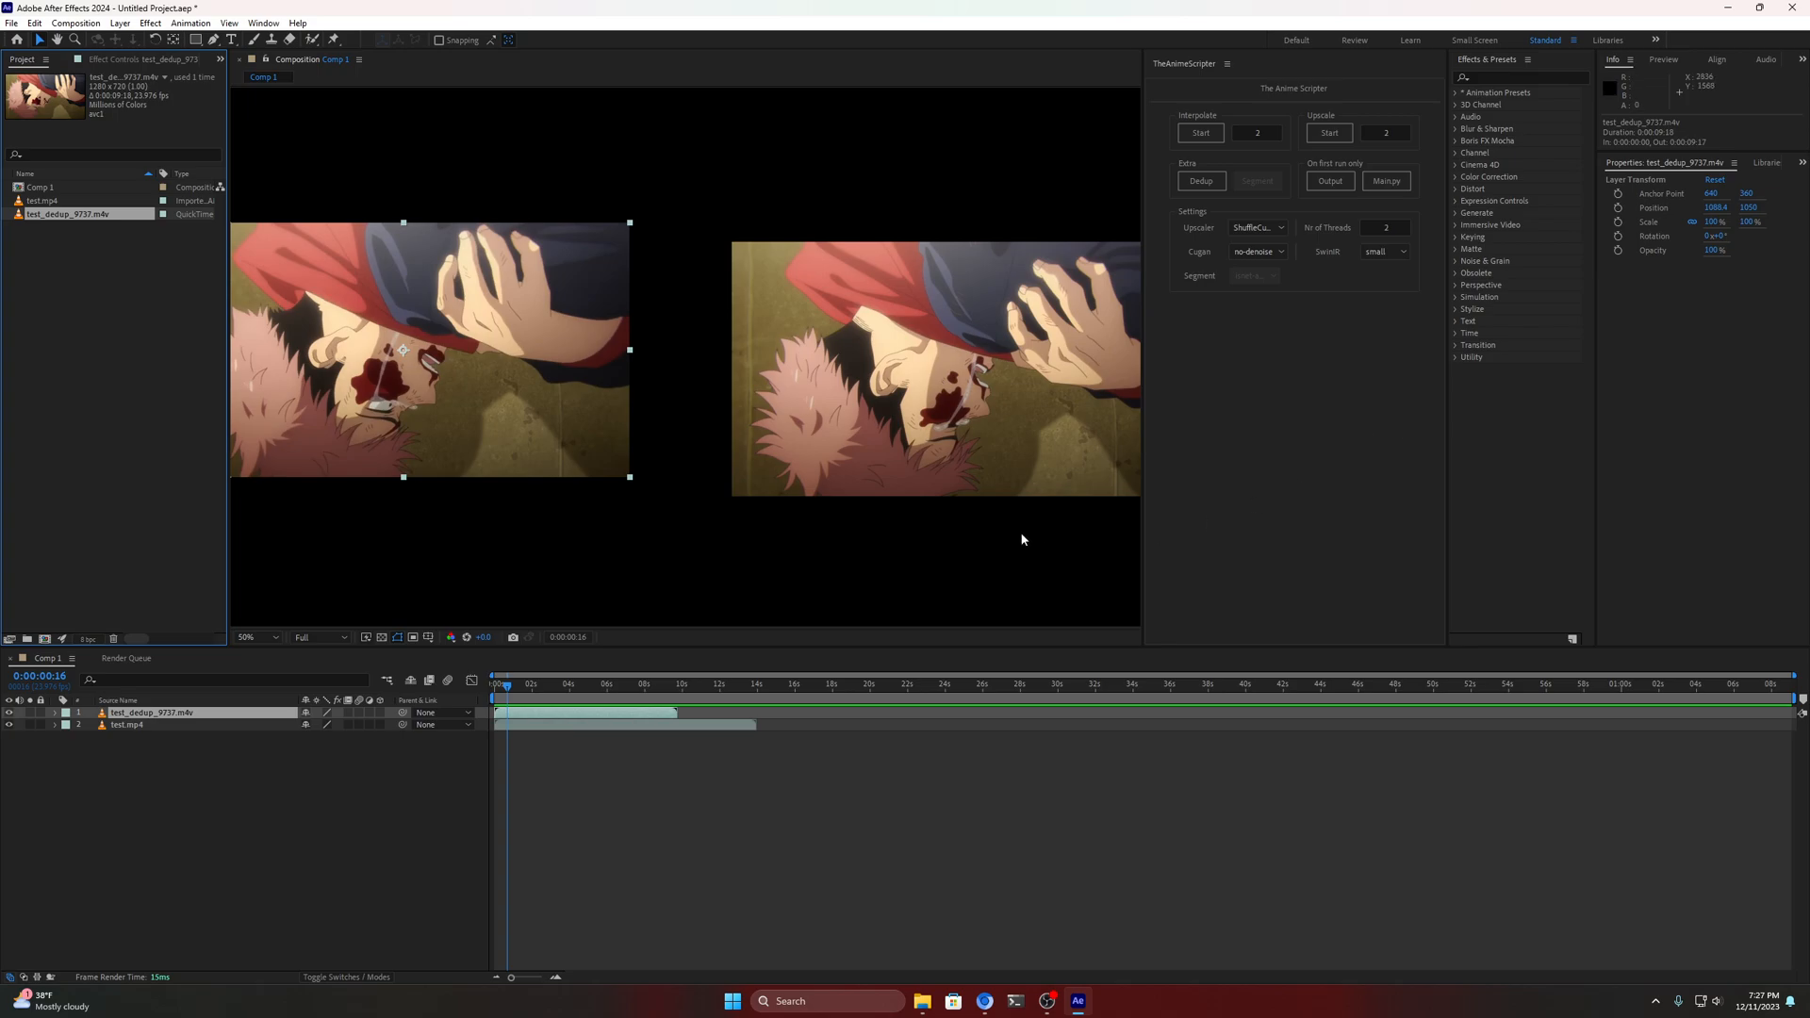
{"action": "left_click", "coordinate": [1329, 131]}
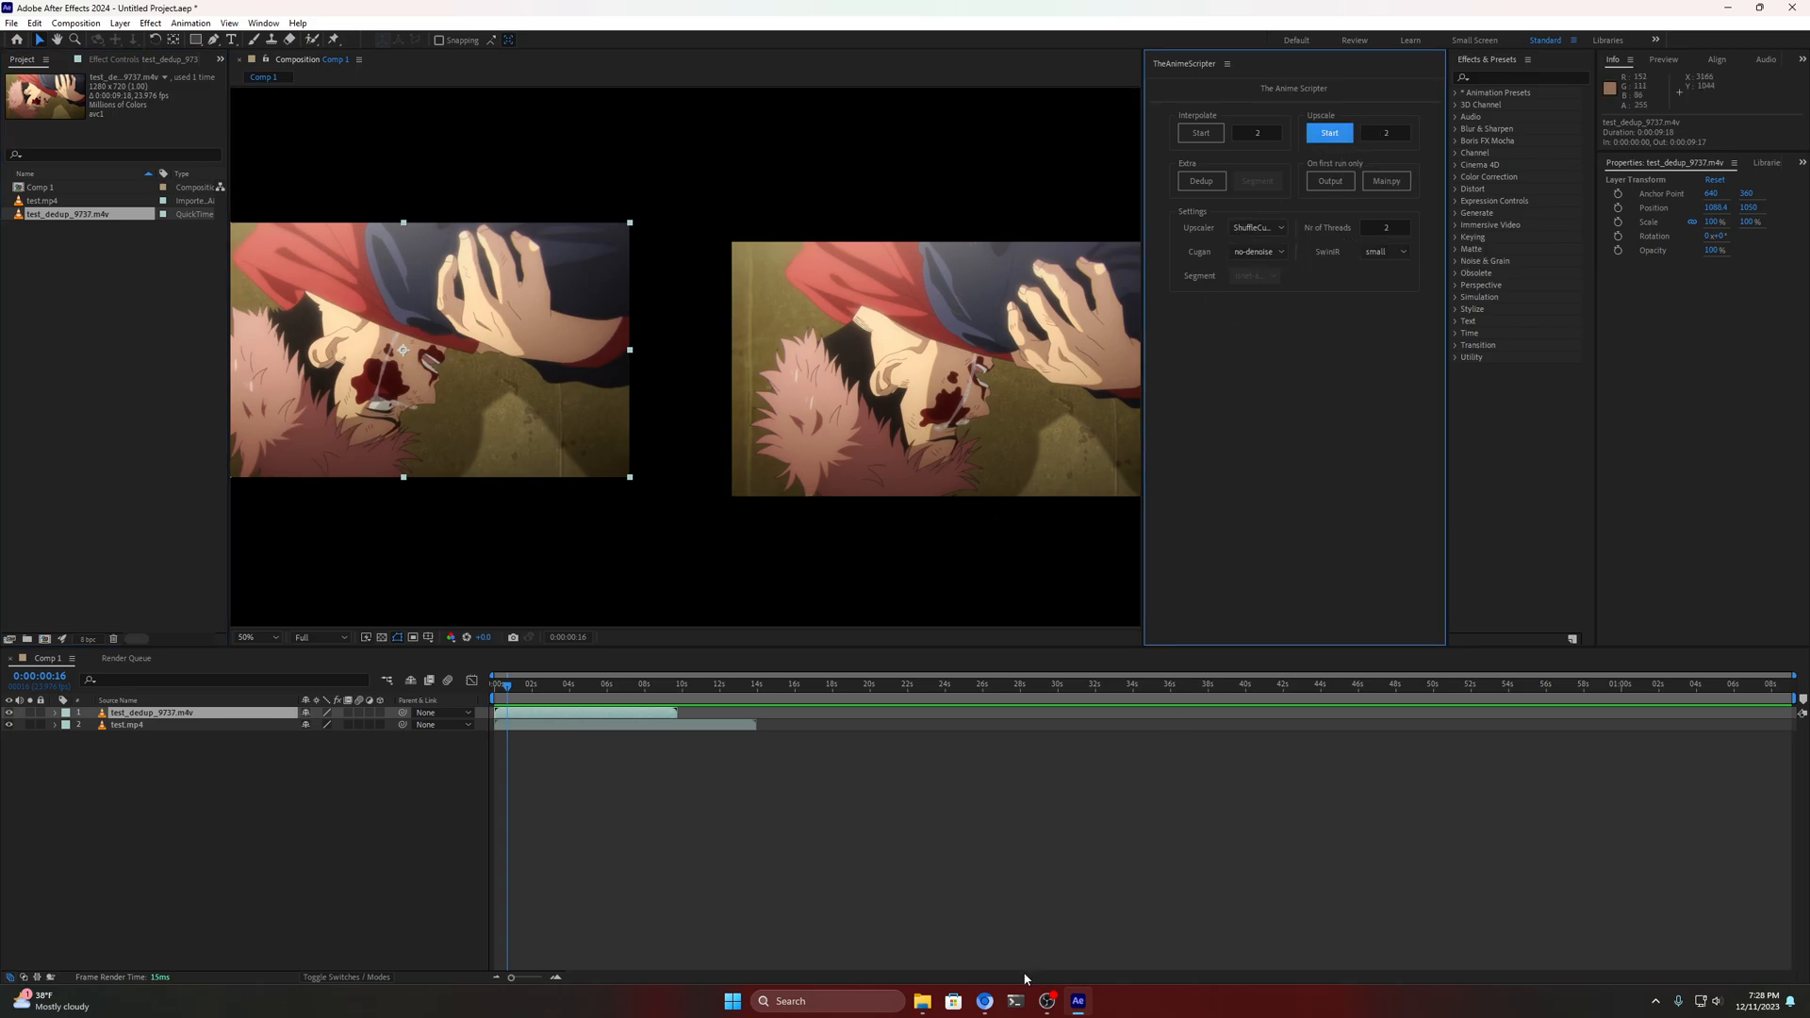
{"action": "mouse_move", "coordinate": [1016, 1001]}
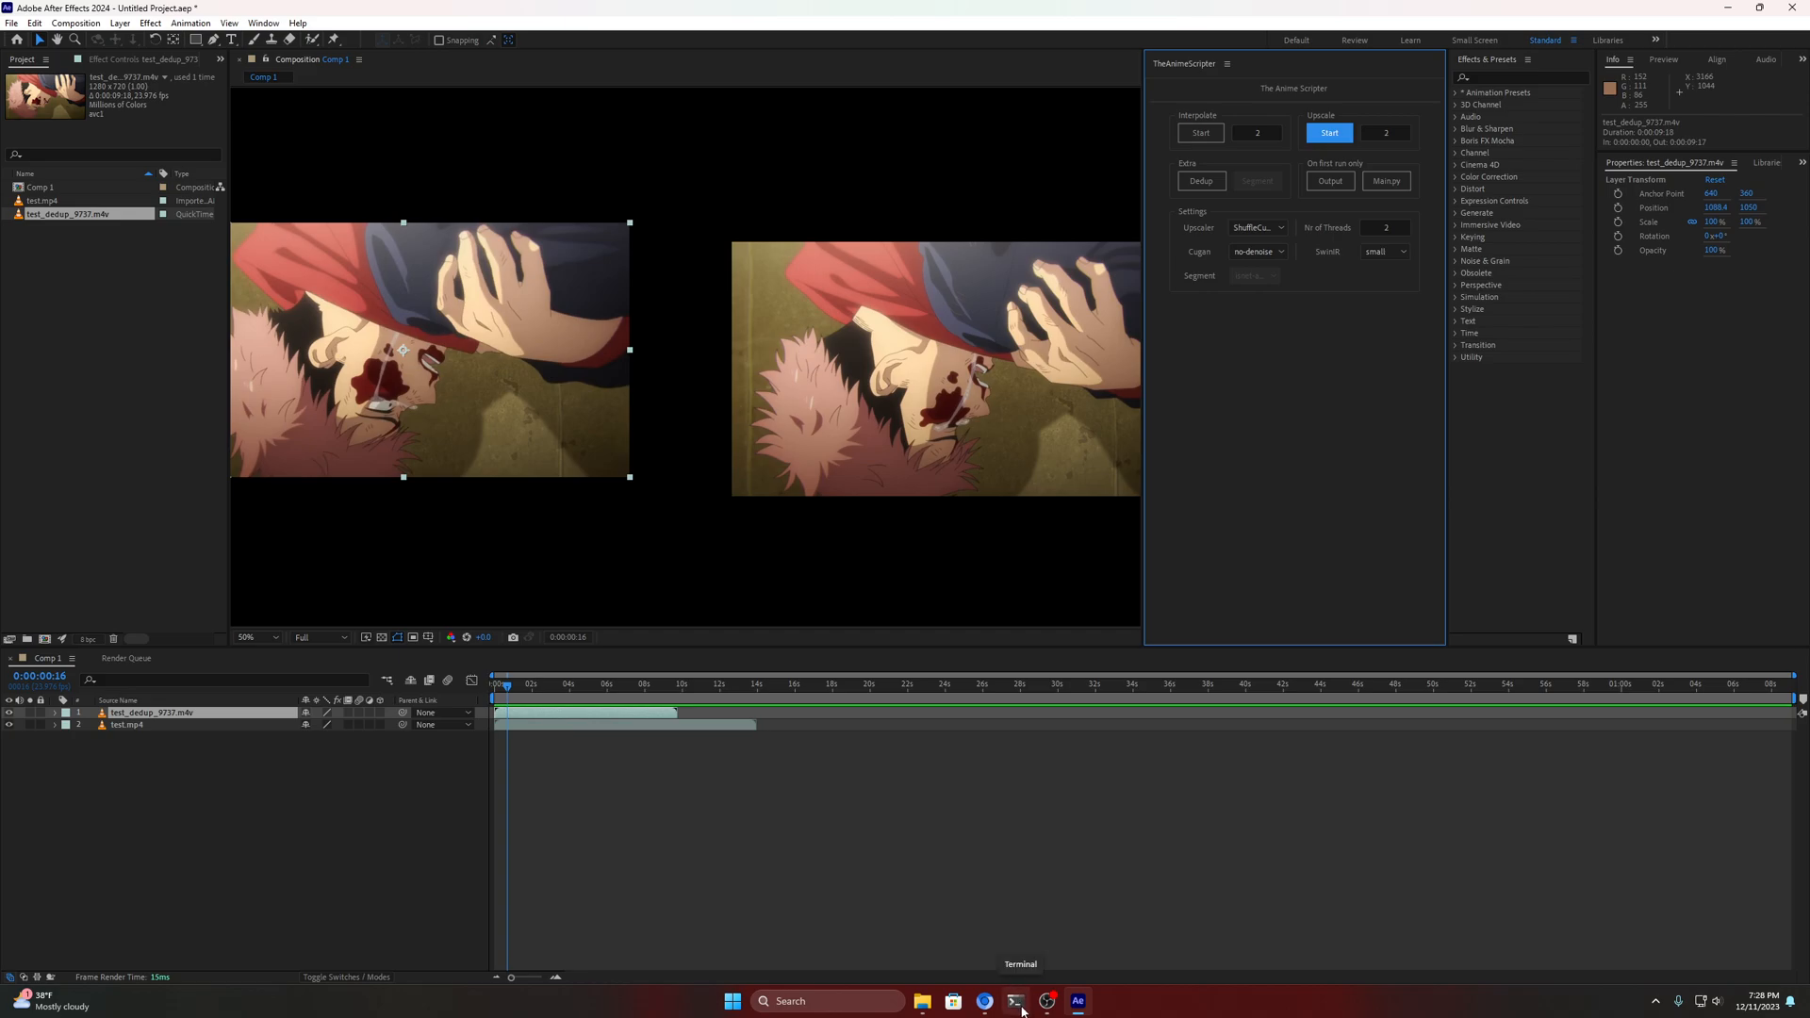
{"action": "mouse_move", "coordinate": [1018, 886]}
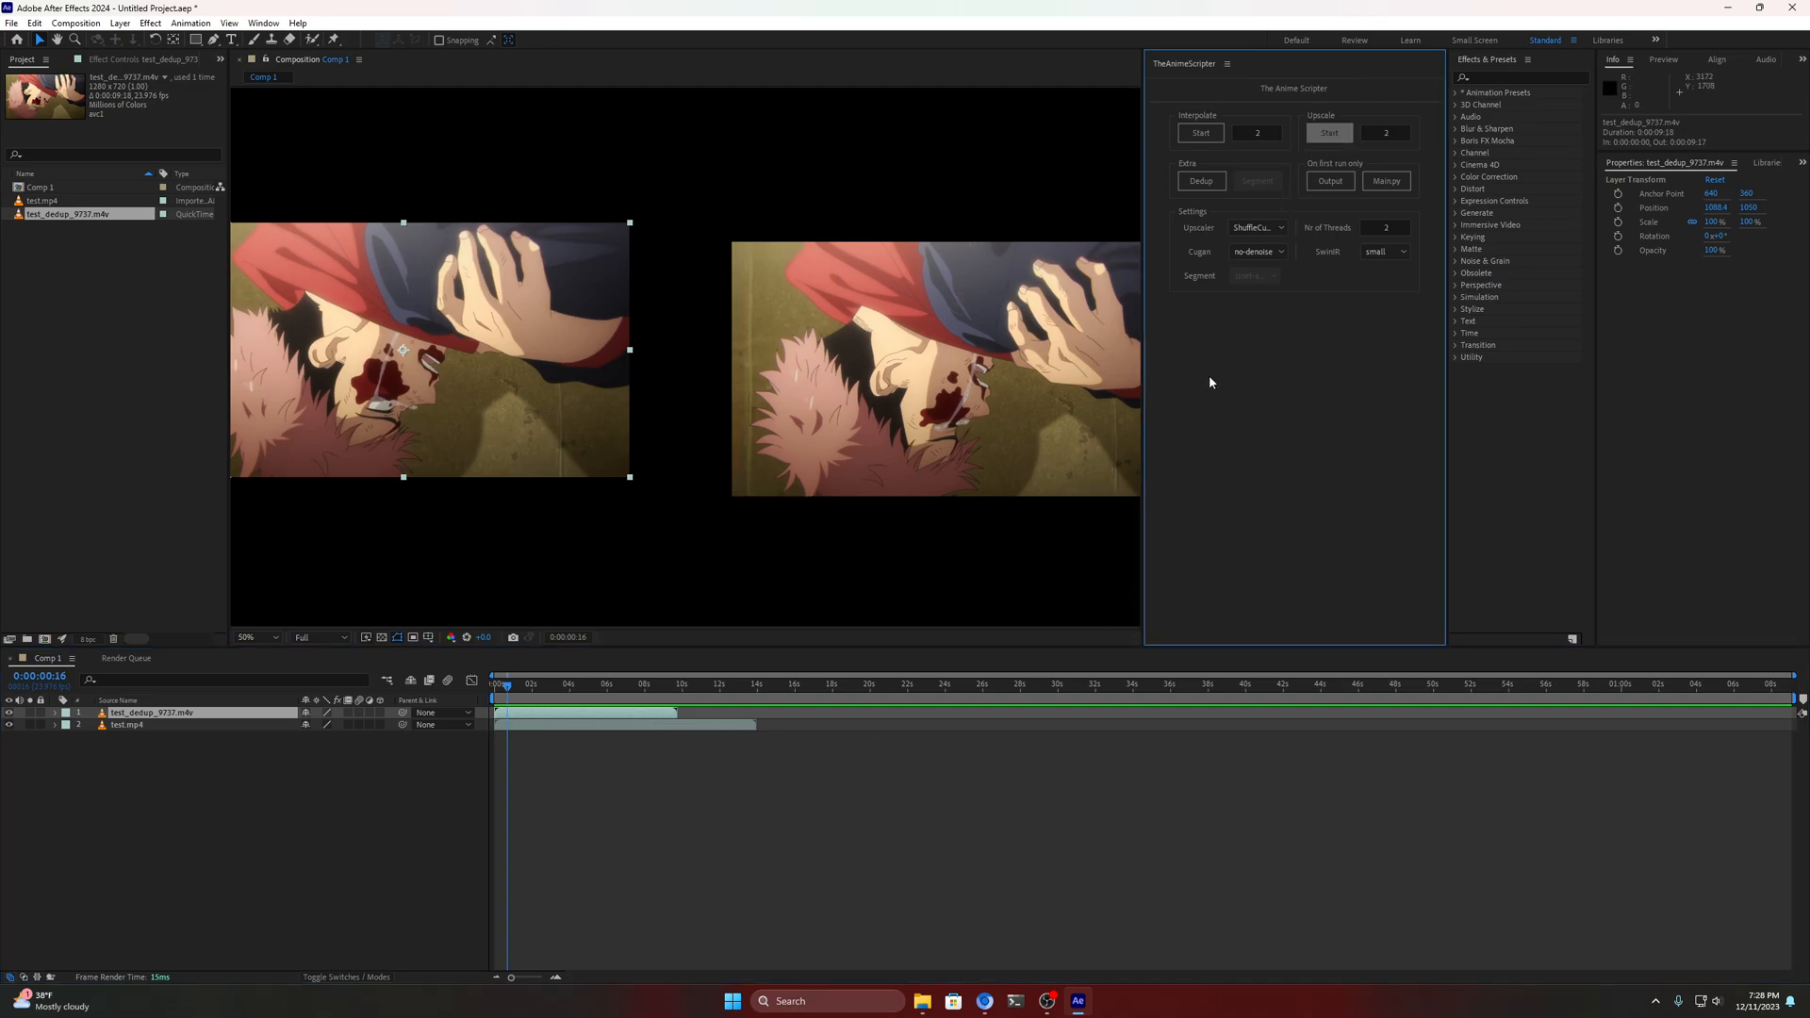
{"action": "mouse_move", "coordinate": [1033, 869]}
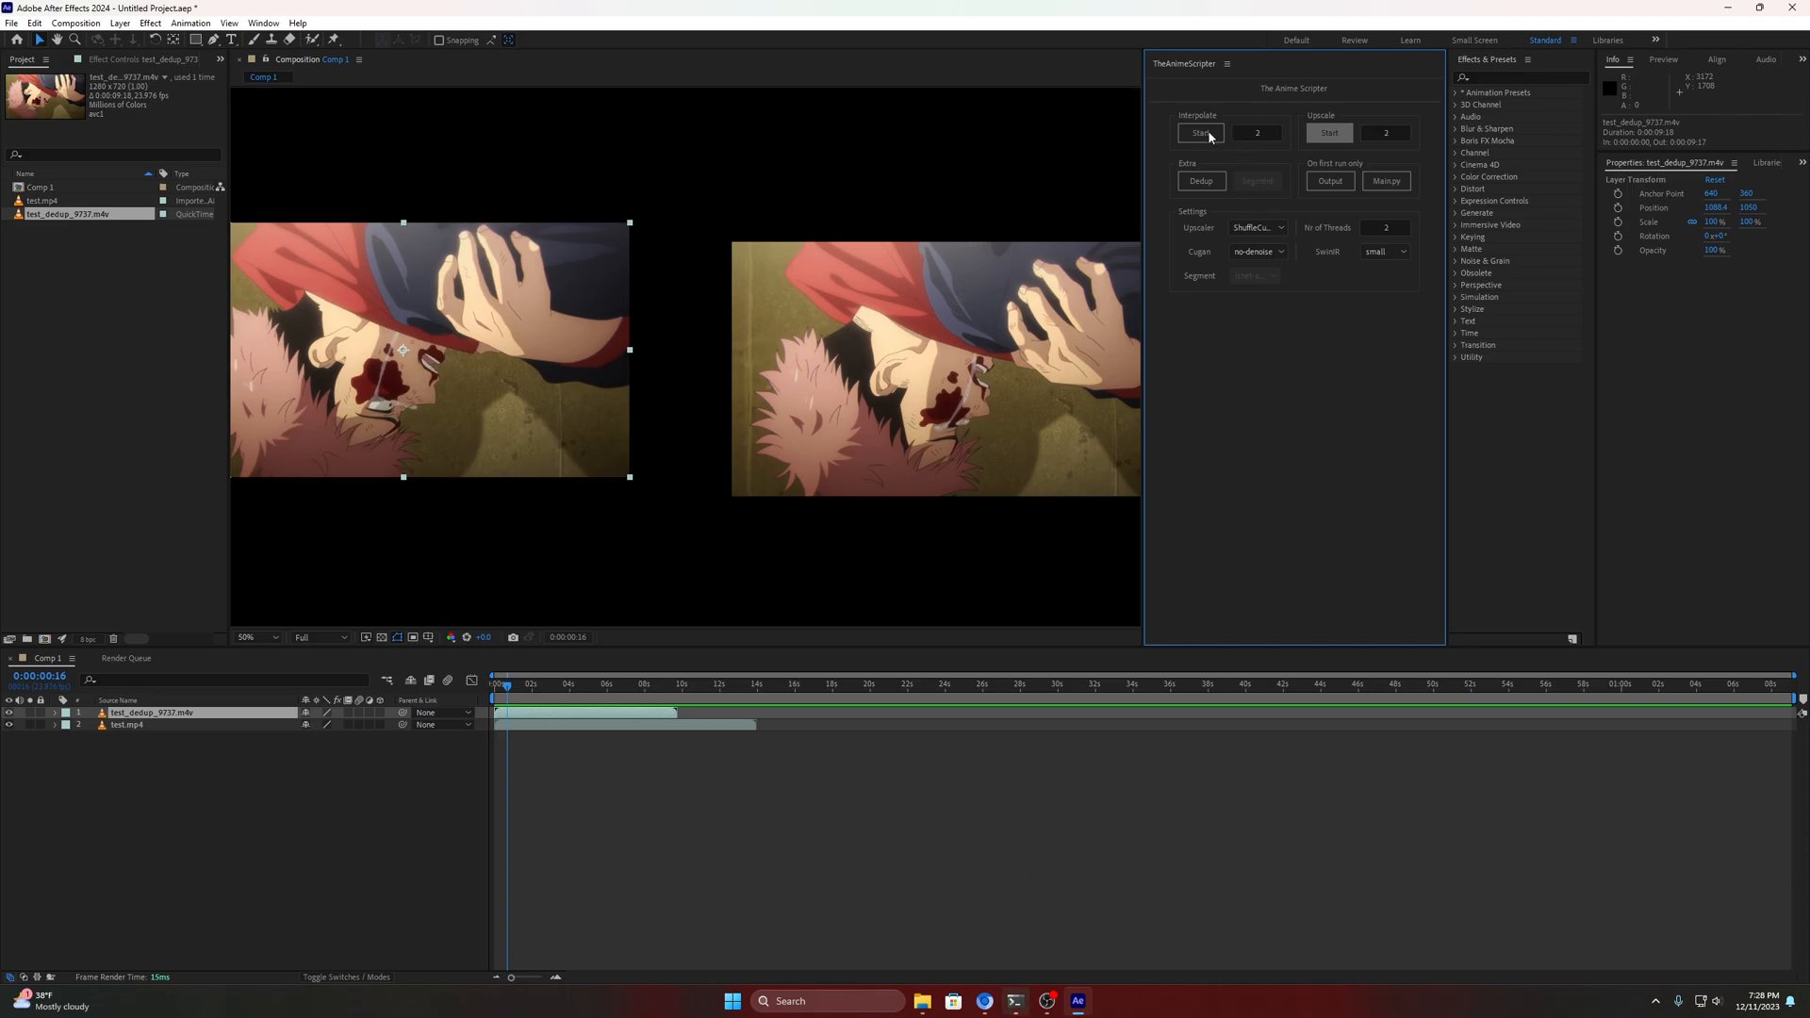
{"action": "left_click", "coordinate": [1198, 132]}
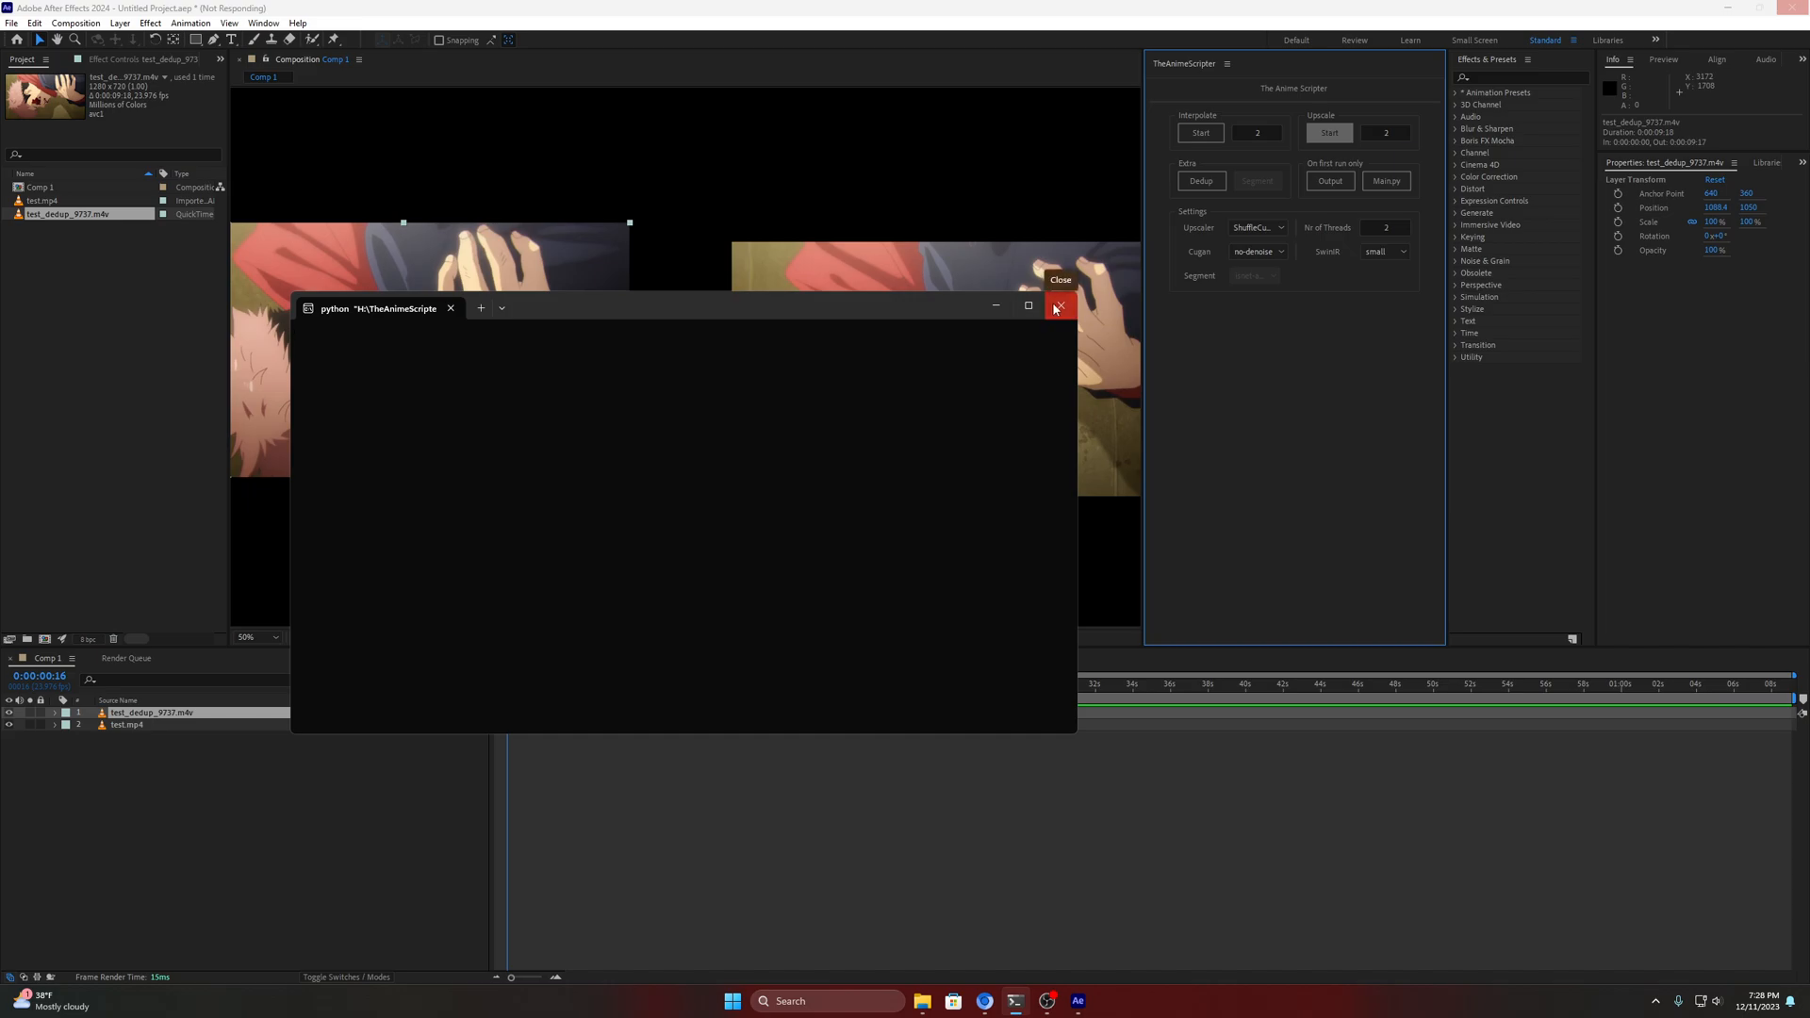
Close the Python console and refocus a fresh TheAnimeScripter console window
{"action": "left_click", "coordinate": [1055, 307]}
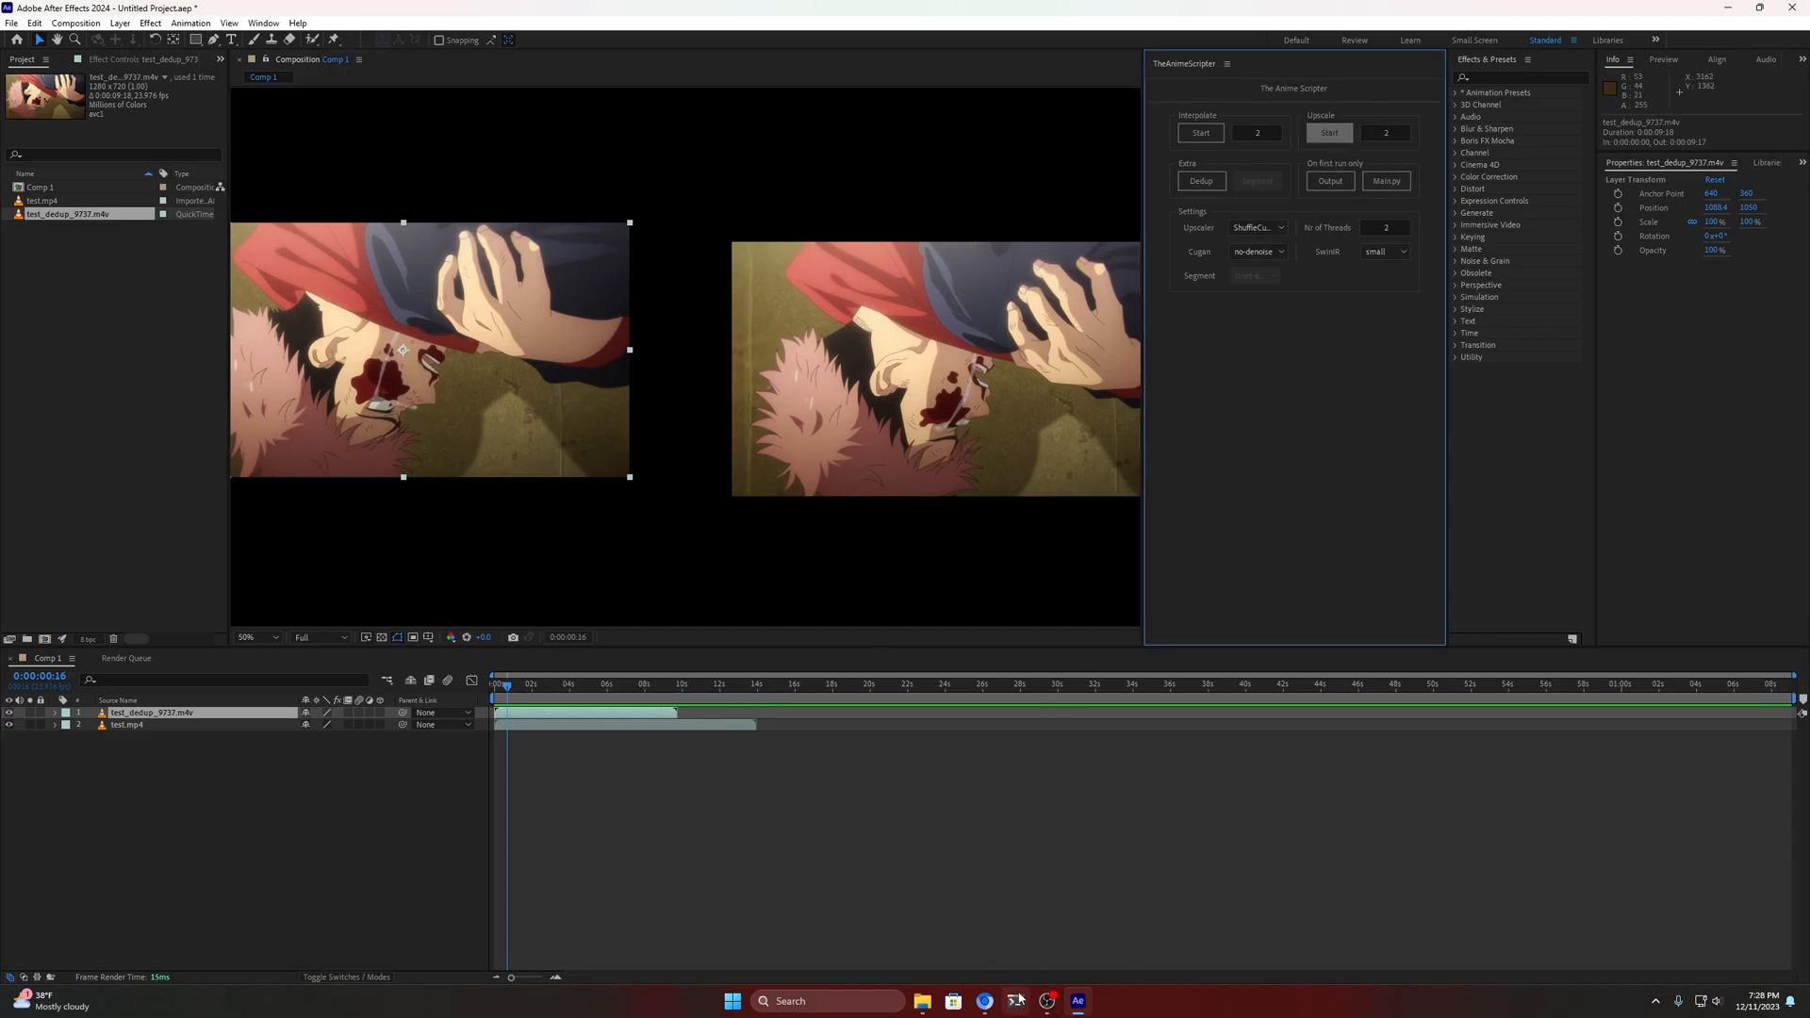
{"action": "mouse_move", "coordinate": [944, 905]}
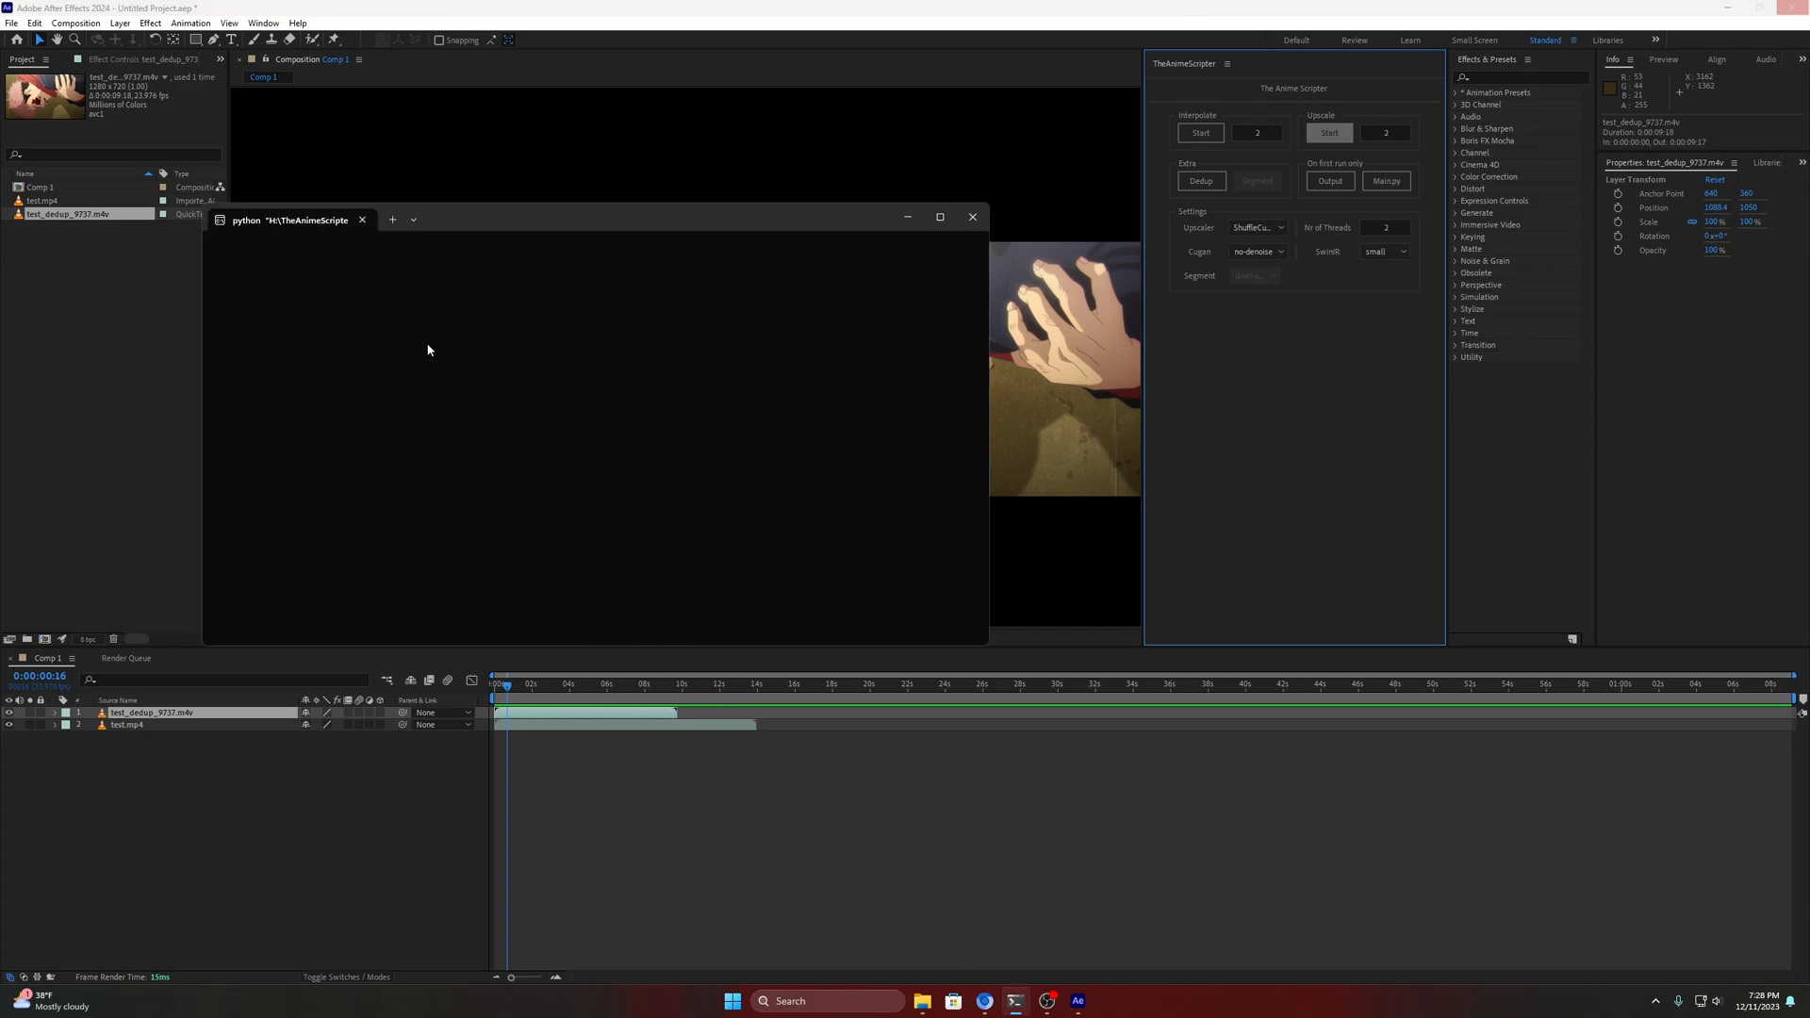
{"action": "left_click", "coordinate": [207, 244]}
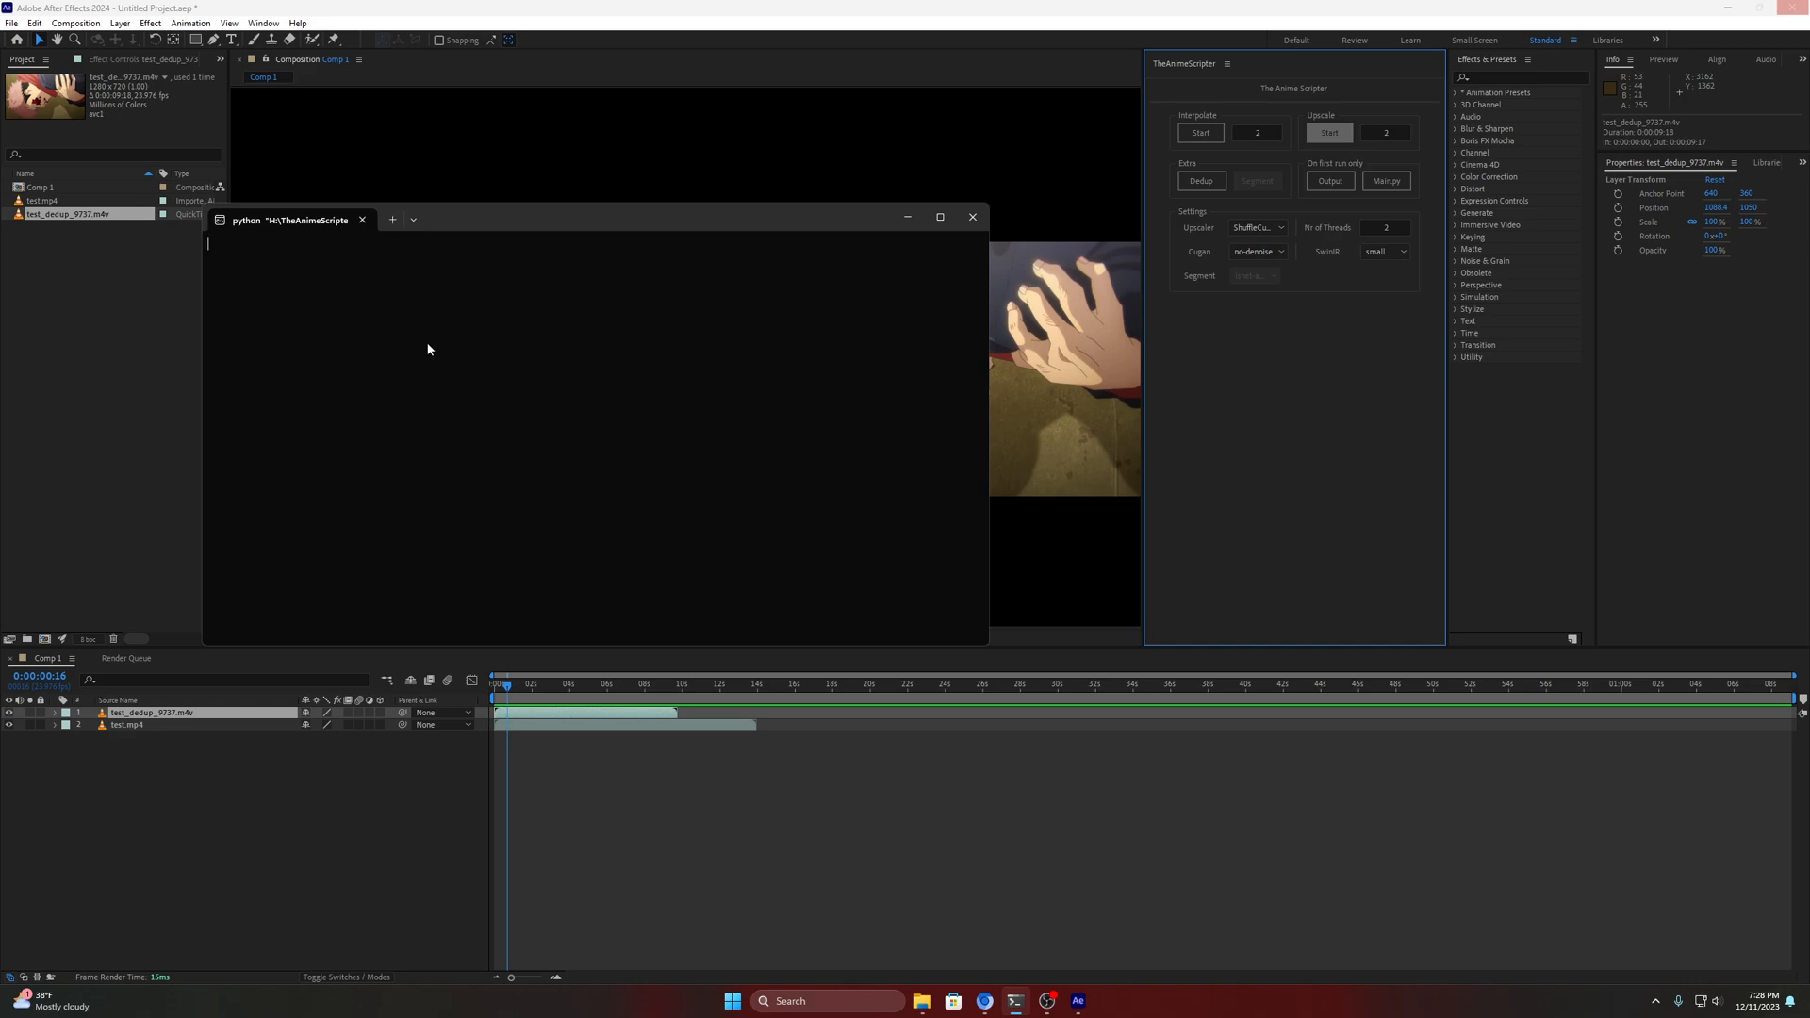
{"action": "mouse_move", "coordinate": [398, 353]}
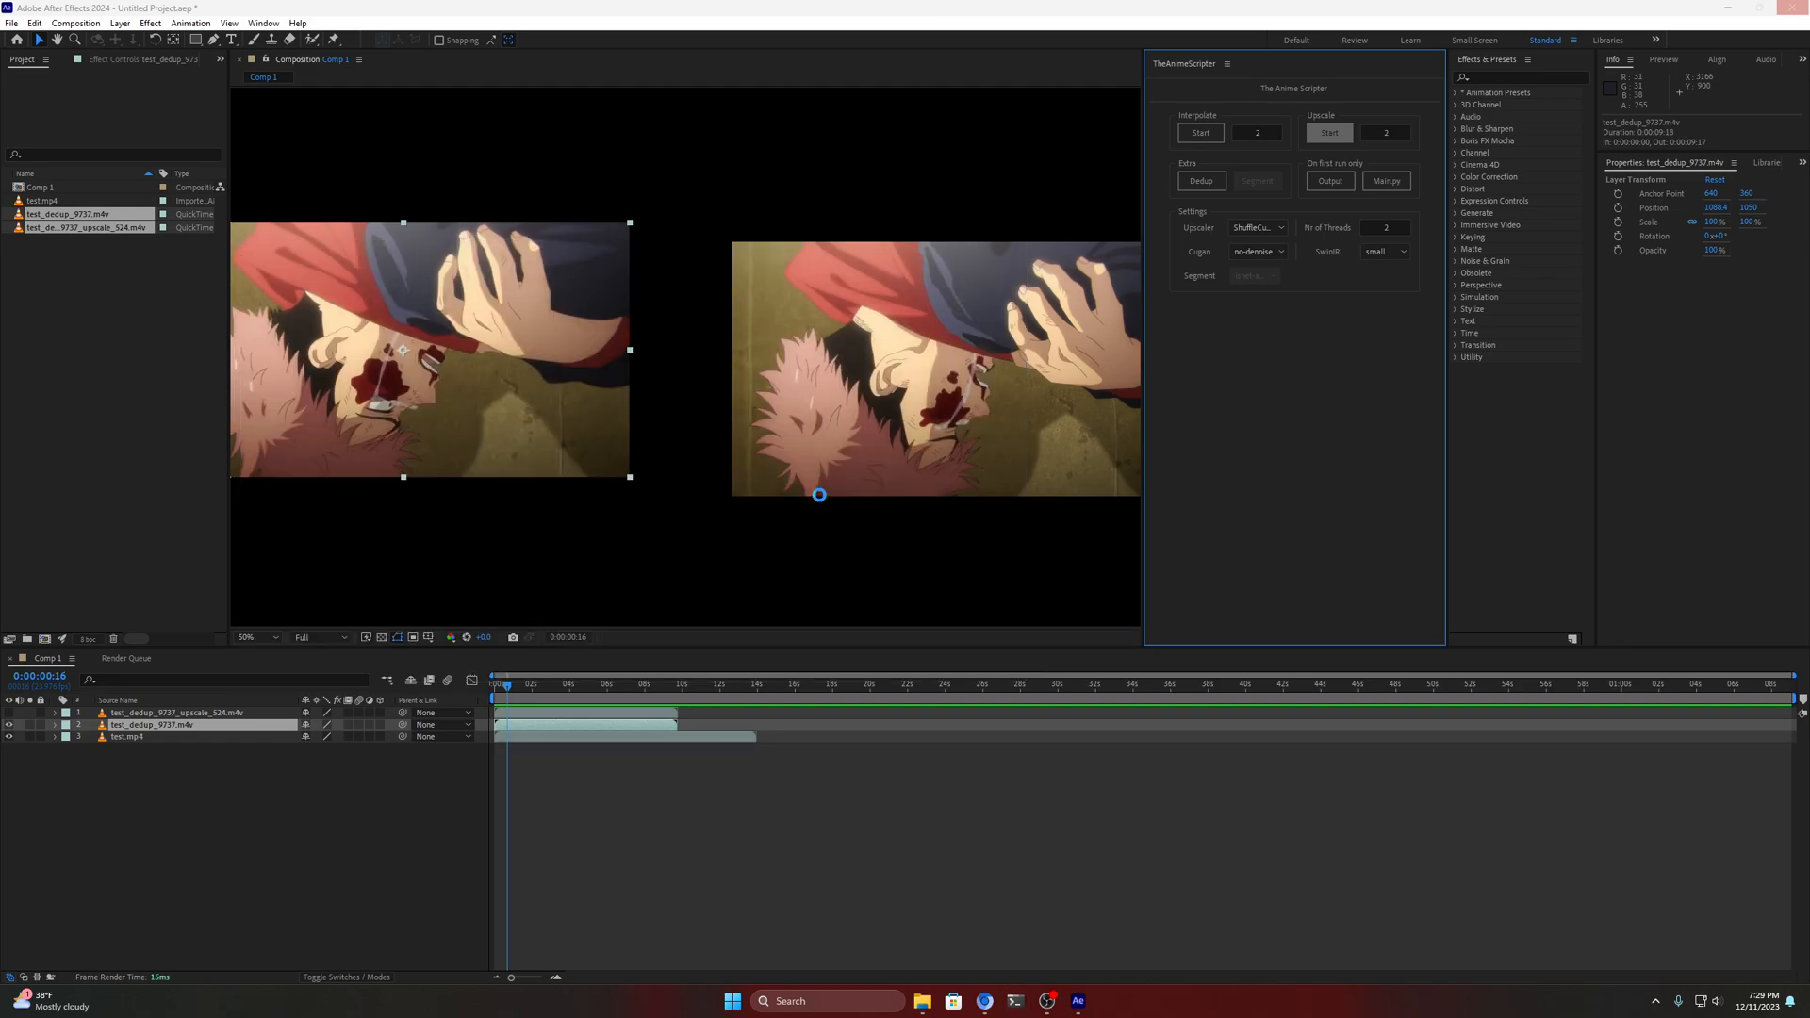
Let the upscale finish so upscale_524 and upscale_4204 import as top layers
{"action": "left_click", "coordinate": [1327, 132]}
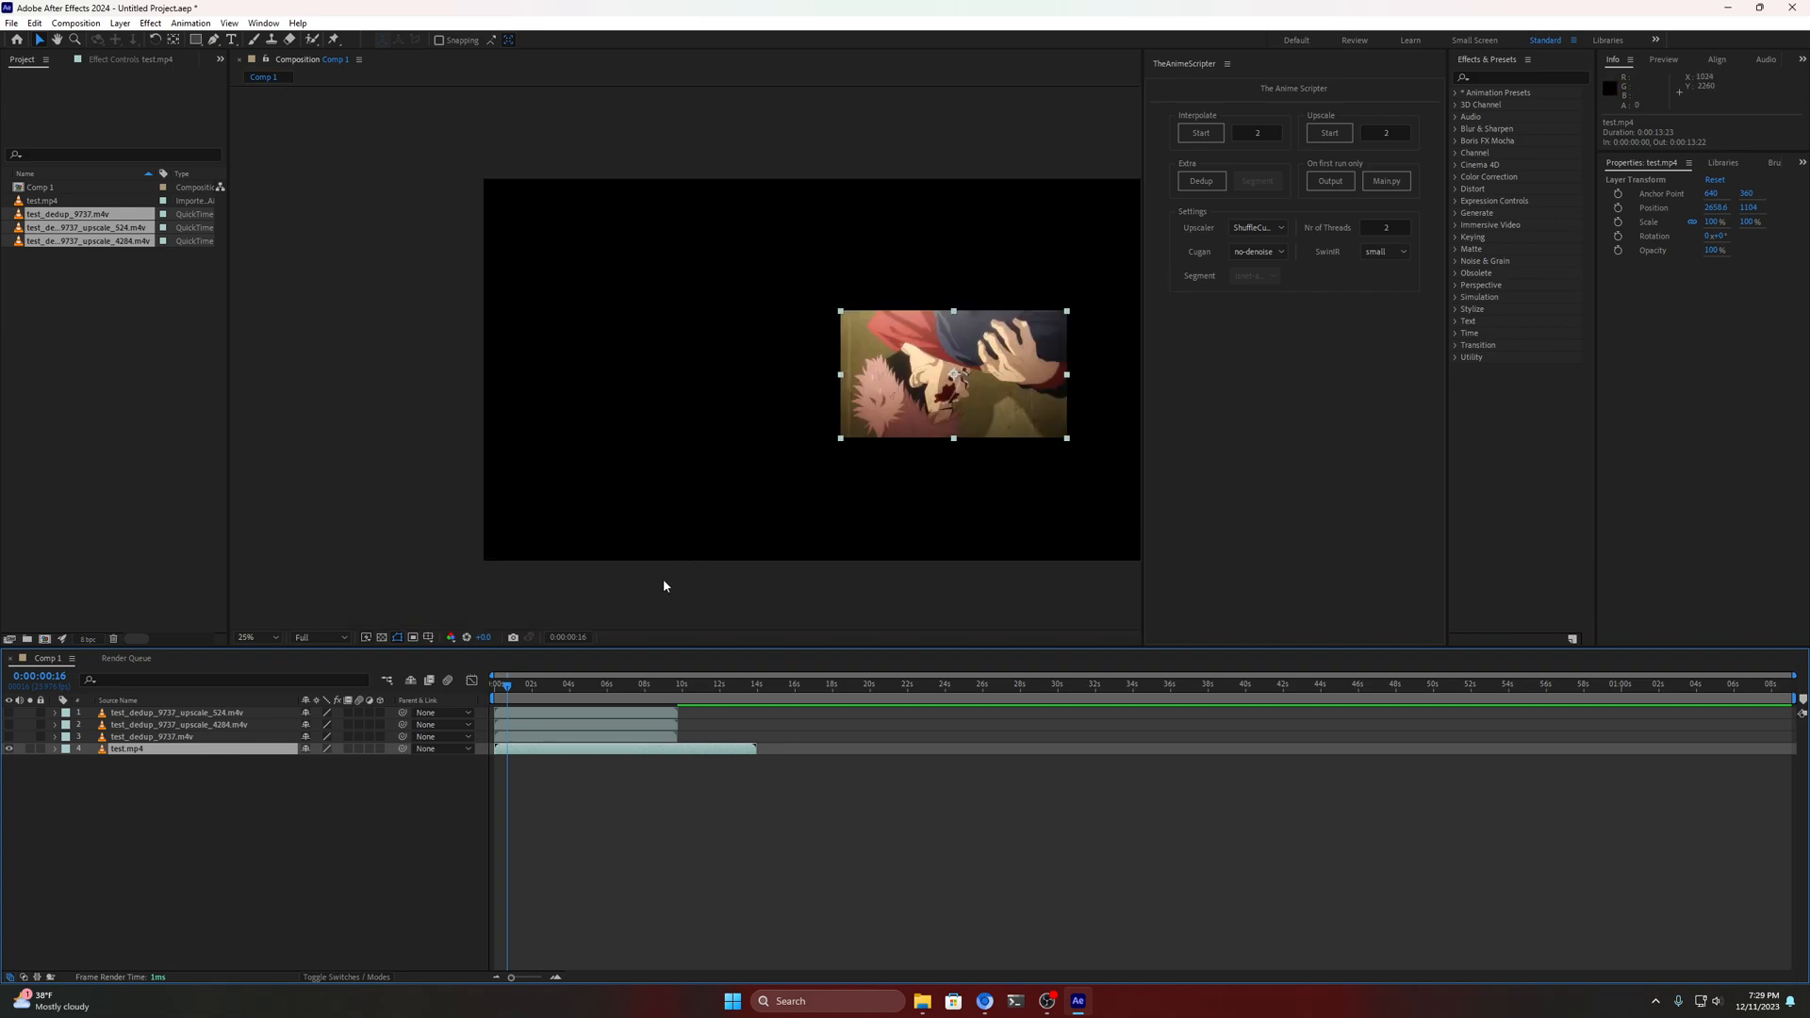
Scale test_dedup_9737.mkv to 299.9% at position 1920, 1080, then select upscale_4204
{"action": "left_click", "coordinate": [150, 737]}
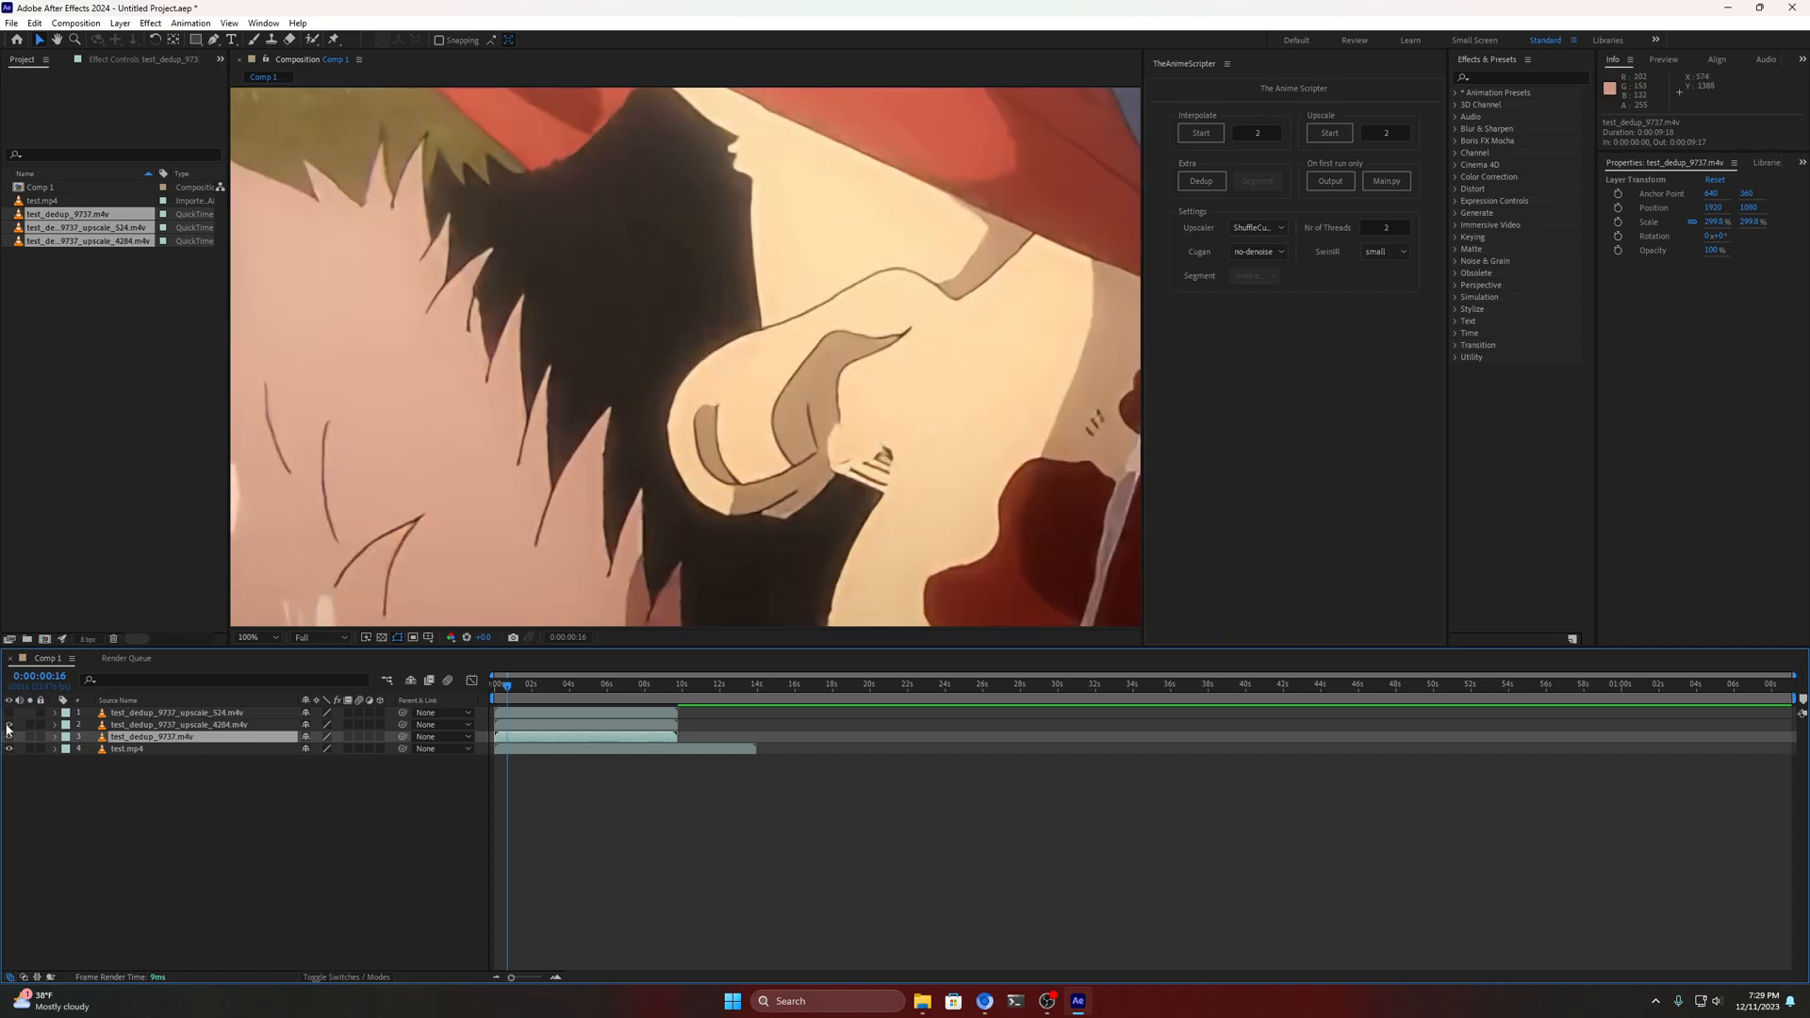
{"action": "mouse_move", "coordinate": [1138, 482]}
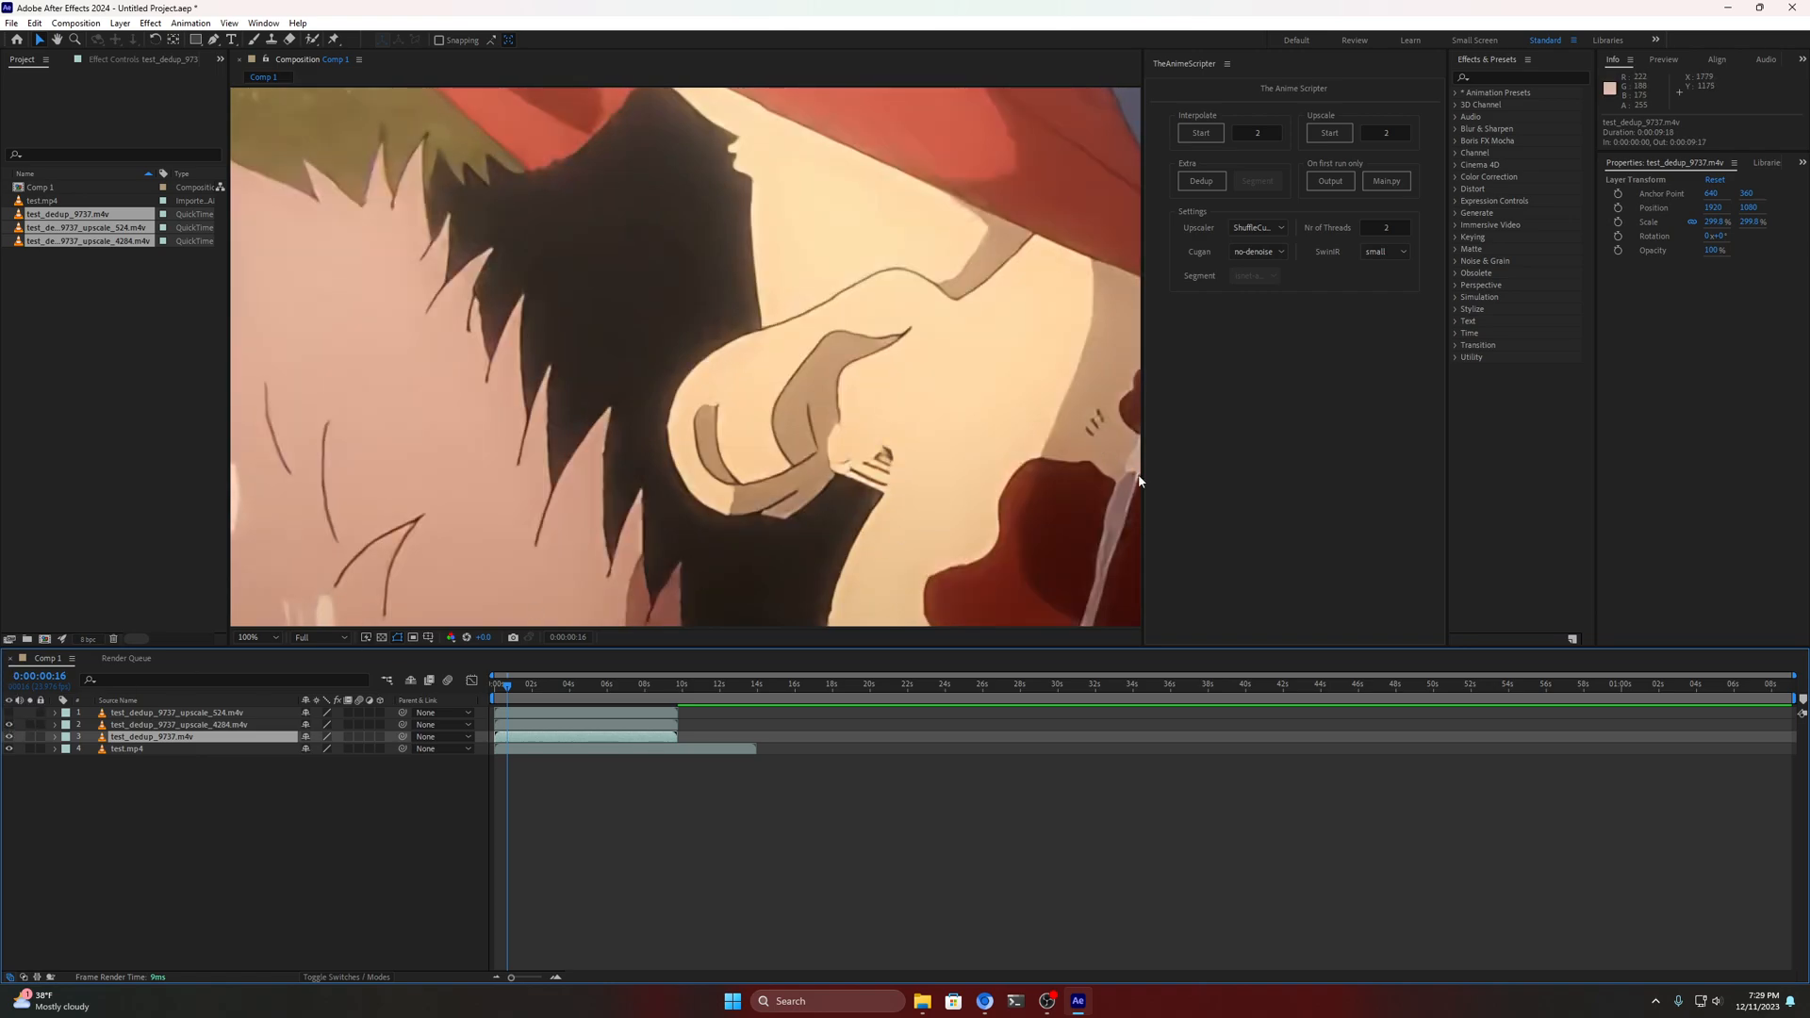
{"action": "left_click", "coordinate": [247, 635]}
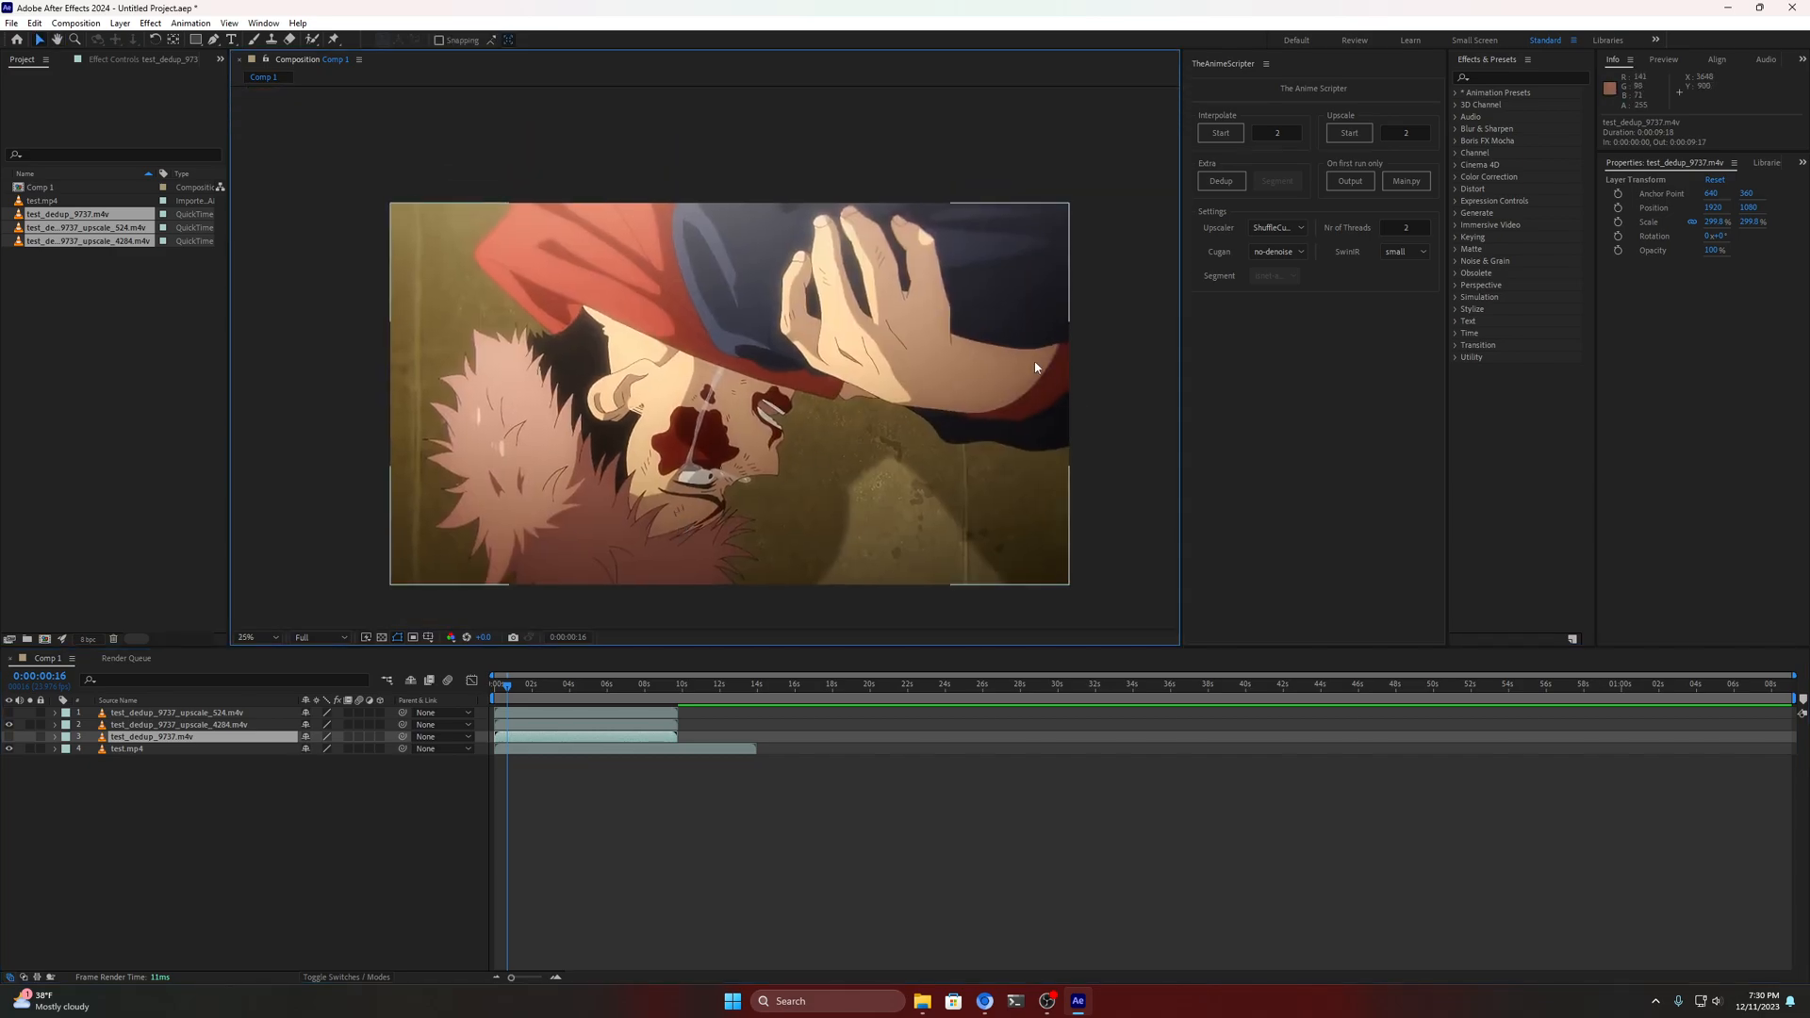
{"action": "left_click", "coordinate": [179, 723]}
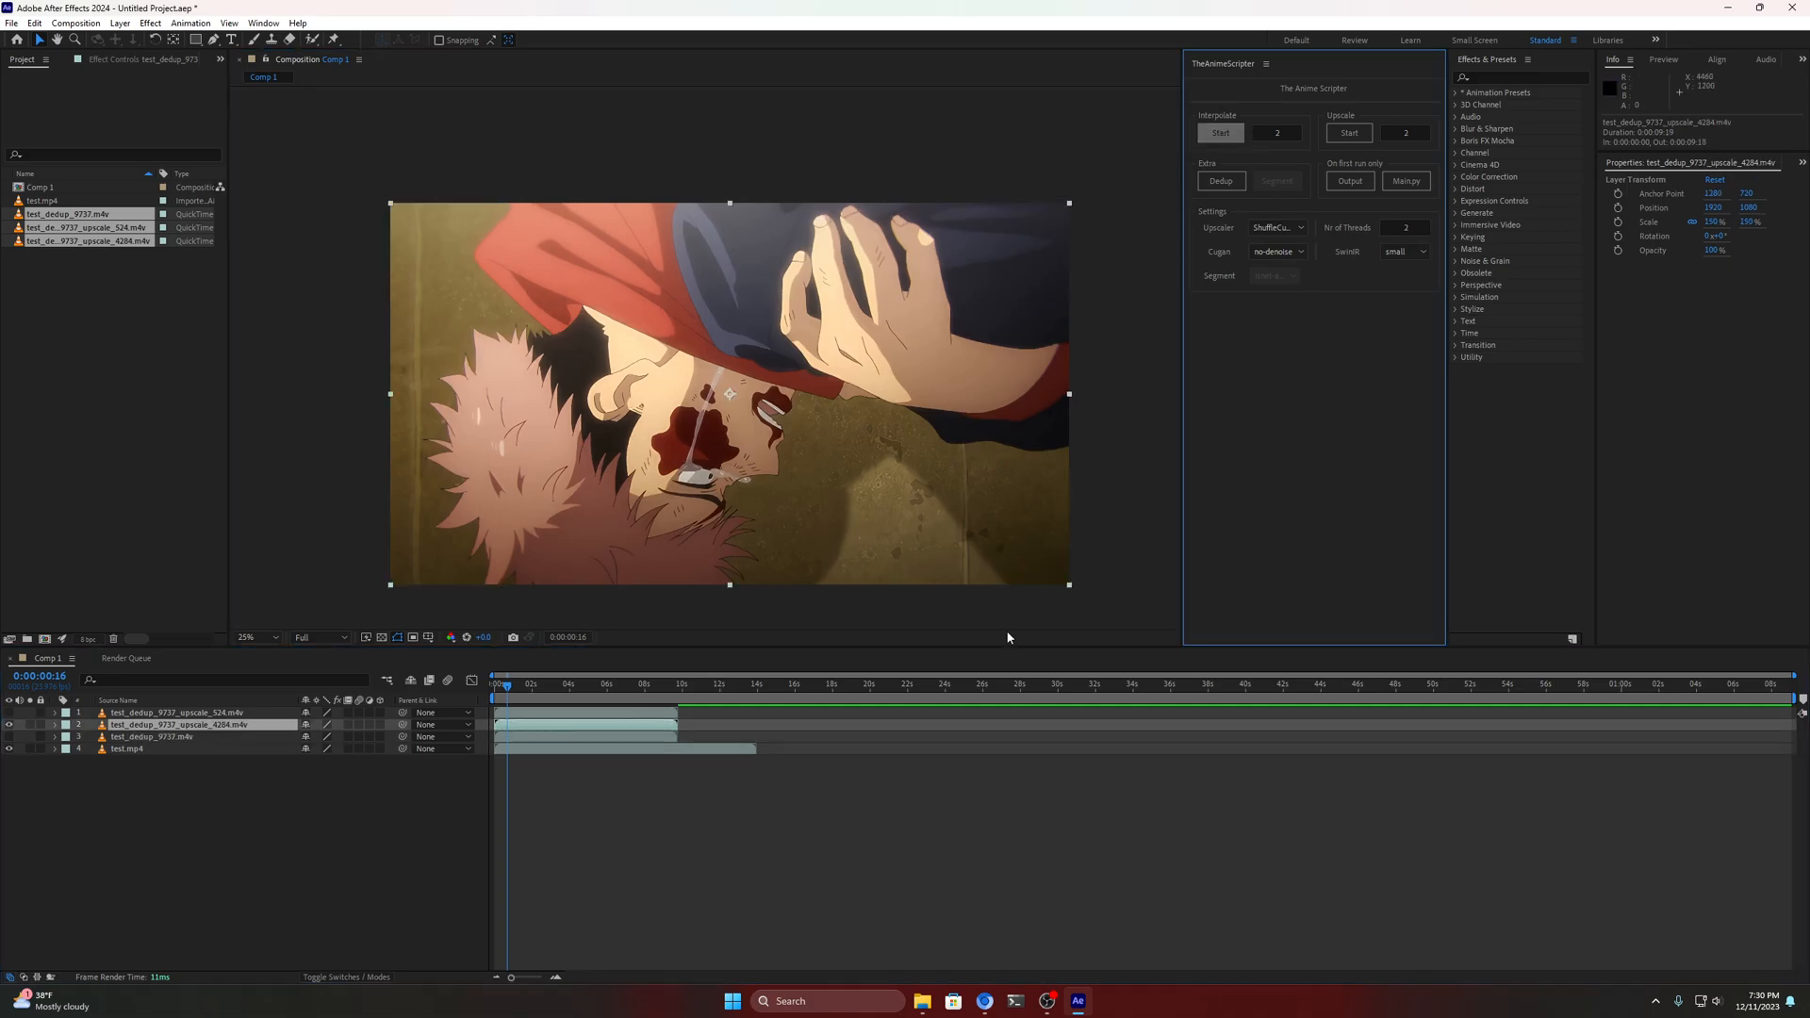
{"action": "mouse_move", "coordinate": [1015, 865]}
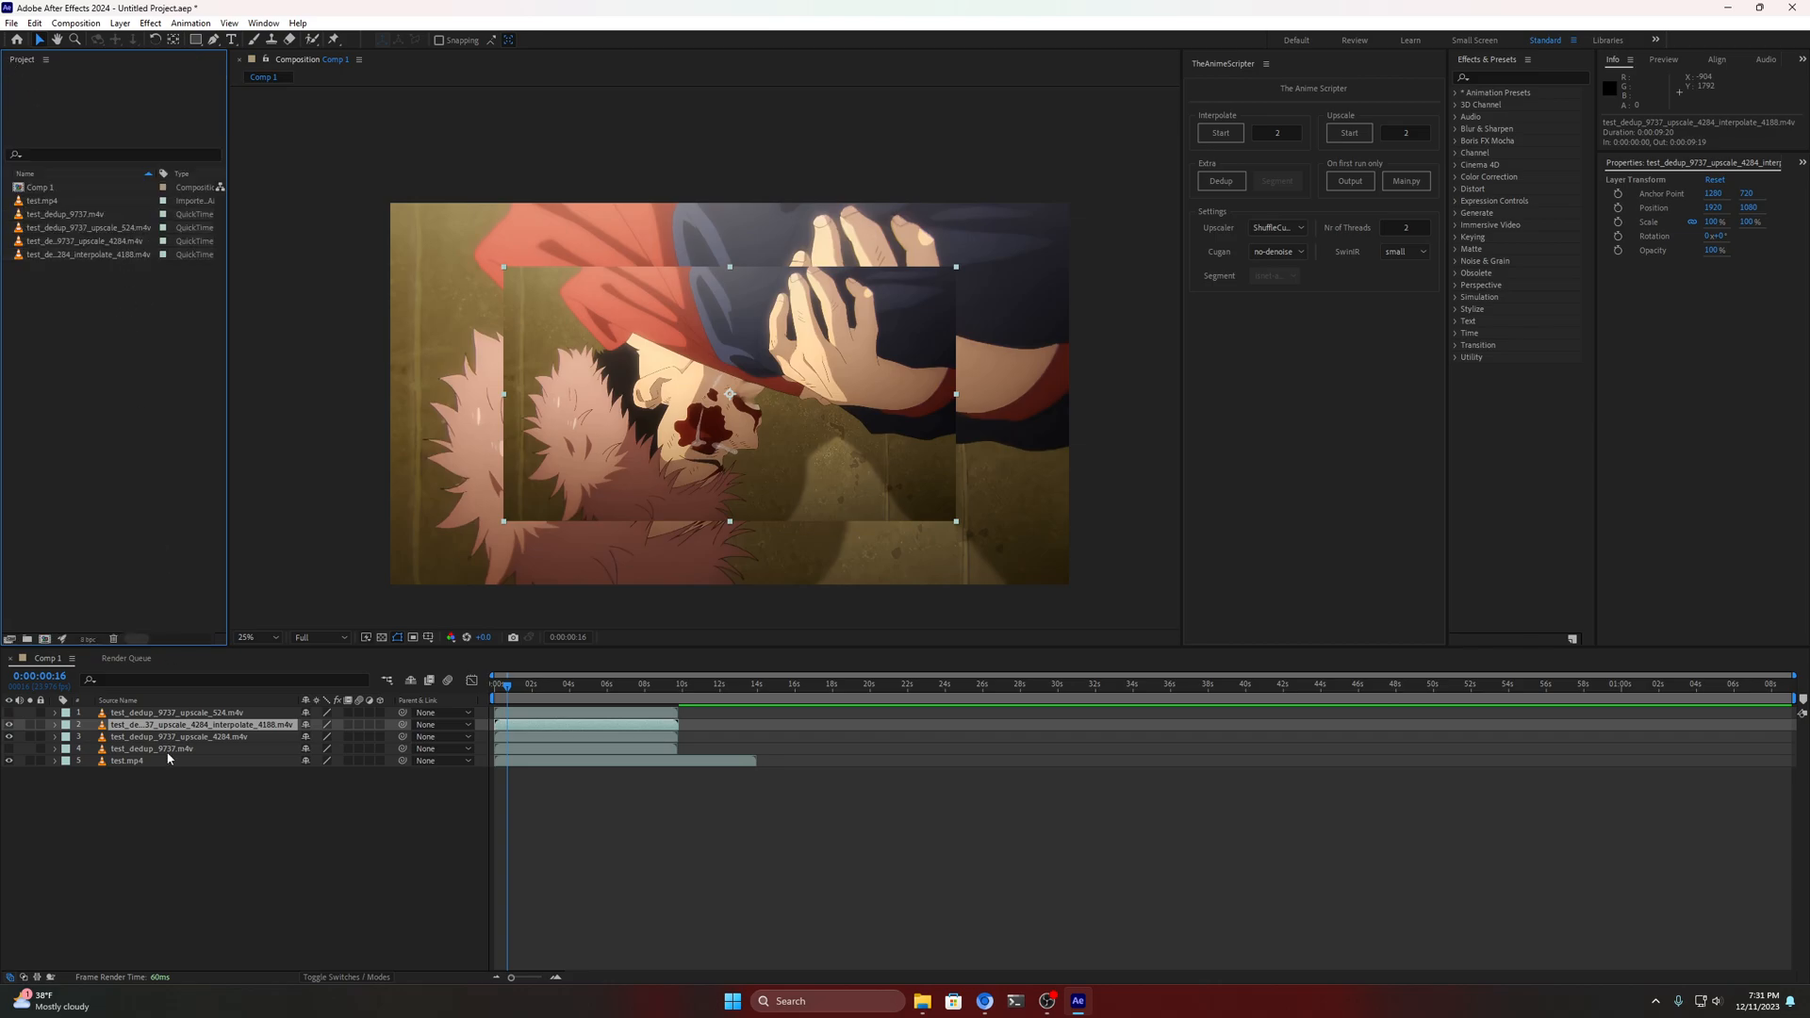
Select the new interpolate_4188 clip in the Project panel
{"action": "left_click", "coordinate": [64, 255]}
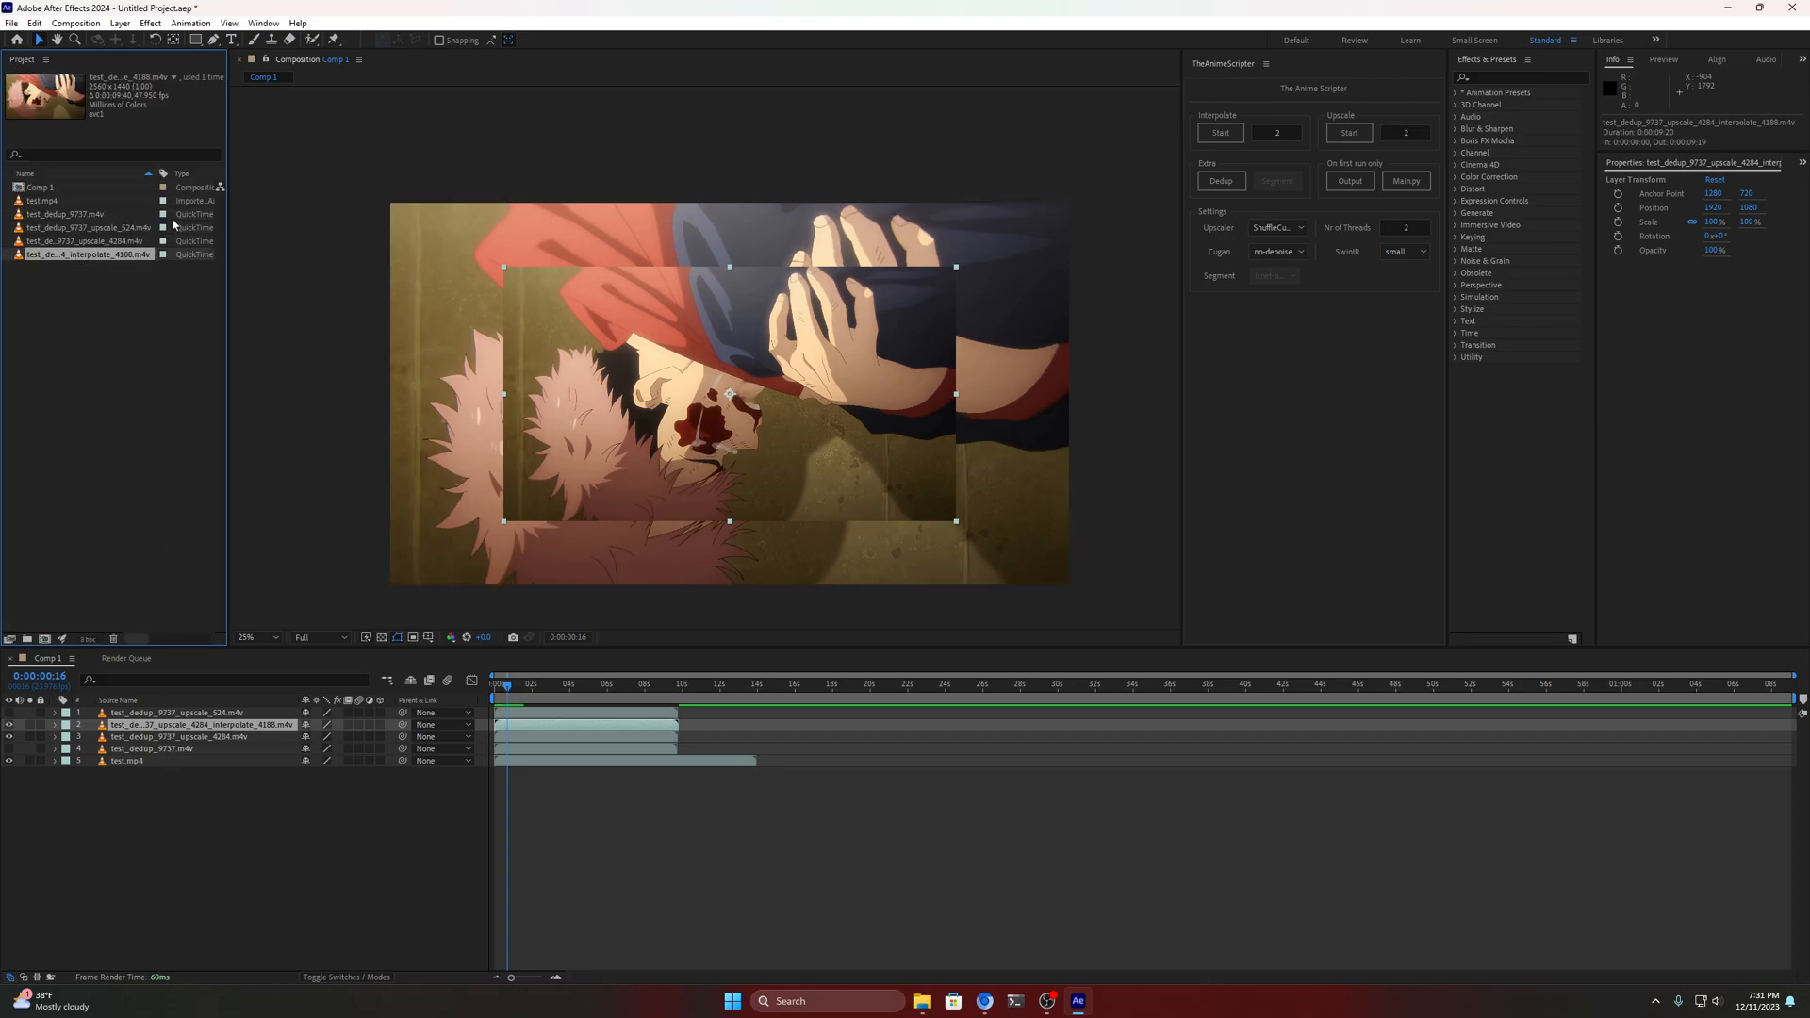
{"action": "mouse_move", "coordinate": [145, 102]}
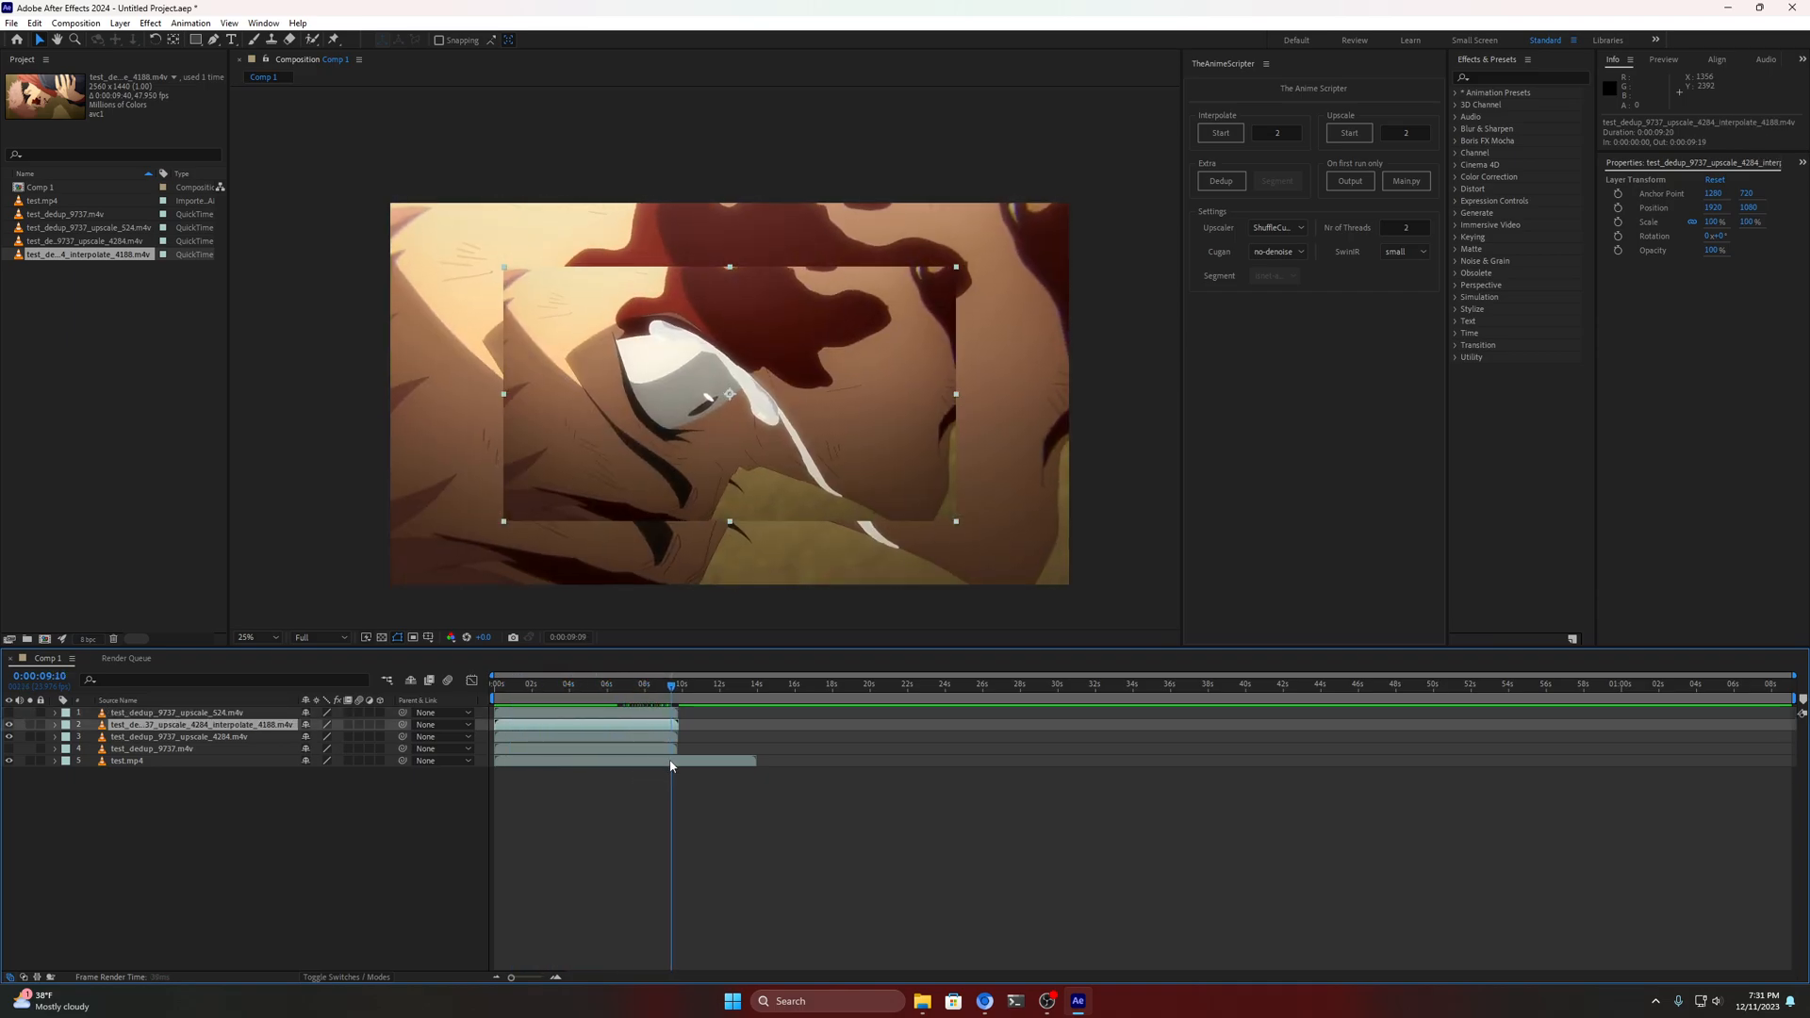
{"action": "left_click", "coordinate": [605, 682]}
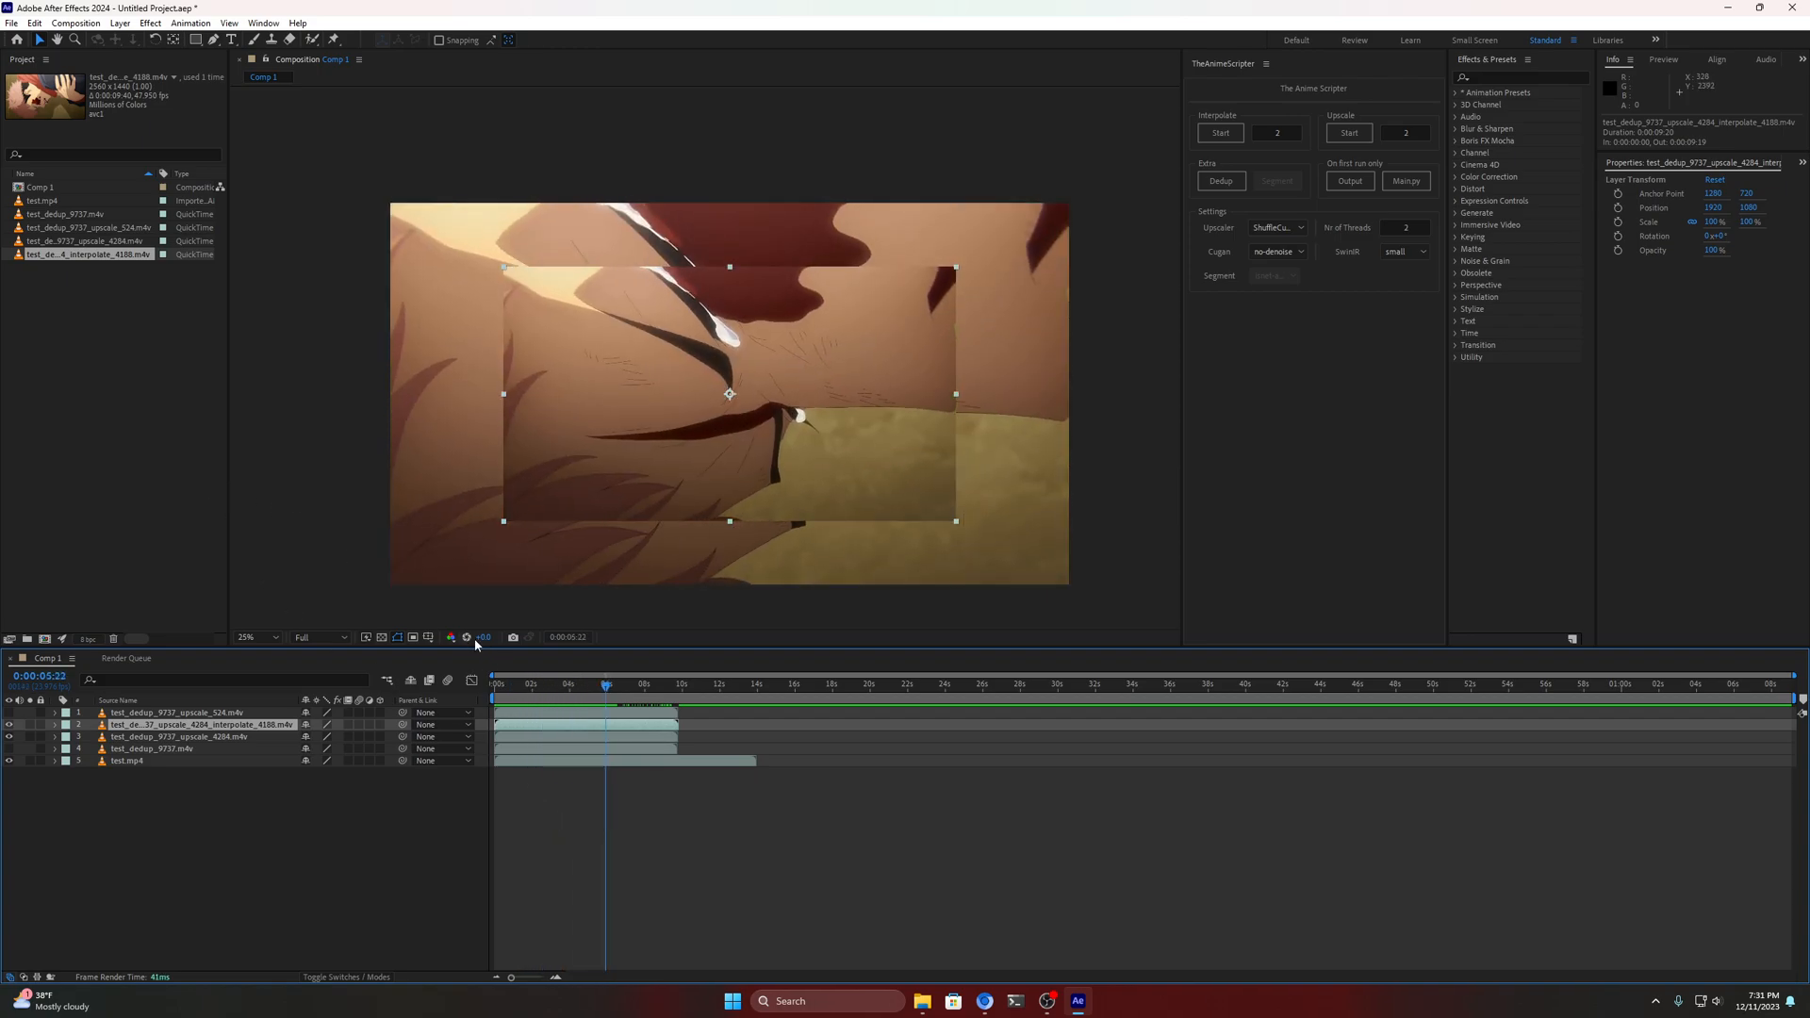
{"action": "mouse_move", "coordinate": [865, 859]}
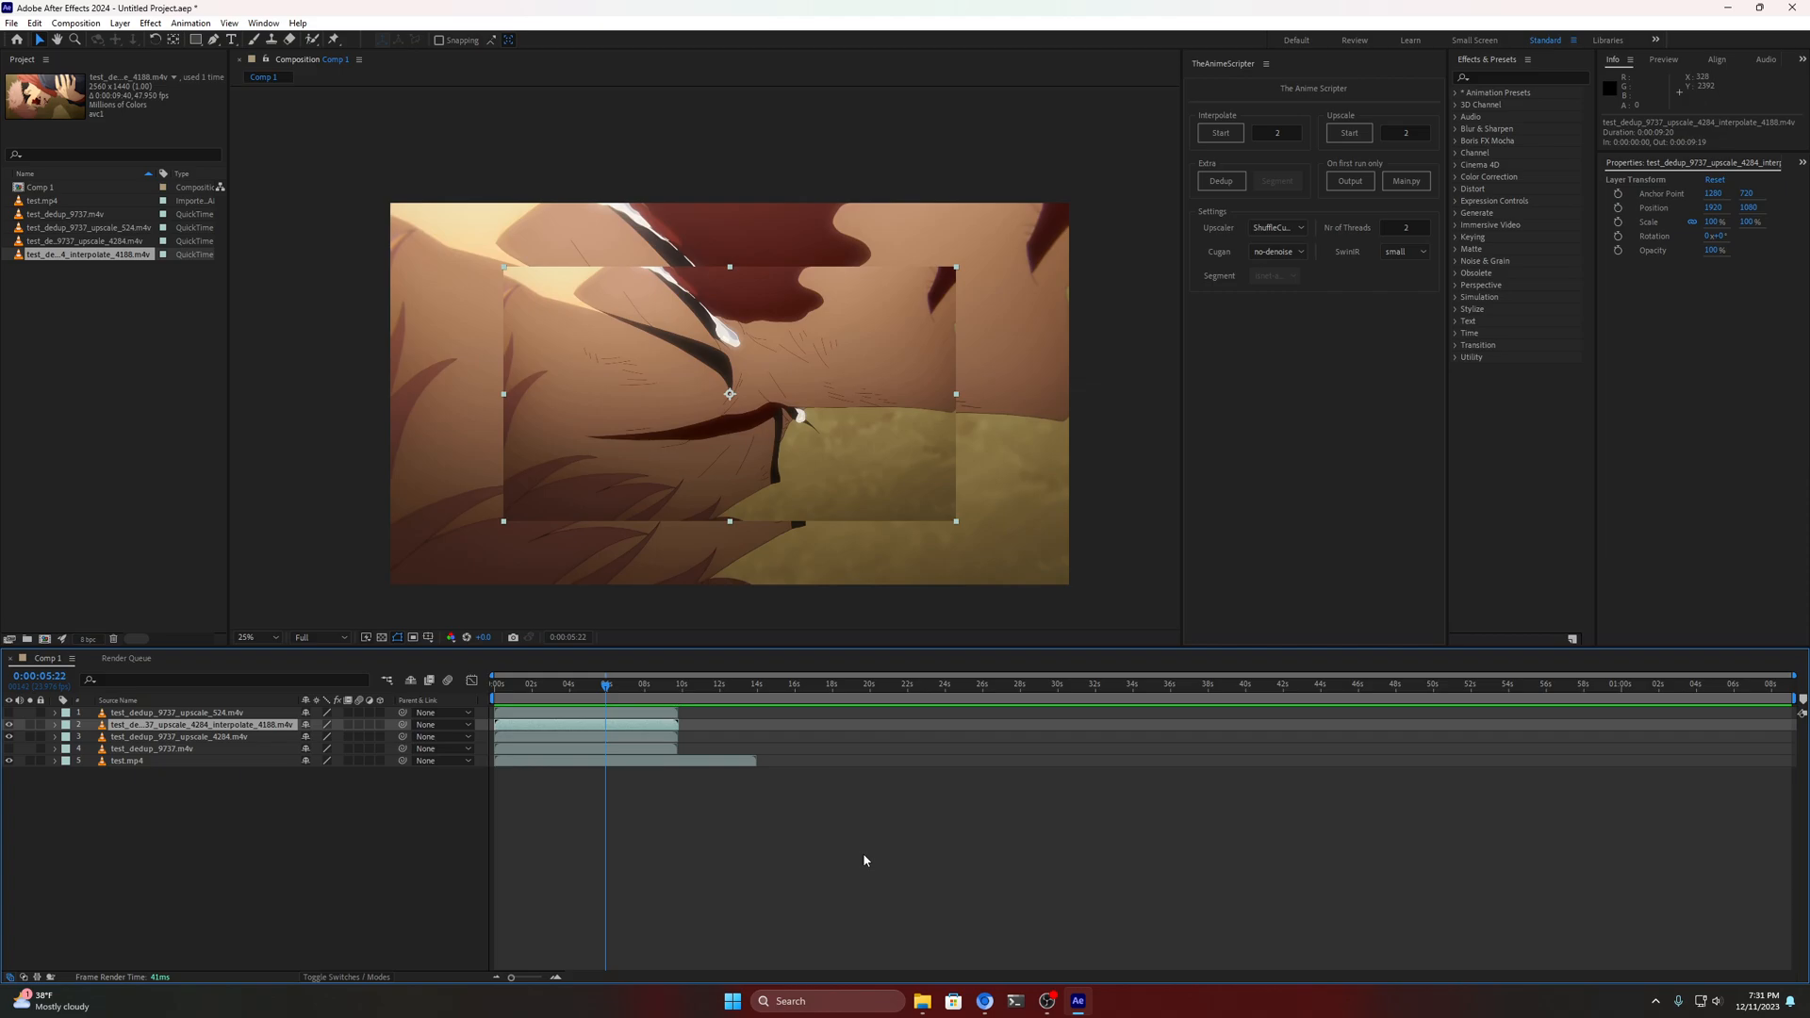
{"action": "left_click", "coordinate": [1044, 1001]}
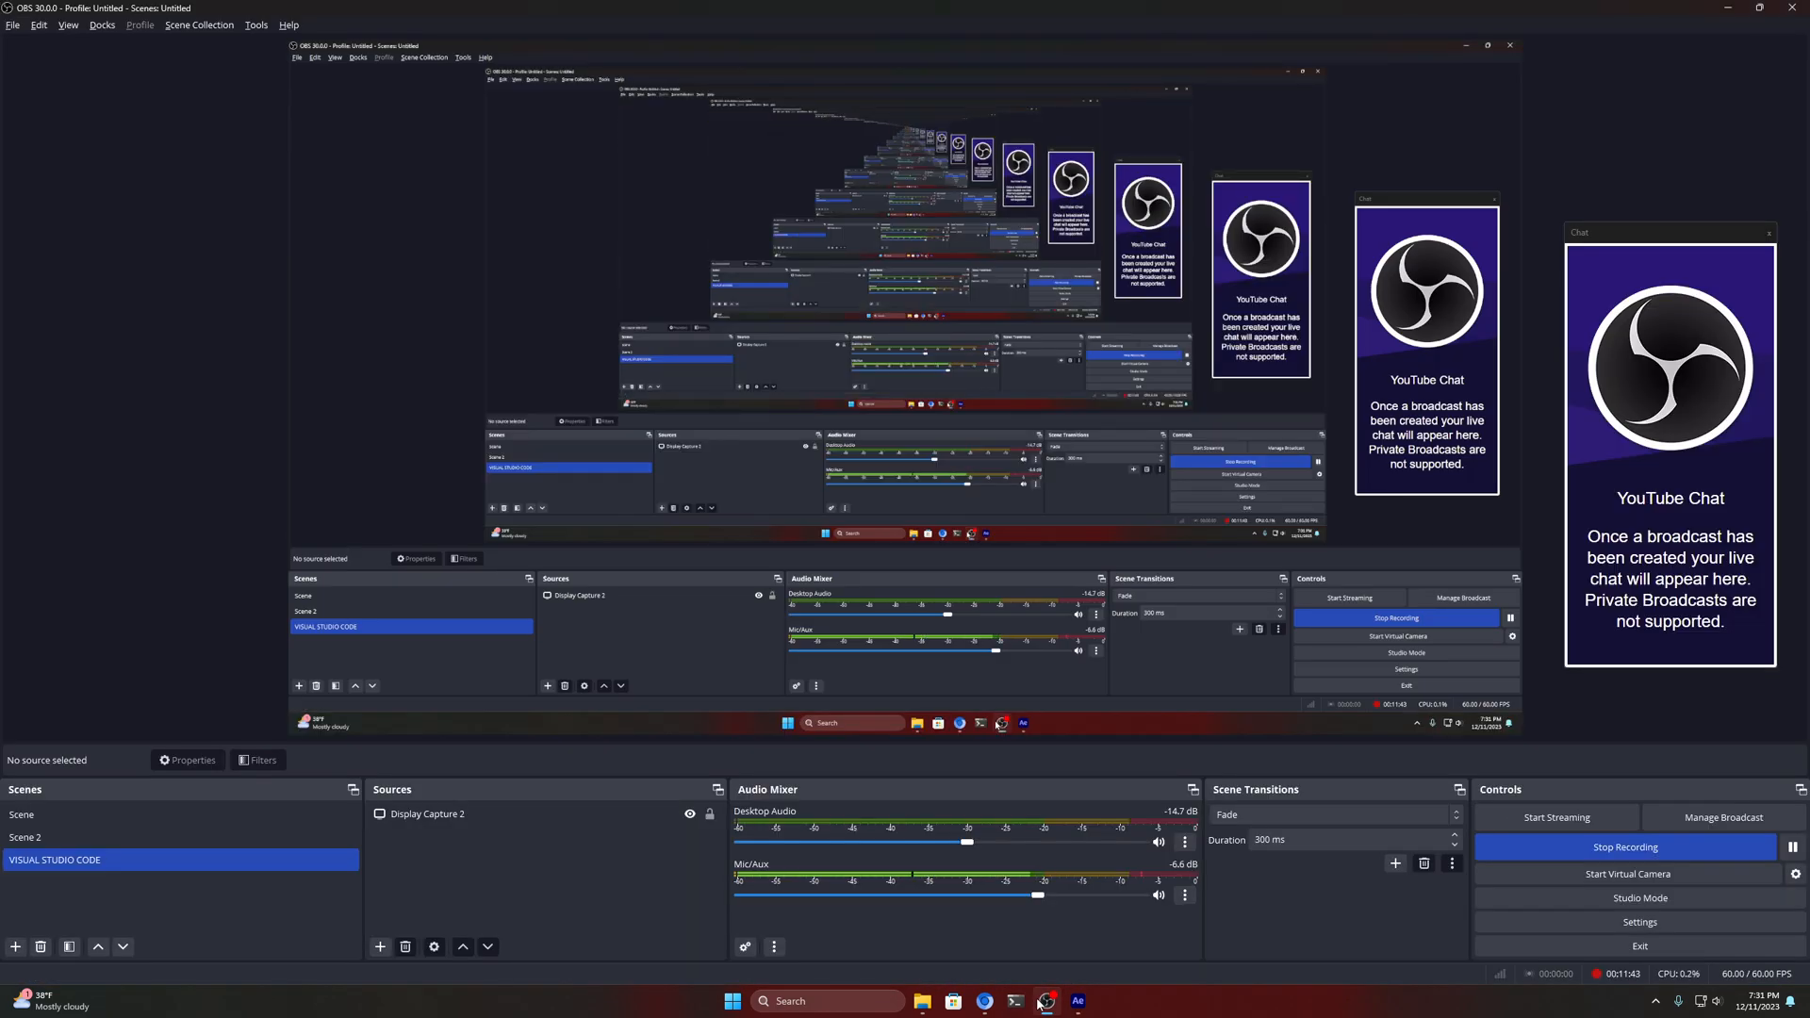
{"action": "mouse_move", "coordinate": [1448, 990]}
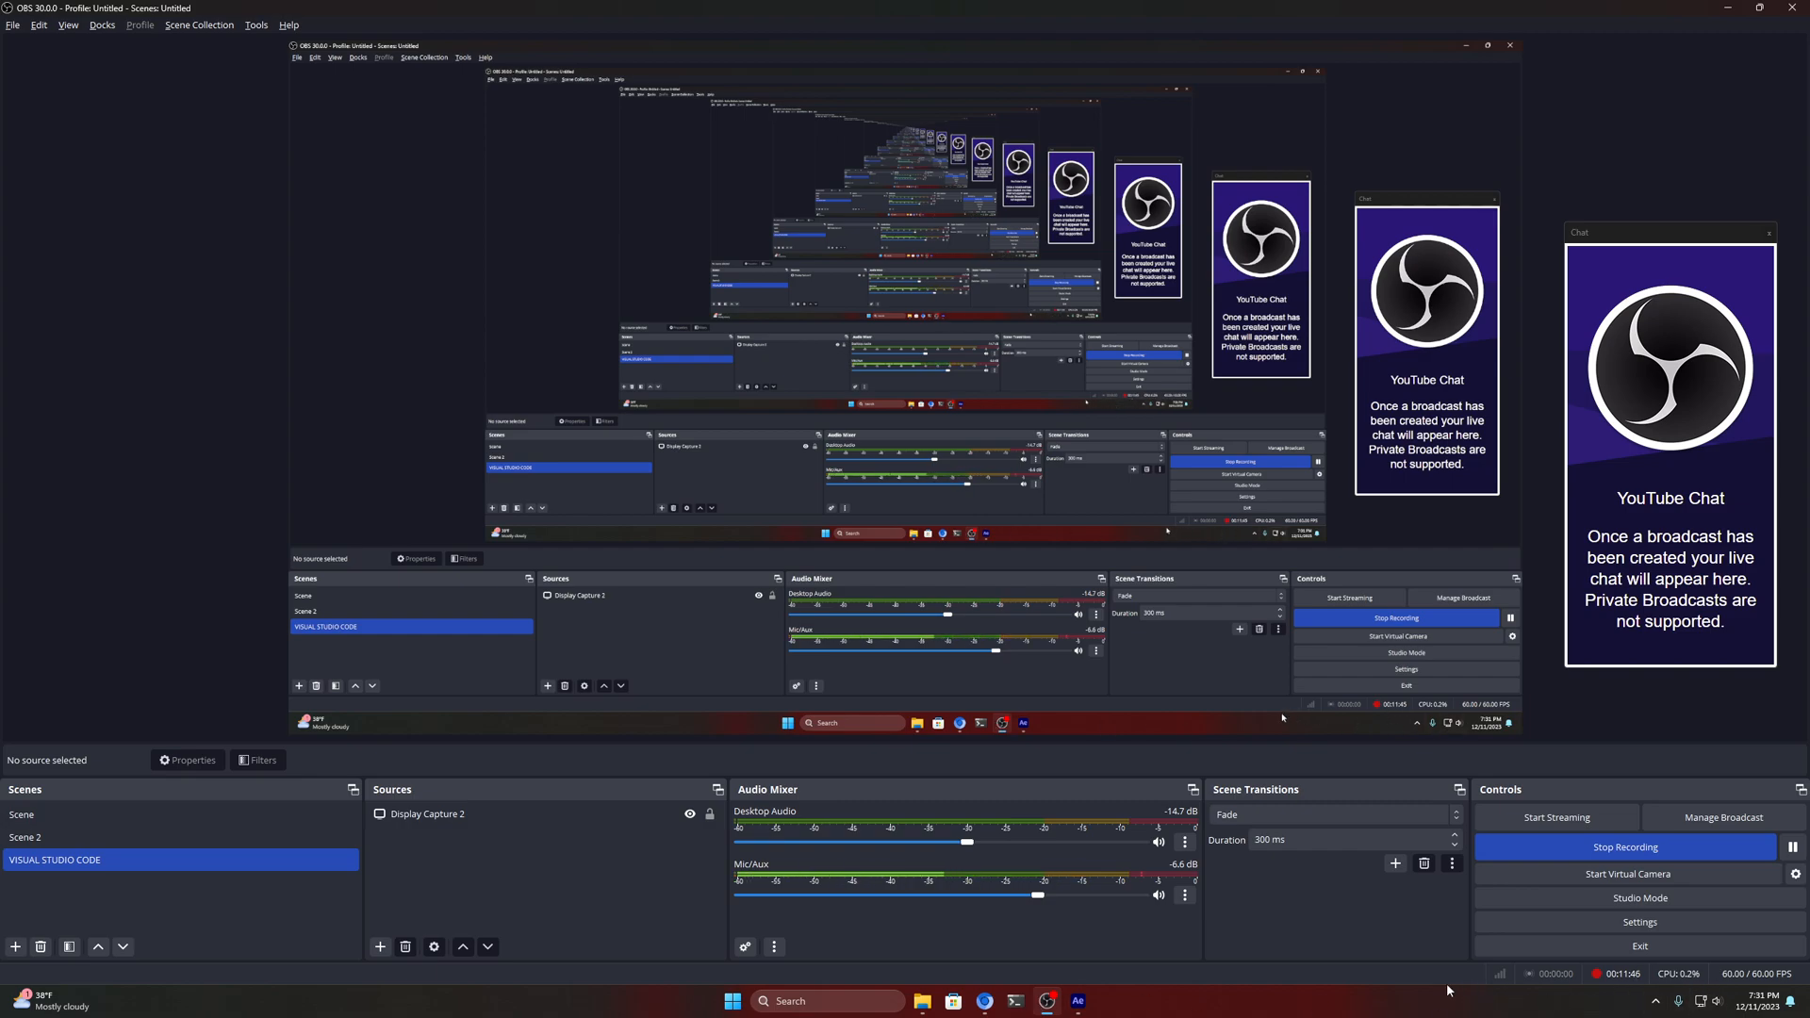